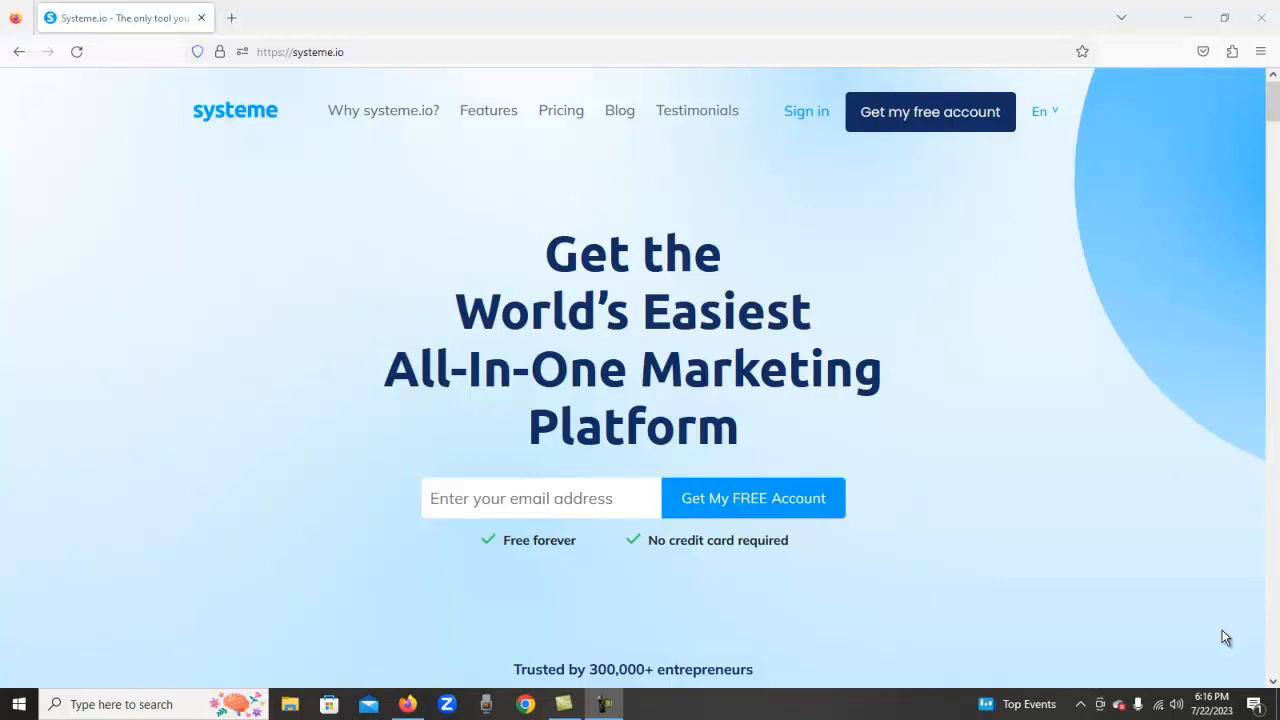
mouse_move(1176, 603)
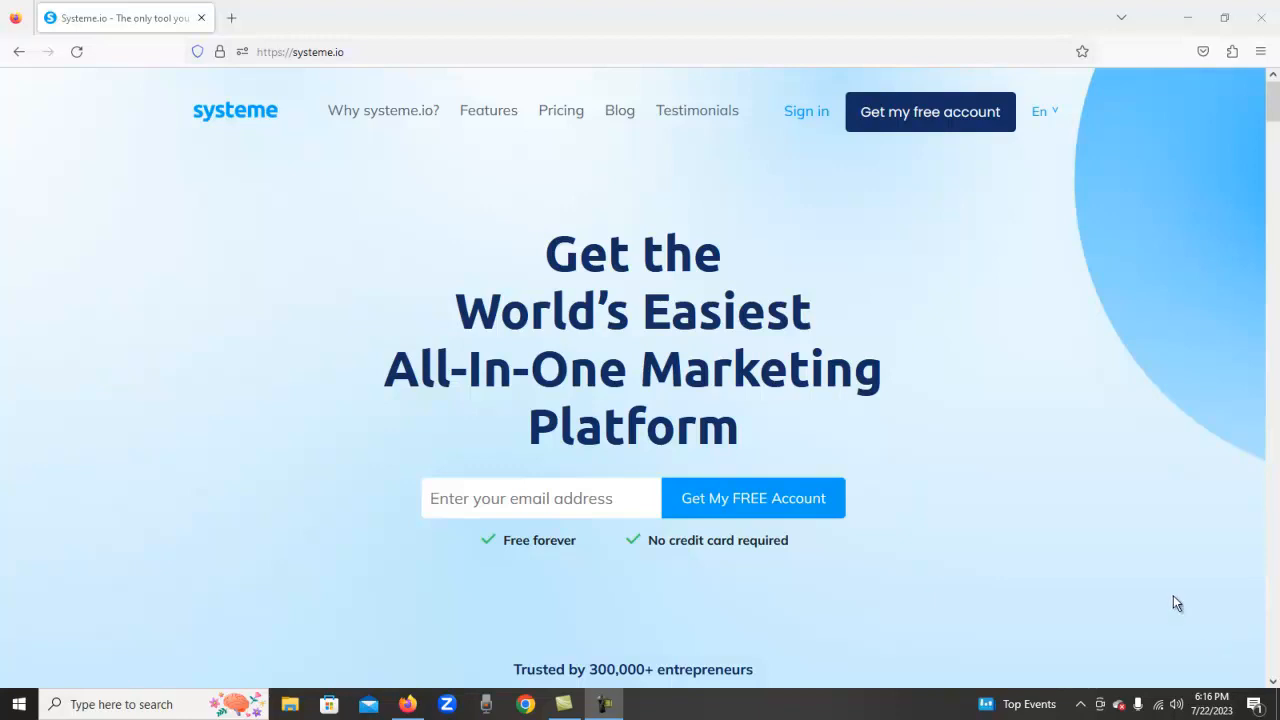
mouse_move(836, 136)
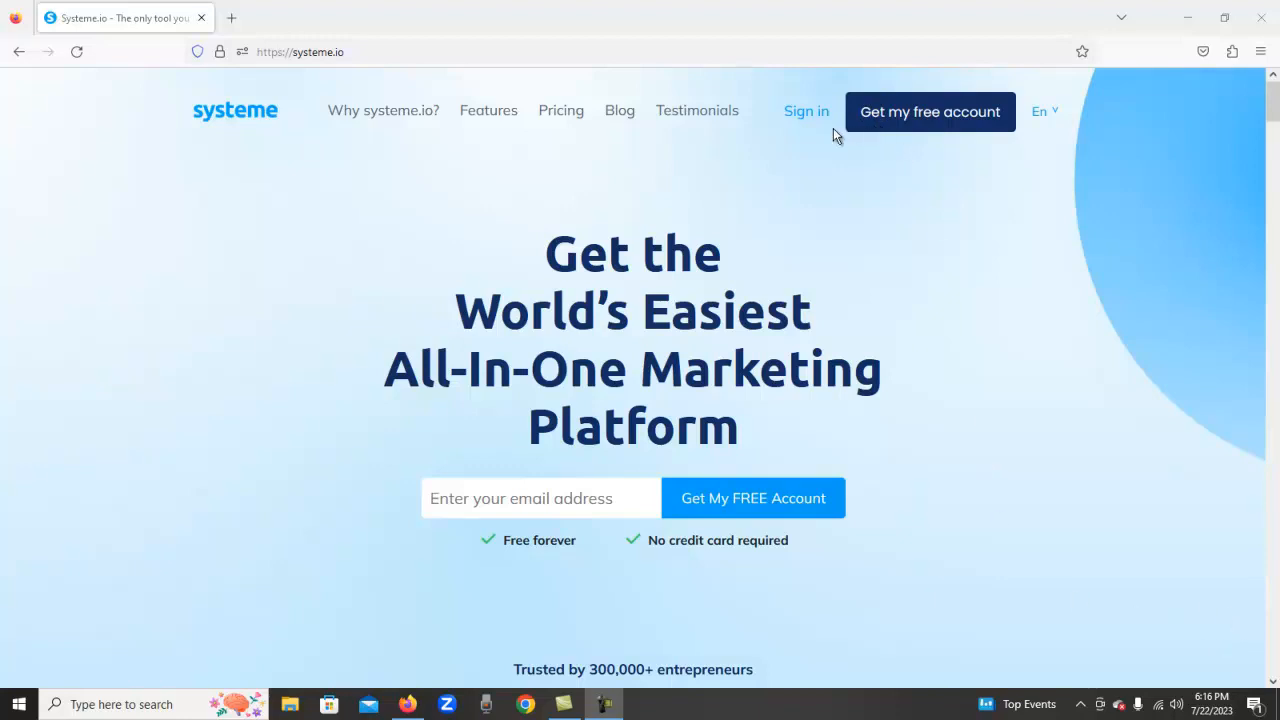
mouse_move(806, 111)
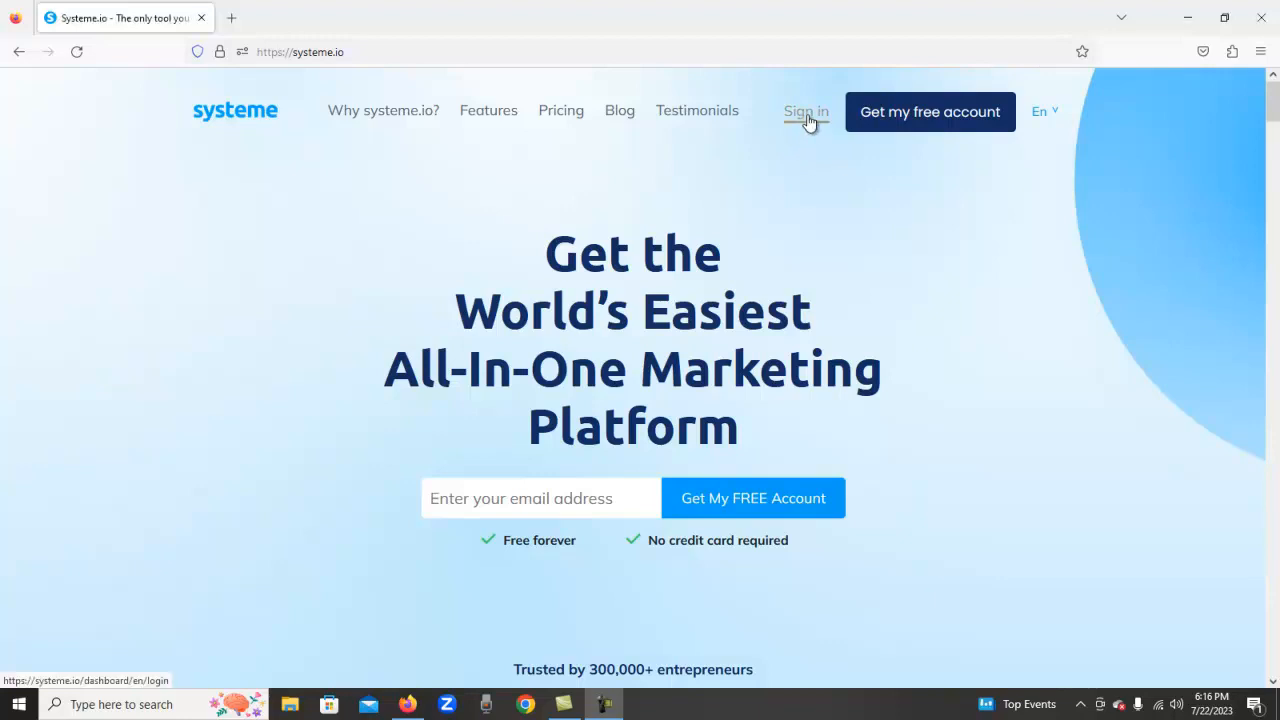
Step: Sign in, scroll the main dashboard showing 116 new leads, and list the dashboard choices
click(806, 111)
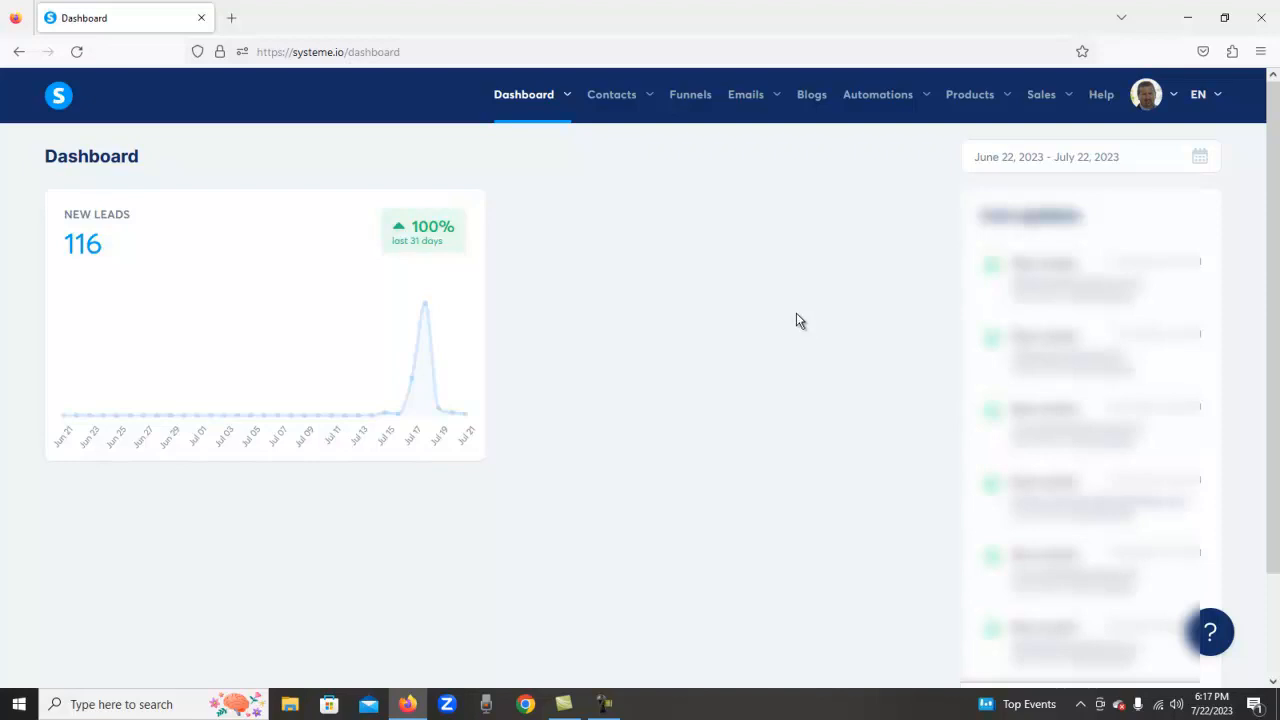
mouse_move(840, 318)
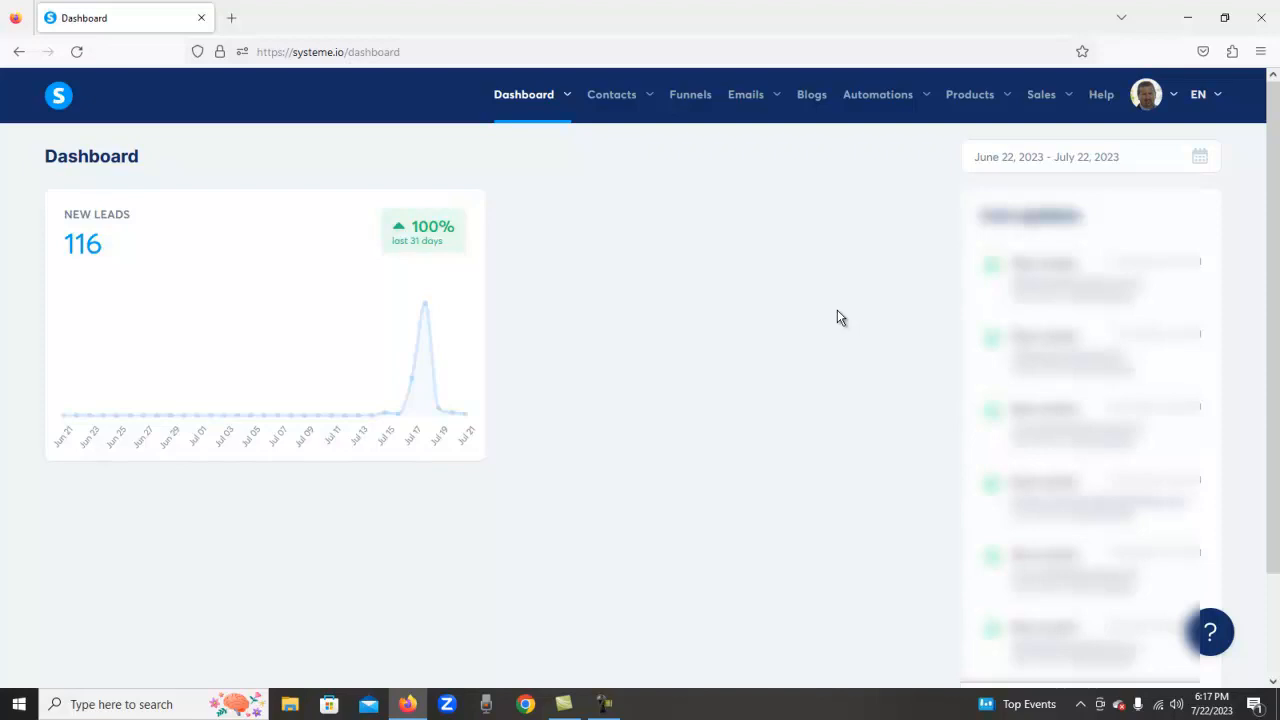
scroll(down, 3)
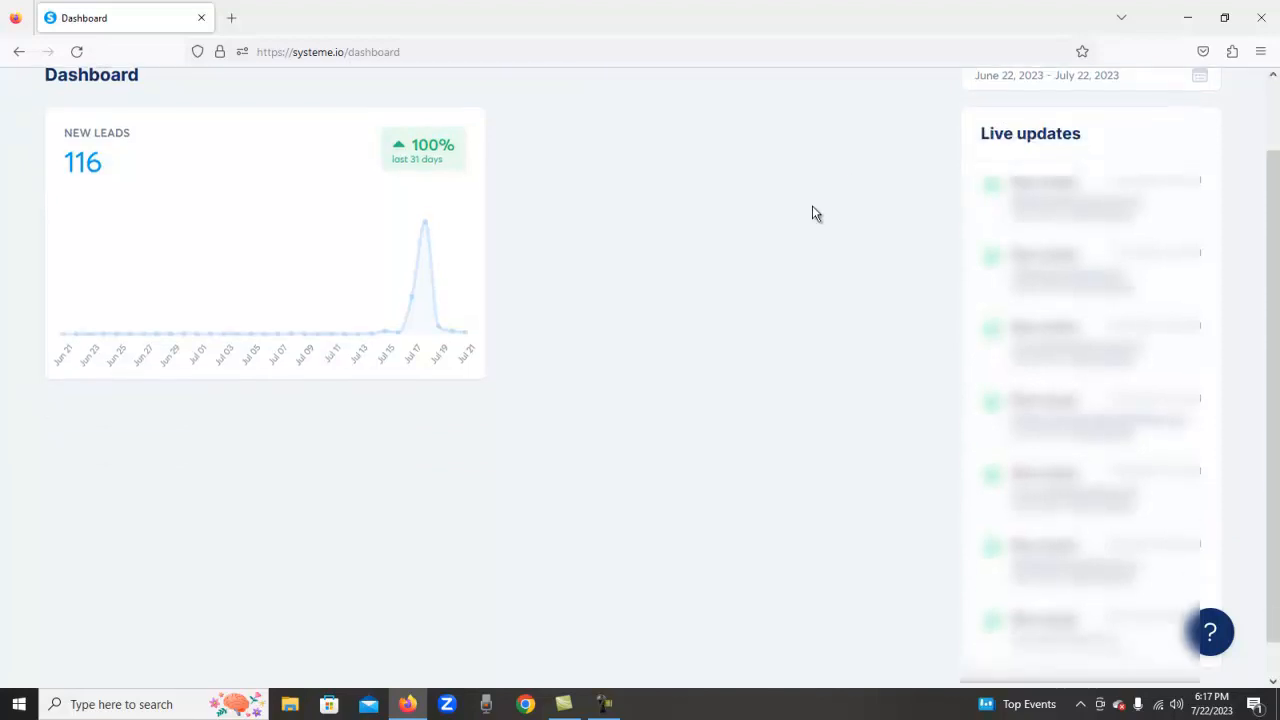
scroll(up, 3)
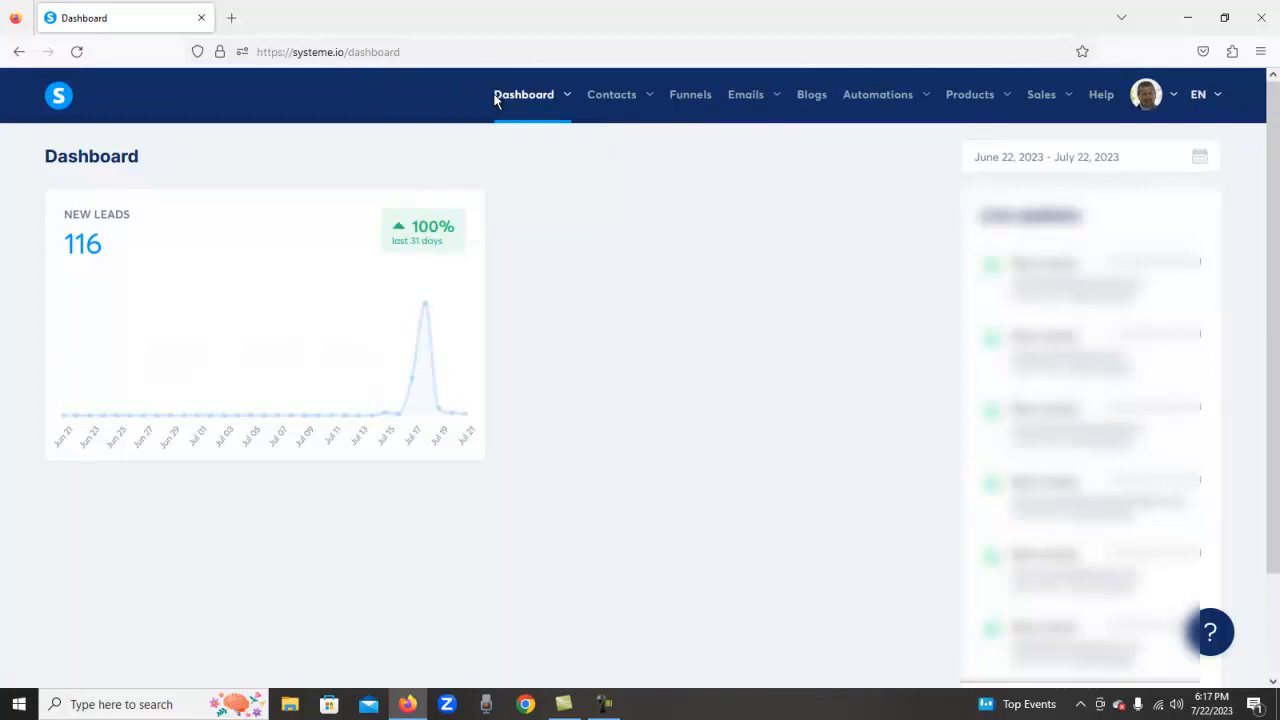
click(523, 94)
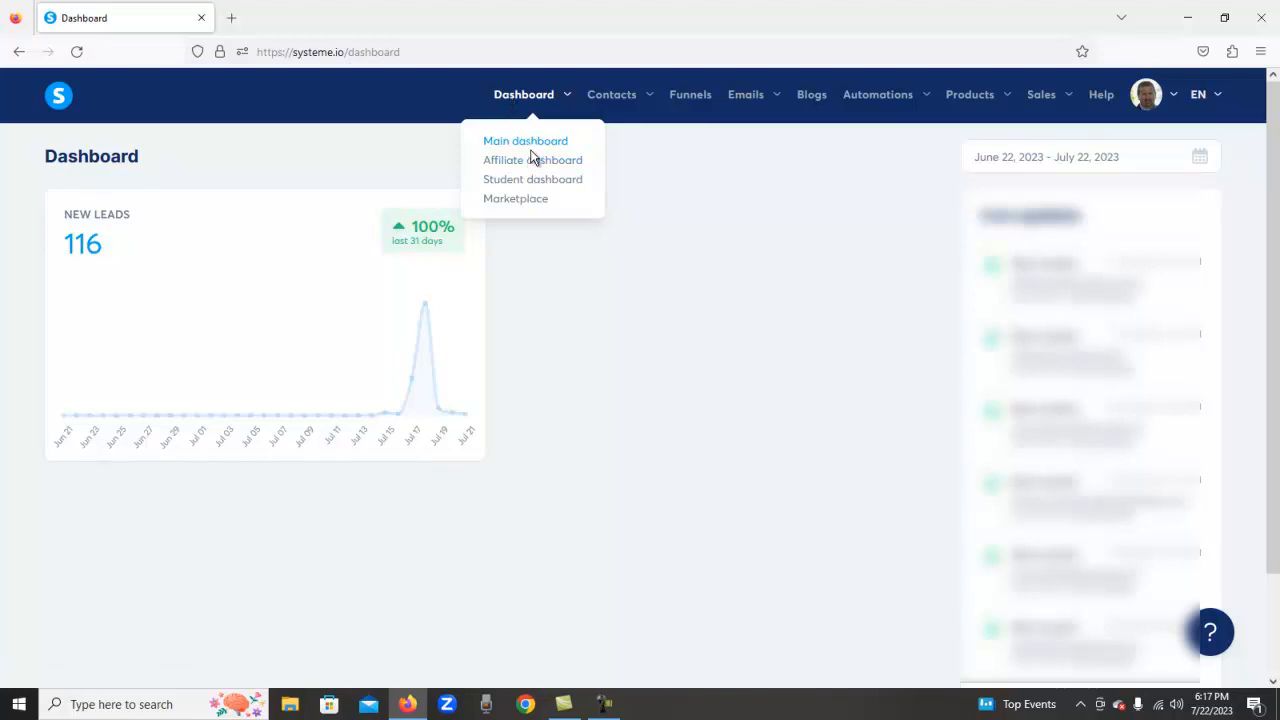
mouse_move(533, 165)
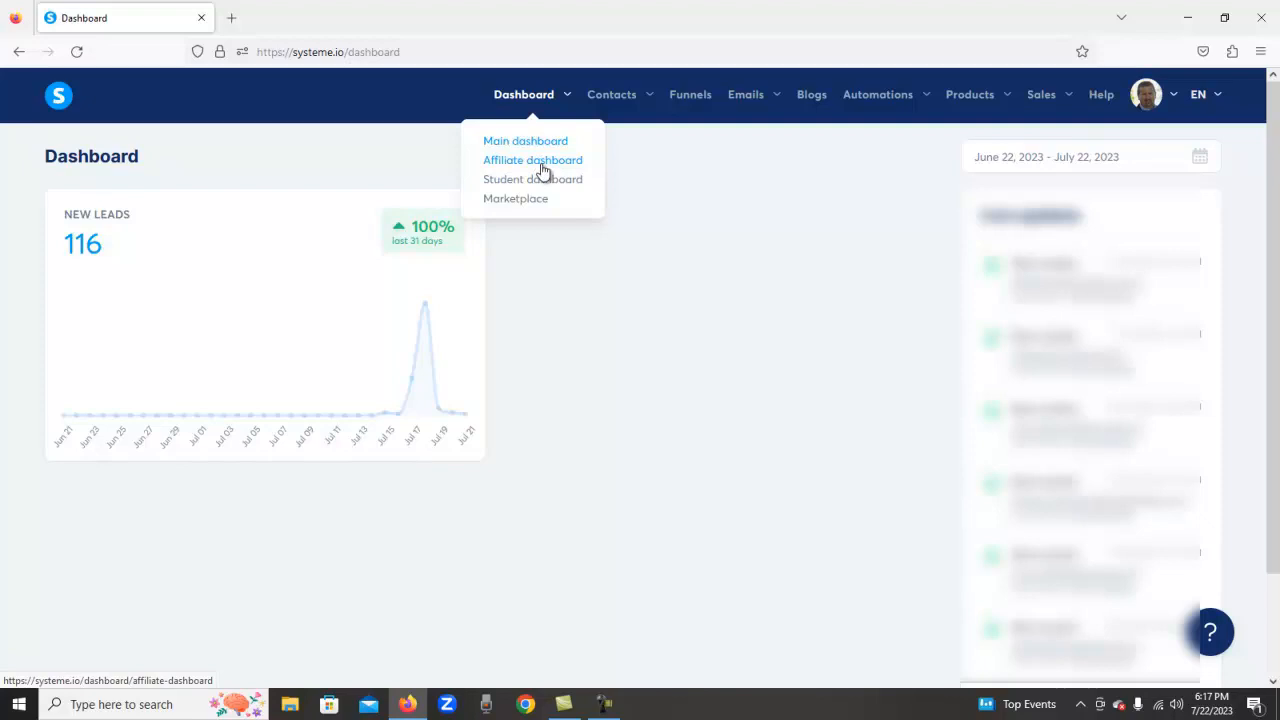
Step: Review the affiliate dashboard's zero earnings, affiliate ID and tracking link
click(533, 160)
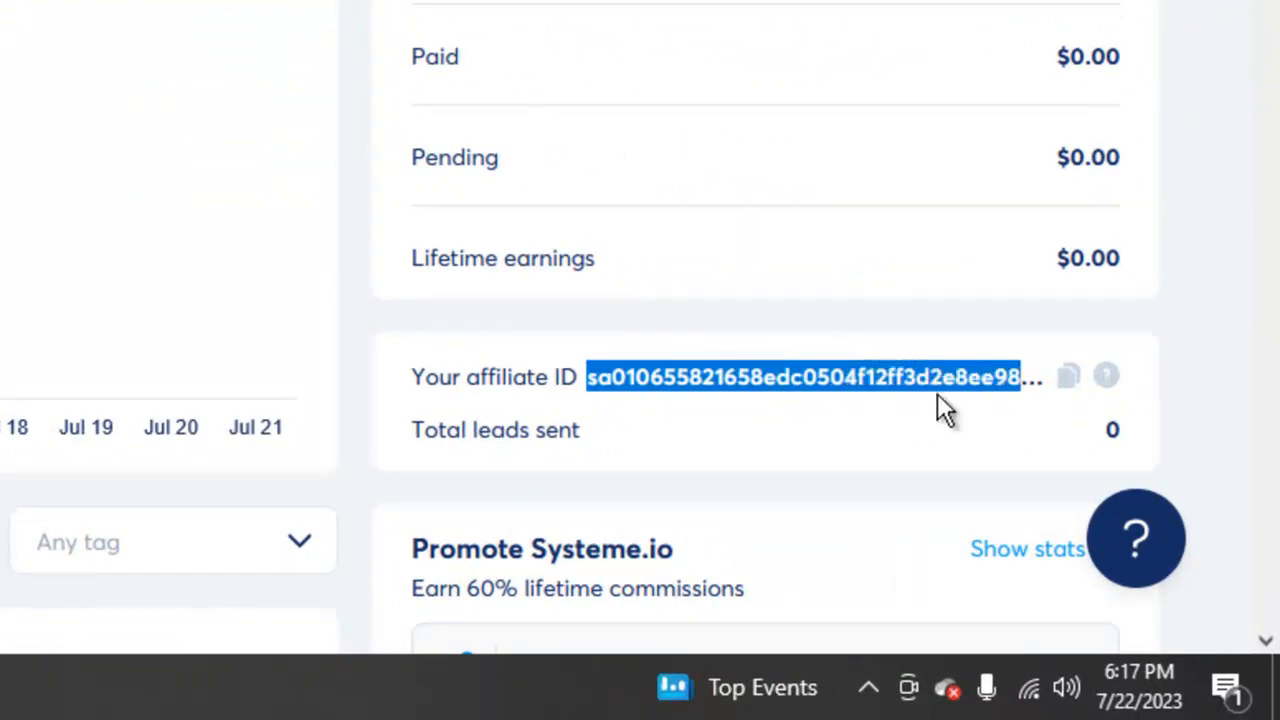
mouse_move(105, 10)
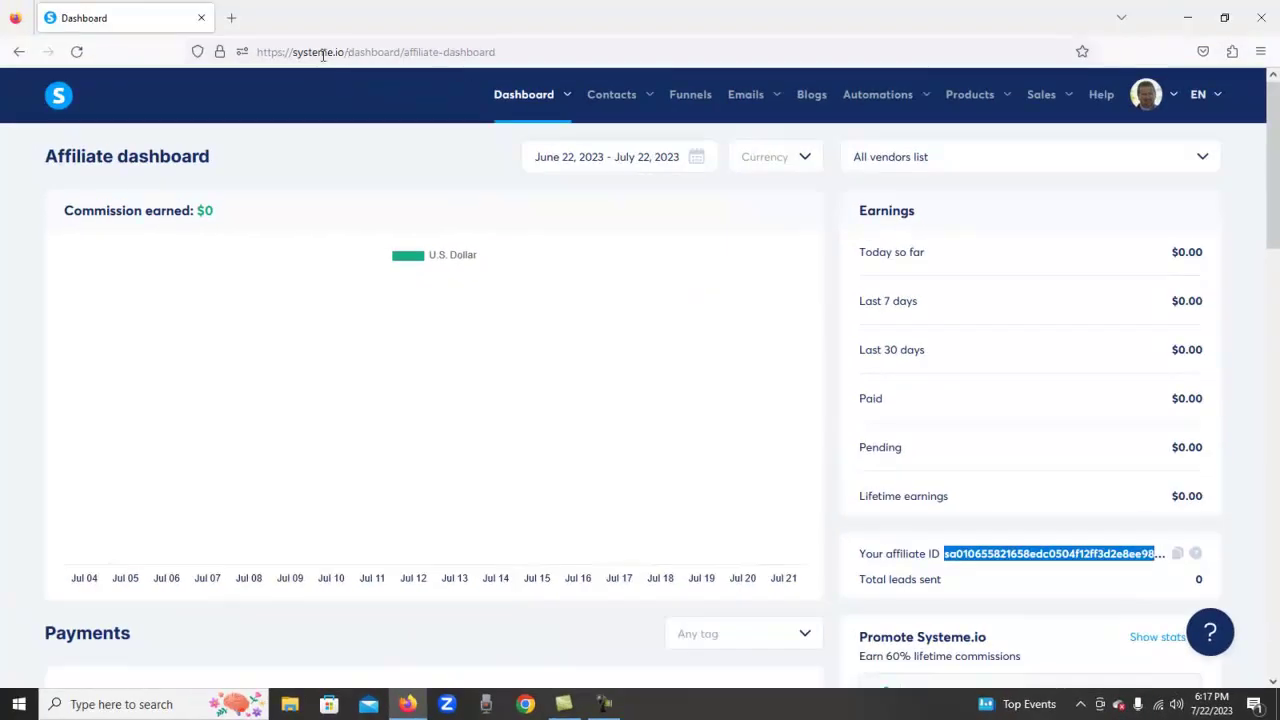
mouse_move(347, 52)
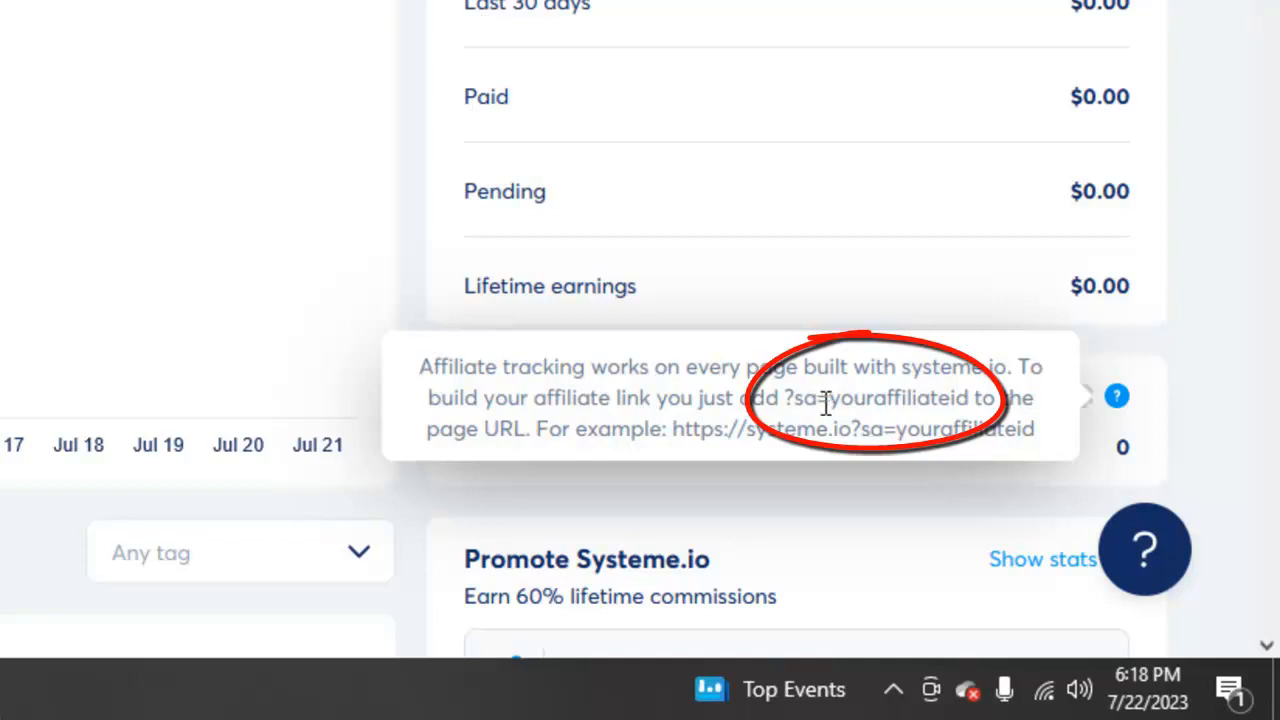
mouse_move(835, 490)
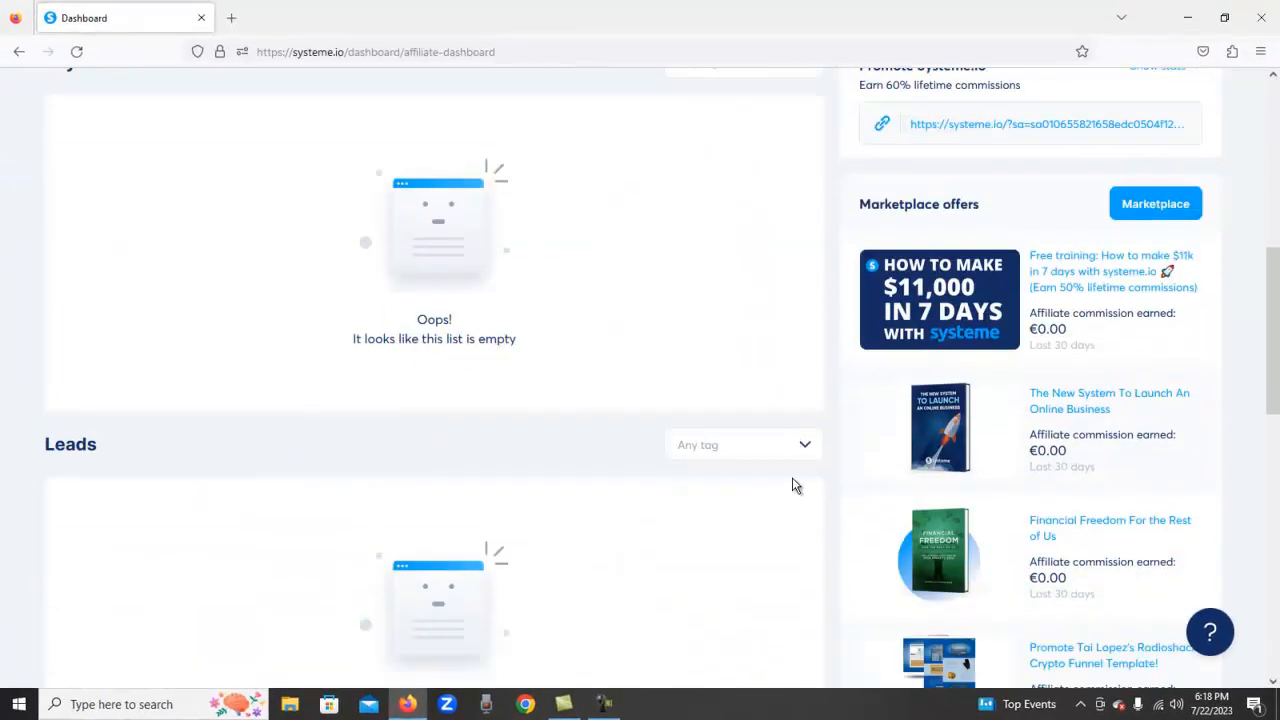
scroll(up, 3)
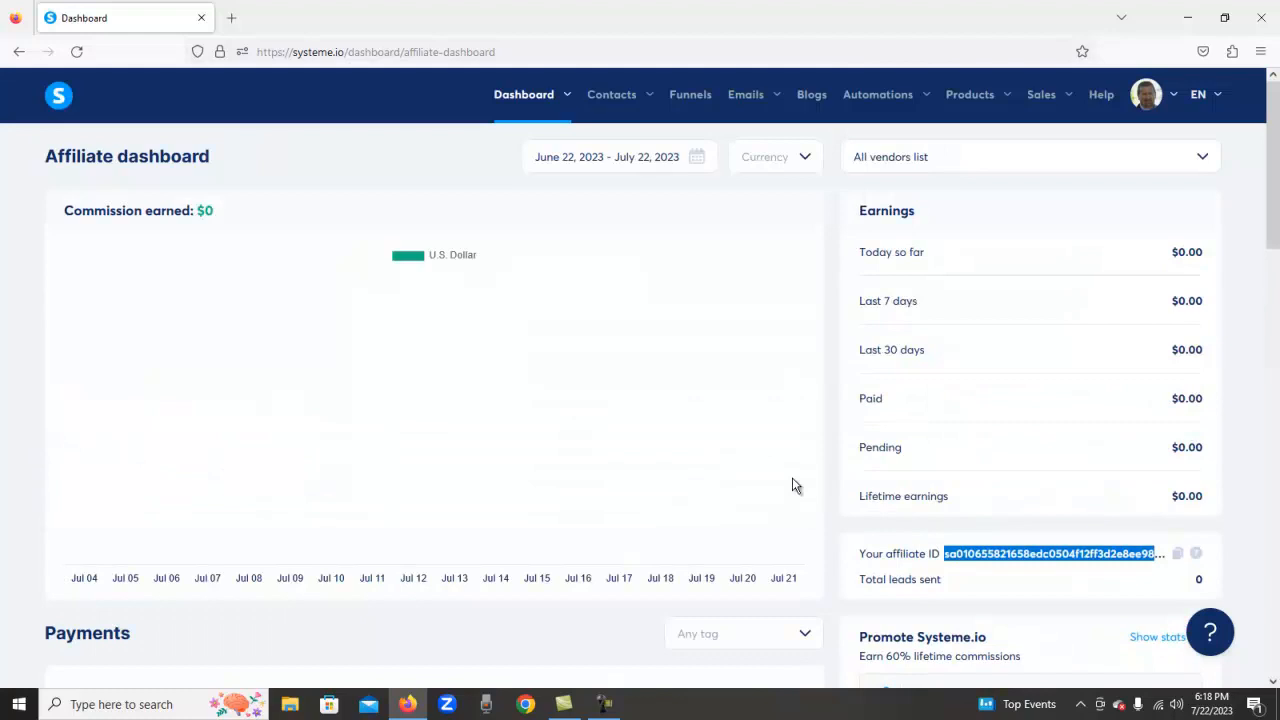
click(523, 94)
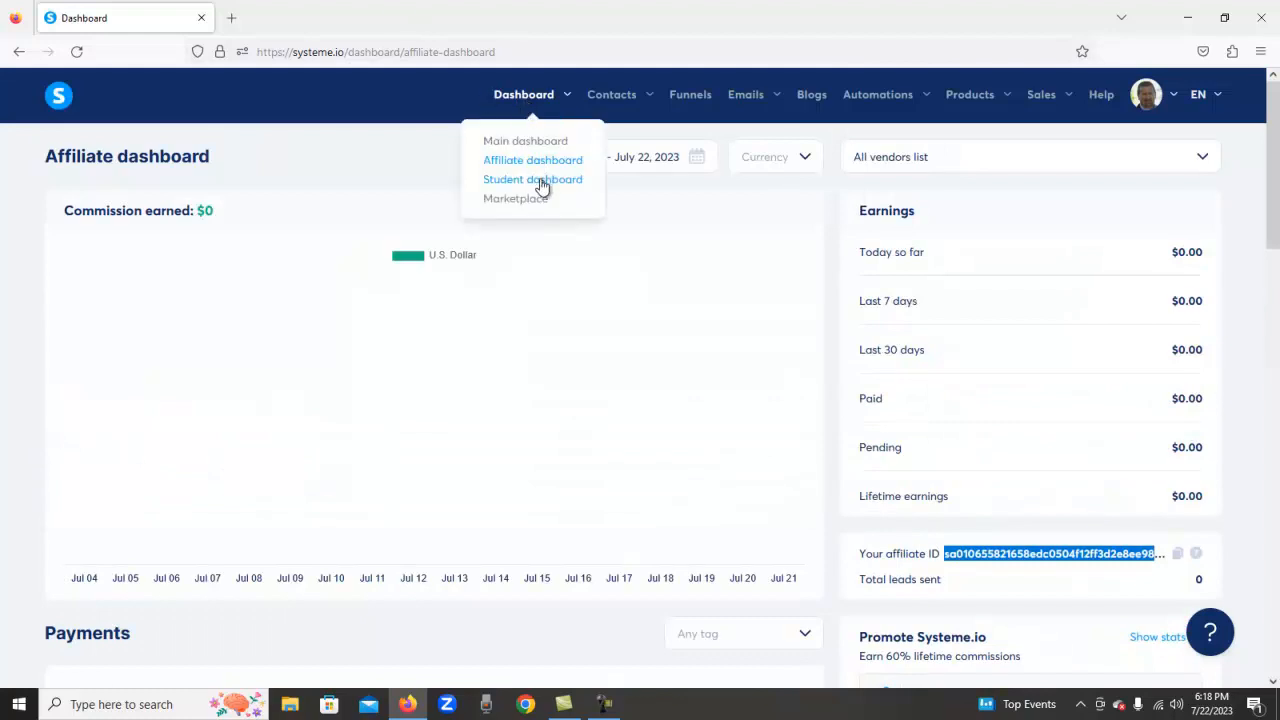
Step: View the student dashboard's three course enrollments, including the certification at 28%
click(532, 179)
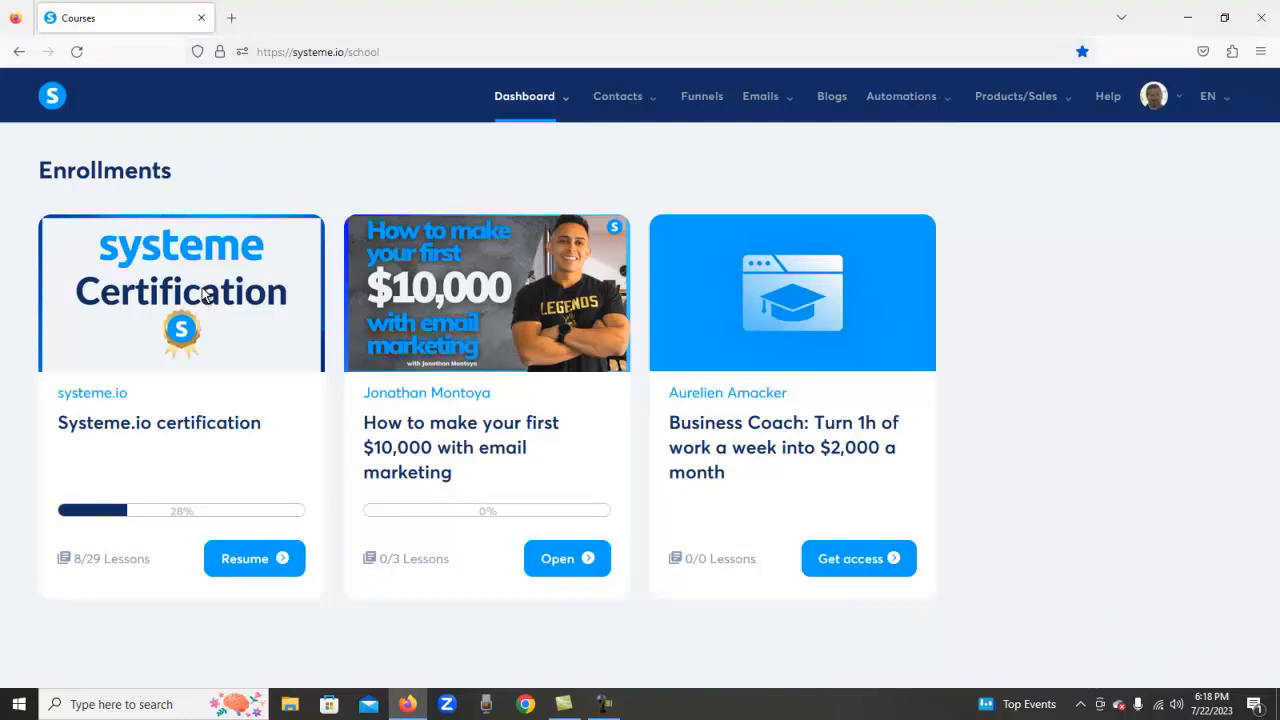
mouse_move(312, 194)
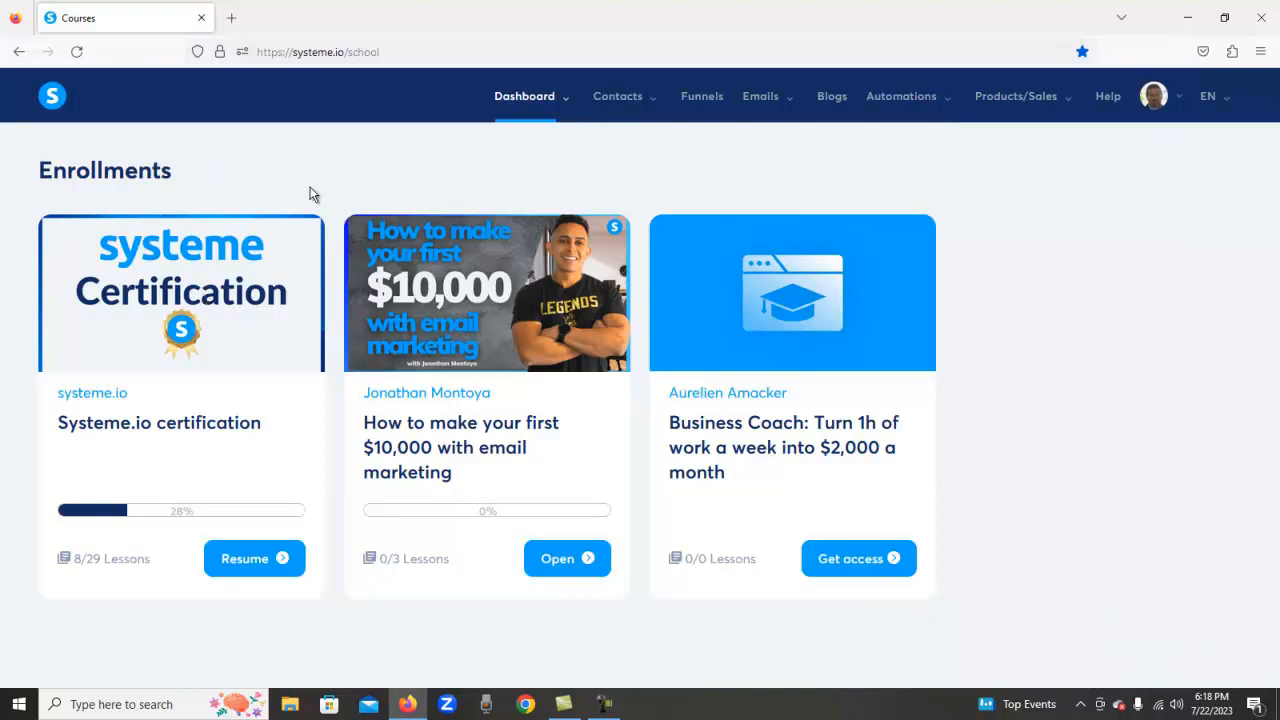
mouse_move(535, 208)
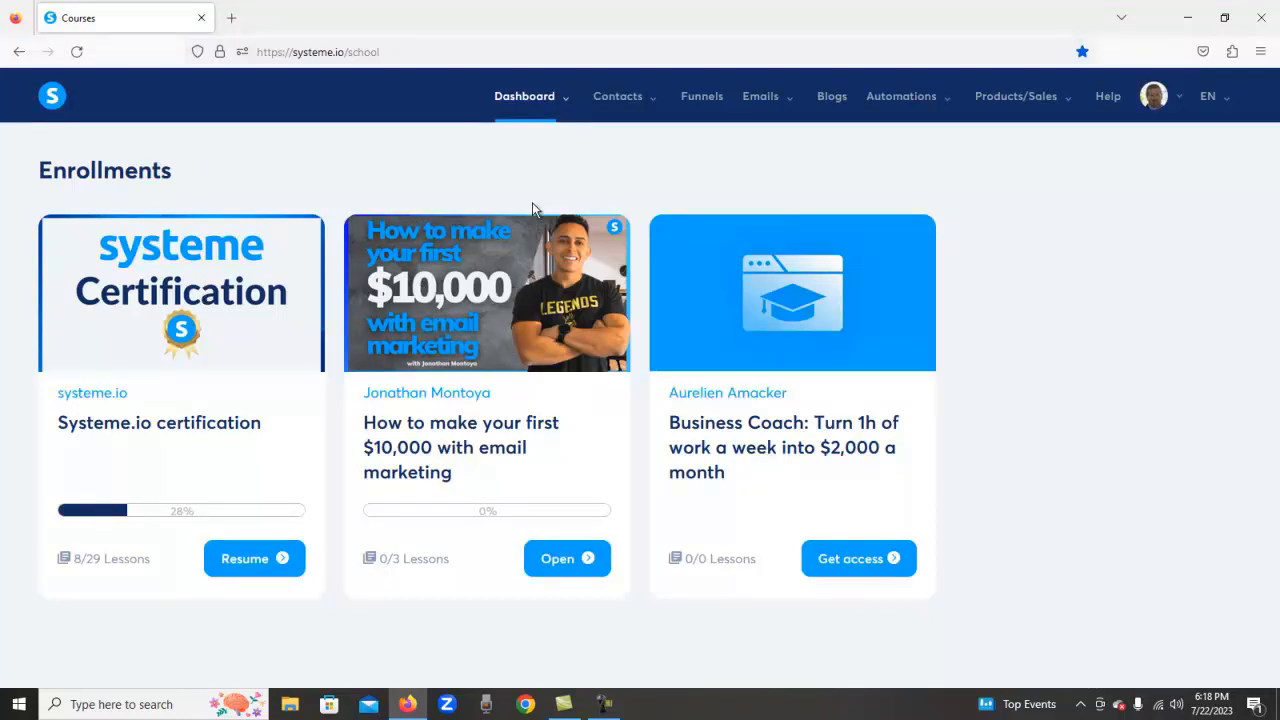
mouse_move(654, 148)
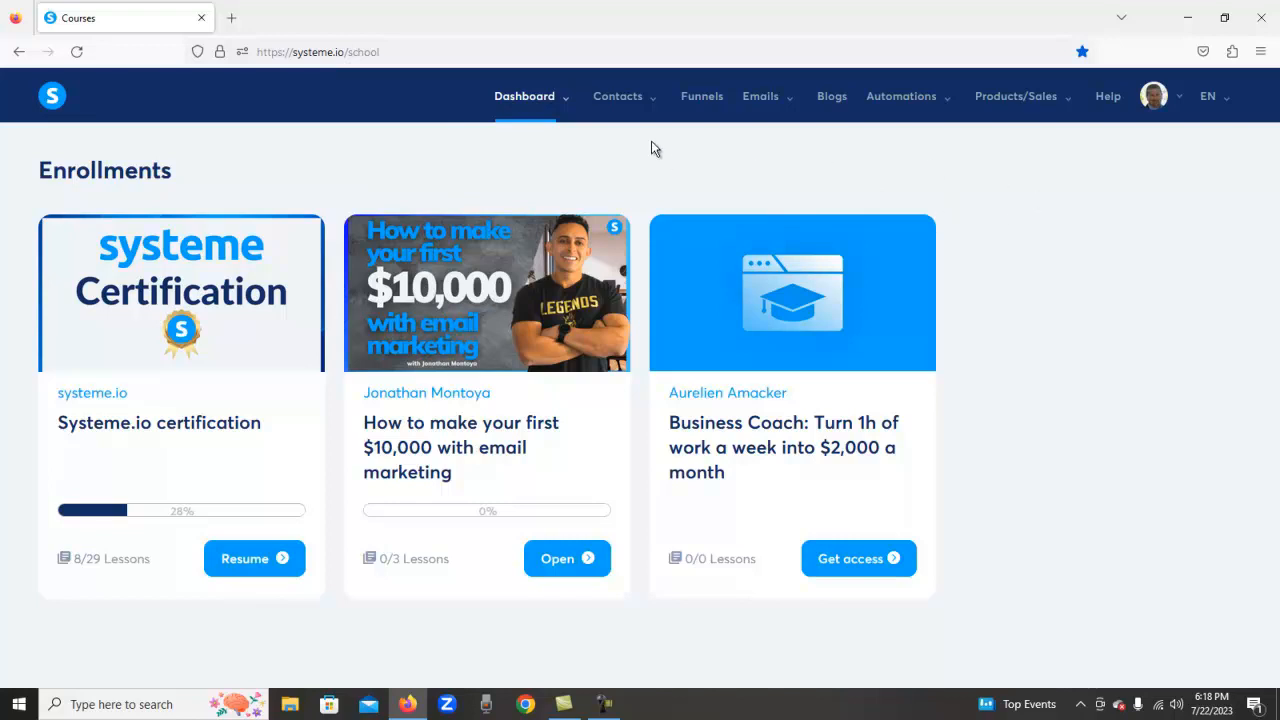
click(525, 96)
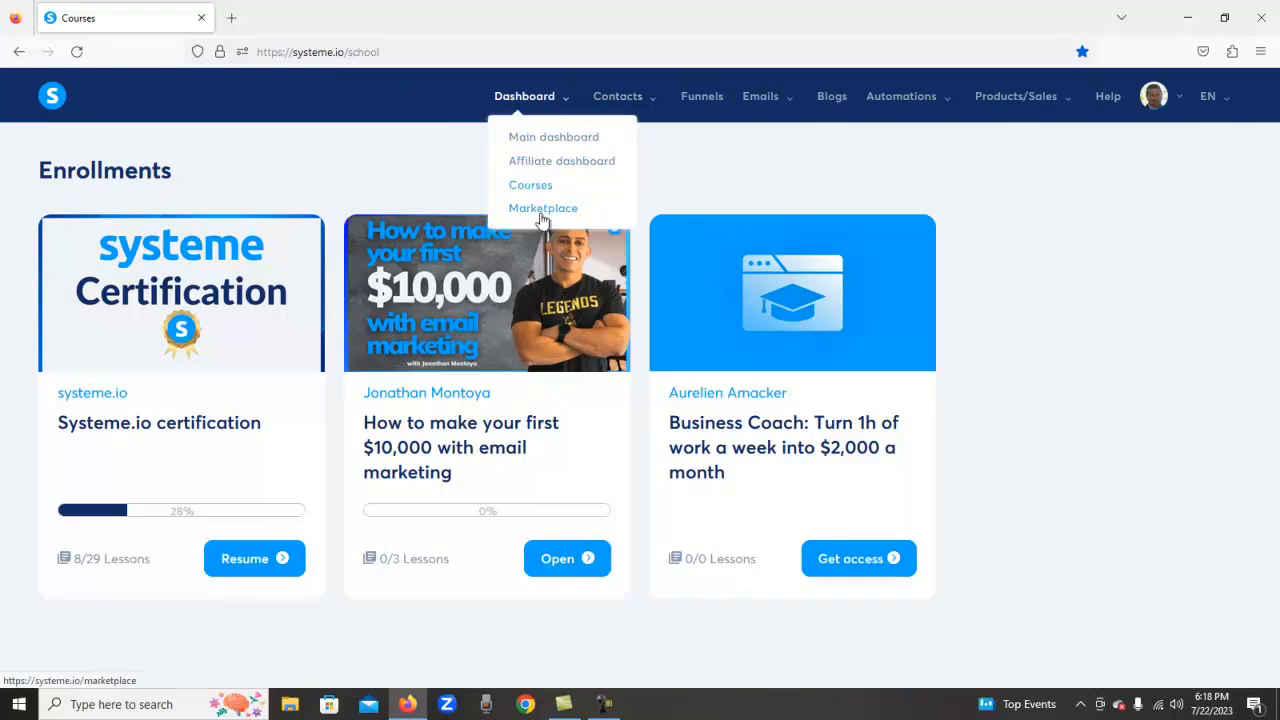
Step: Browse the marketplace's 335 affiliate offers and their commission rates
click(543, 208)
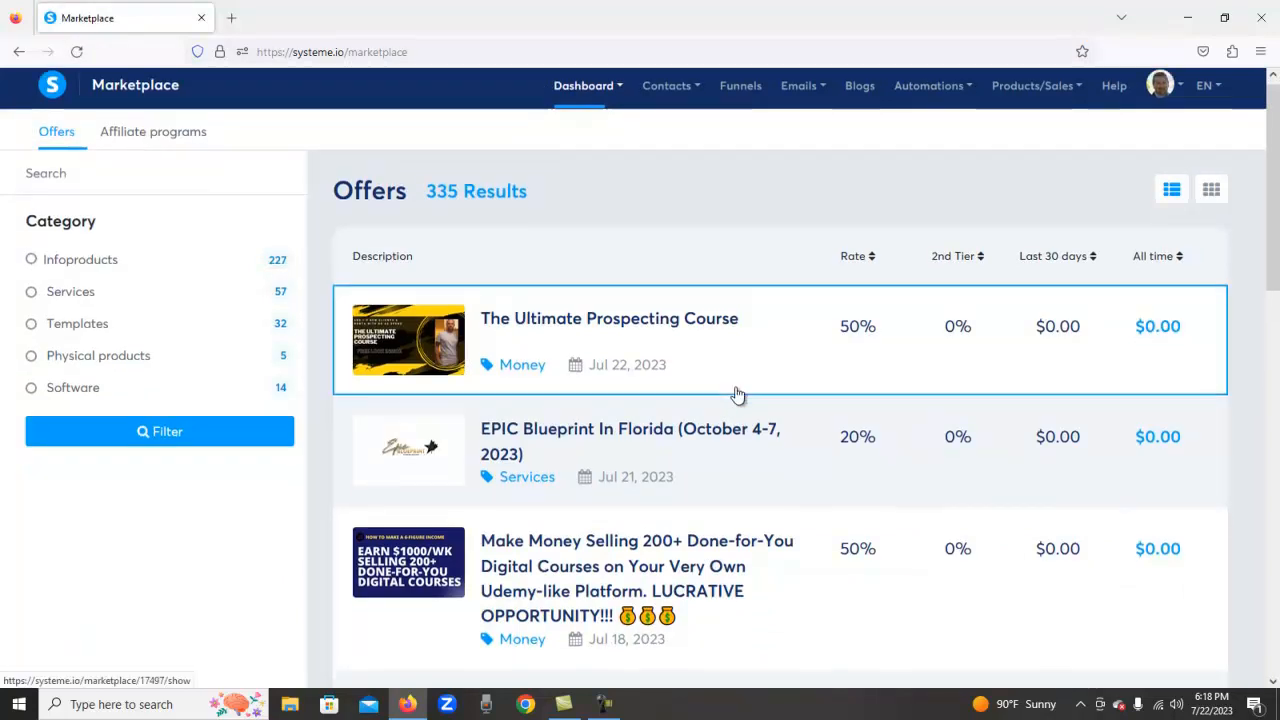
scroll(down, 3)
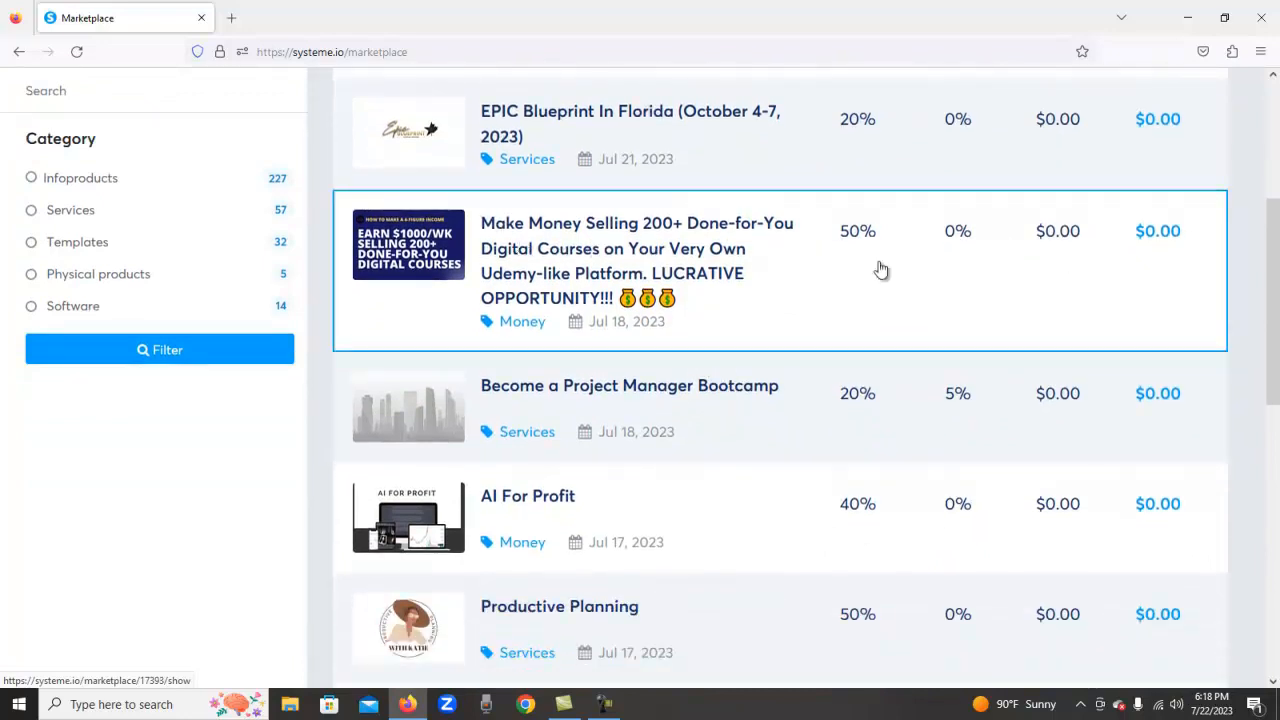
scroll(up, 3)
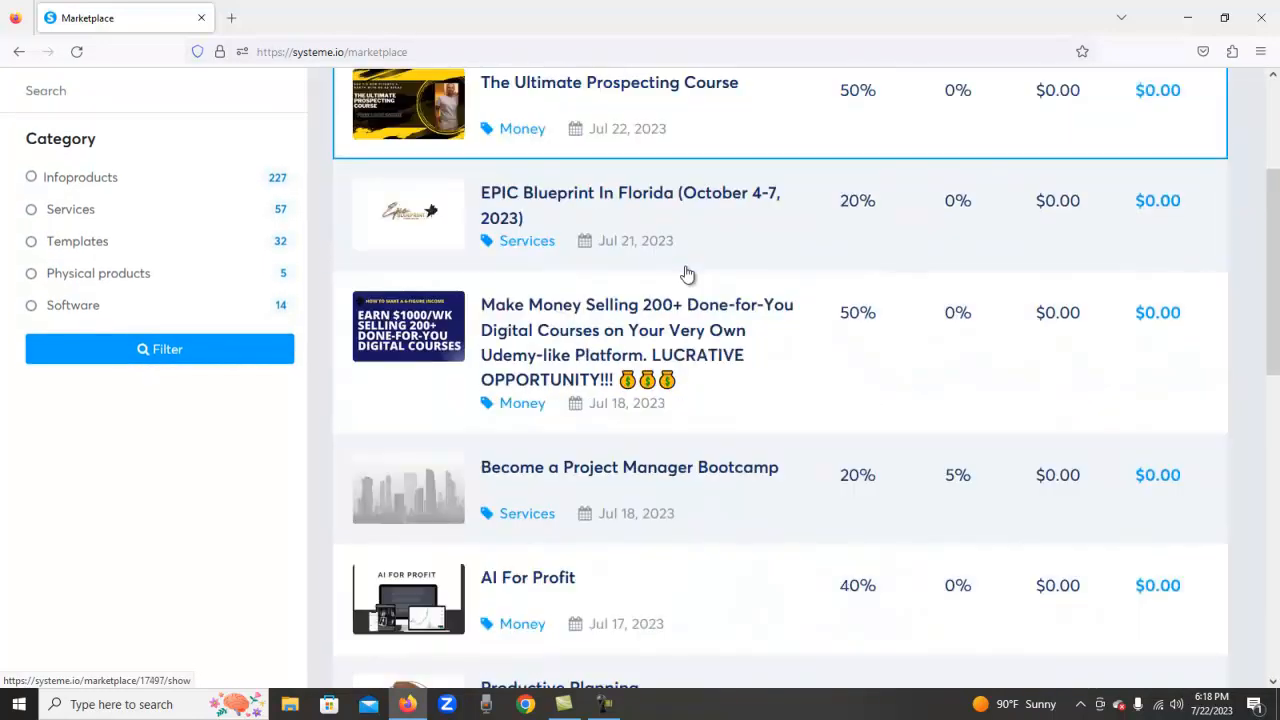
mouse_move(550, 355)
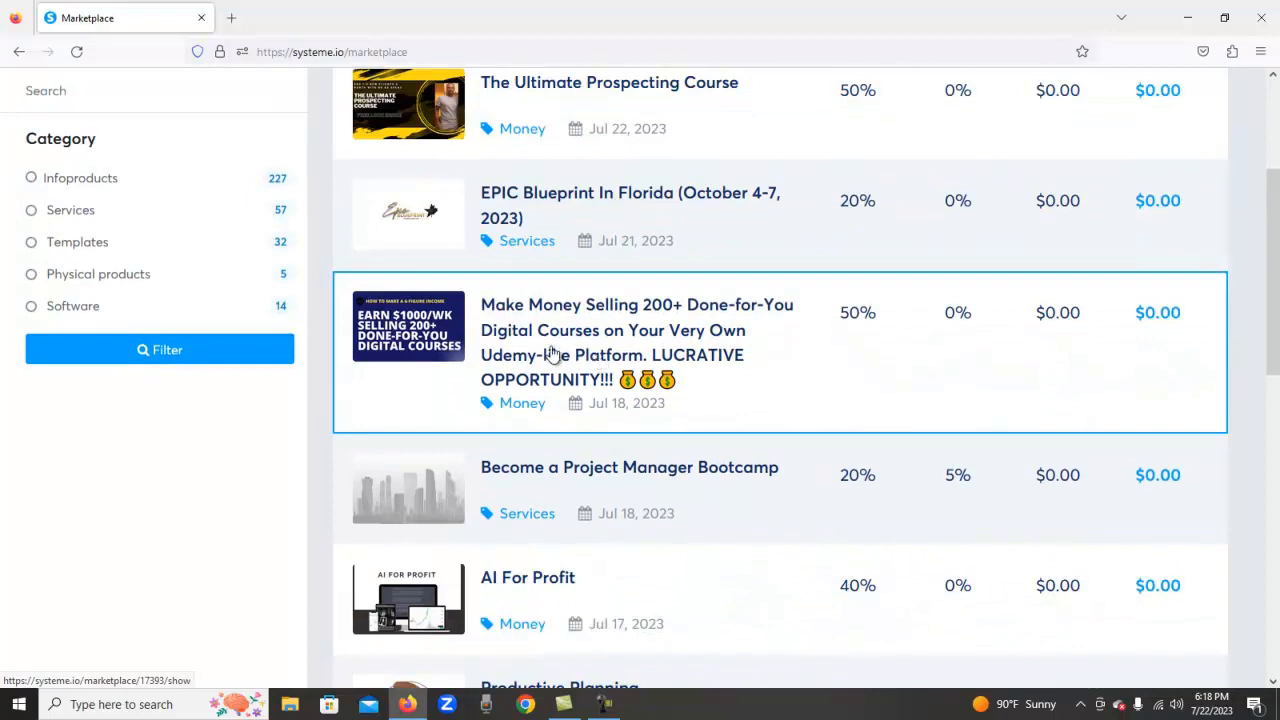
mouse_move(690, 338)
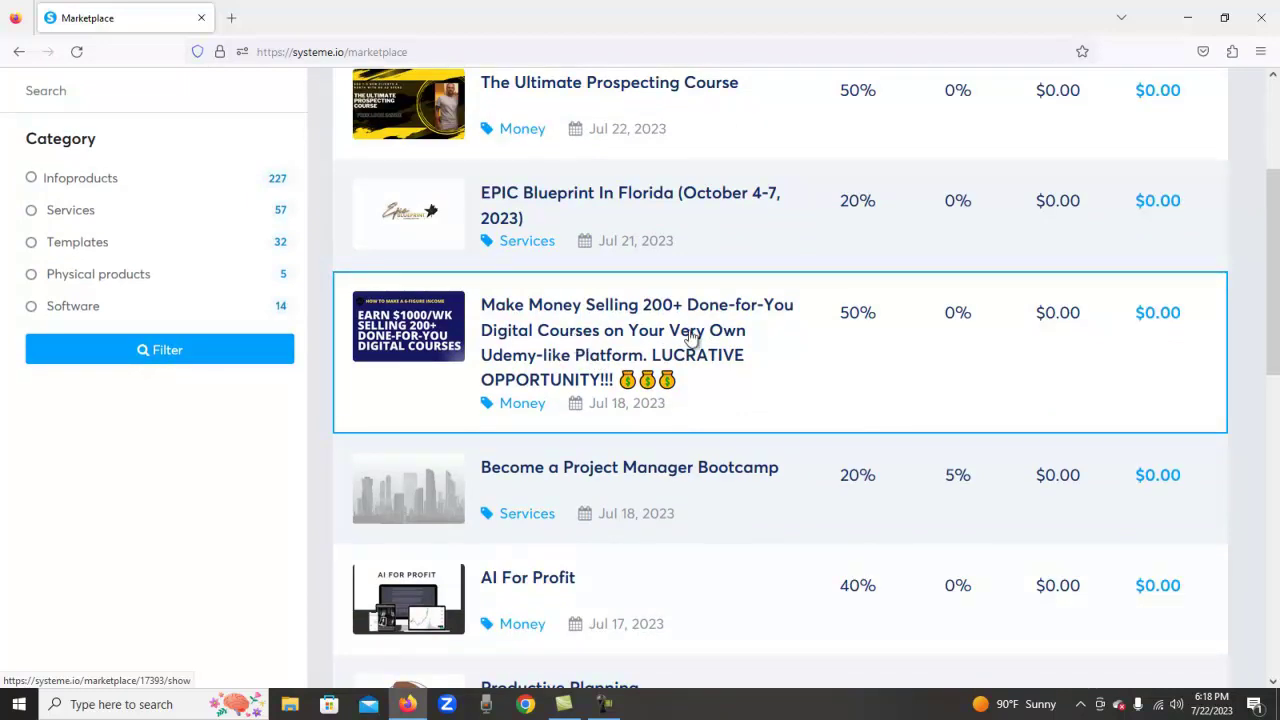
mouse_move(798, 342)
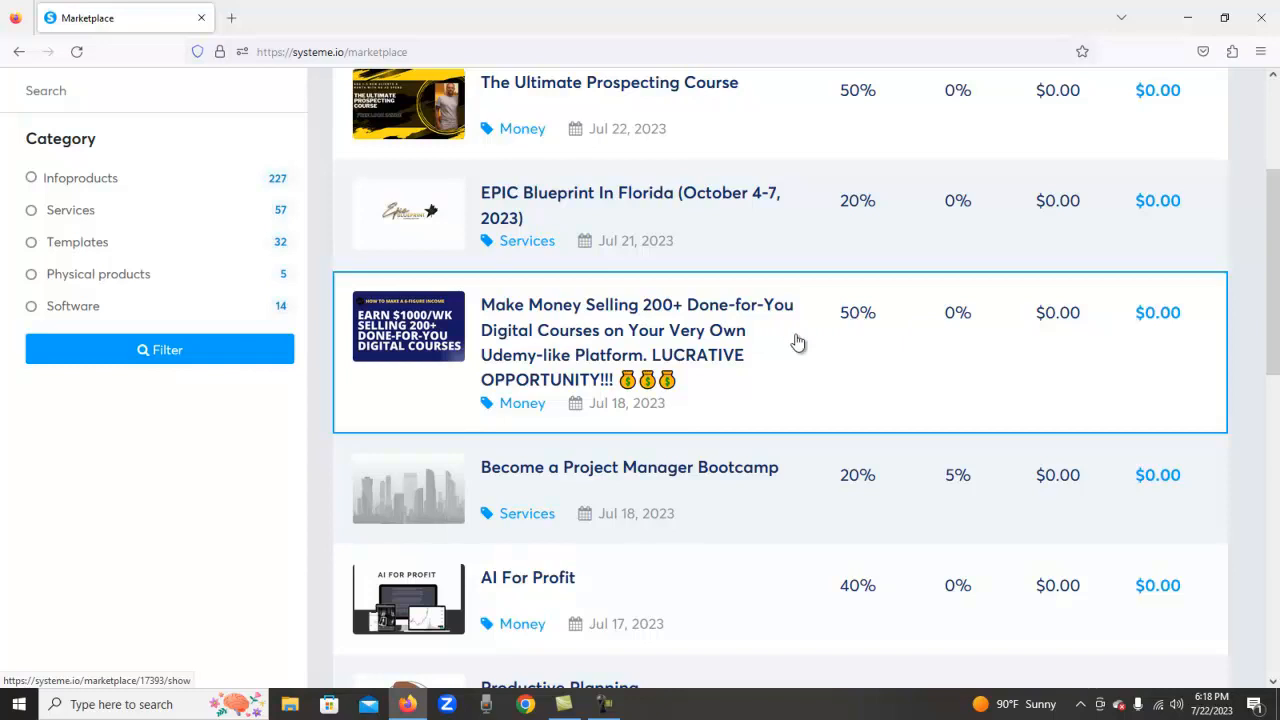
mouse_move(638, 313)
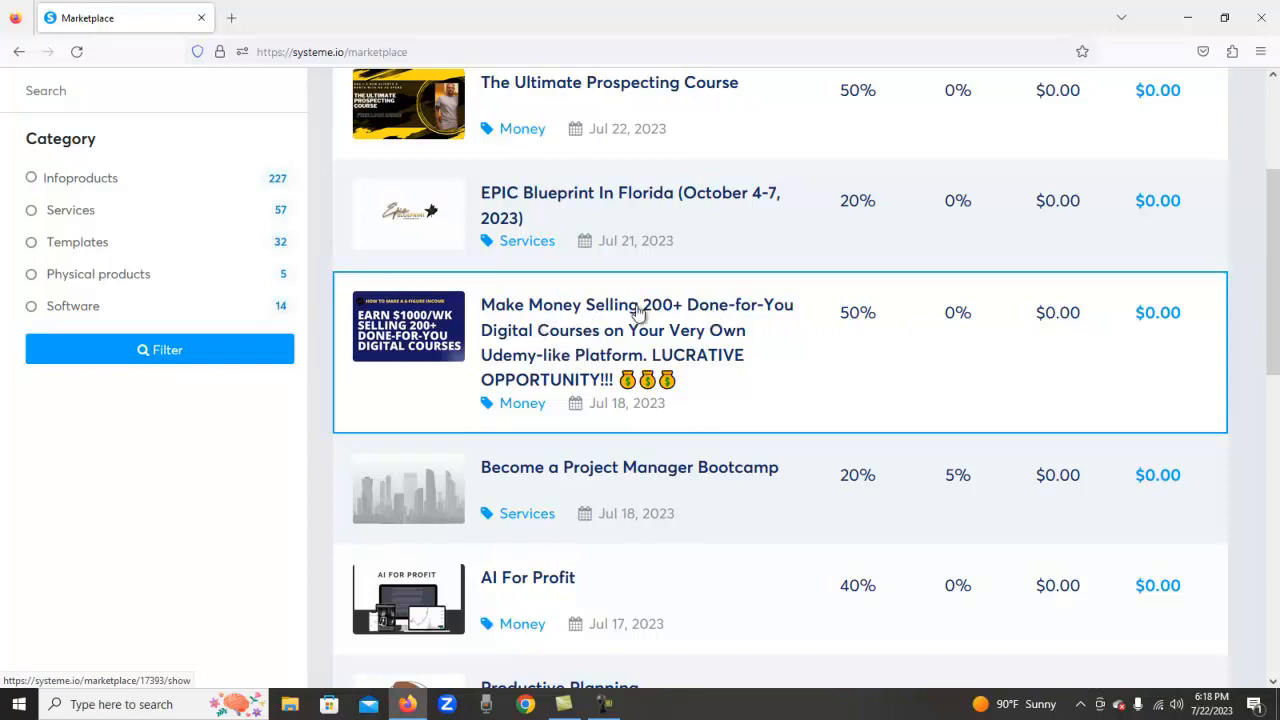
Step: Read the 200+ done-for-you courses offer at 50% commission, then visit its CreatorsLMS sales page
click(636, 304)
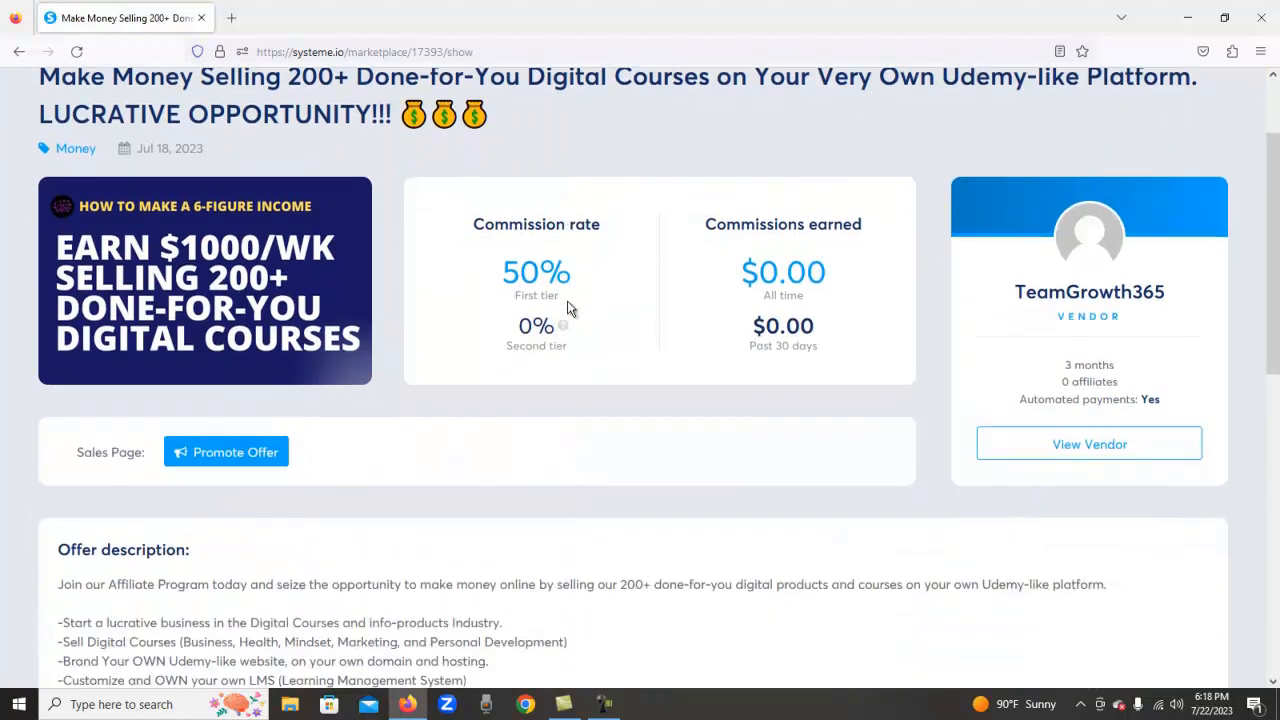
scroll(down, 3)
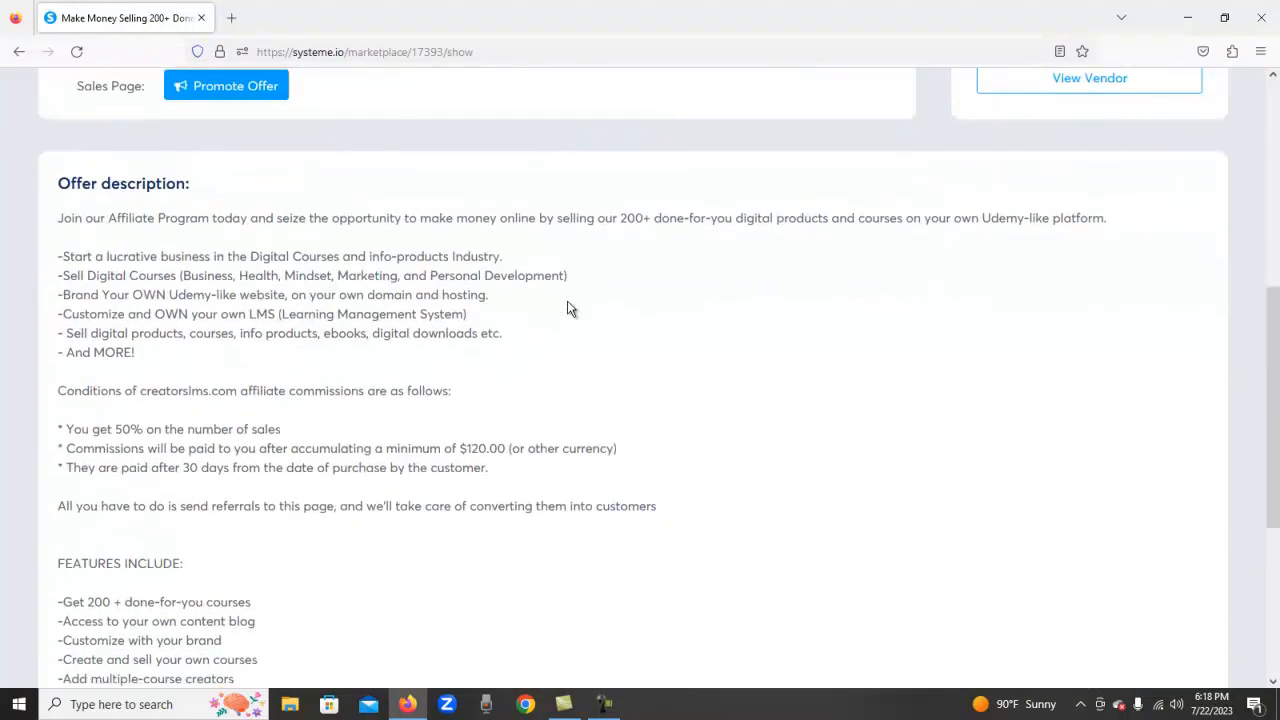
scroll(up, 3)
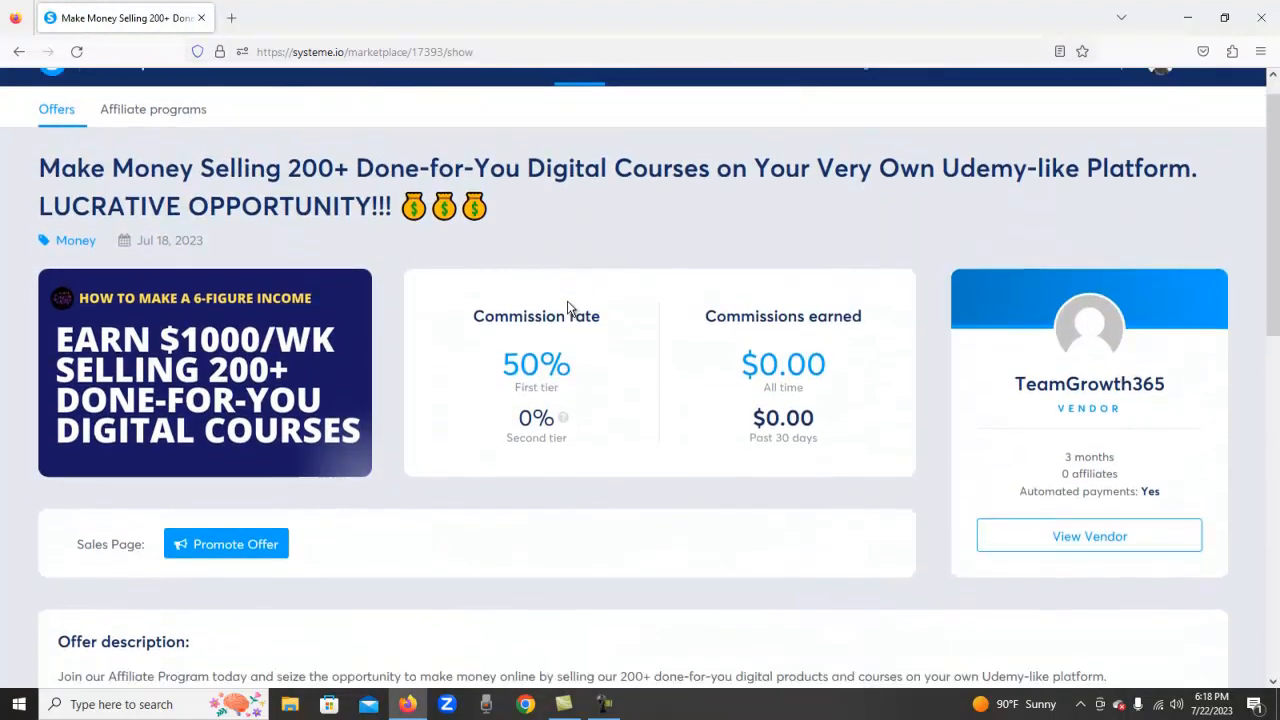
scroll(up, 3)
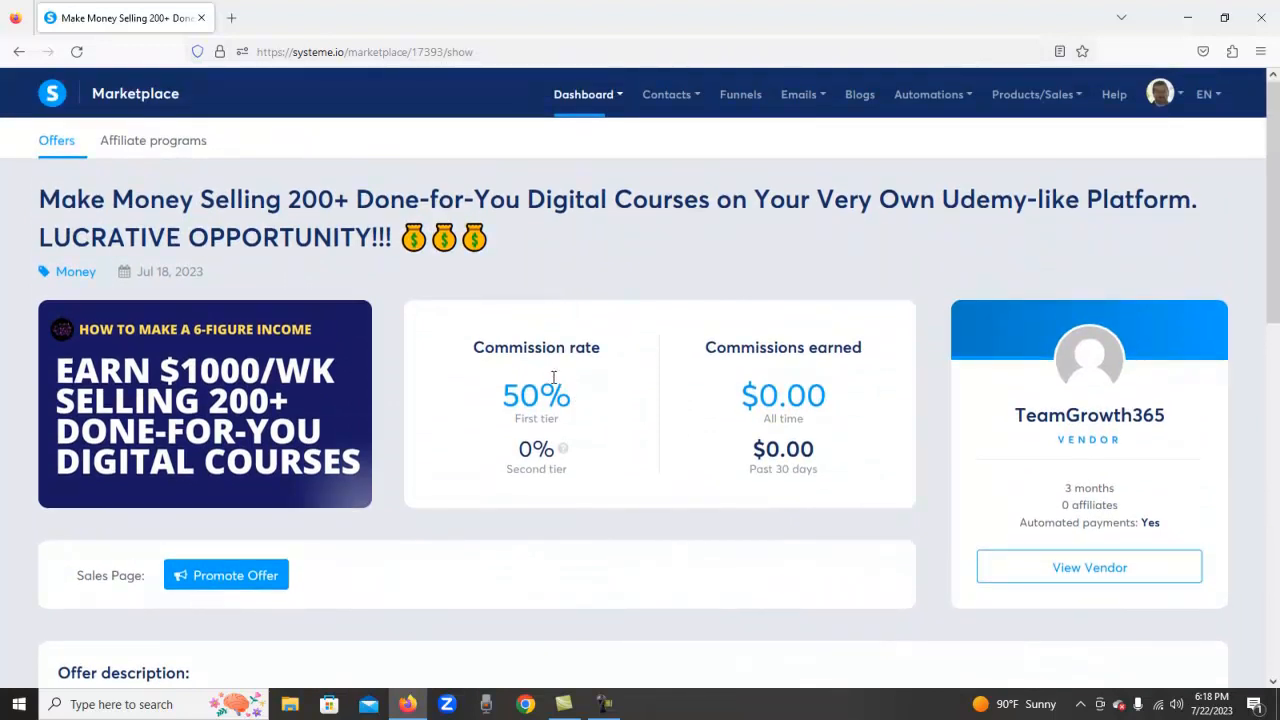
scroll(down, 3)
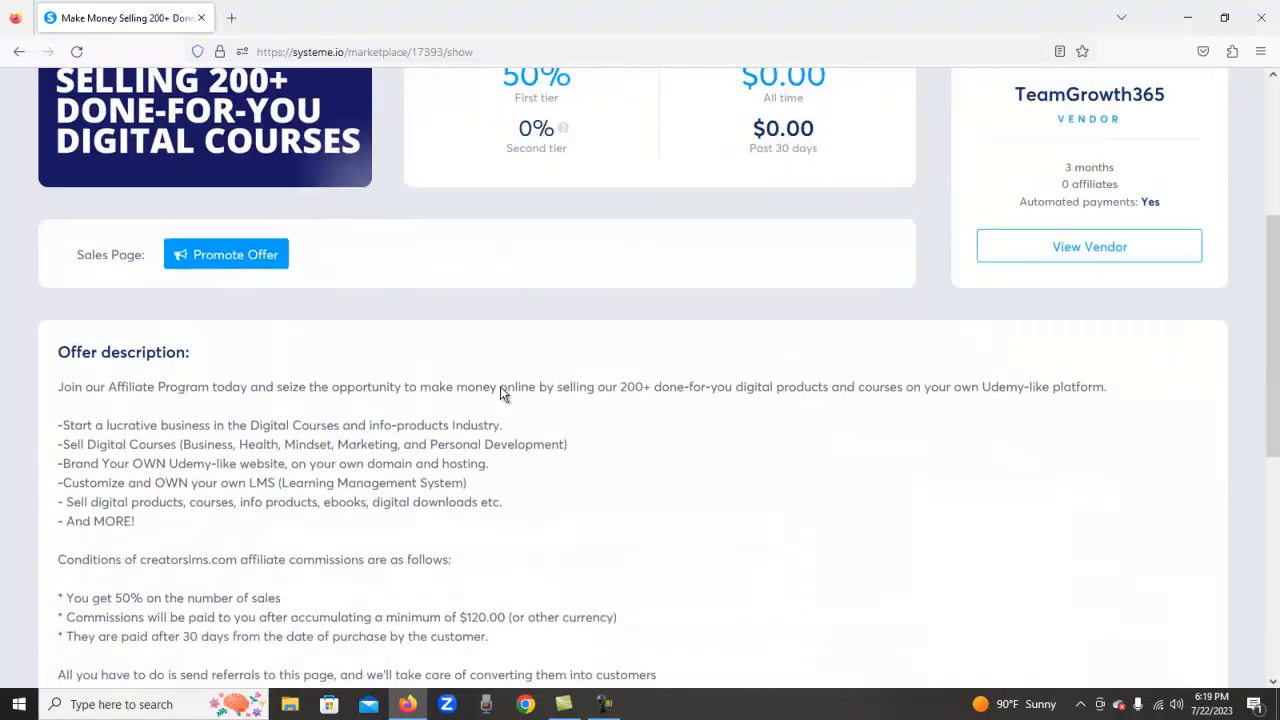
scroll(down, 3)
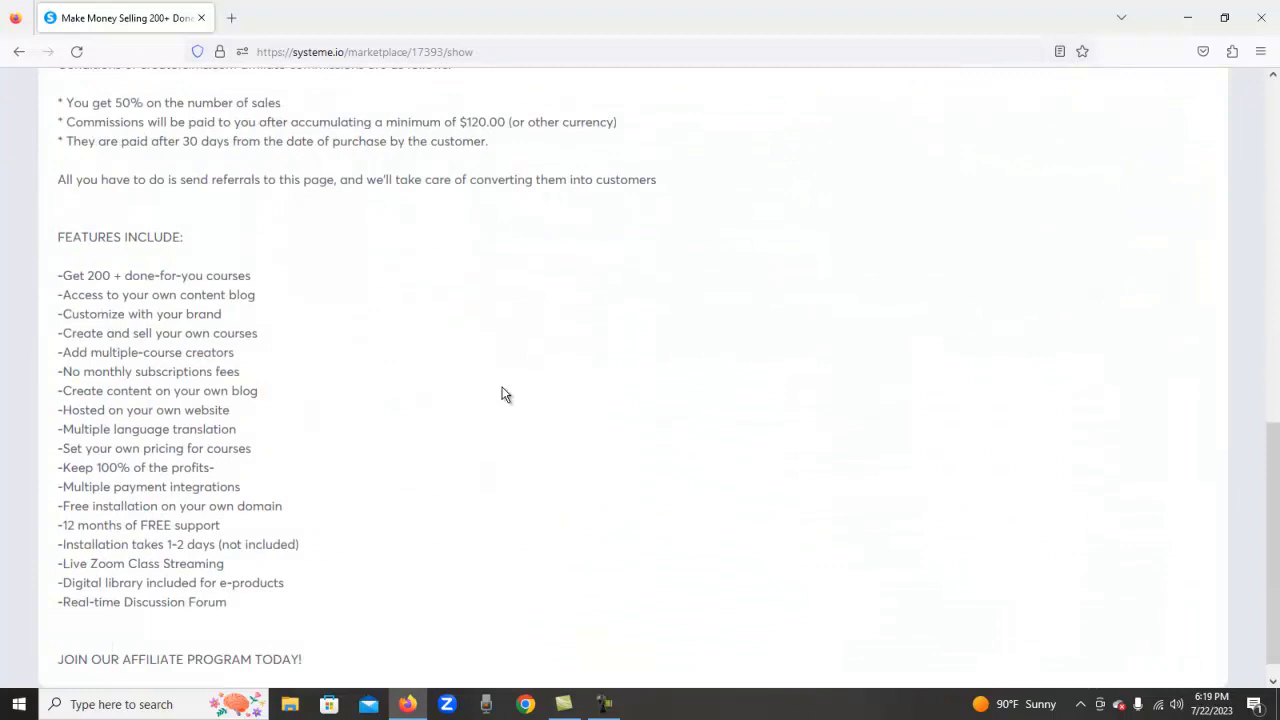
scroll(up, 3)
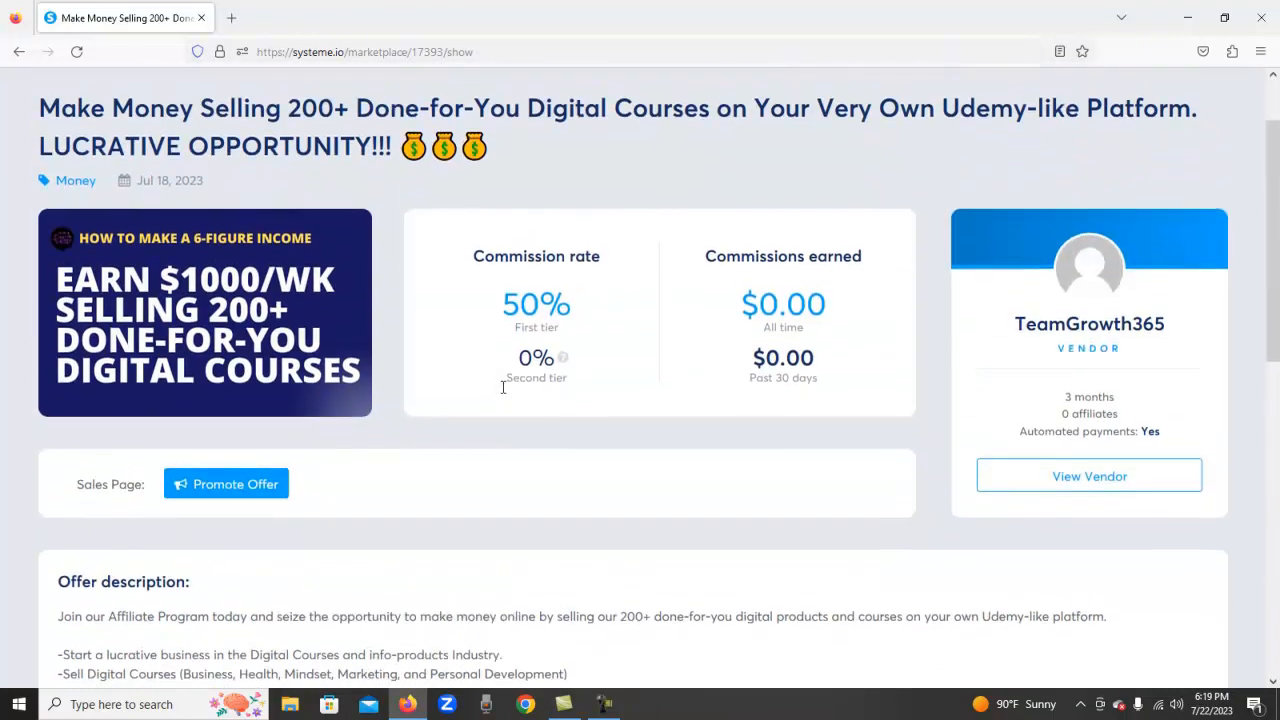
scroll(up, 3)
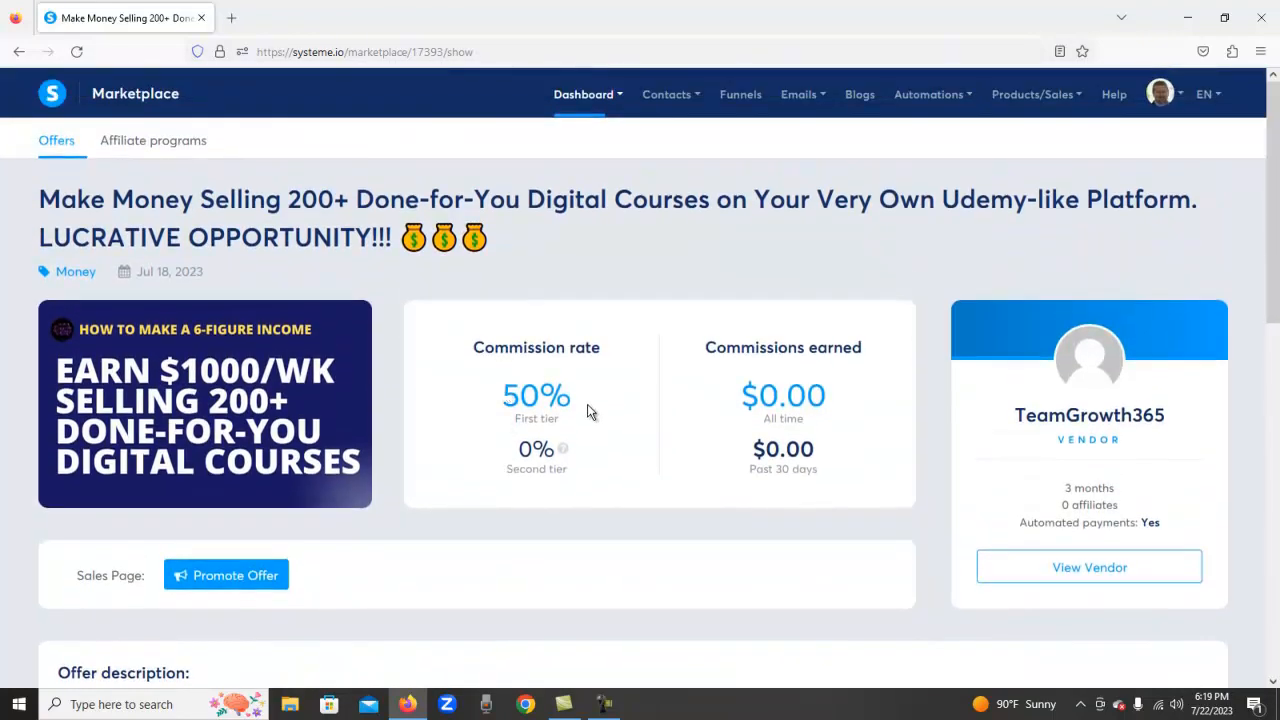
scroll(down, 3)
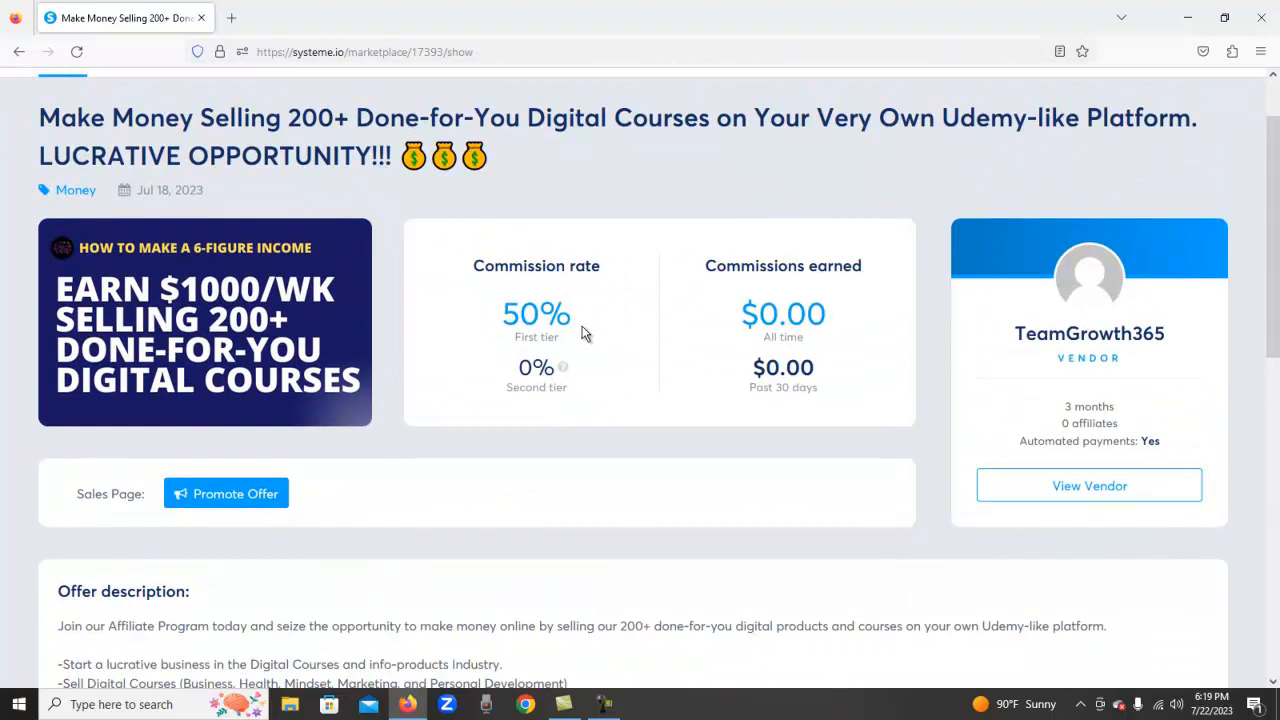
scroll(down, 3)
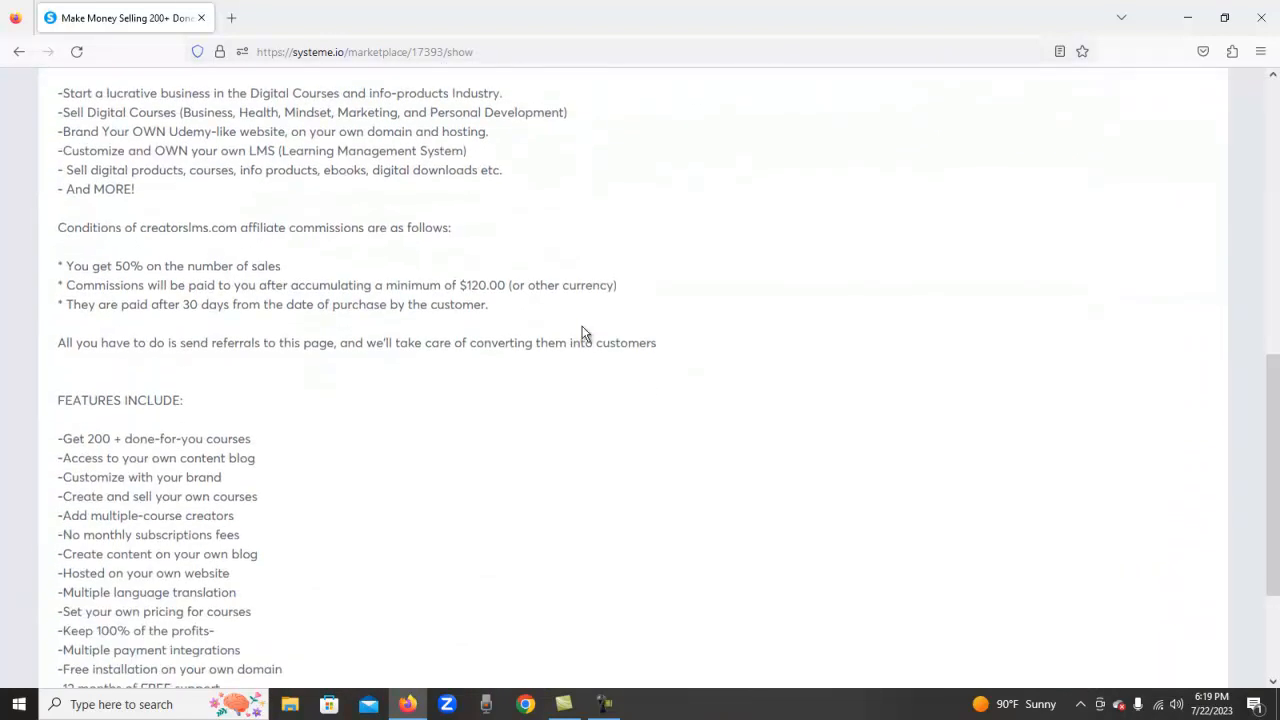
mouse_move(298, 304)
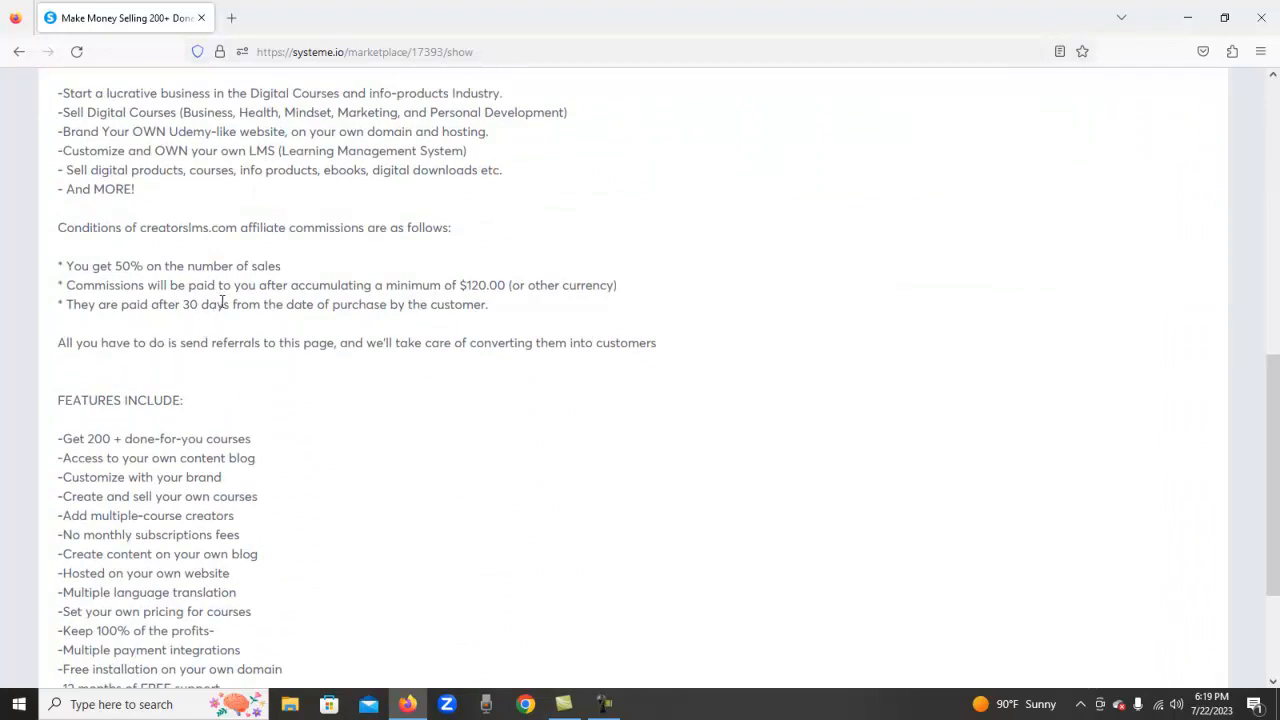
mouse_move(617, 287)
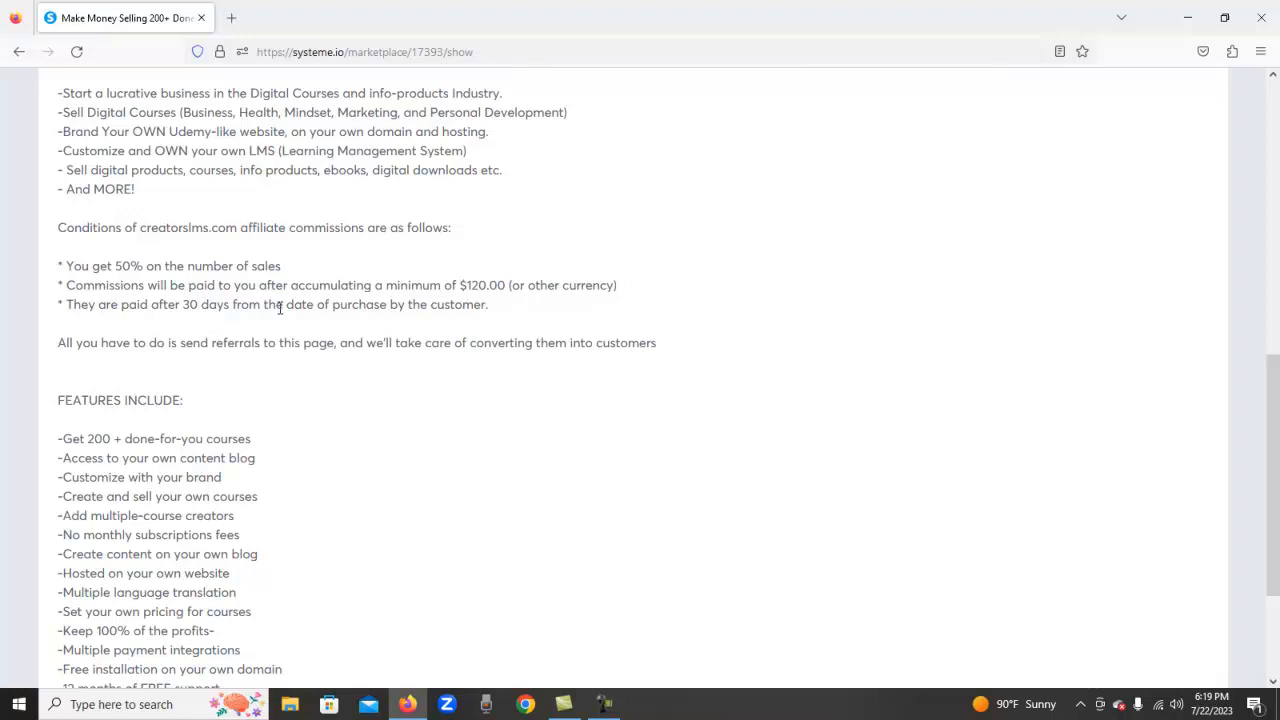
mouse_move(490, 348)
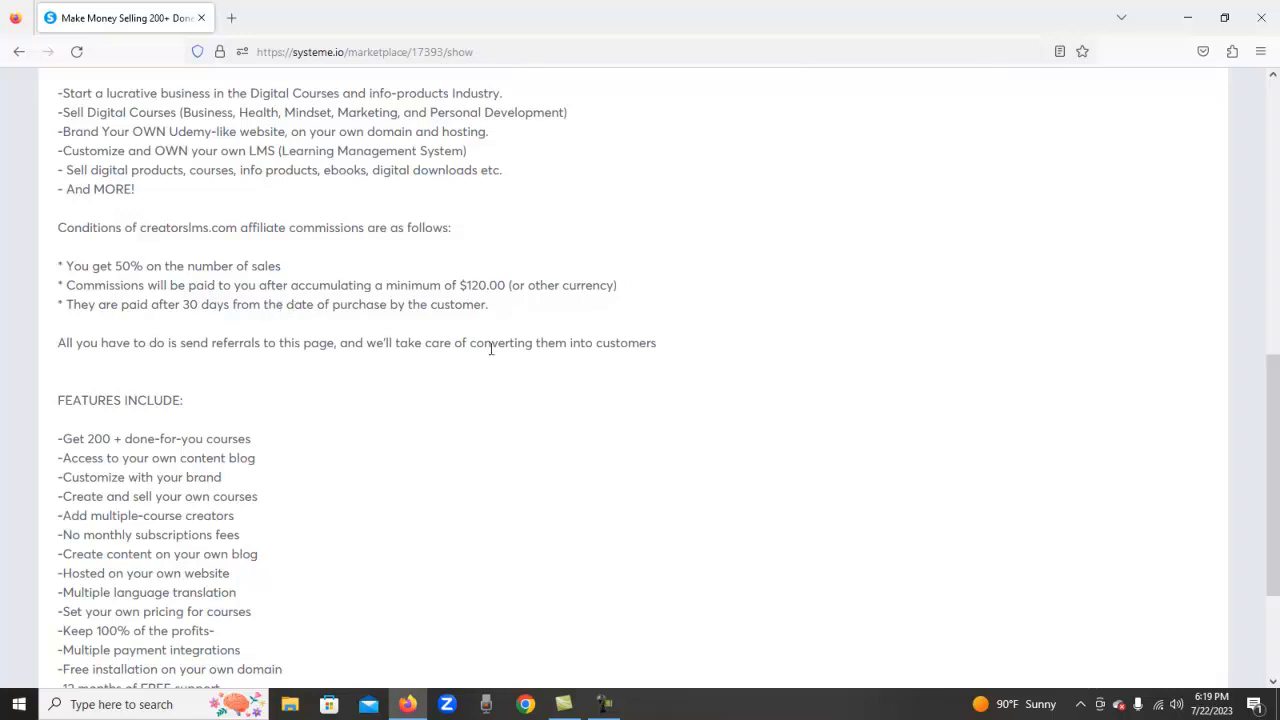
mouse_move(615, 427)
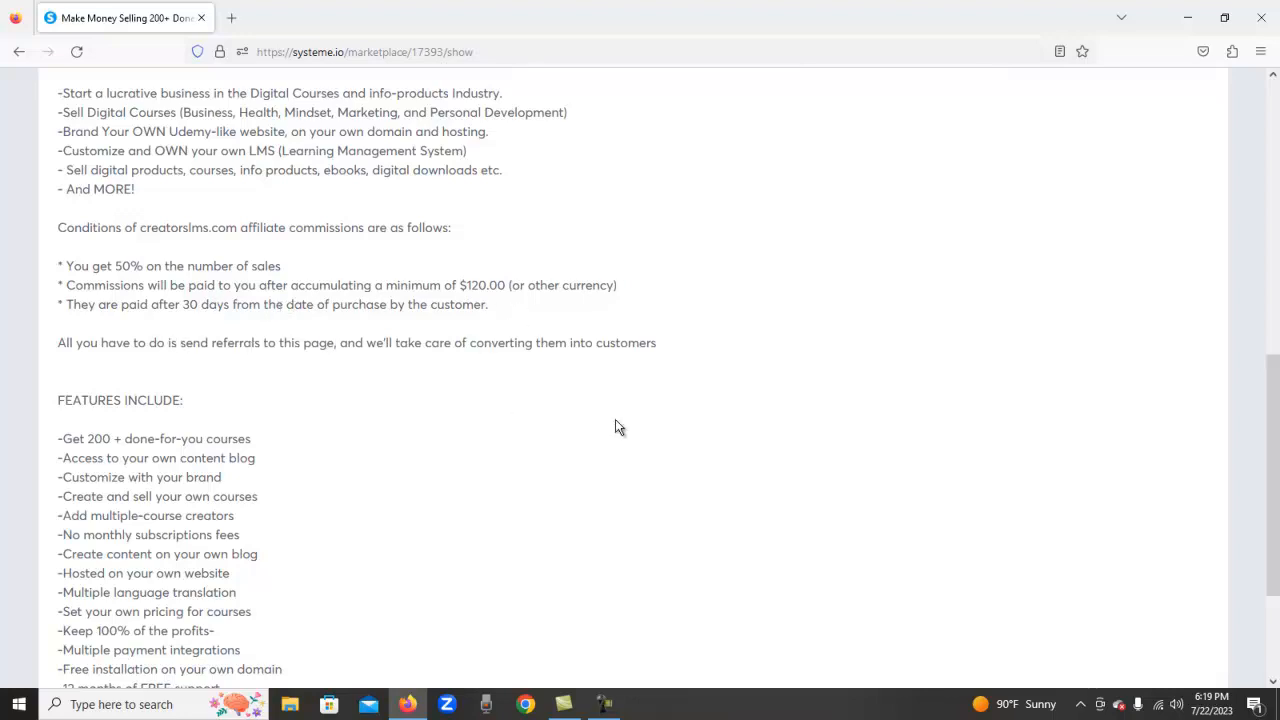
mouse_move(480, 412)
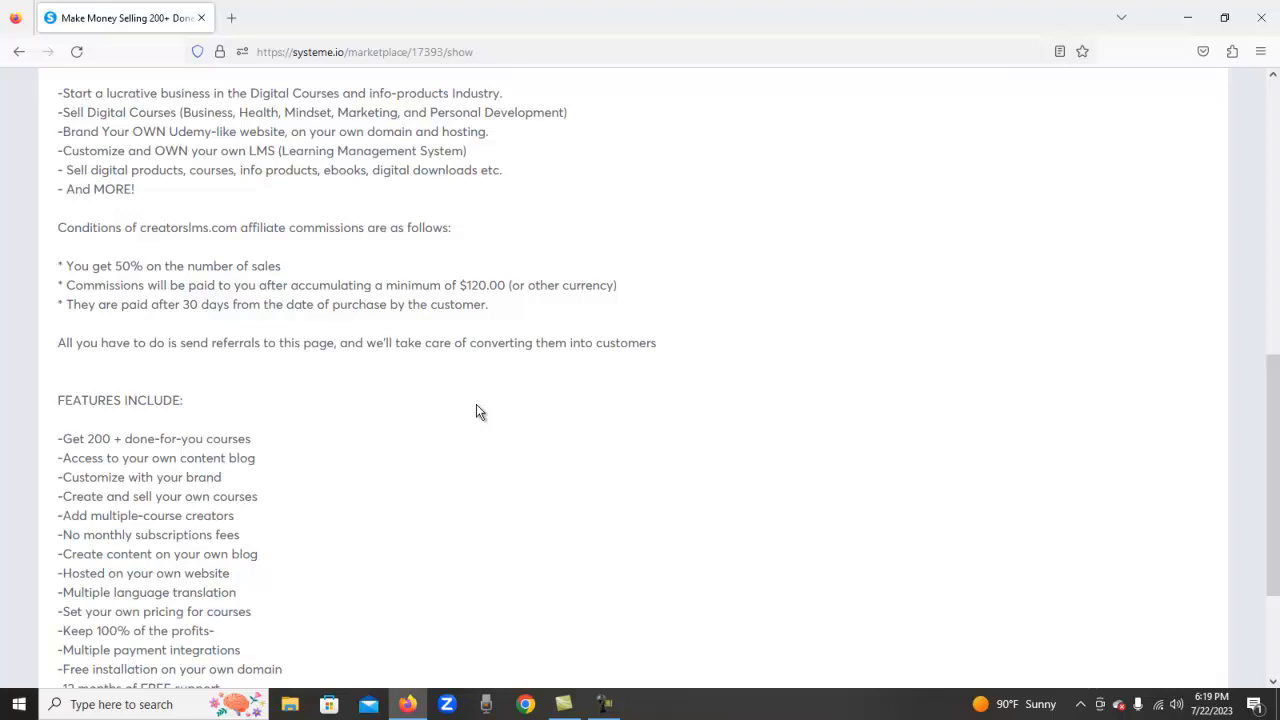
scroll(down, 3)
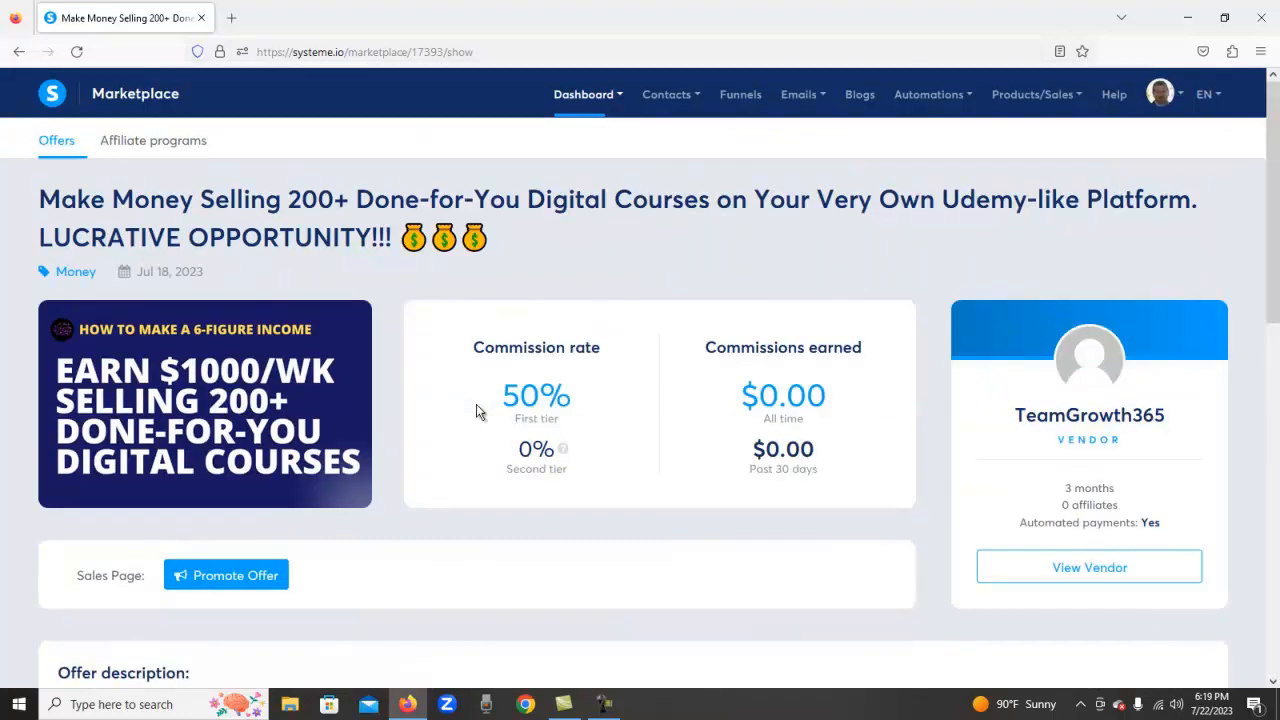
mouse_move(1089, 567)
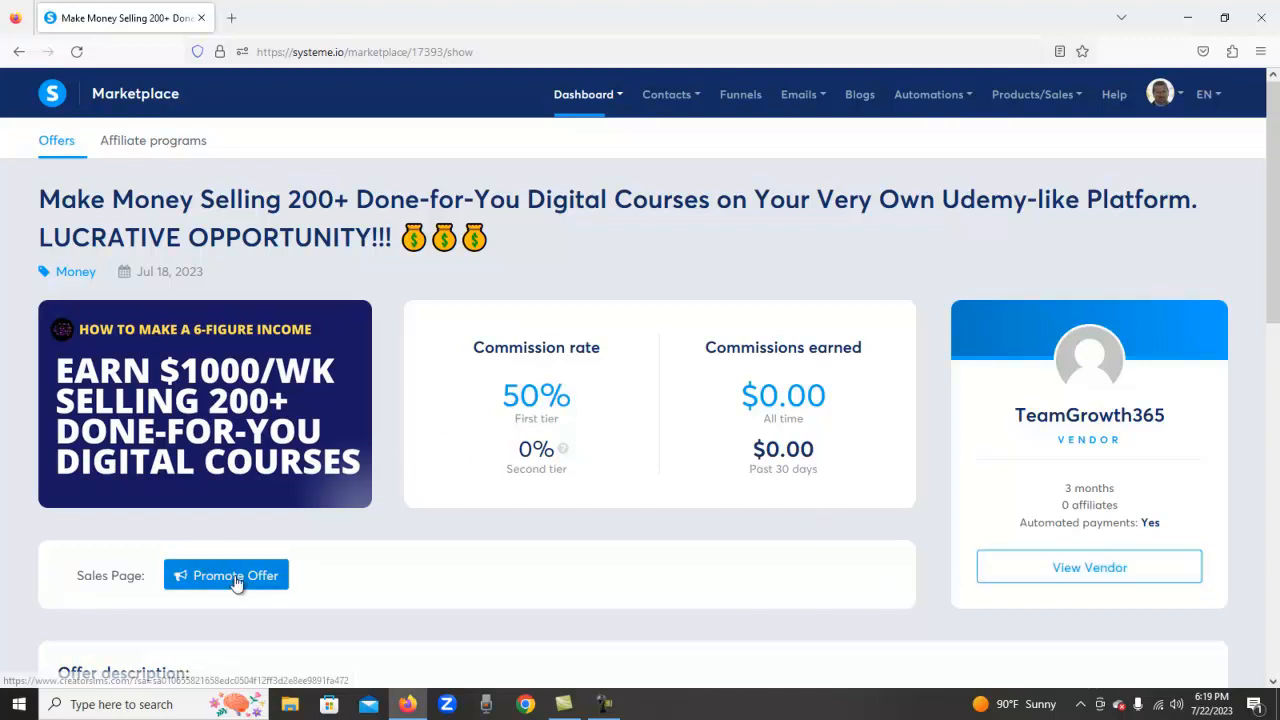
click(226, 575)
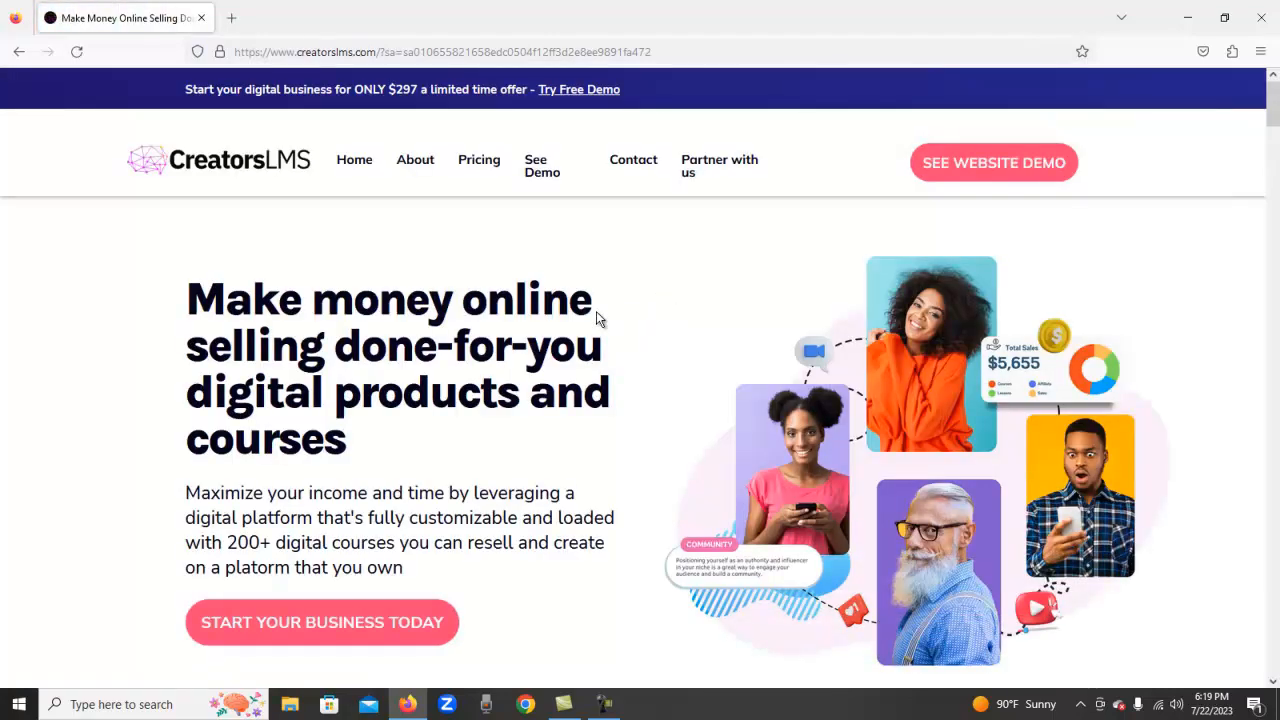
Step: Scroll through the CreatorsLMS course-platform features and back to the top headline
scroll(down, 3)
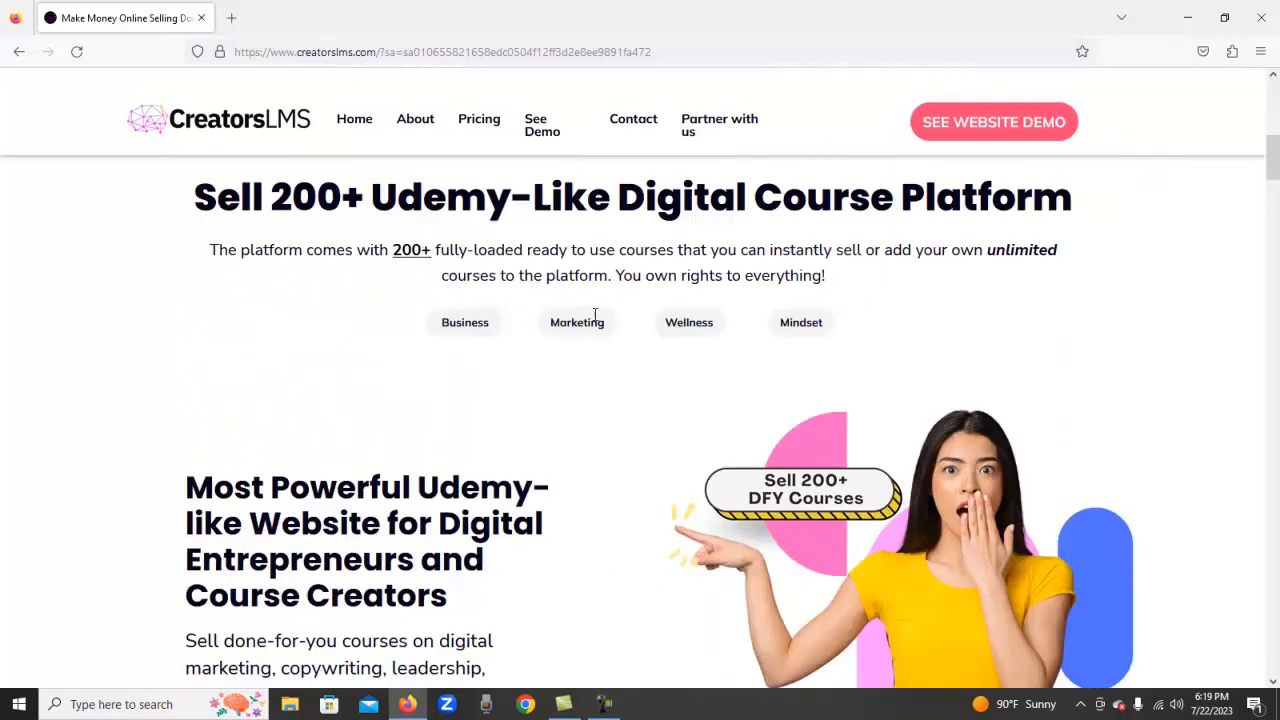
scroll(down, 3)
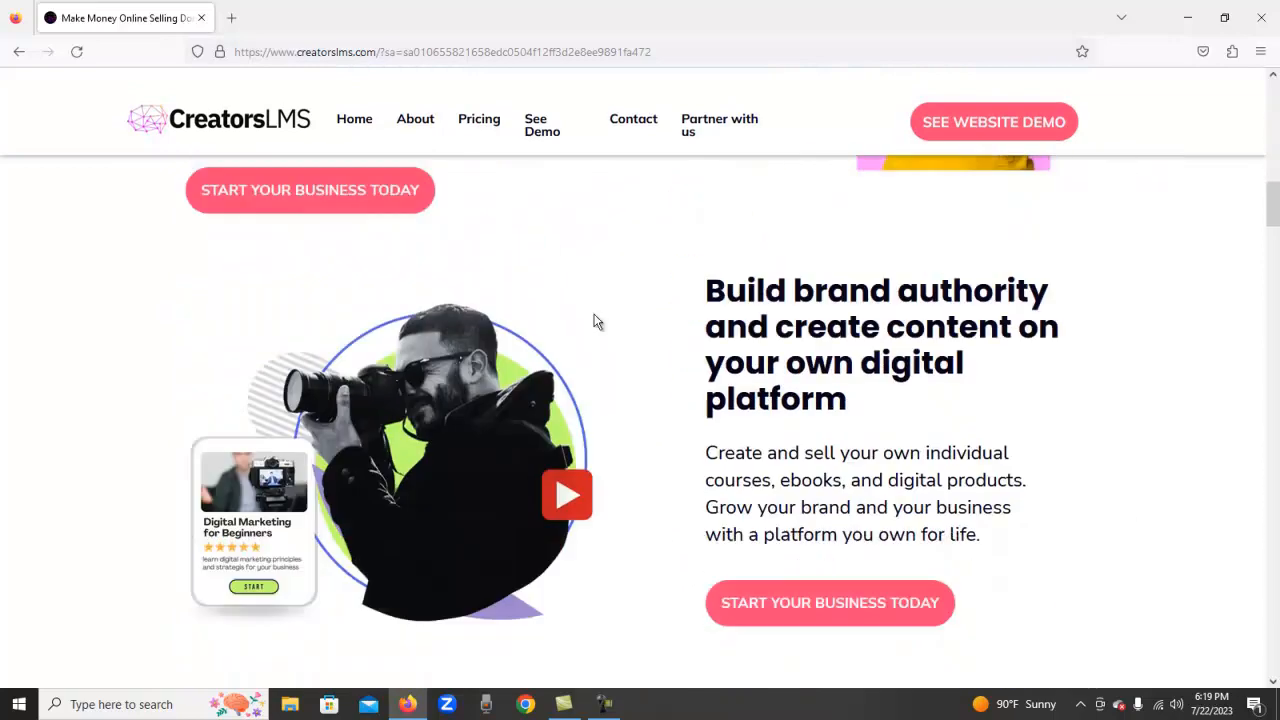
scroll(down, 3)
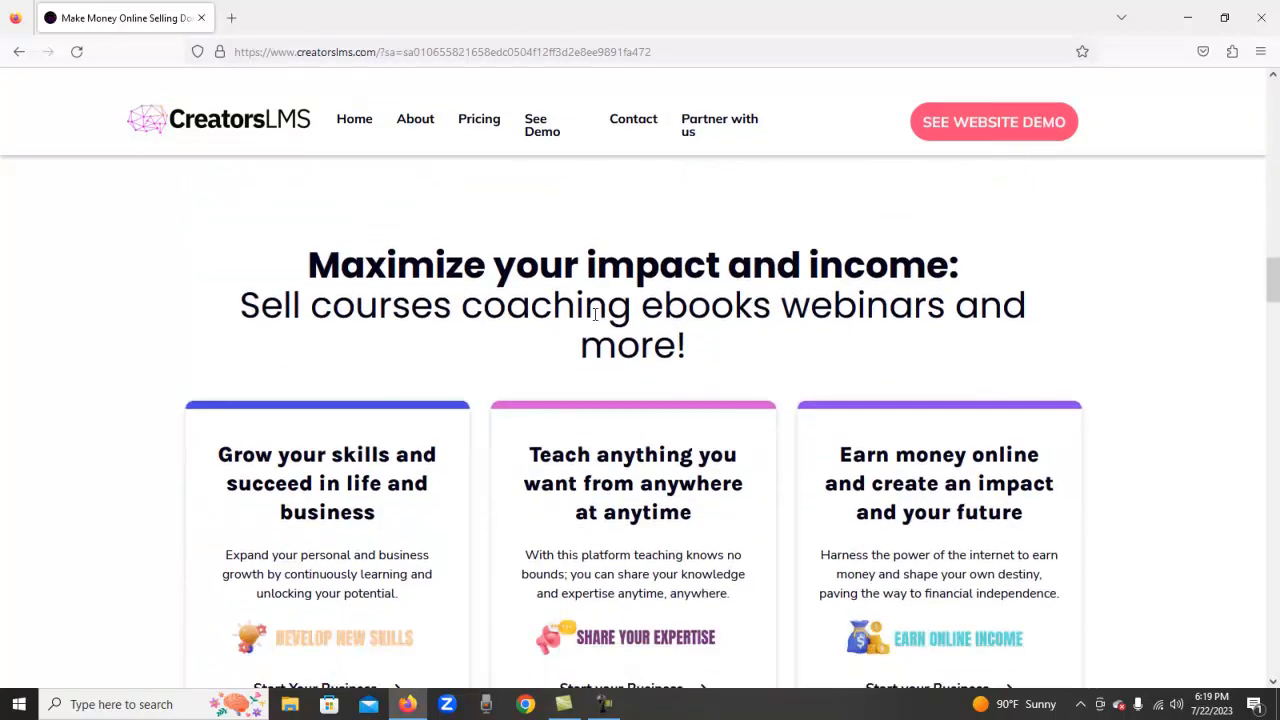
scroll(up, 3)
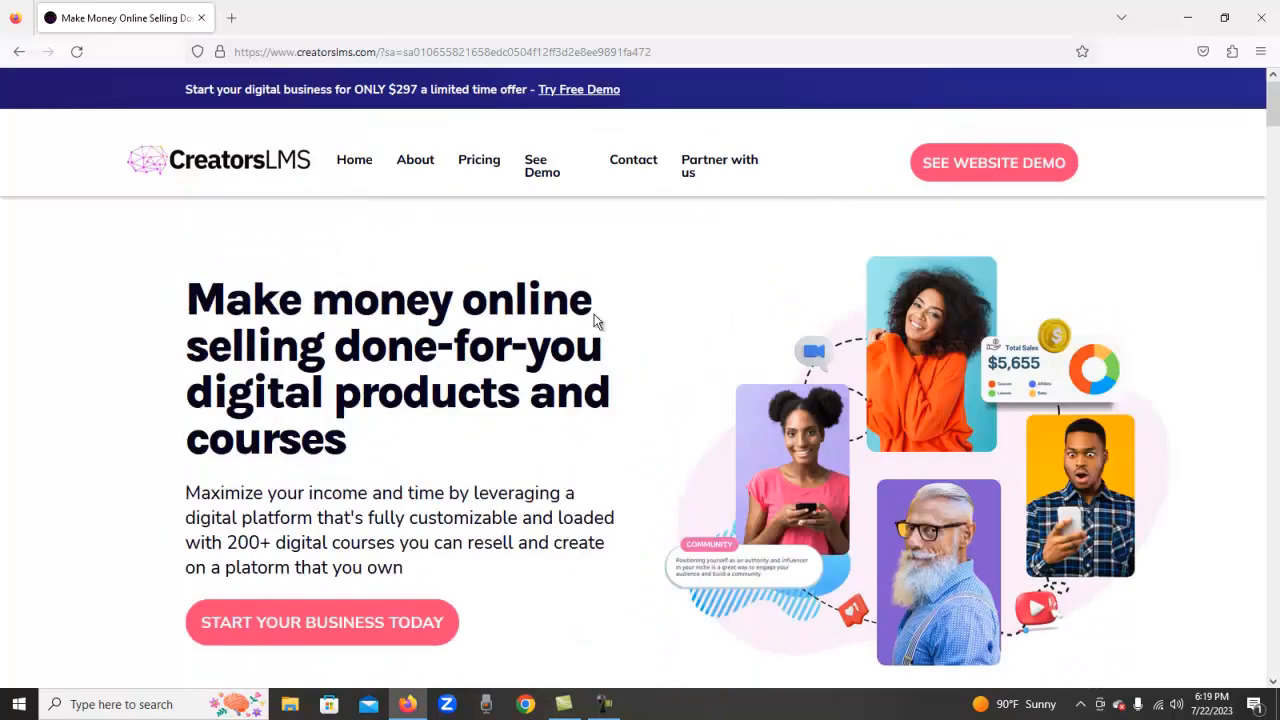
mouse_move(157, 89)
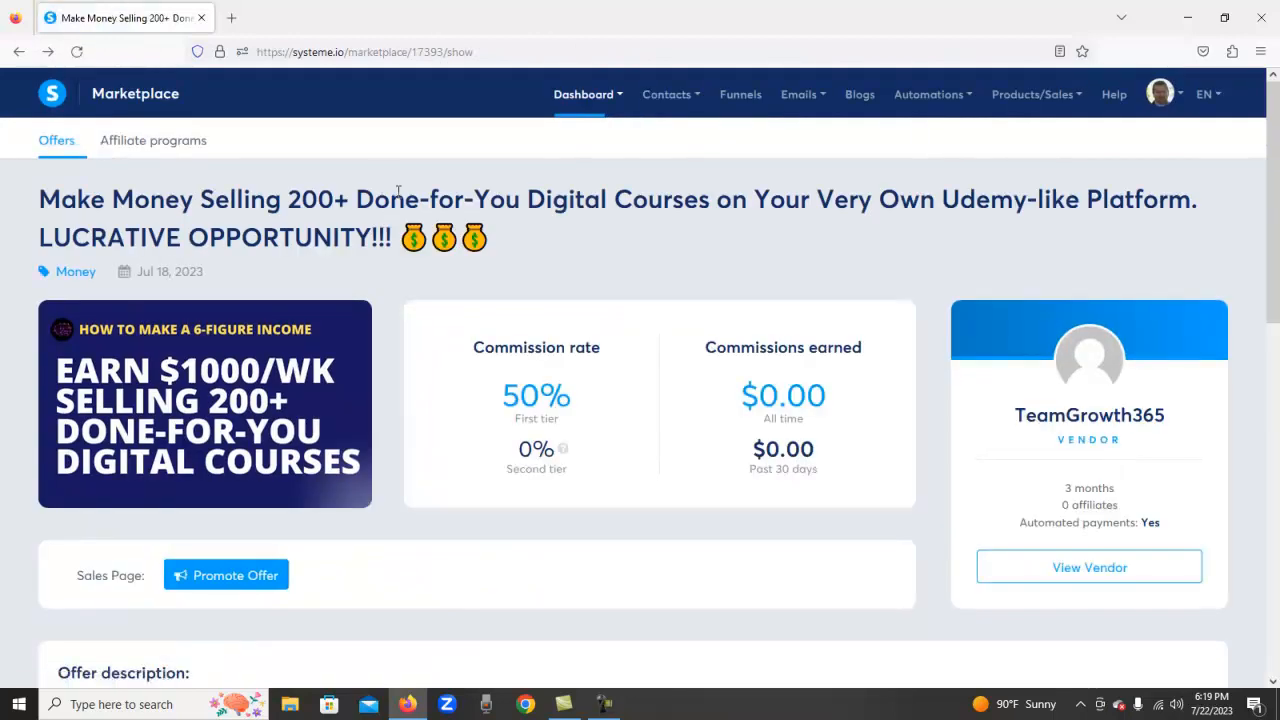
Step: Return to the 50% commission courses offer and choose Contacts from the top bar
click(667, 93)
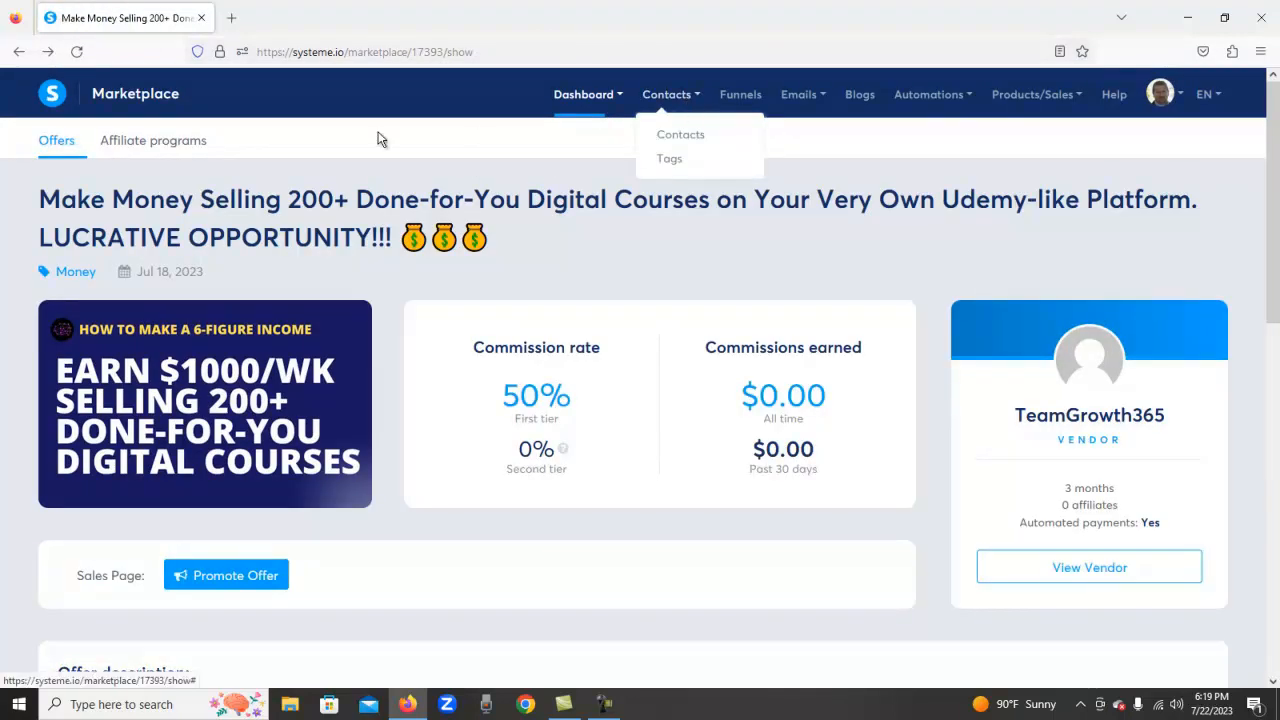
mouse_move(678, 104)
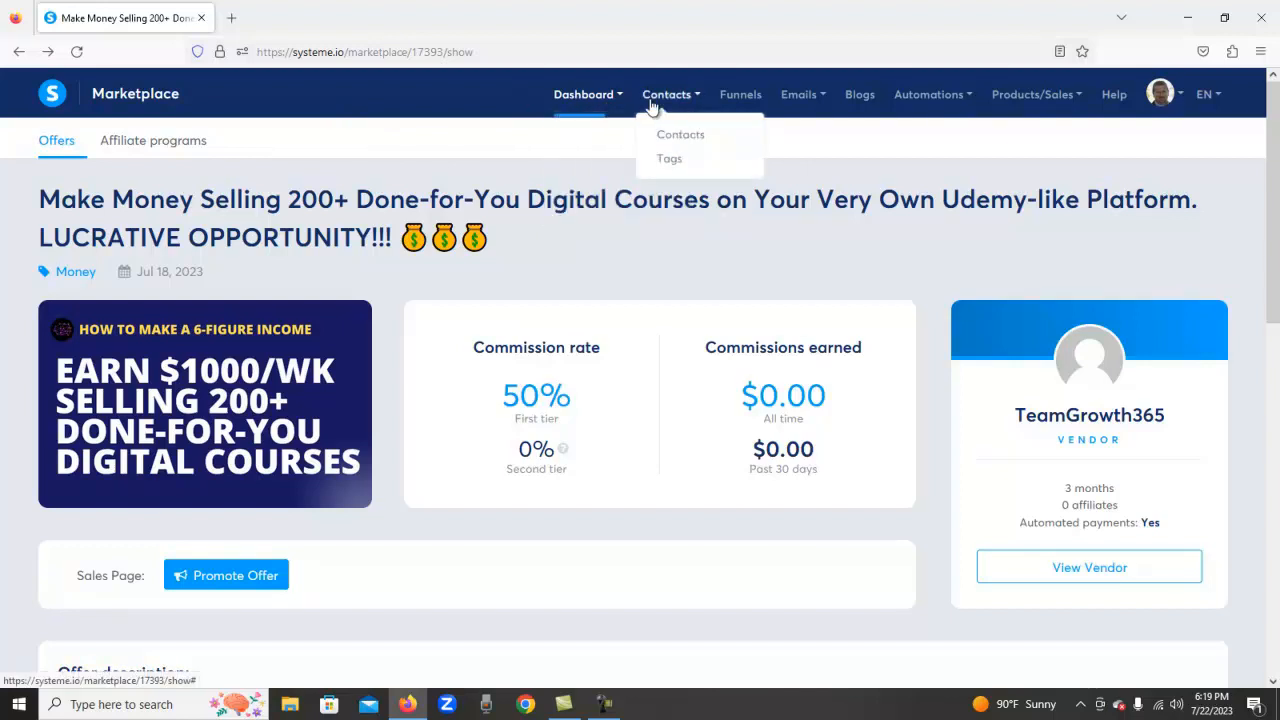
click(680, 134)
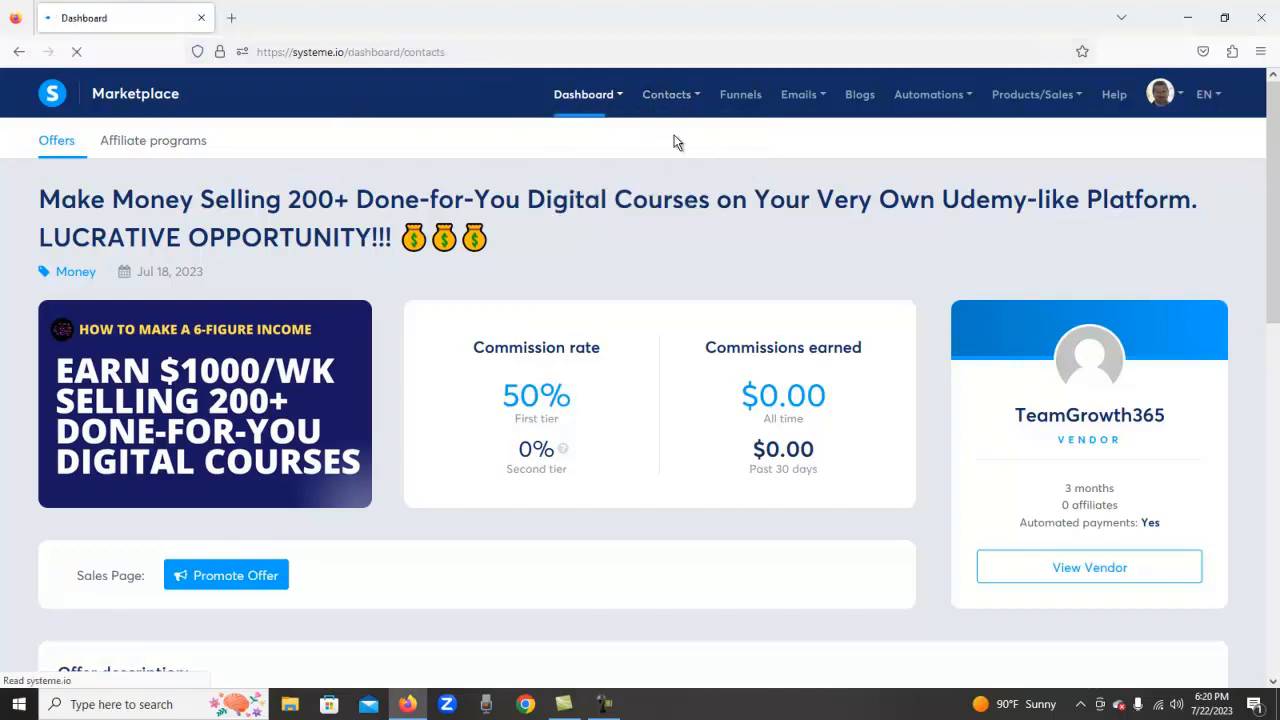
Step: Scroll through the list of 116 contacts and its filter options
click(666, 94)
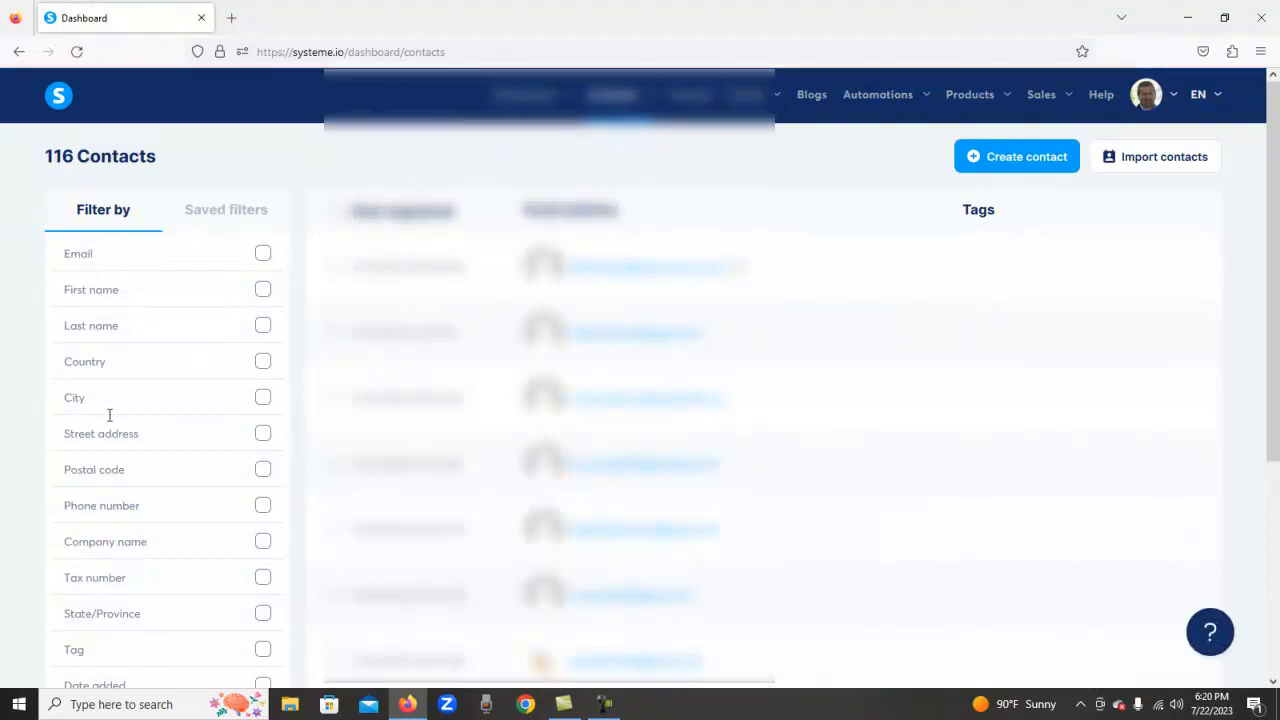
mouse_move(193, 375)
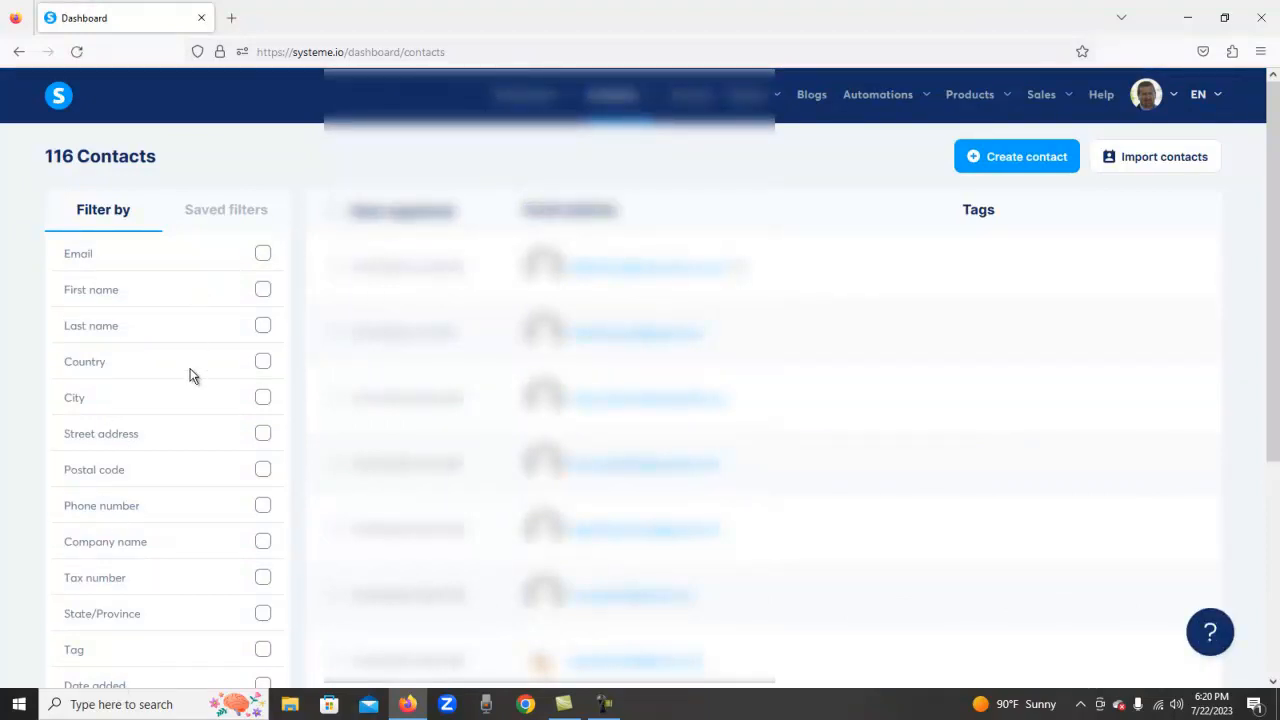
mouse_move(124, 389)
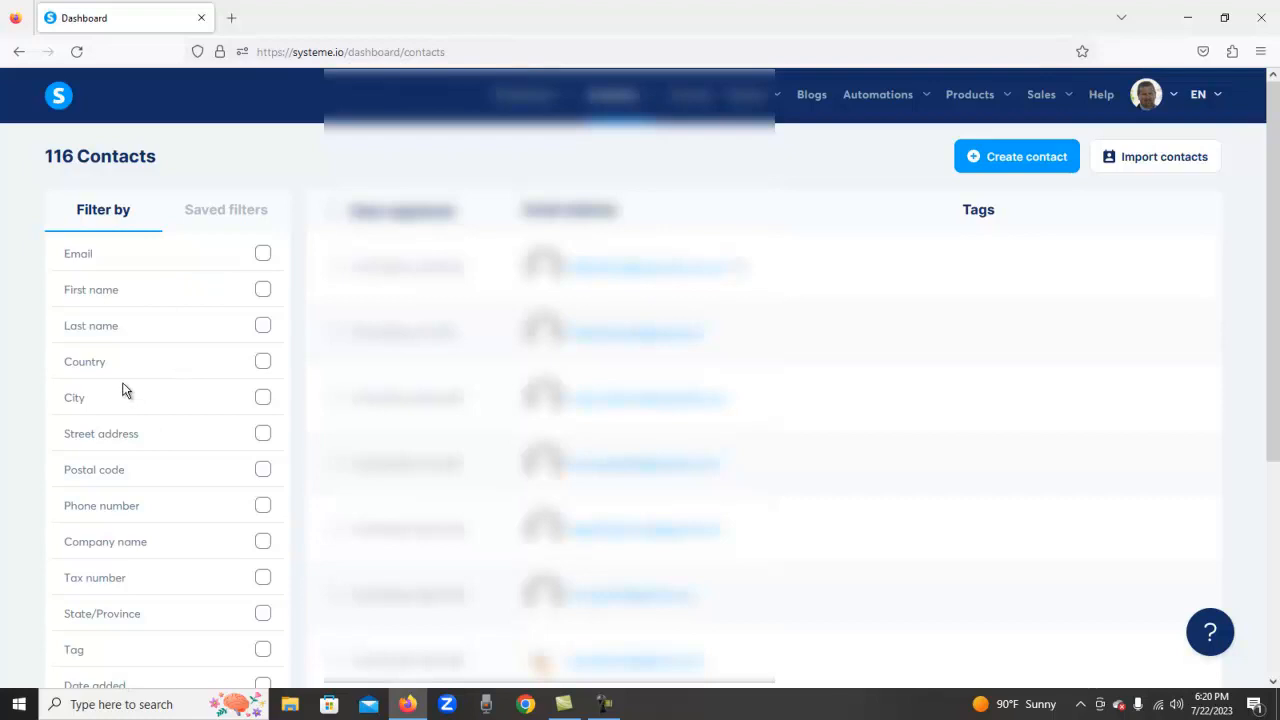
scroll(down, 3)
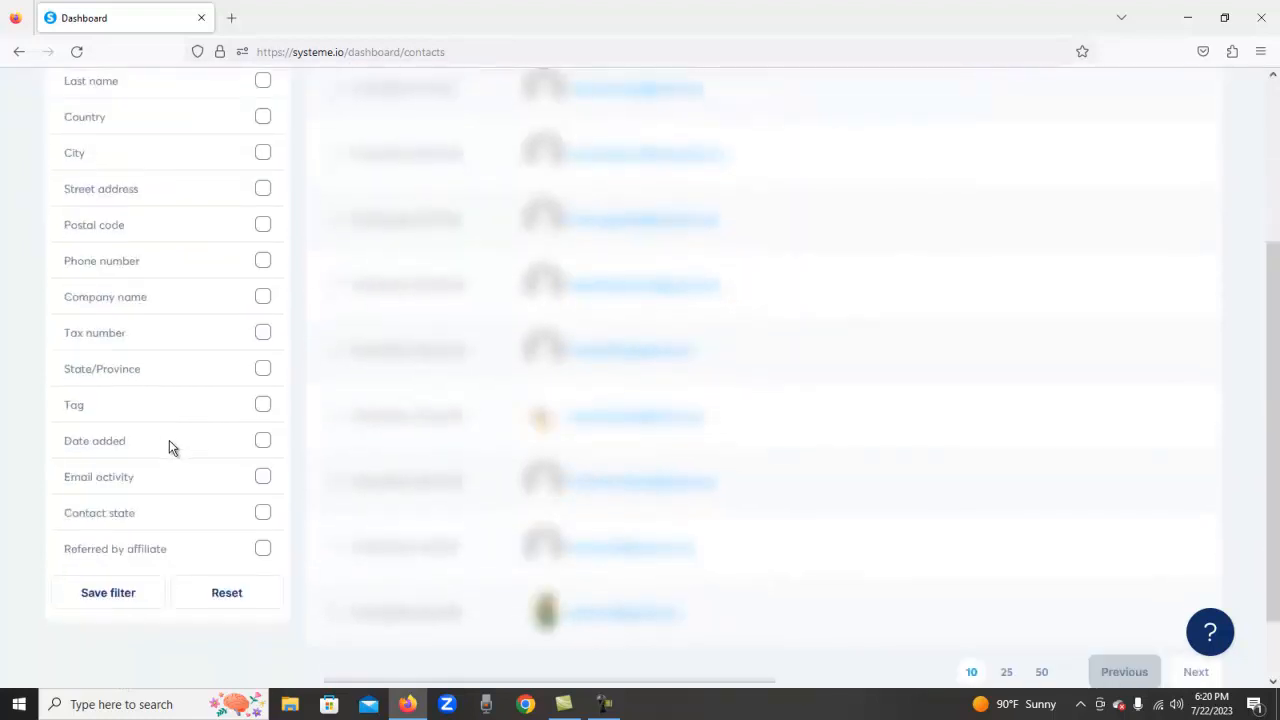
scroll(up, 3)
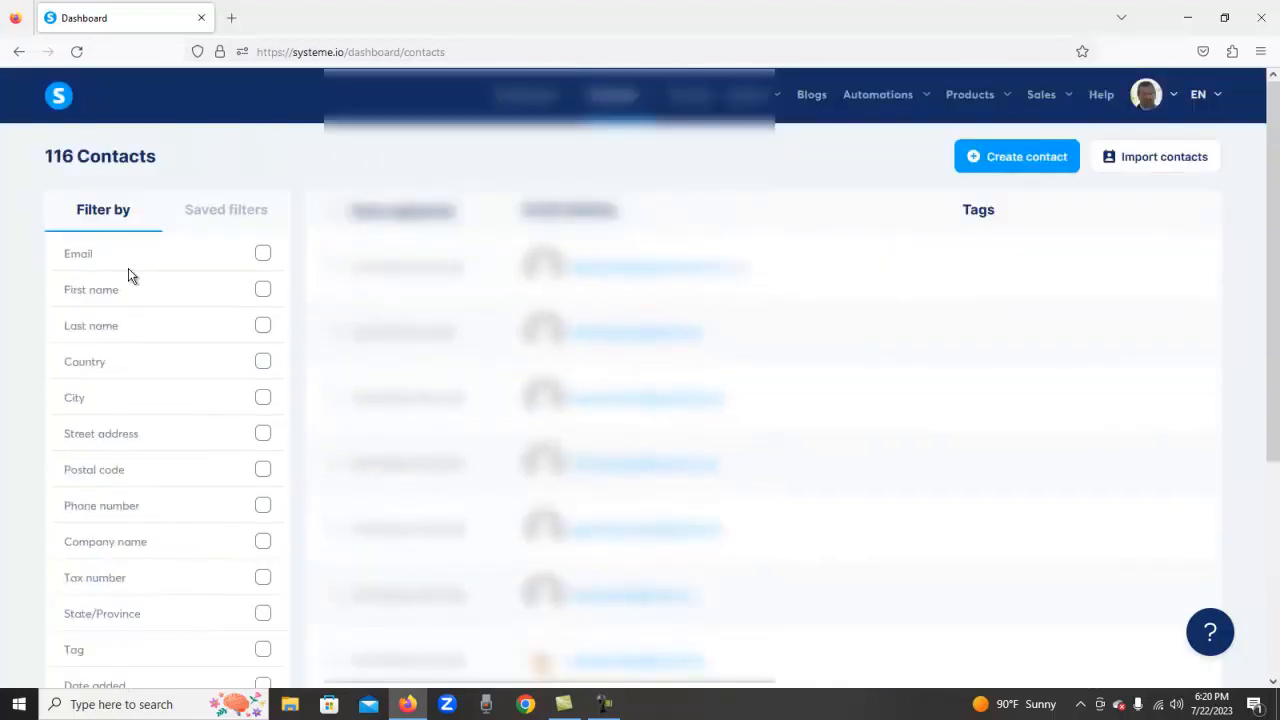
scroll(down, 3)
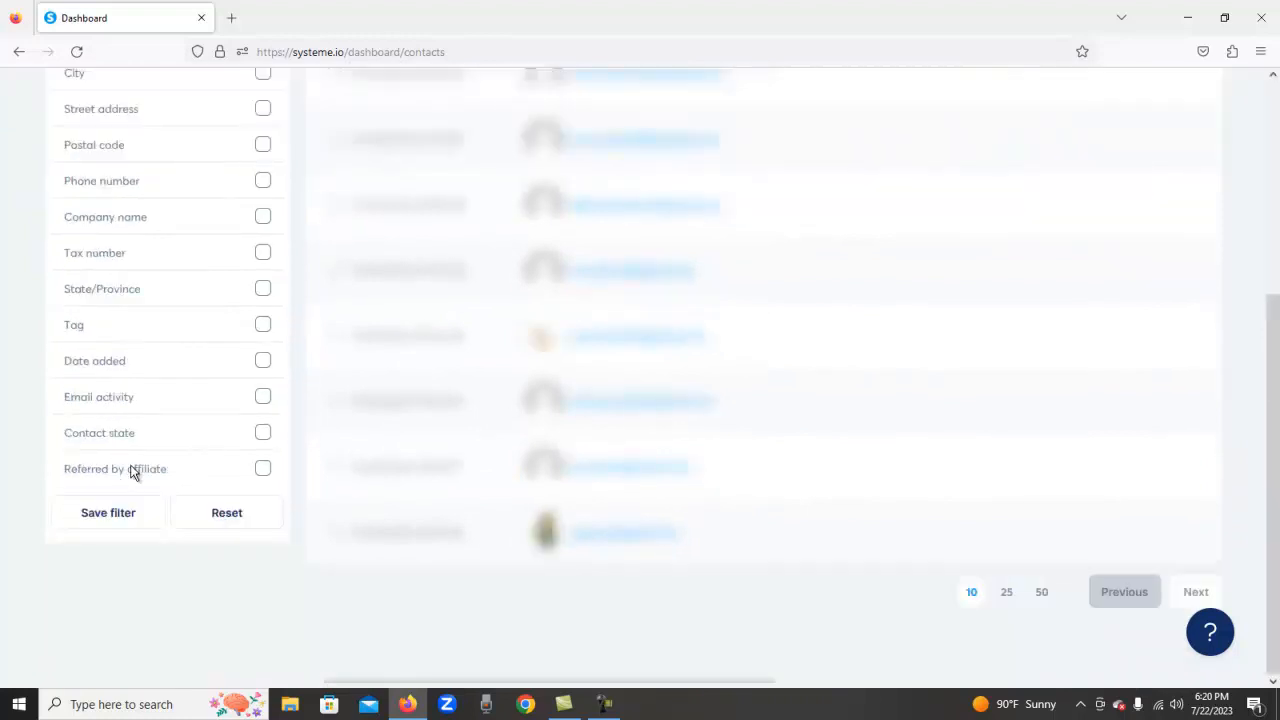
mouse_move(168, 440)
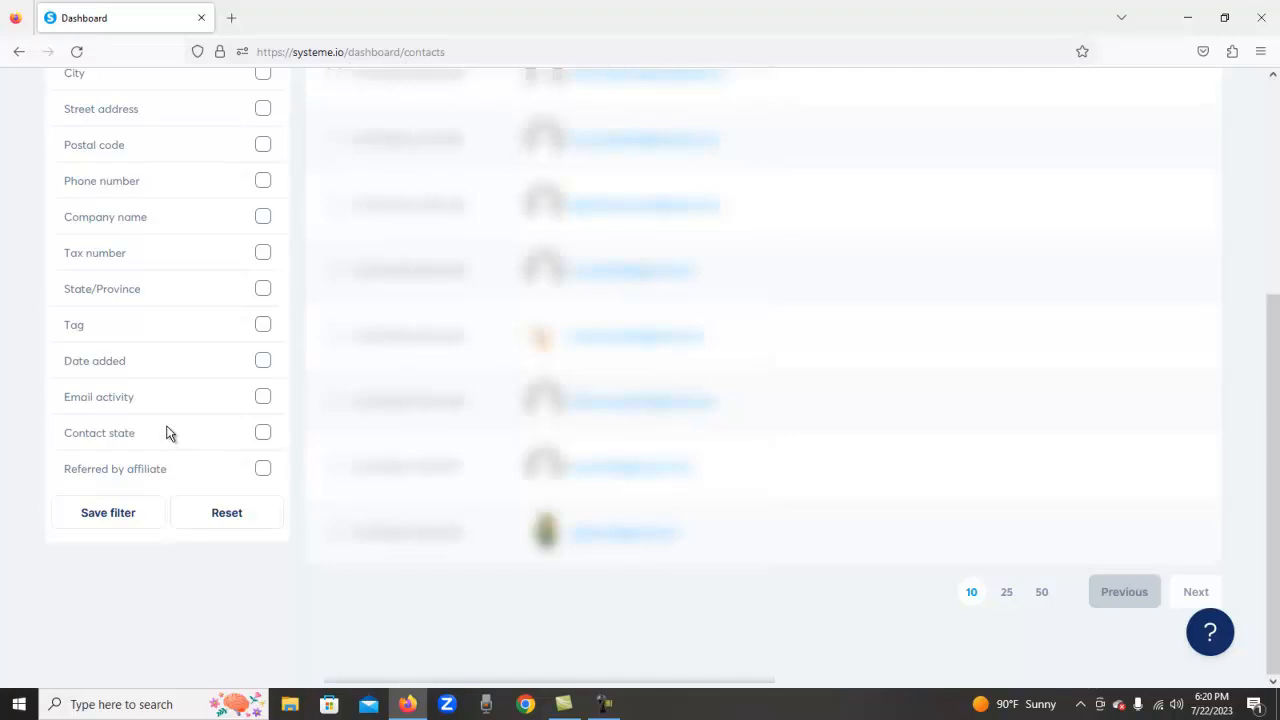
scroll(up, 3)
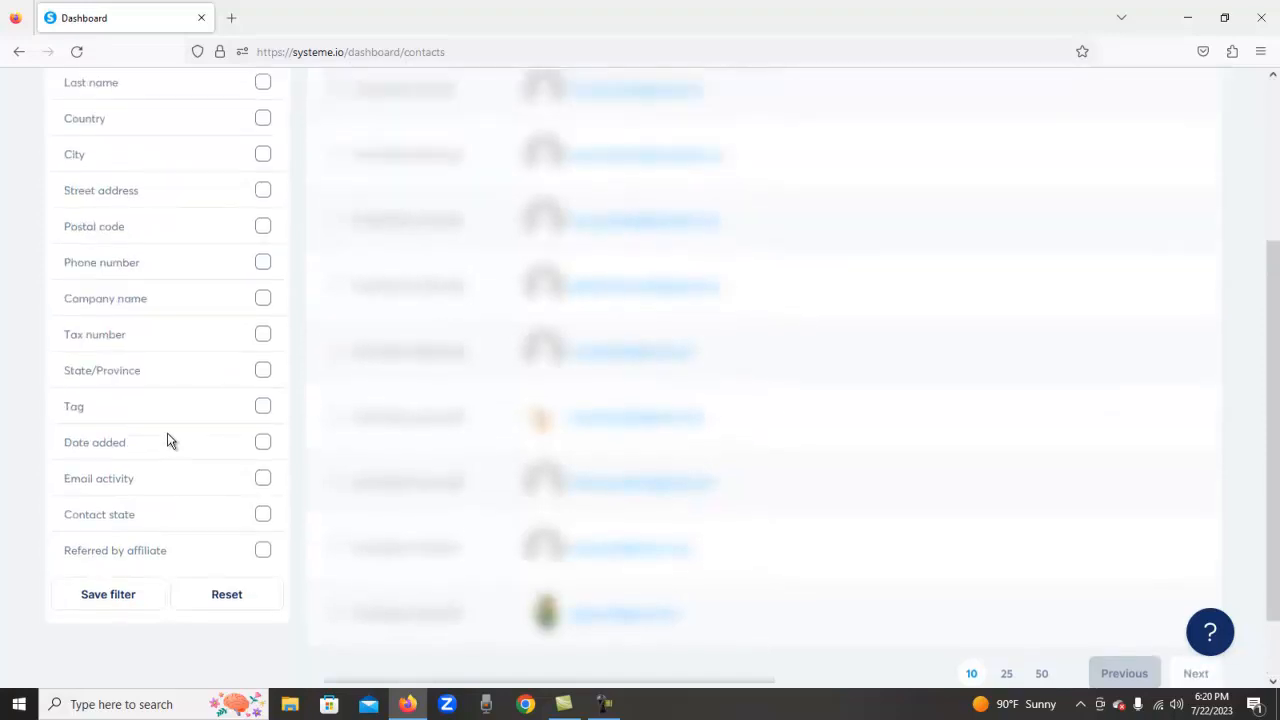
scroll(up, 3)
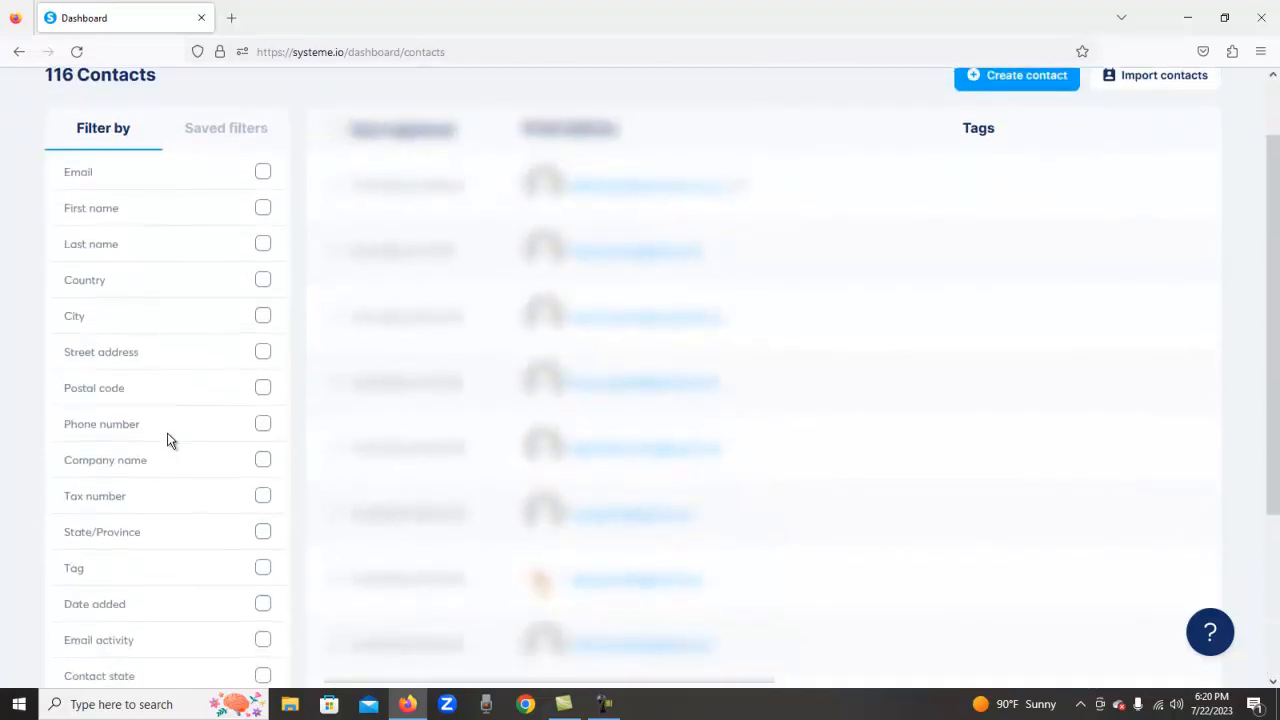
scroll(down, 3)
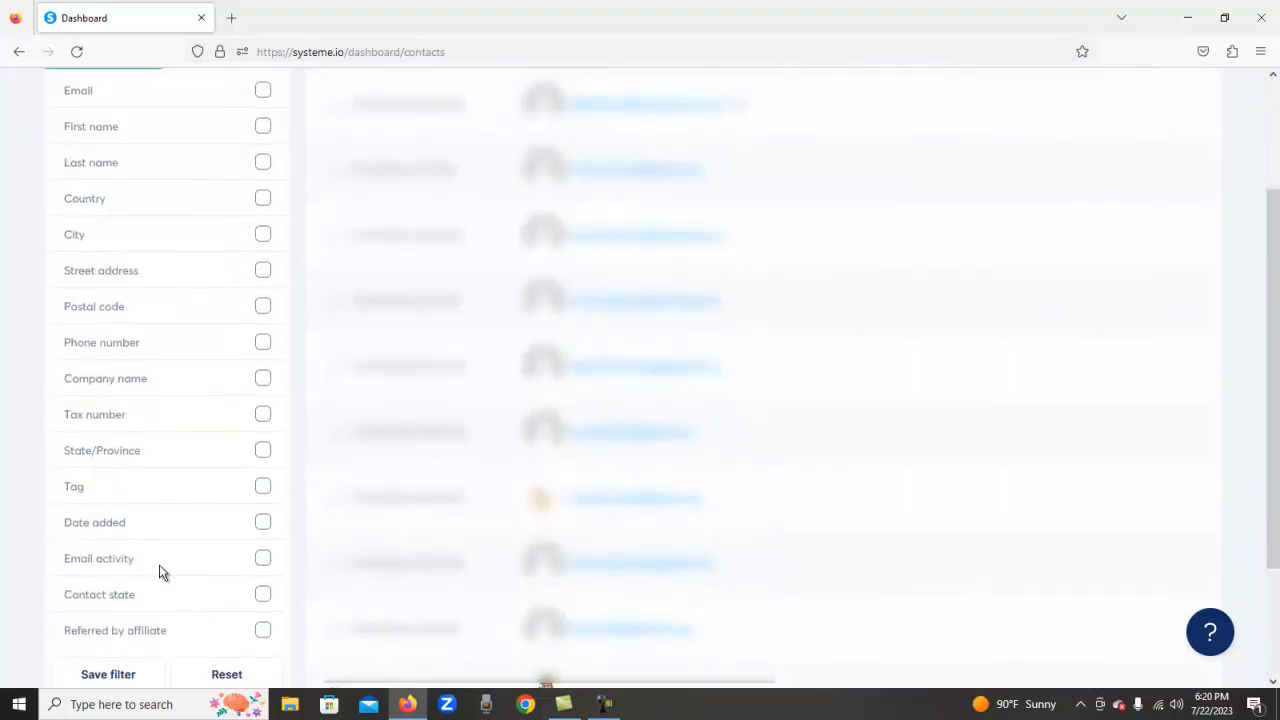
scroll(up, 3)
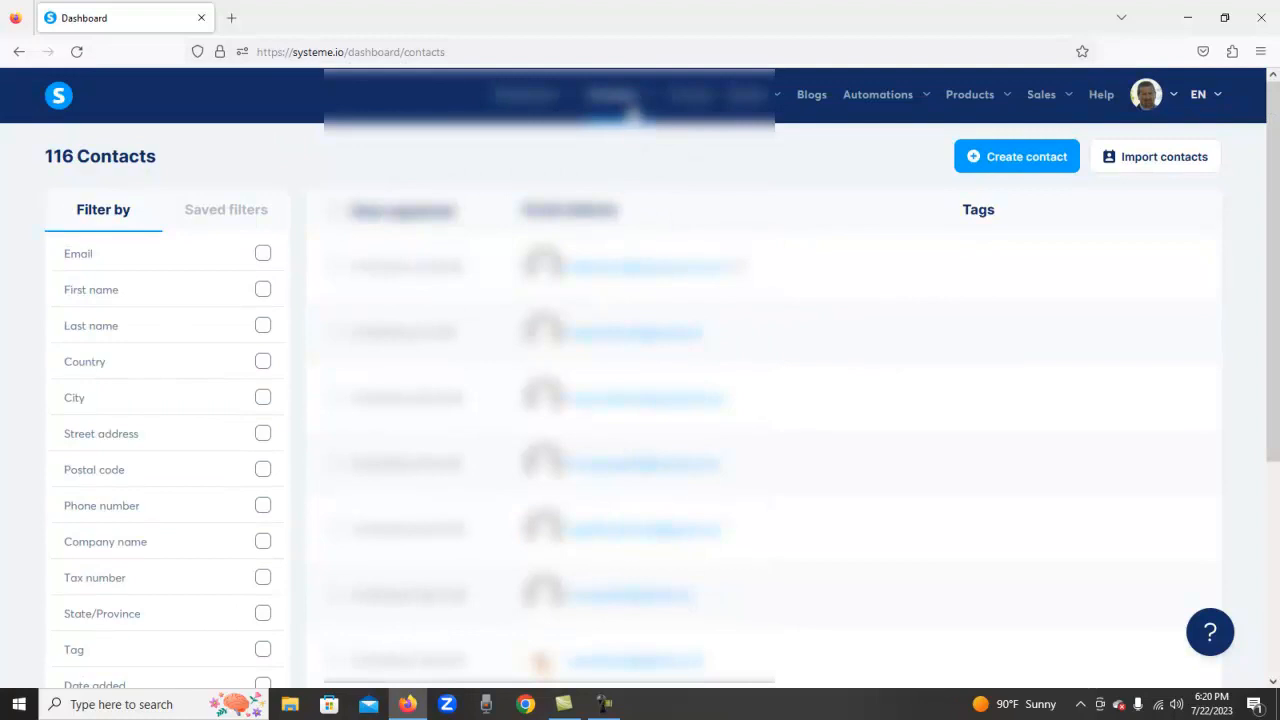
Step: Choose Tags under Contacts to reveal the empty tags list
click(612, 94)
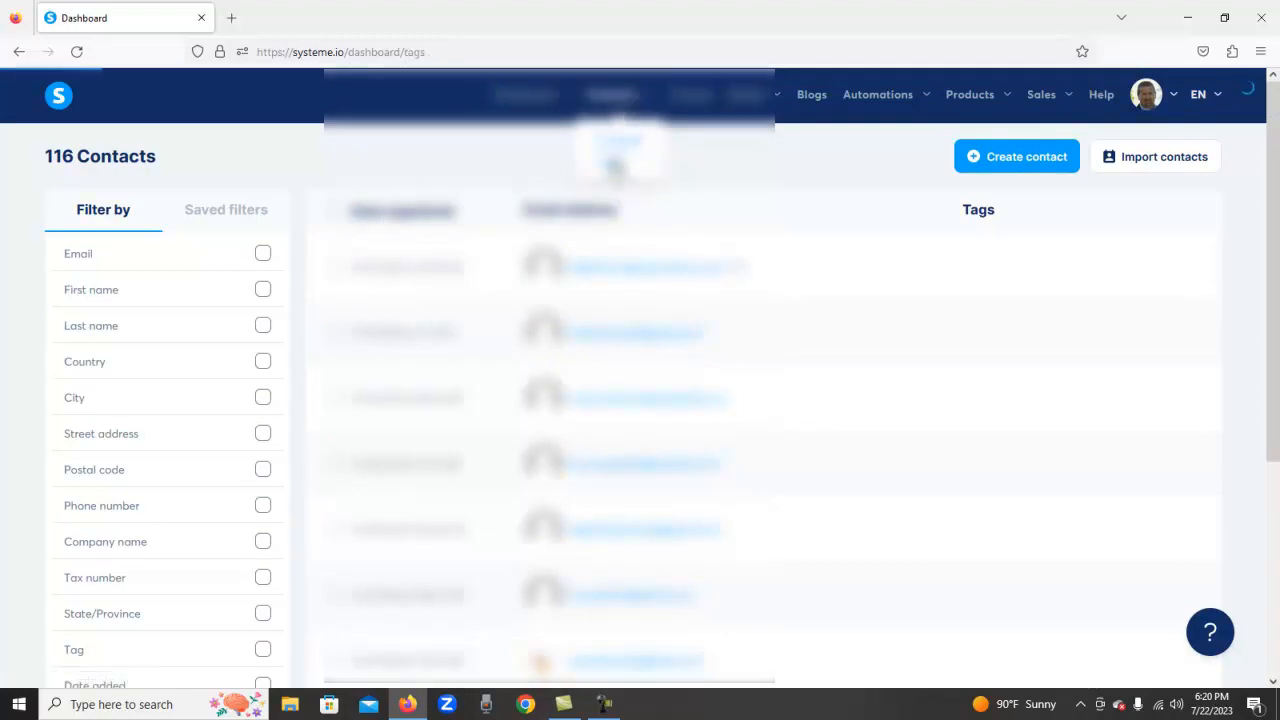
click(622, 161)
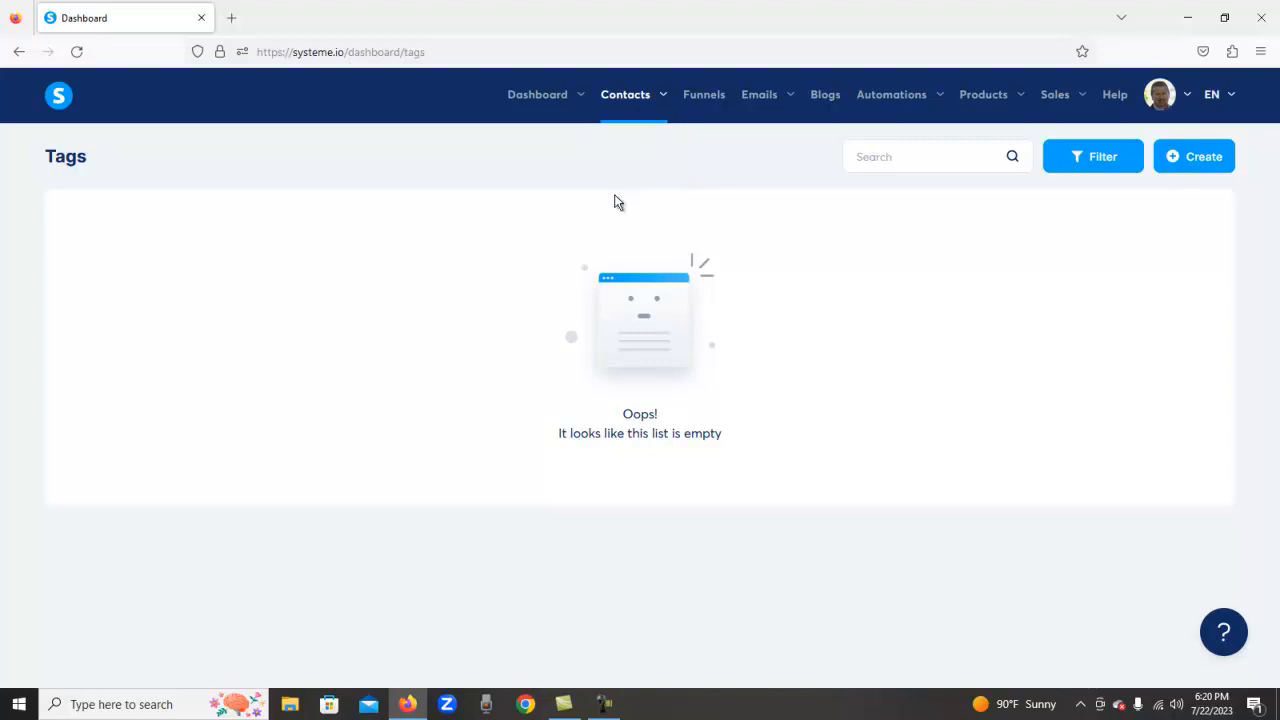
mouse_move(658, 225)
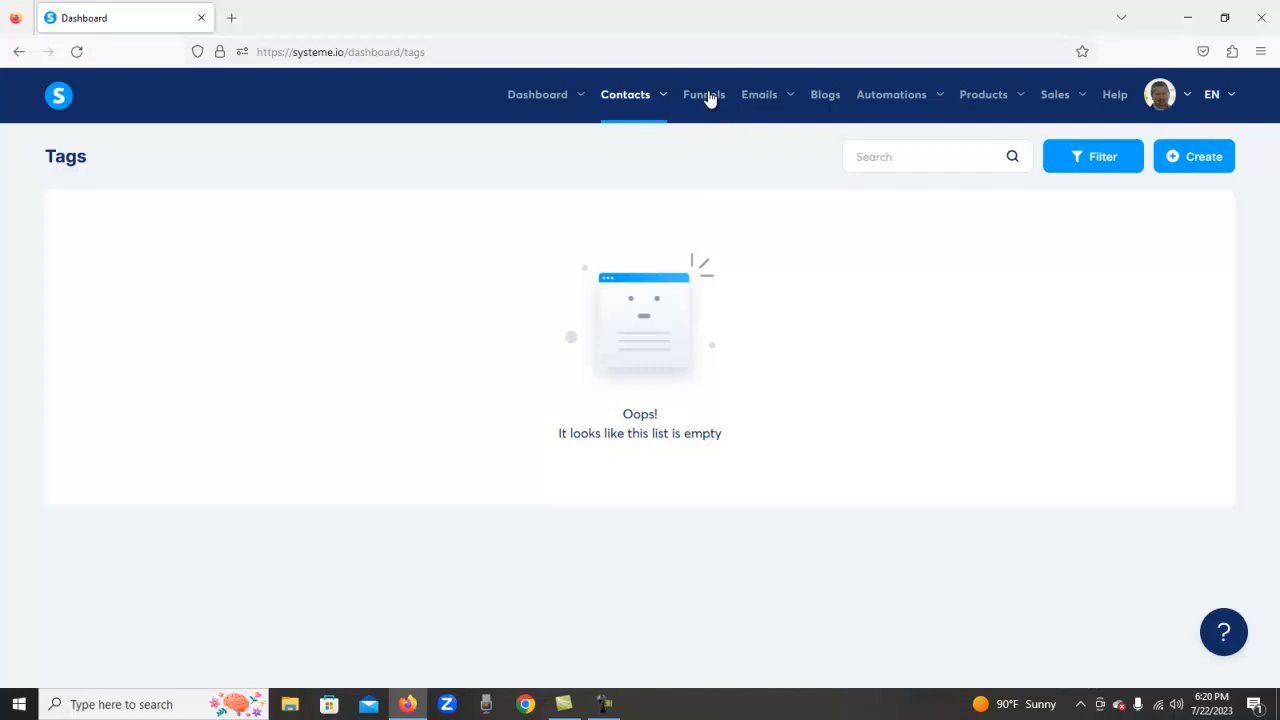
Step: Show the four active funnels and select the All in One funnel
click(704, 94)
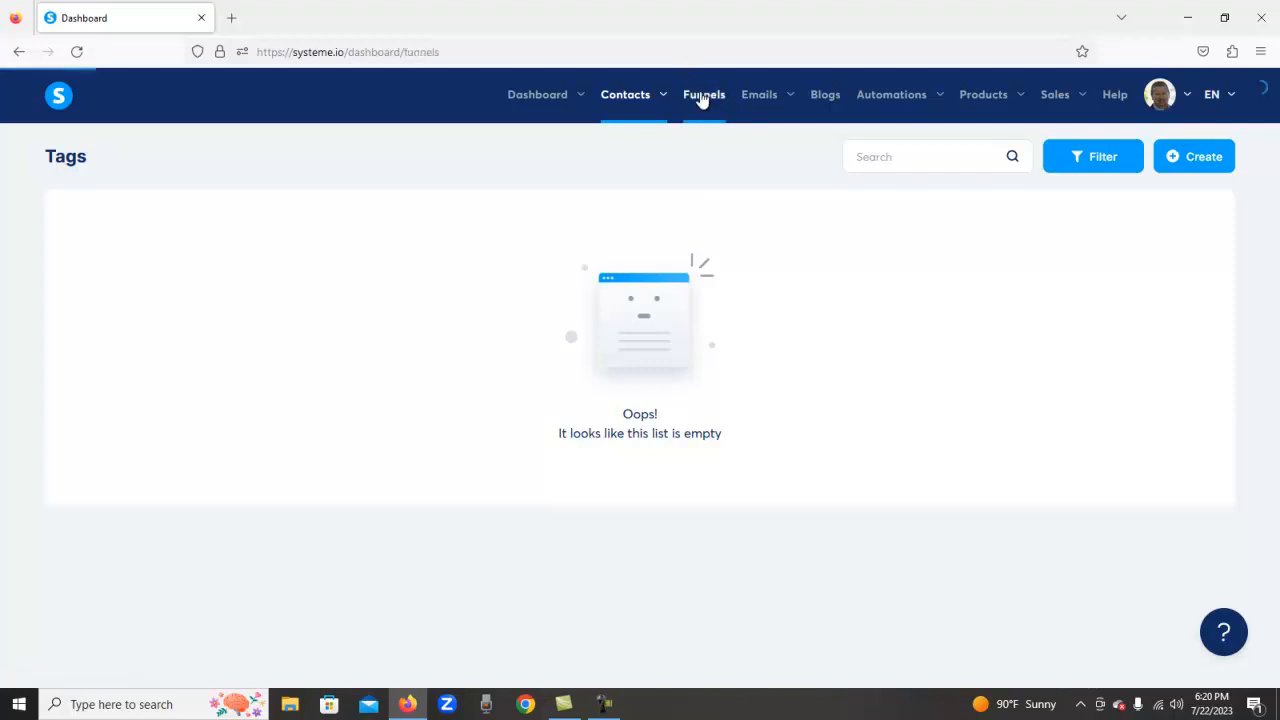
click(704, 94)
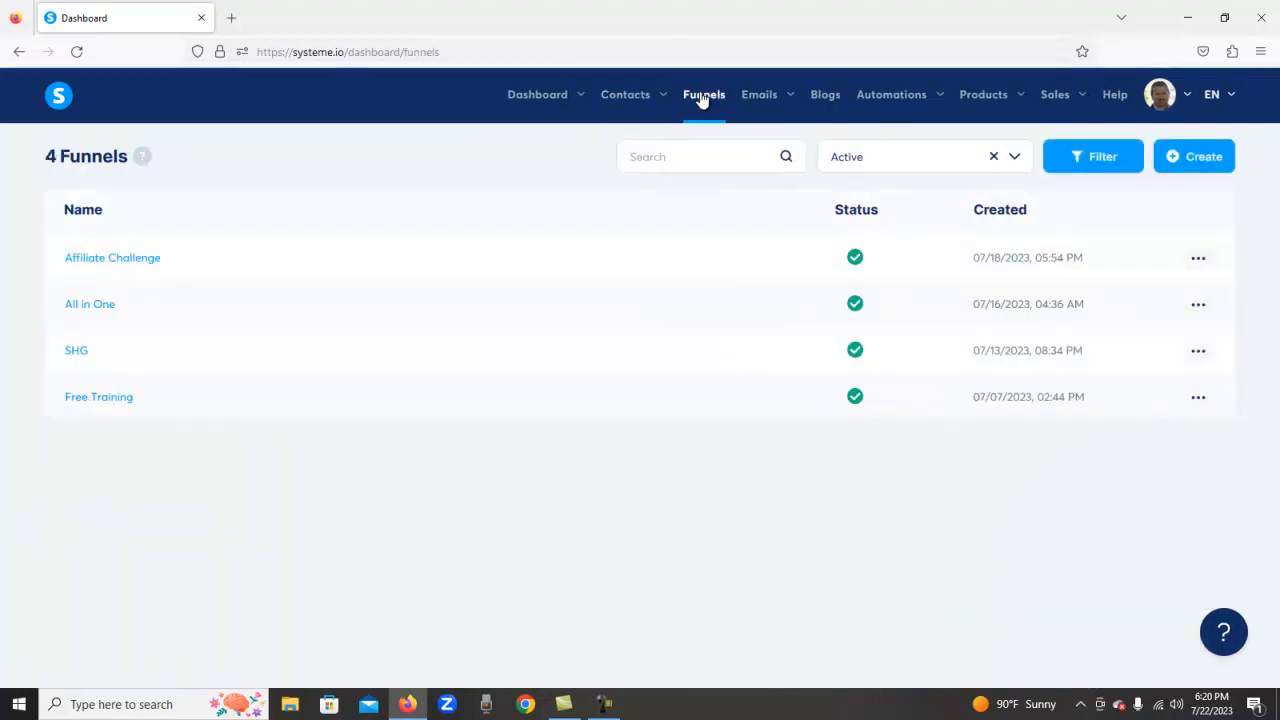
mouse_move(175, 255)
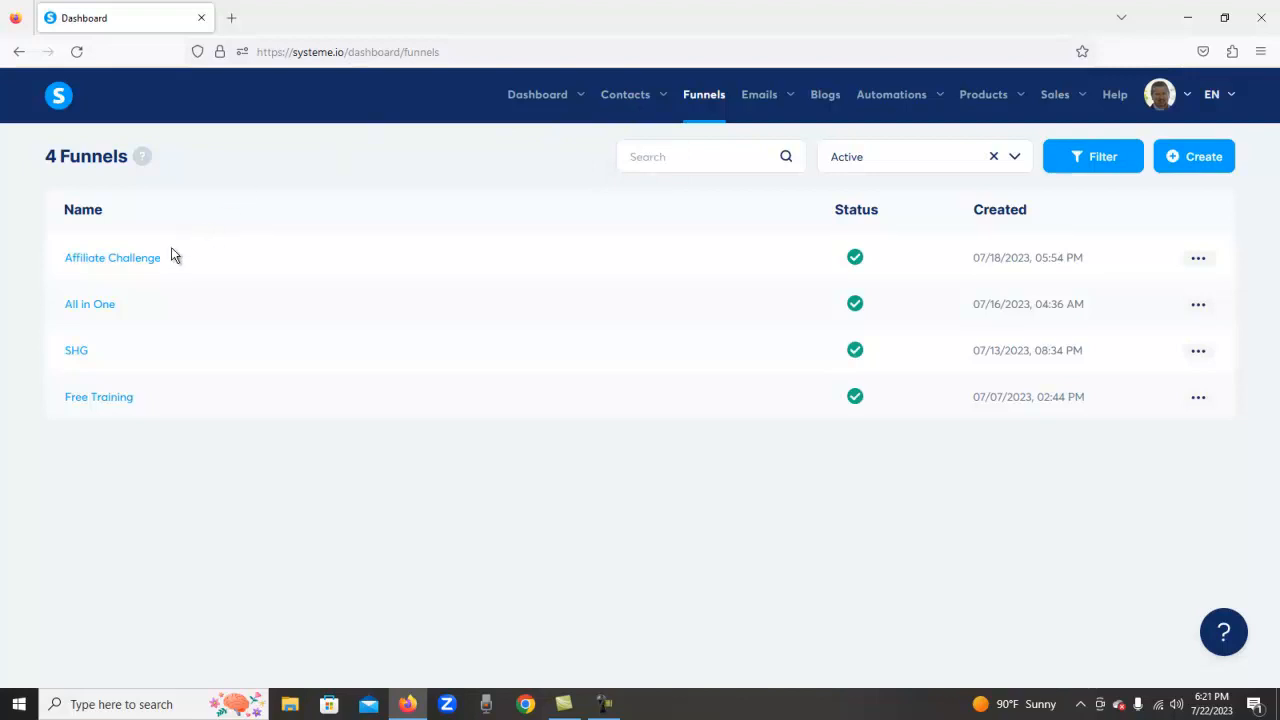
mouse_move(90, 308)
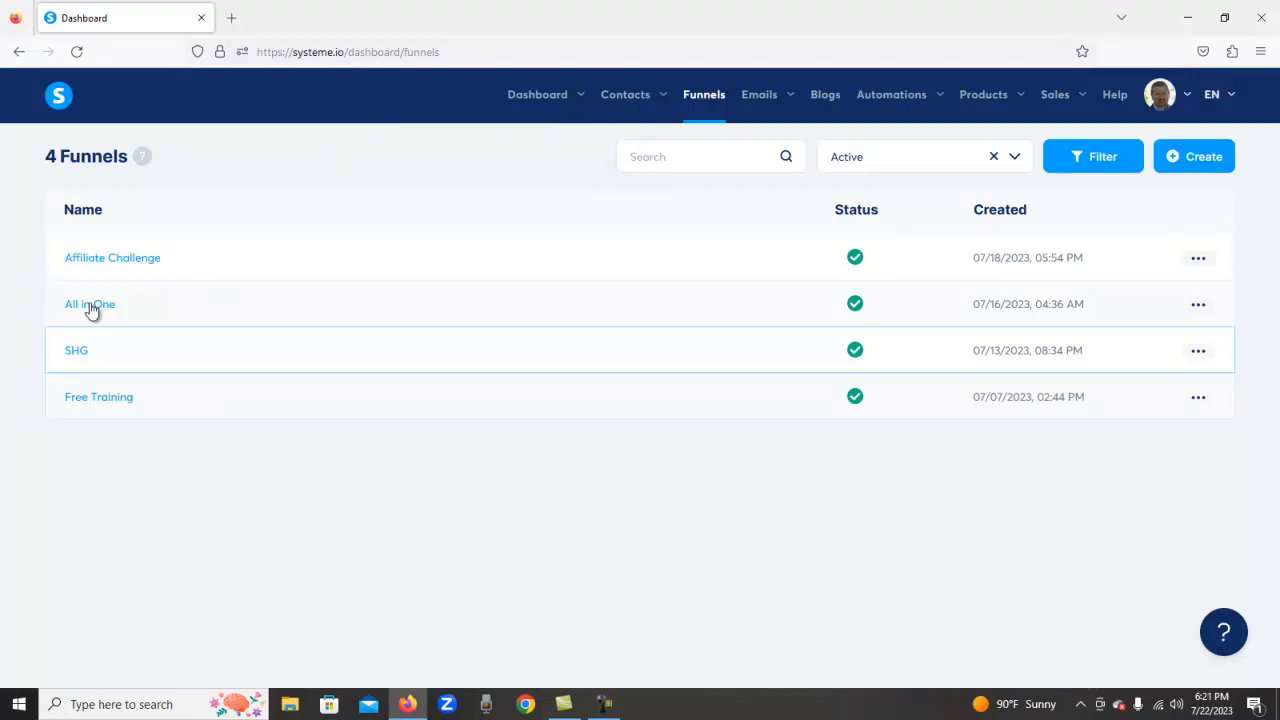
mouse_move(285, 364)
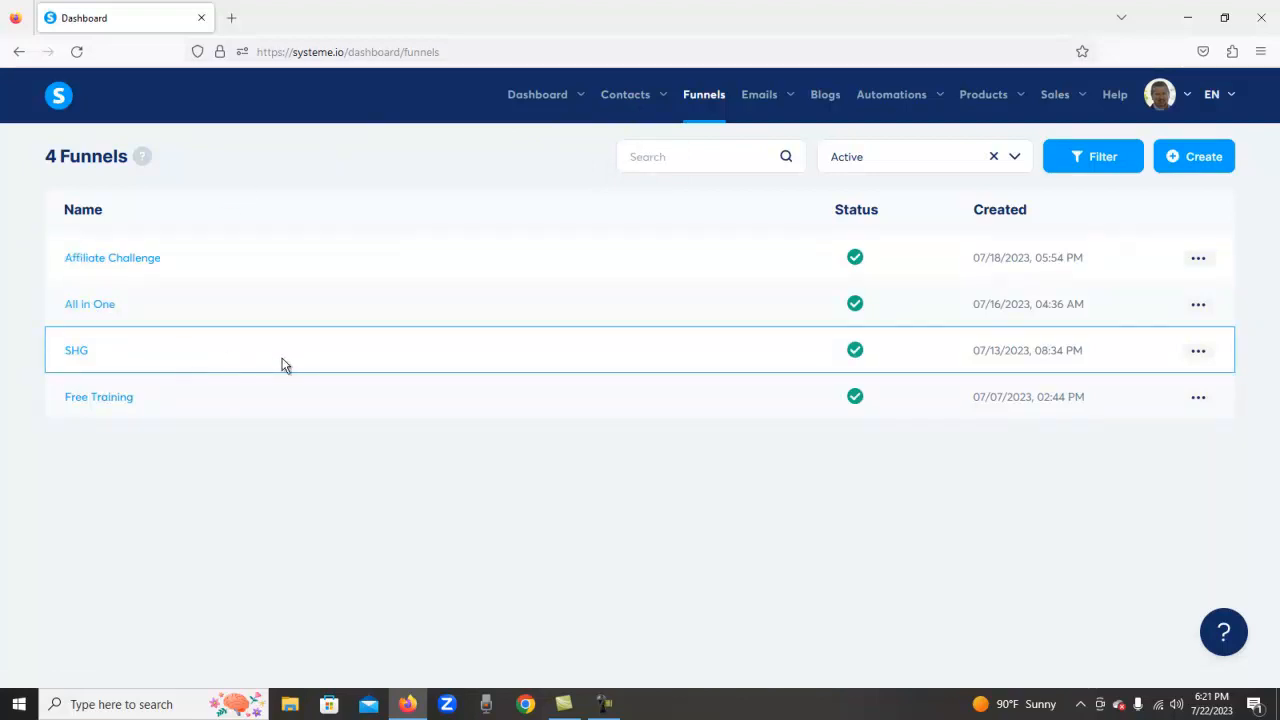
click(90, 304)
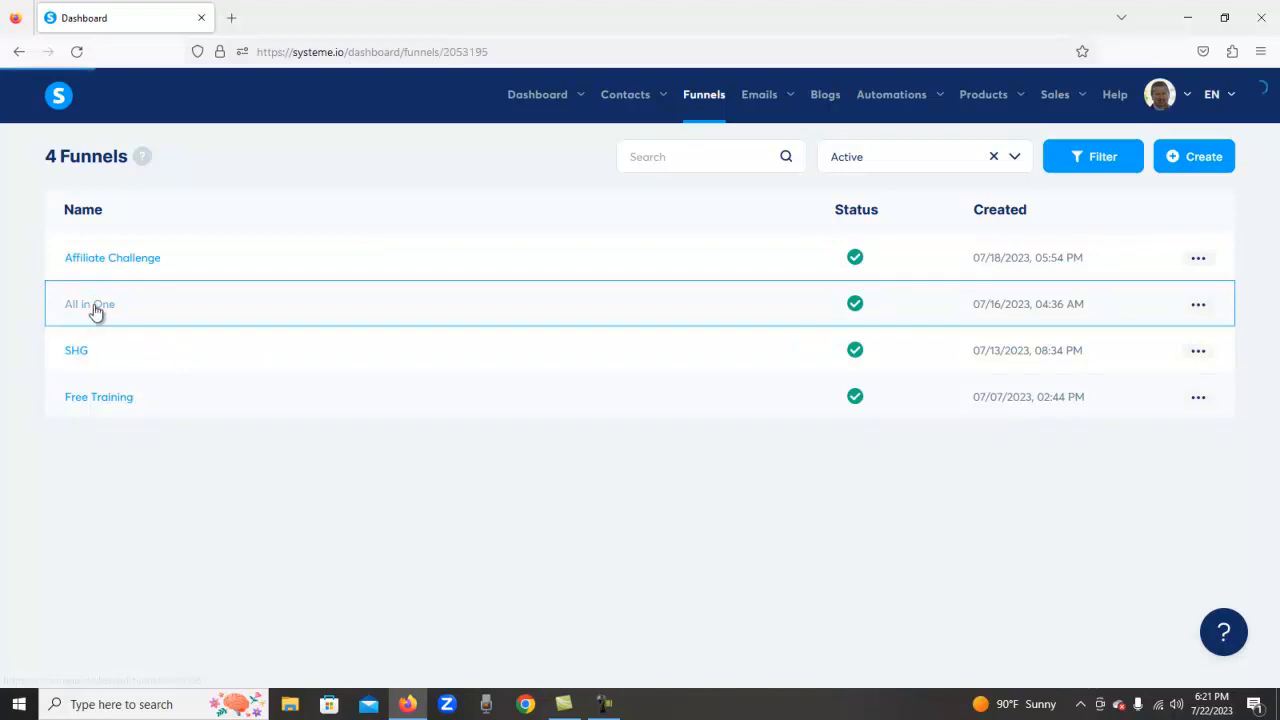
Step: Open the All in One funnel to view its All in One Op squeeze page step
click(89, 304)
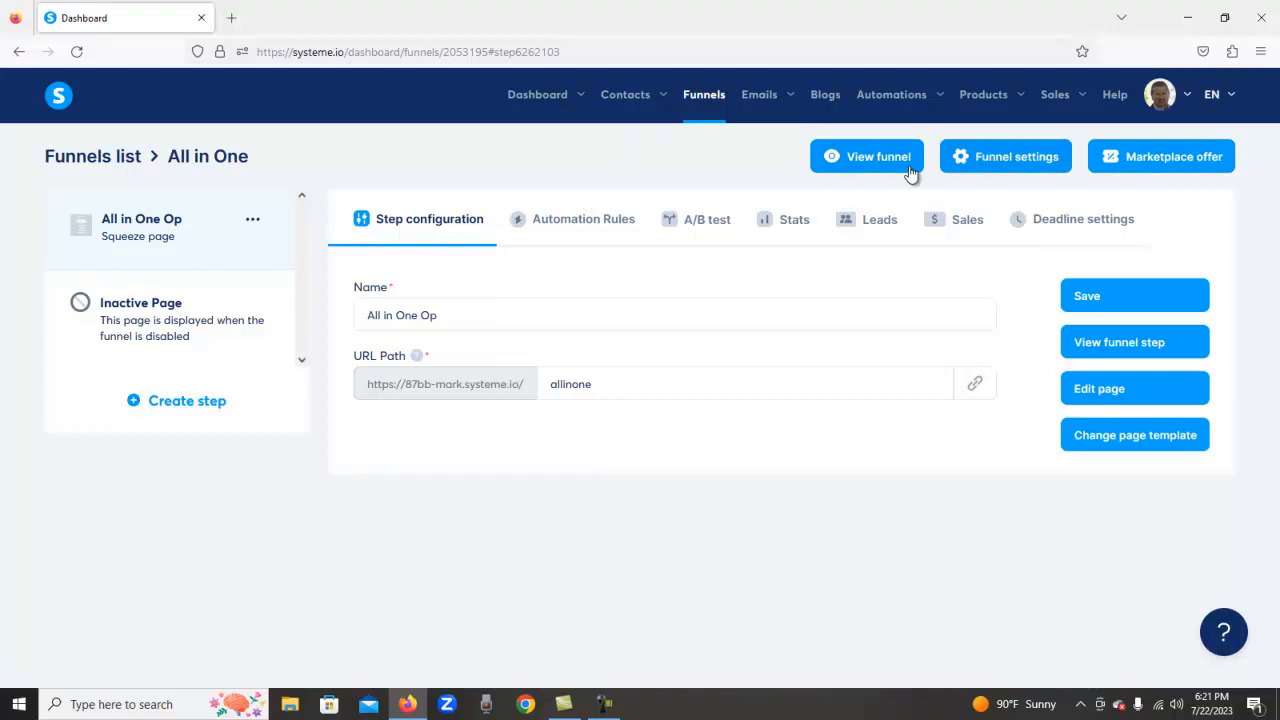
mouse_move(1070, 165)
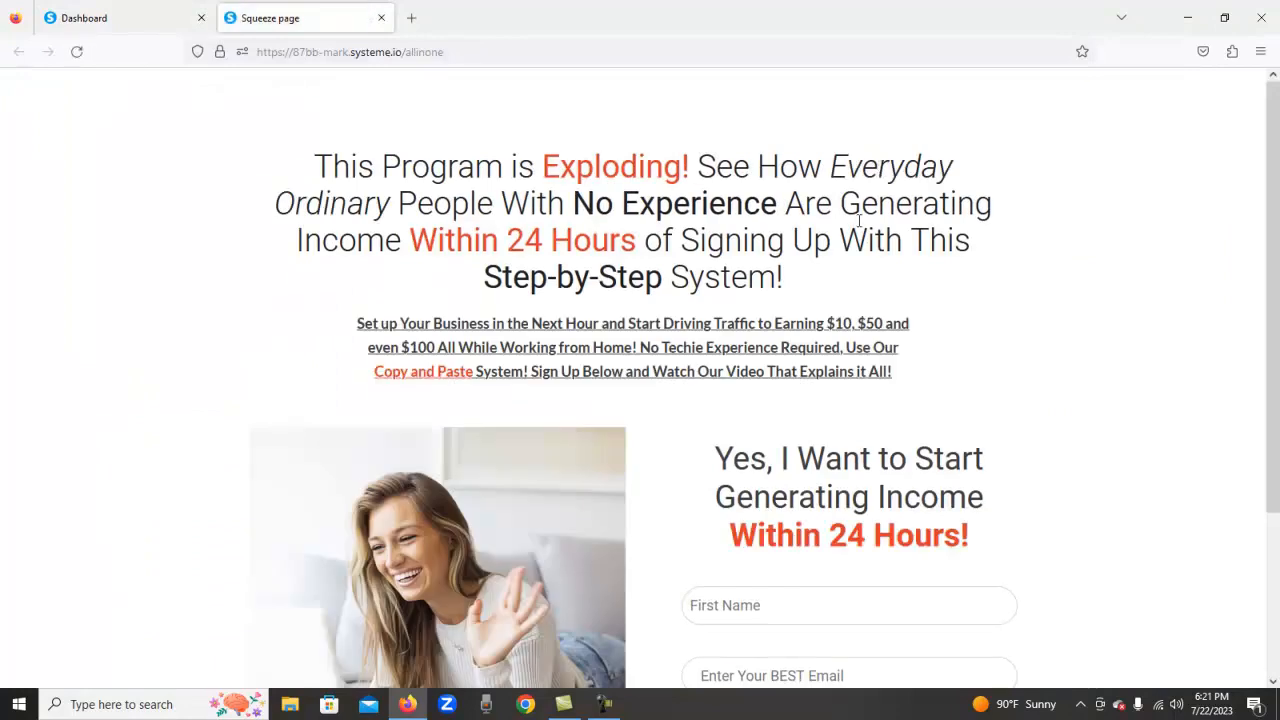
Step: Scroll through the live squeeze page's headline and name-and-email signup form
scroll(down, 3)
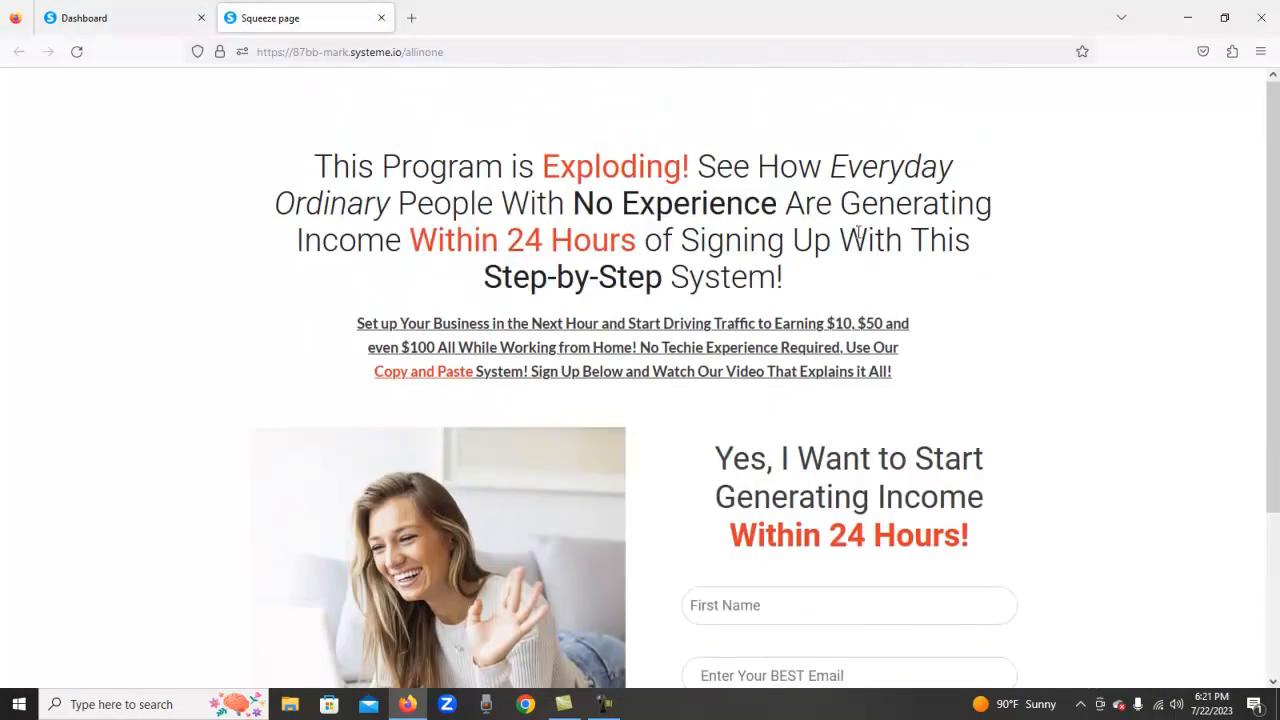
scroll(down, 3)
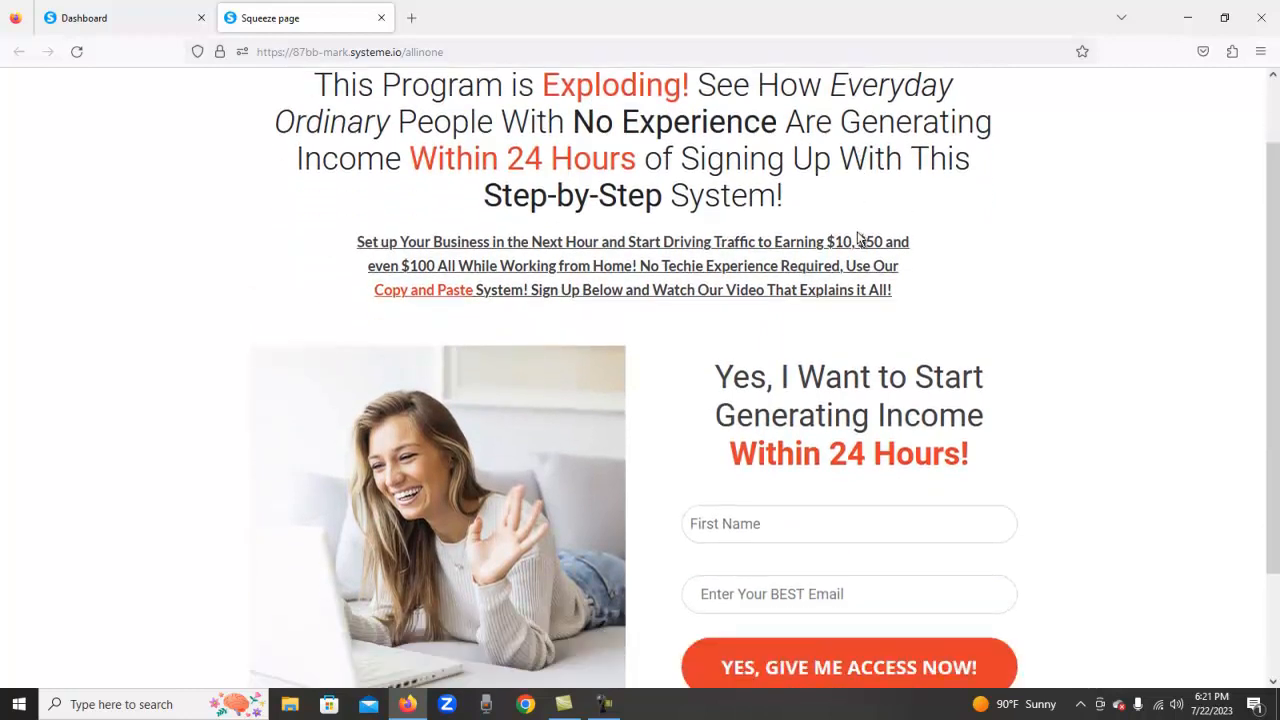
scroll(up, 3)
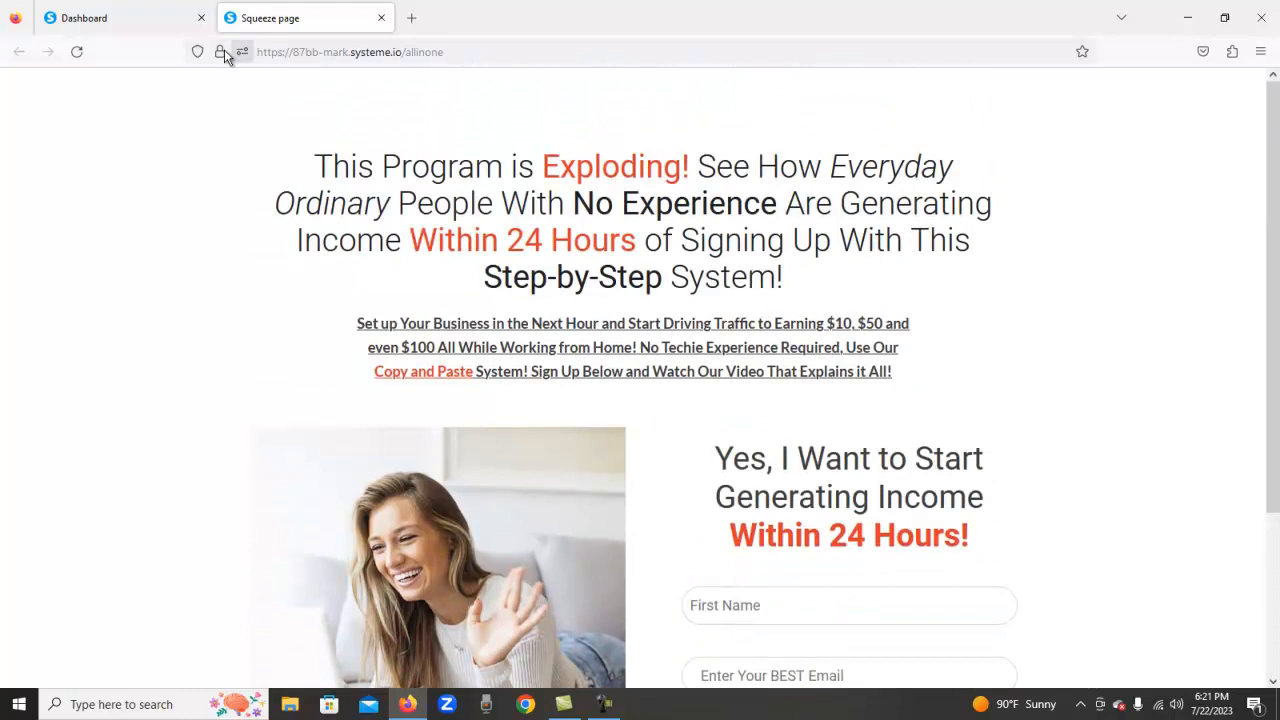
mouse_move(120, 18)
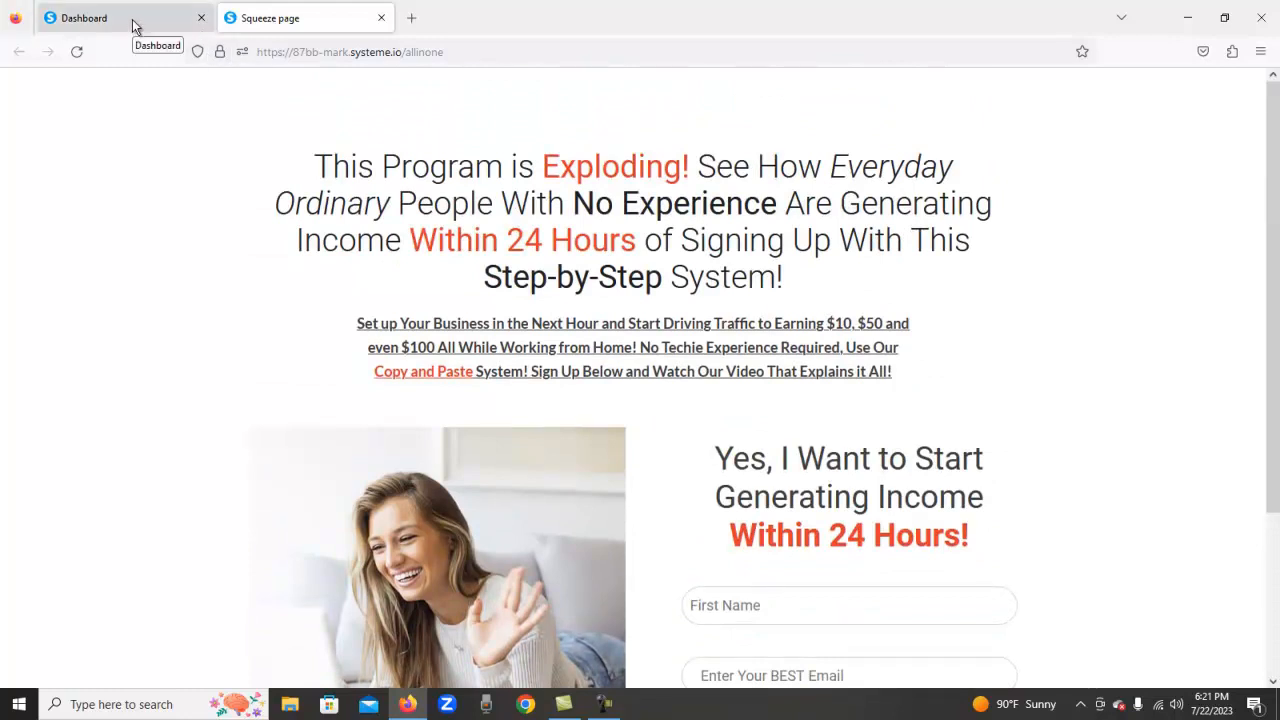
Step: Return to the All in One funnel dashboard and start a new funnel step
click(84, 18)
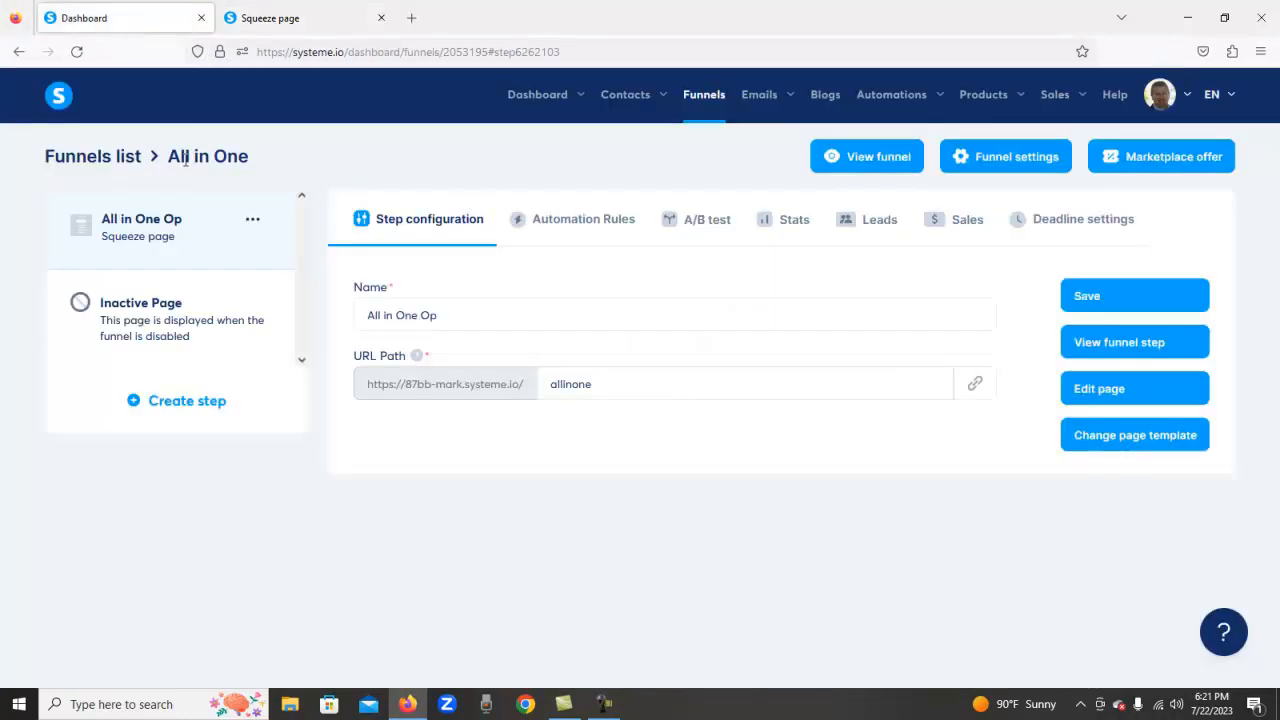
mouse_move(187, 400)
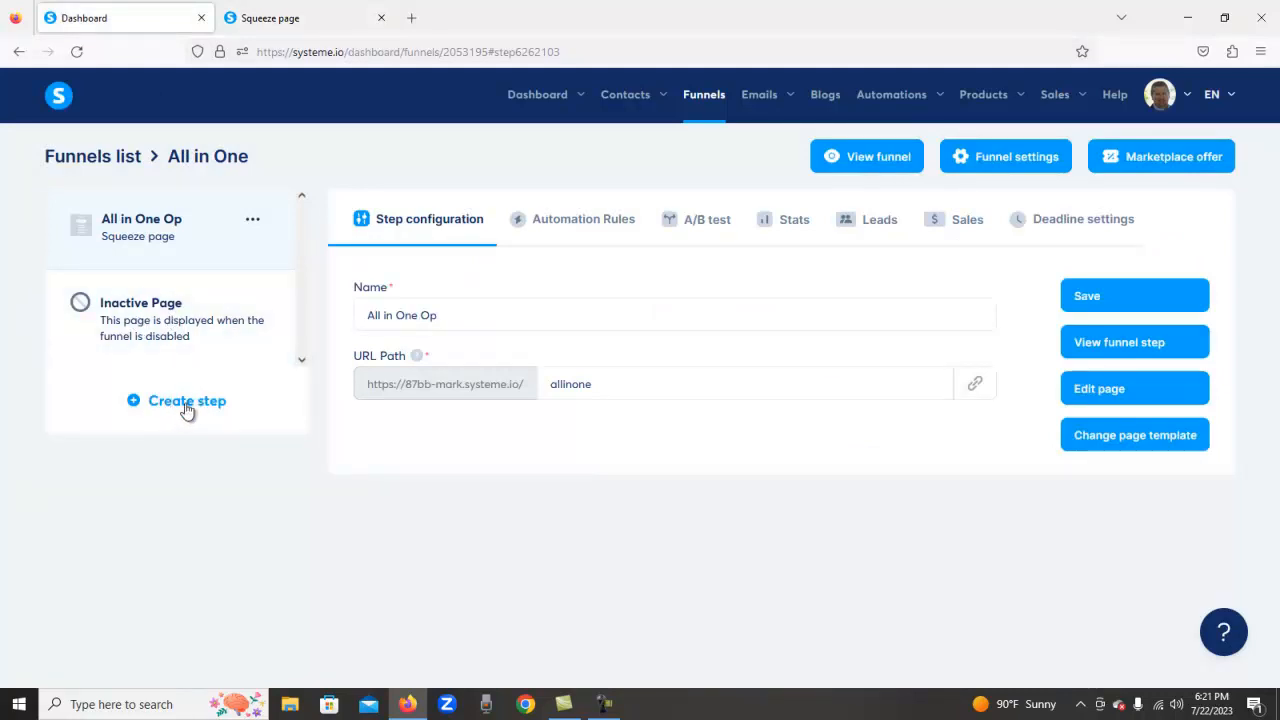
click(186, 400)
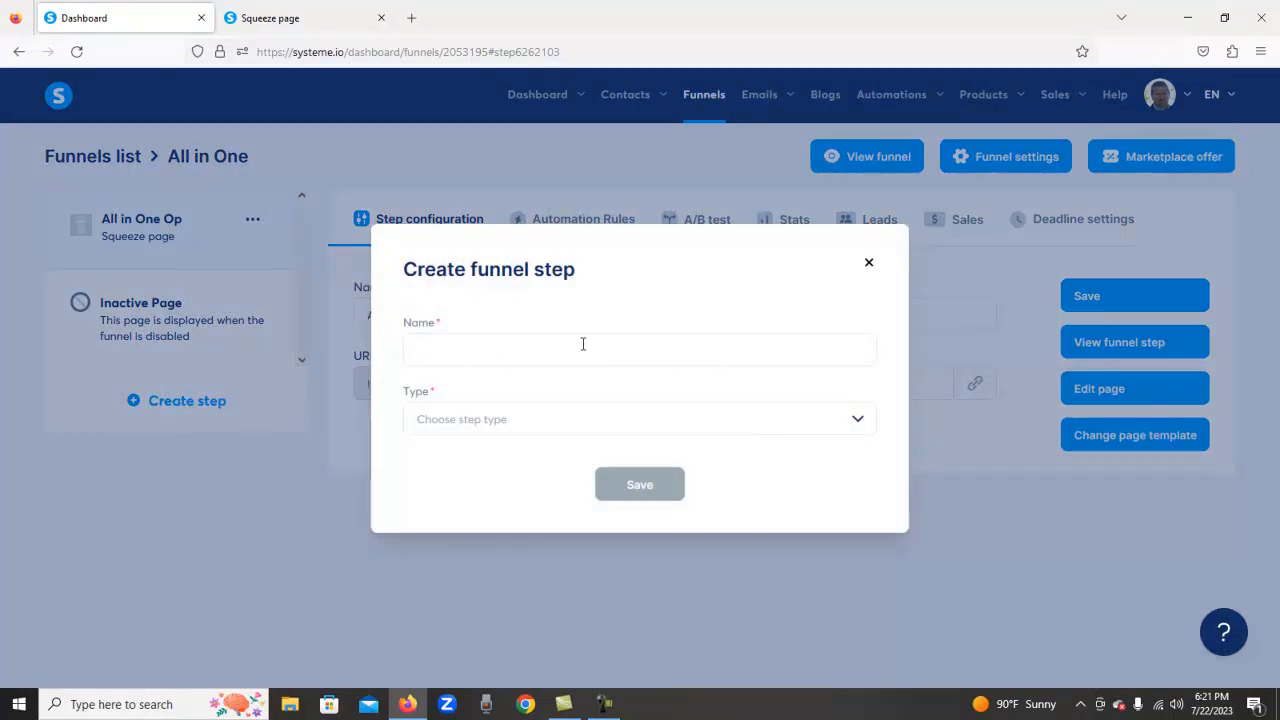
Step: Browse the funnel step type options, then switch back to the live squeeze page
click(639, 350)
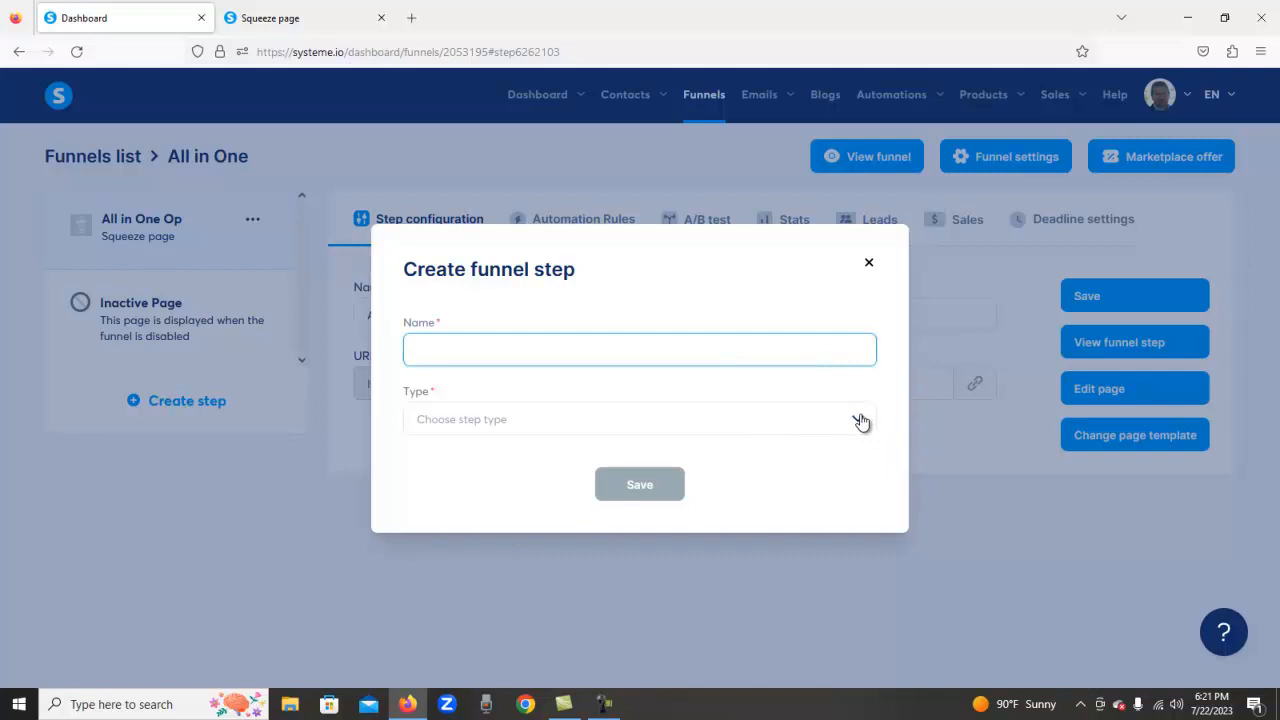
click(639, 419)
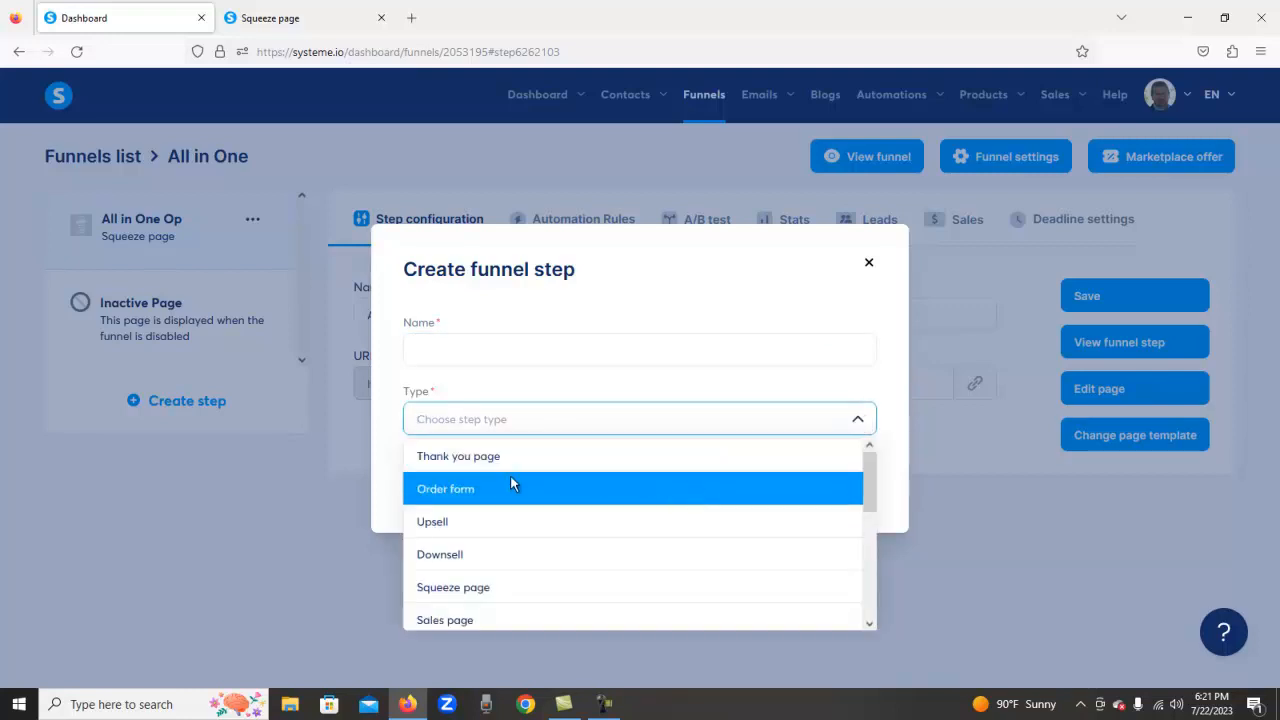
mouse_move(512, 469)
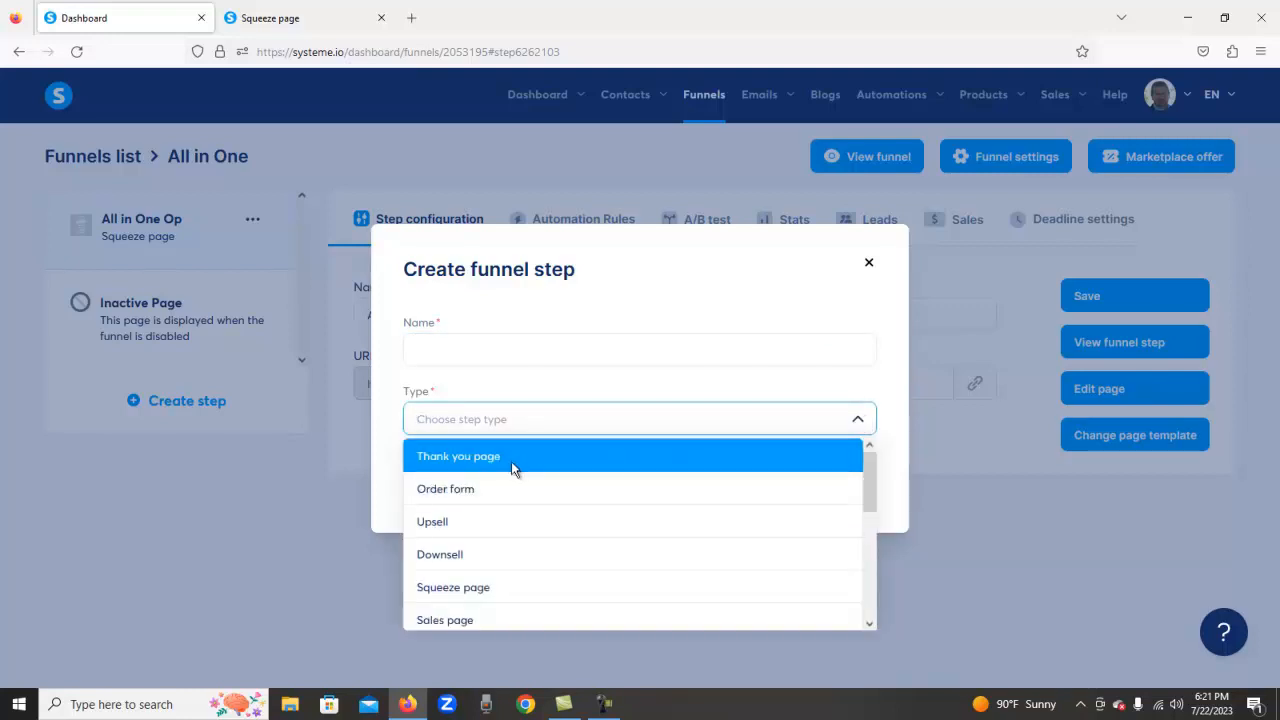
mouse_move(445, 619)
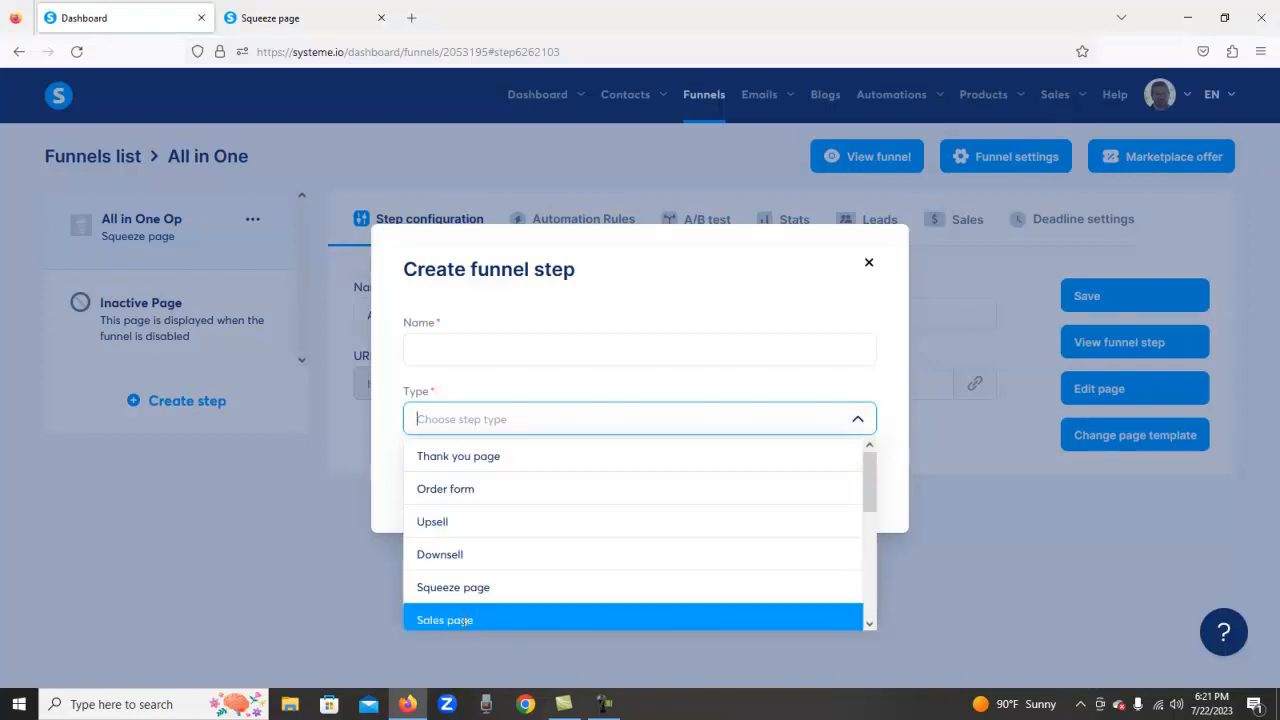
mouse_move(480, 620)
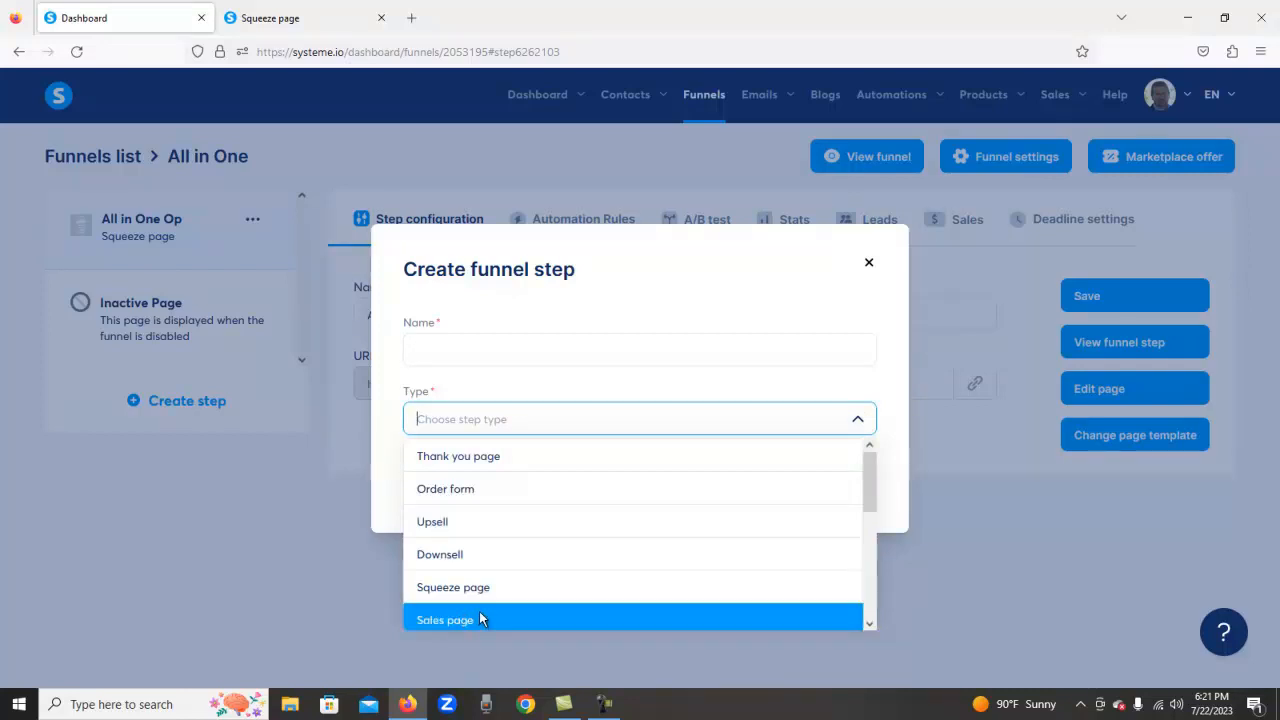
scroll(down, 3)
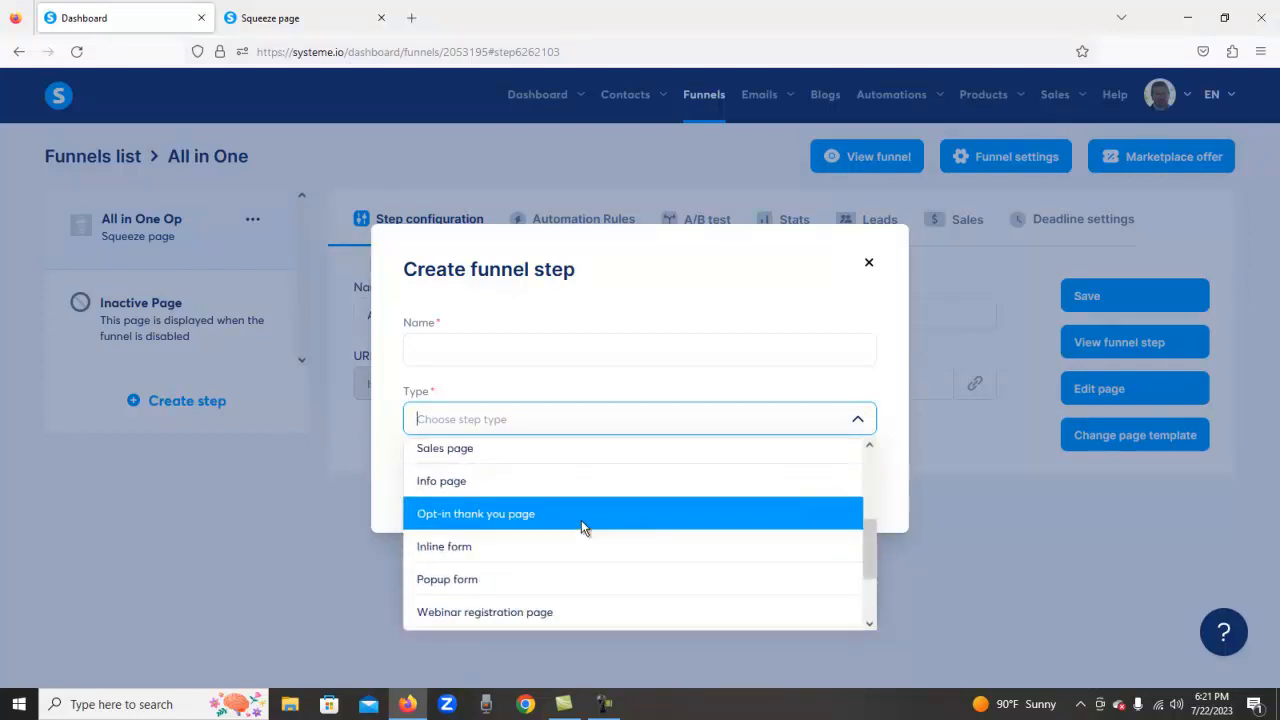
scroll(down, 3)
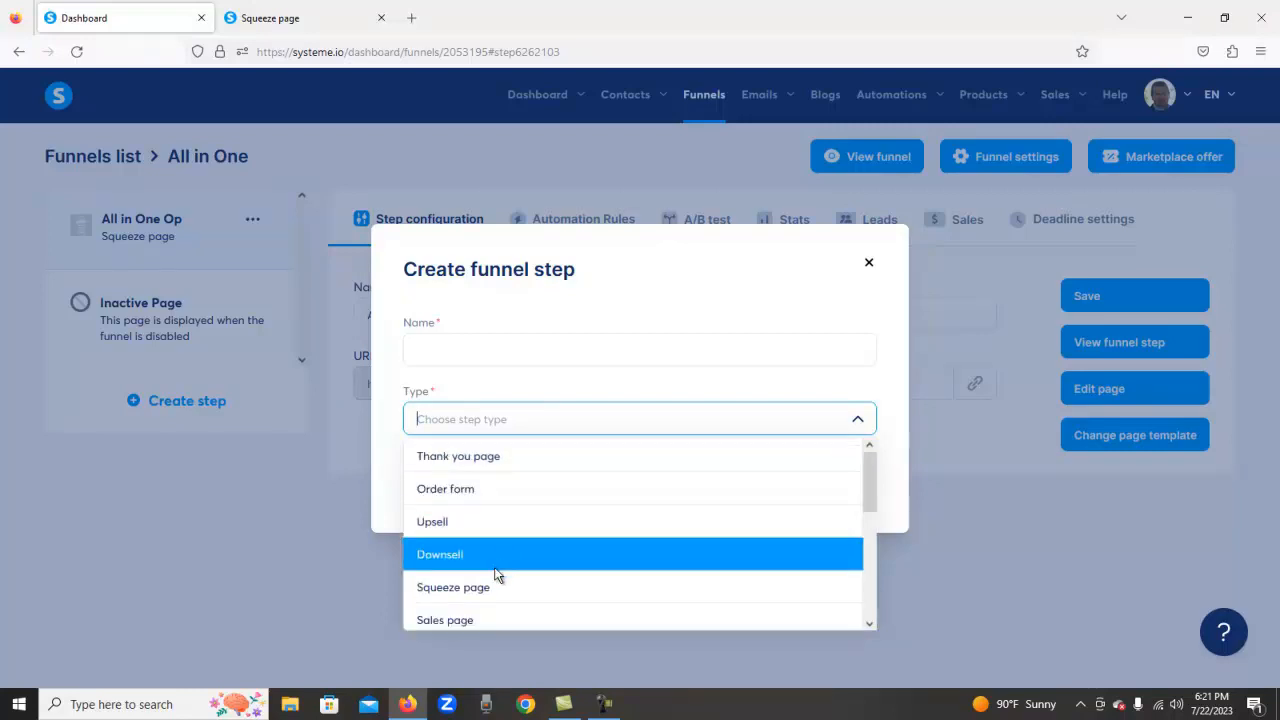
scroll(down, 3)
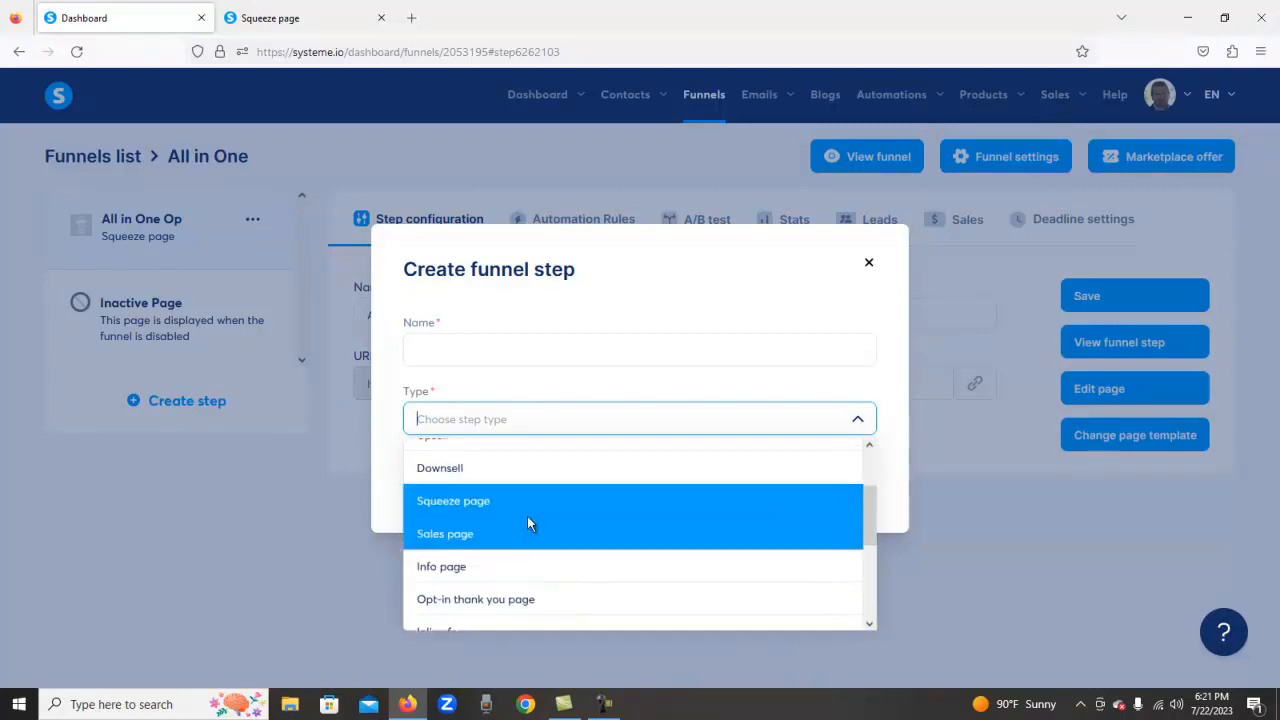
scroll(down, 3)
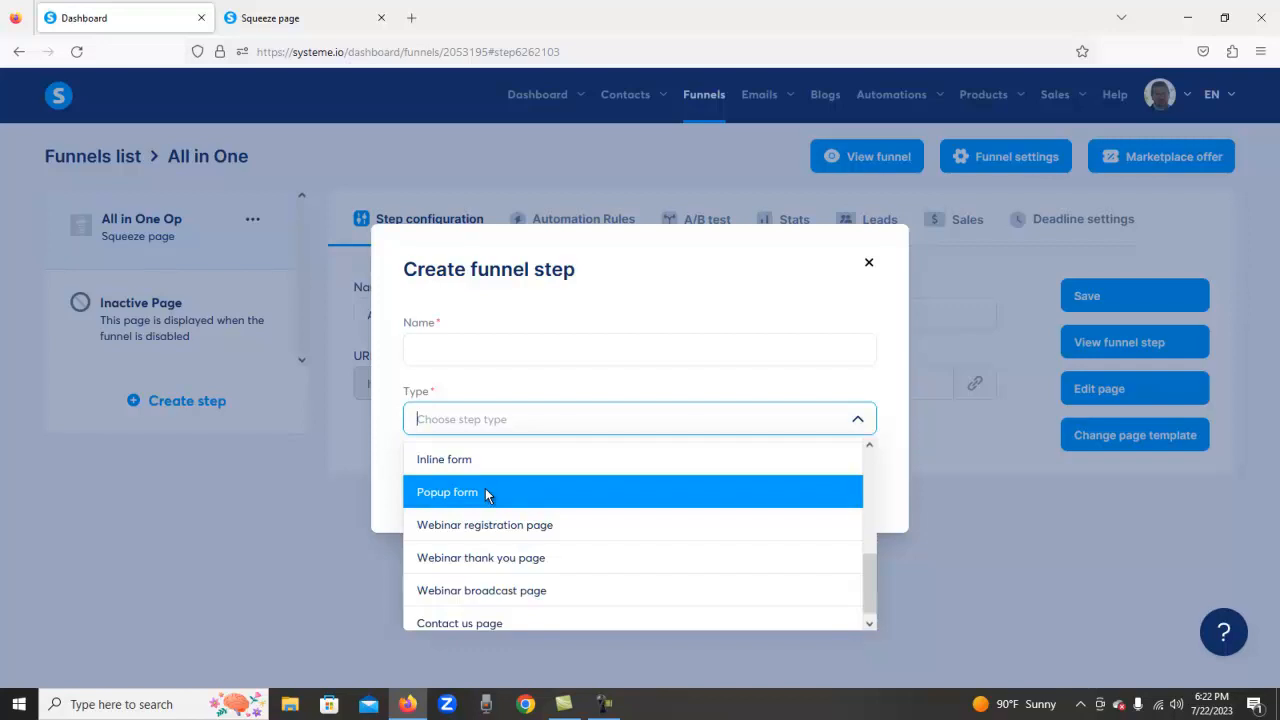
mouse_move(326, 108)
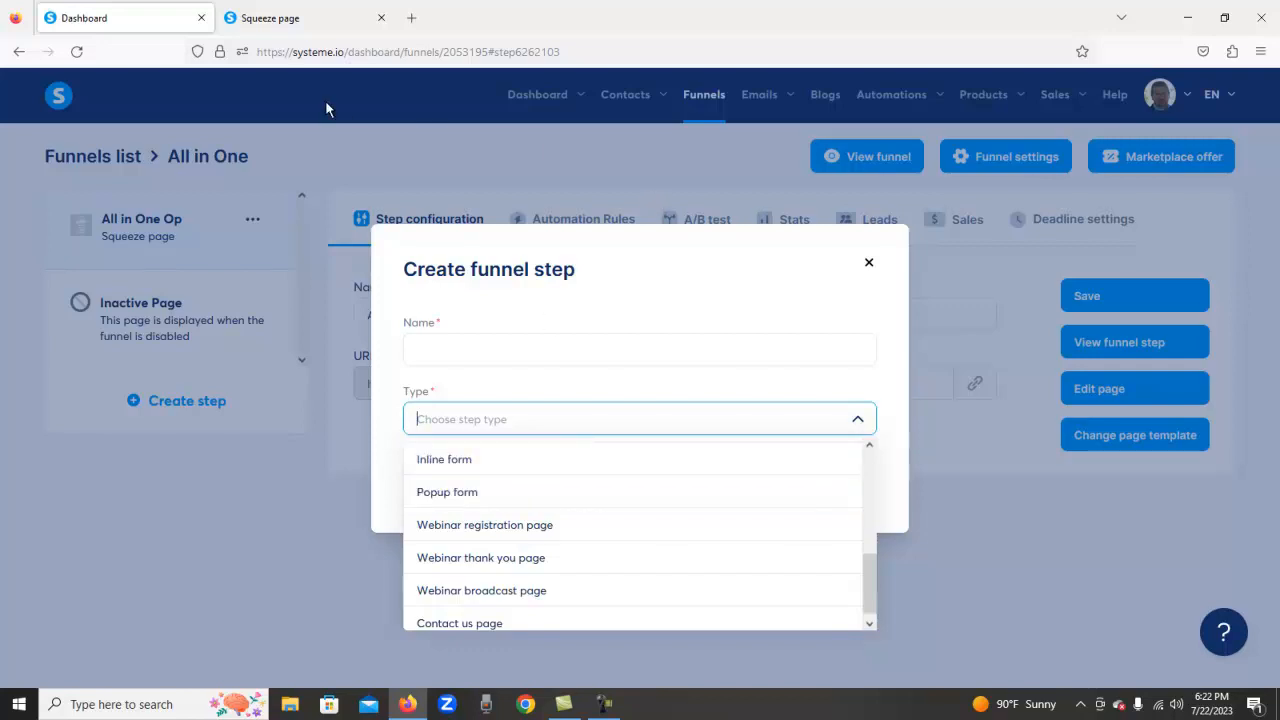
click(300, 18)
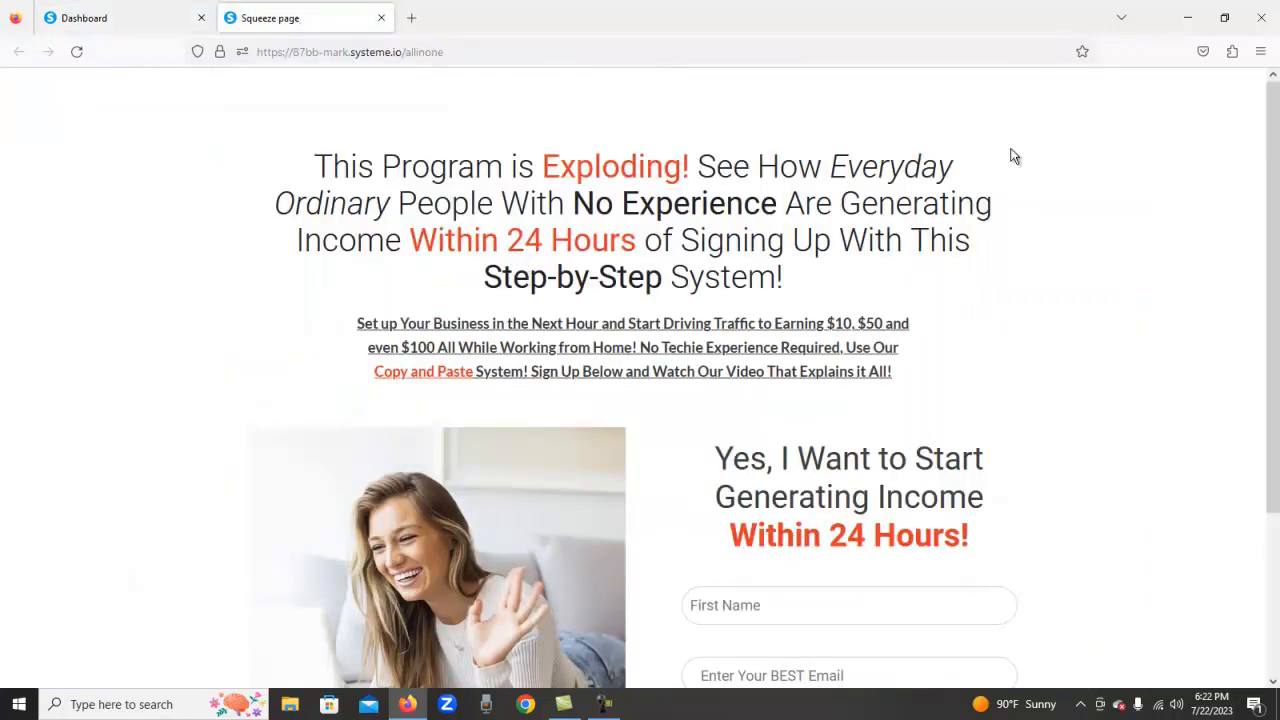
mouse_move(1267, 19)
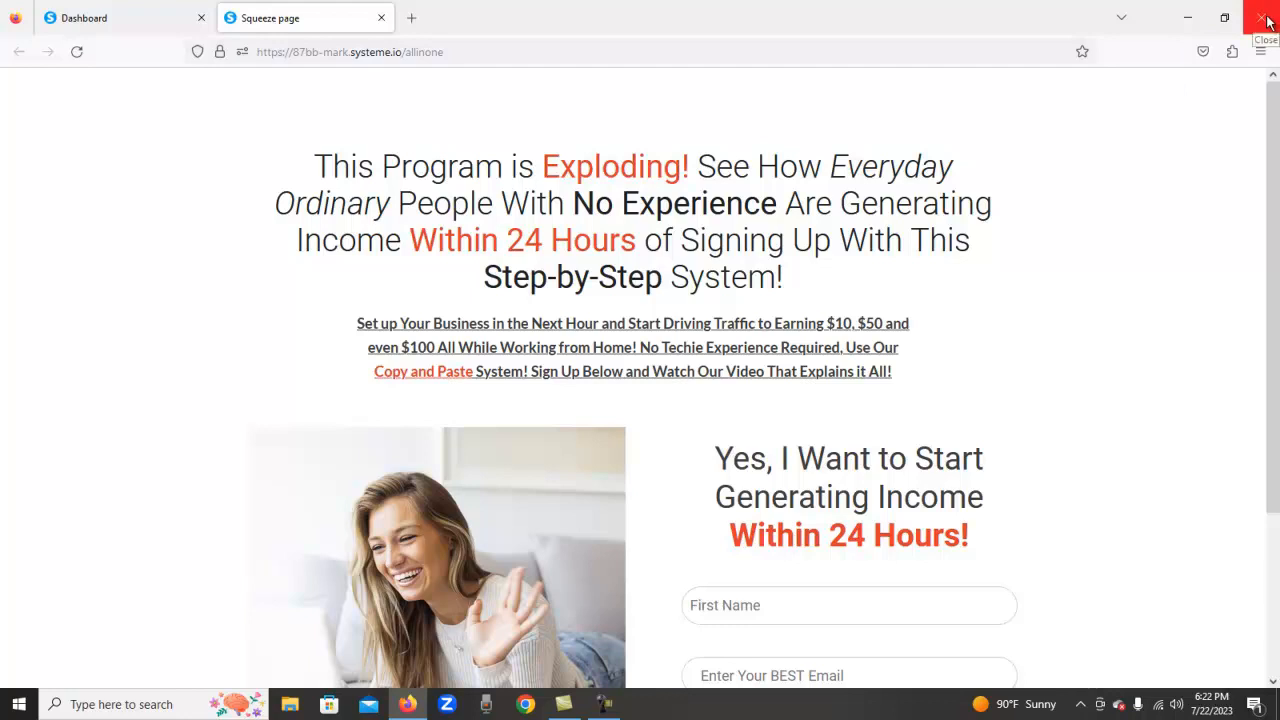
mouse_move(452, 442)
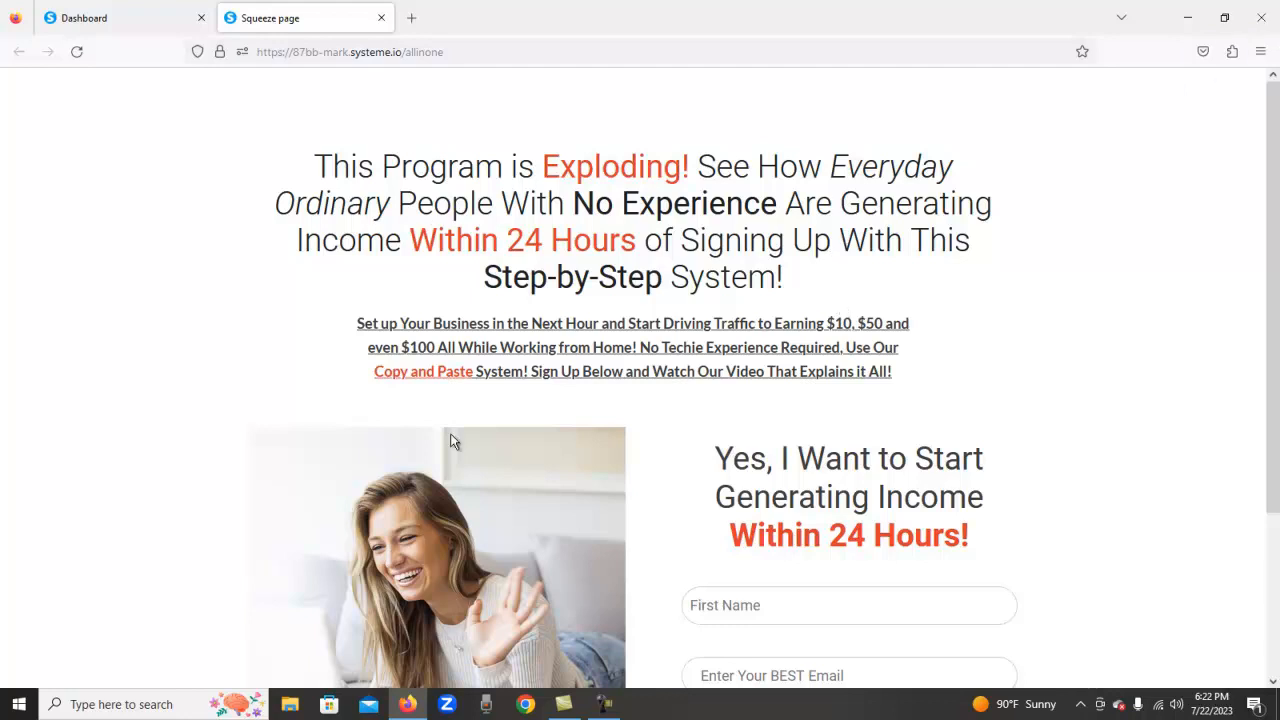
mouse_move(938, 529)
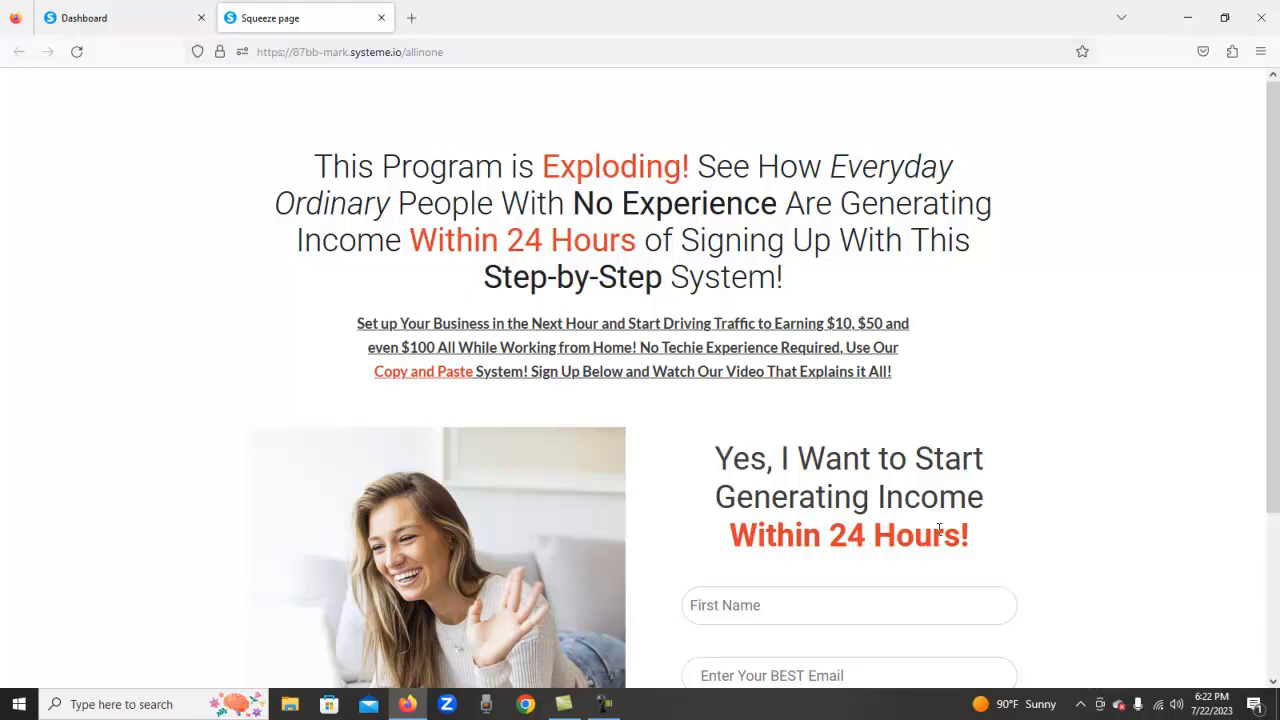
mouse_move(285, 320)
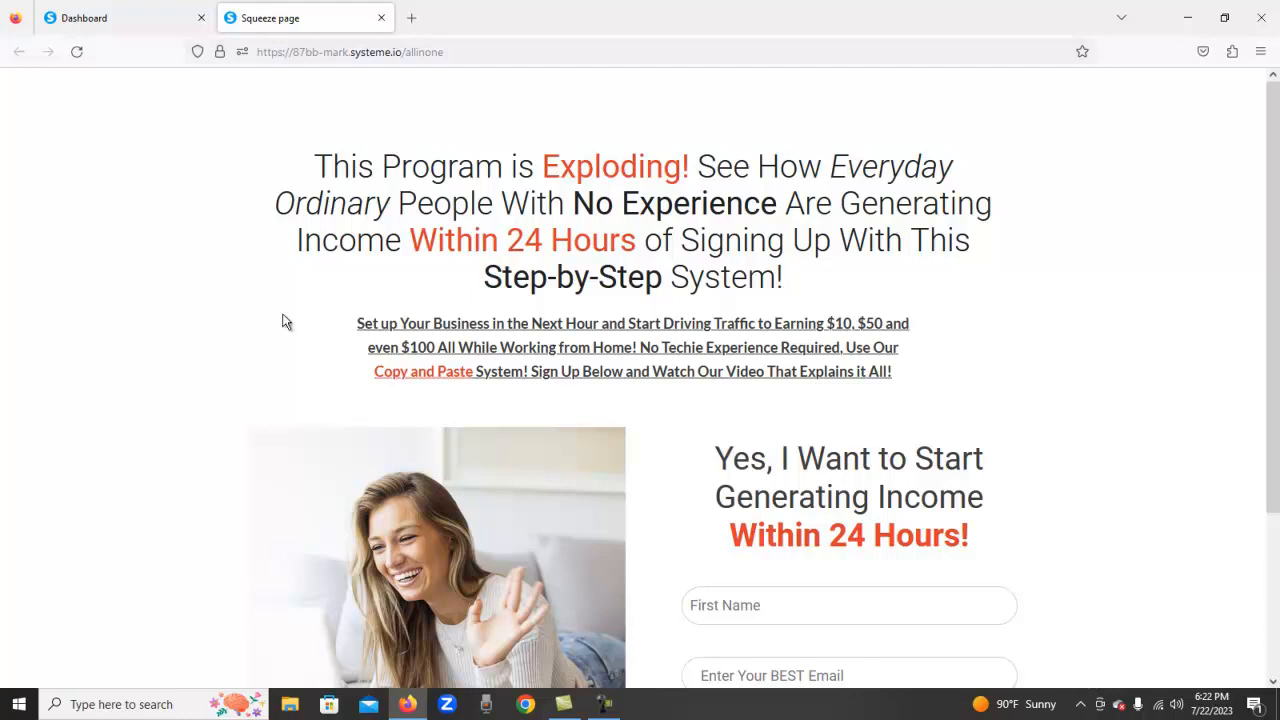
mouse_move(120, 25)
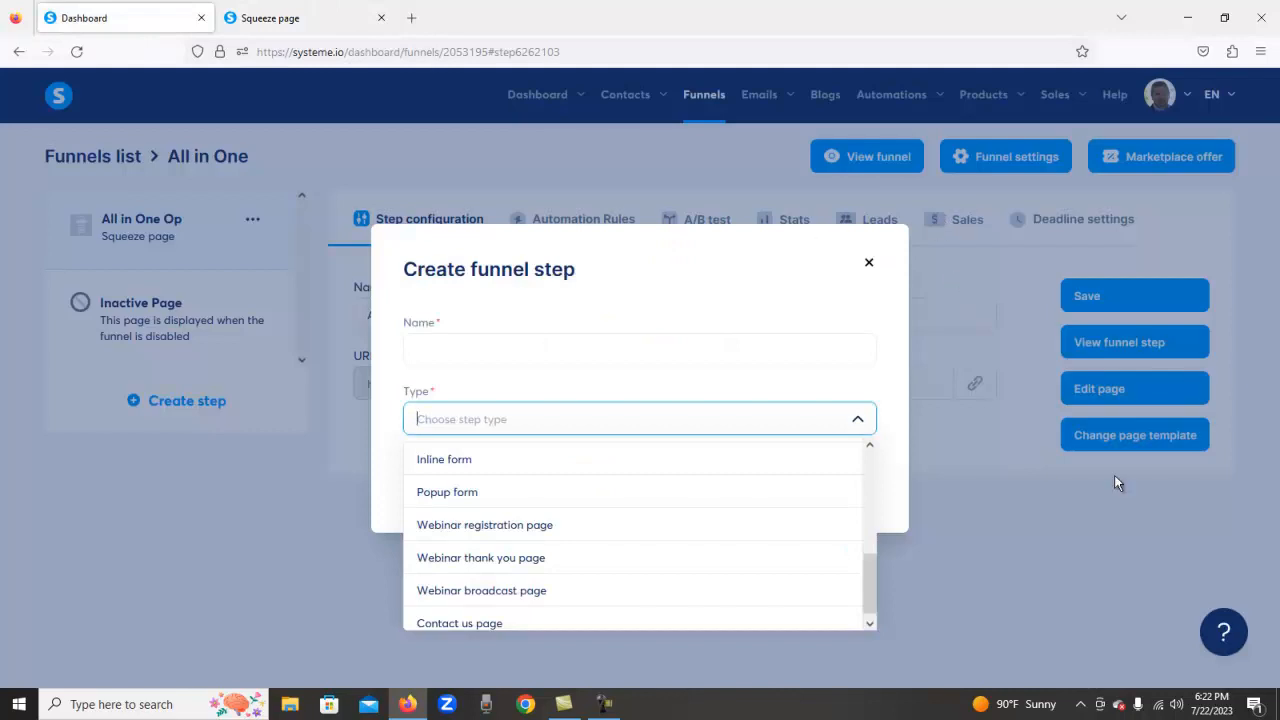
Step: Close the Create funnel step dialog without adding a step
click(868, 262)
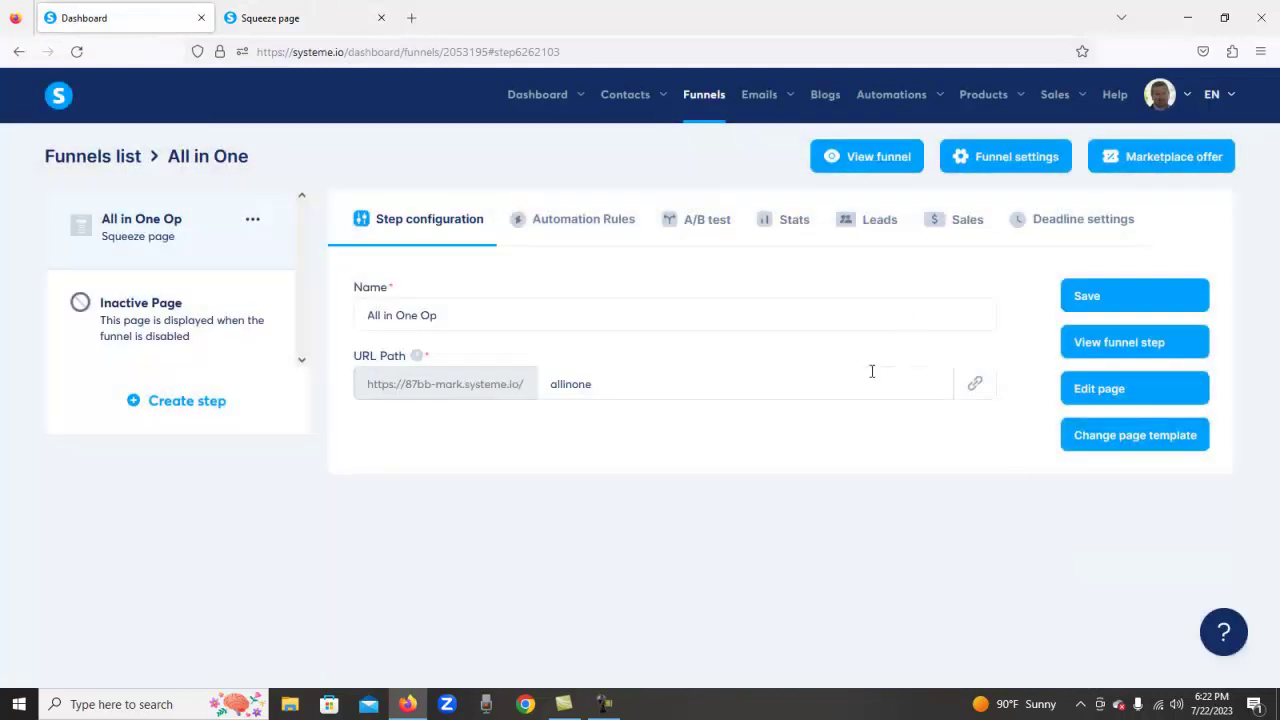
mouse_move(726, 169)
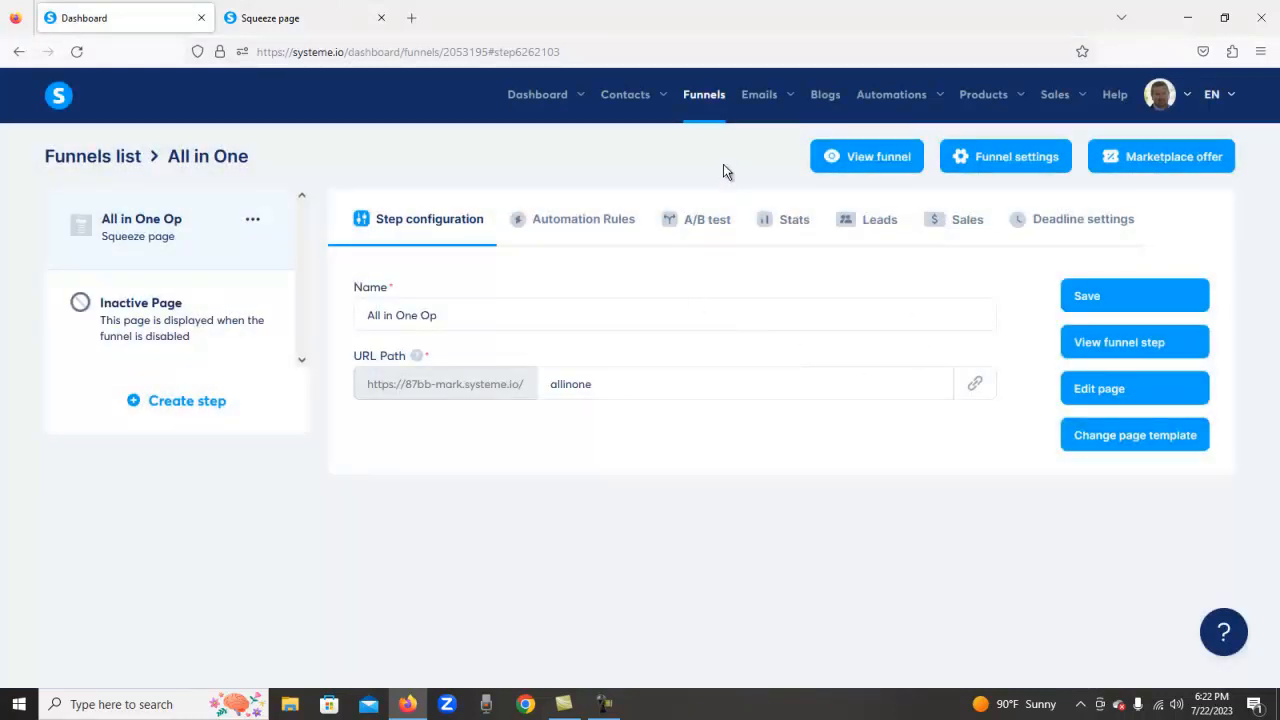
mouse_move(783, 71)
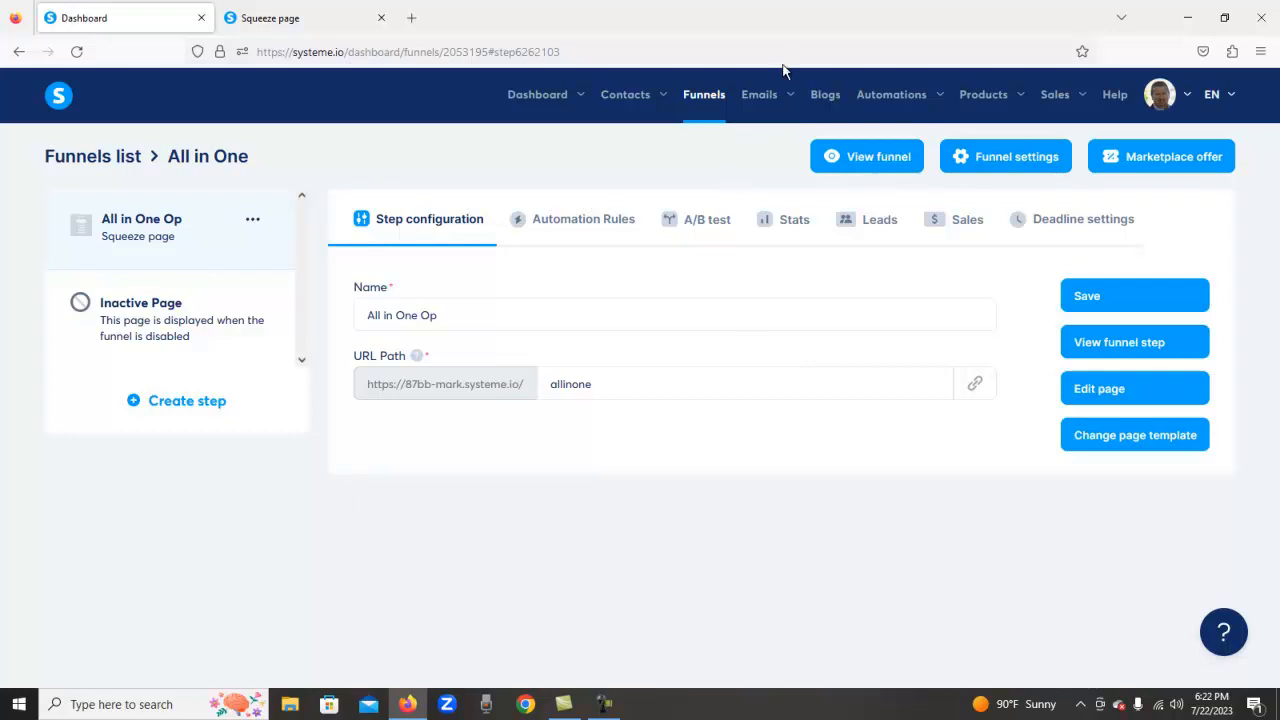
mouse_move(704, 94)
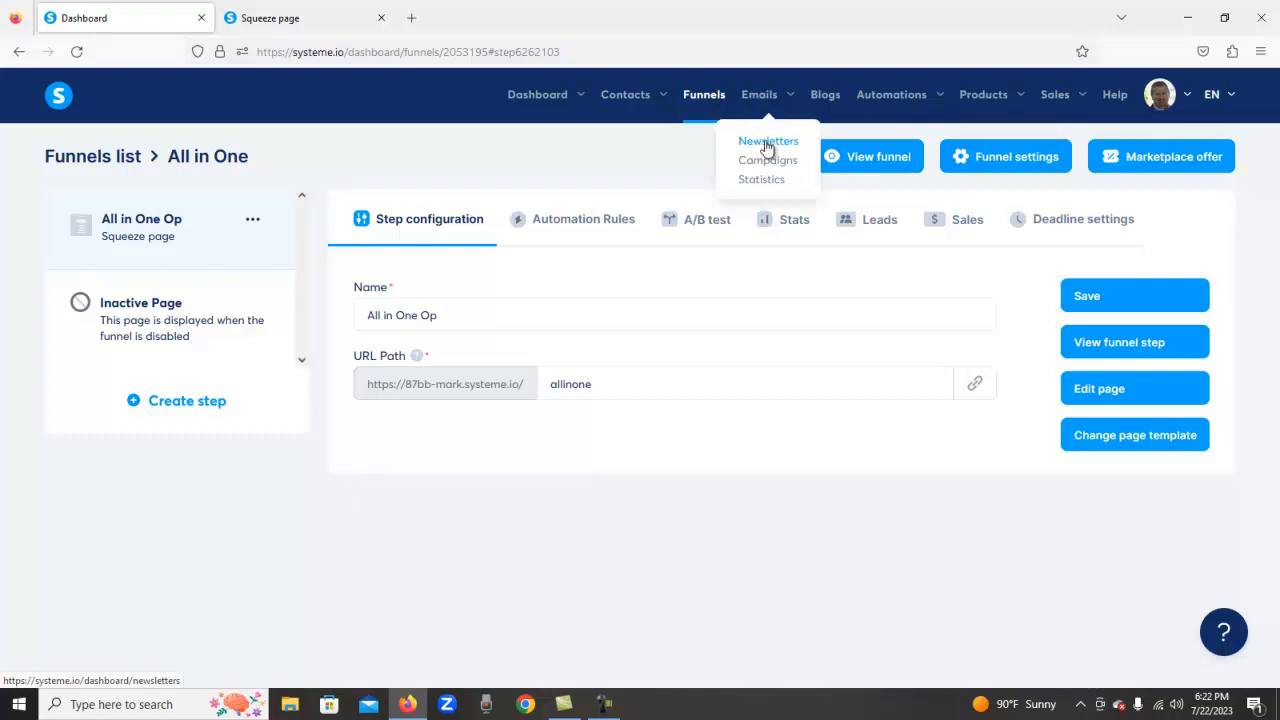
Step: Open Emails > Campaigns and view the 123SHG campaign's eight emails
click(767, 160)
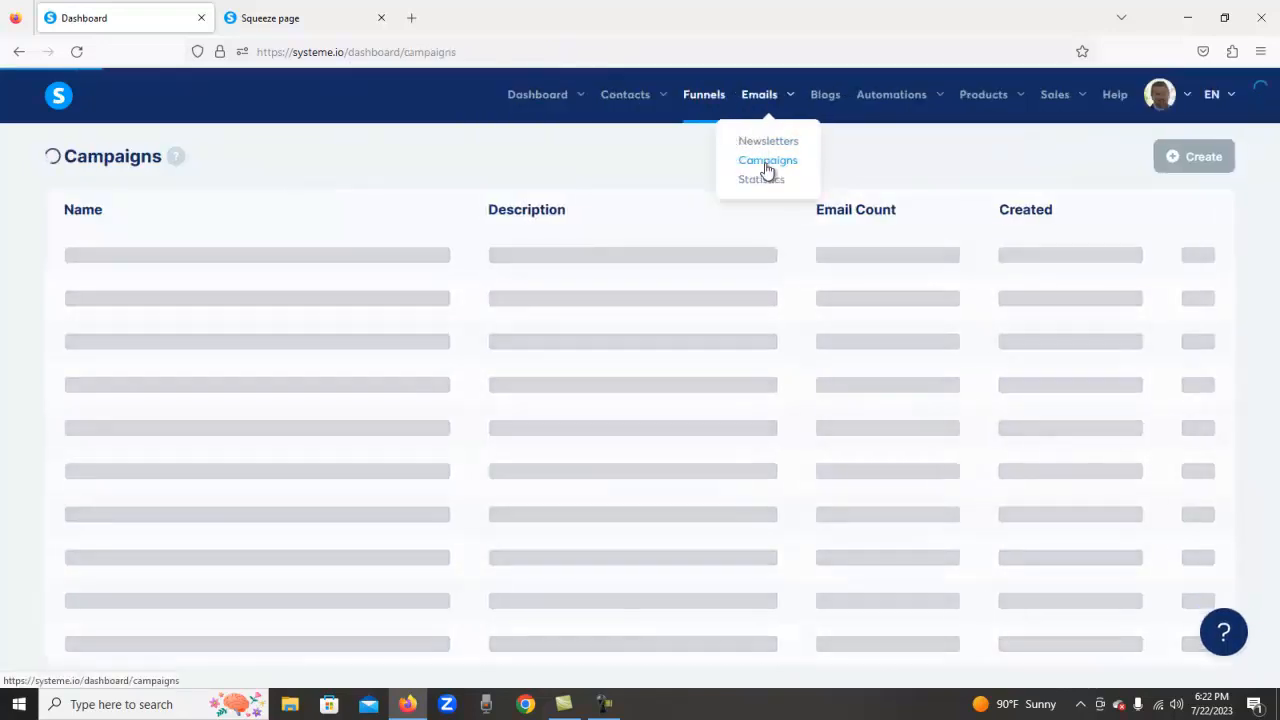
click(767, 160)
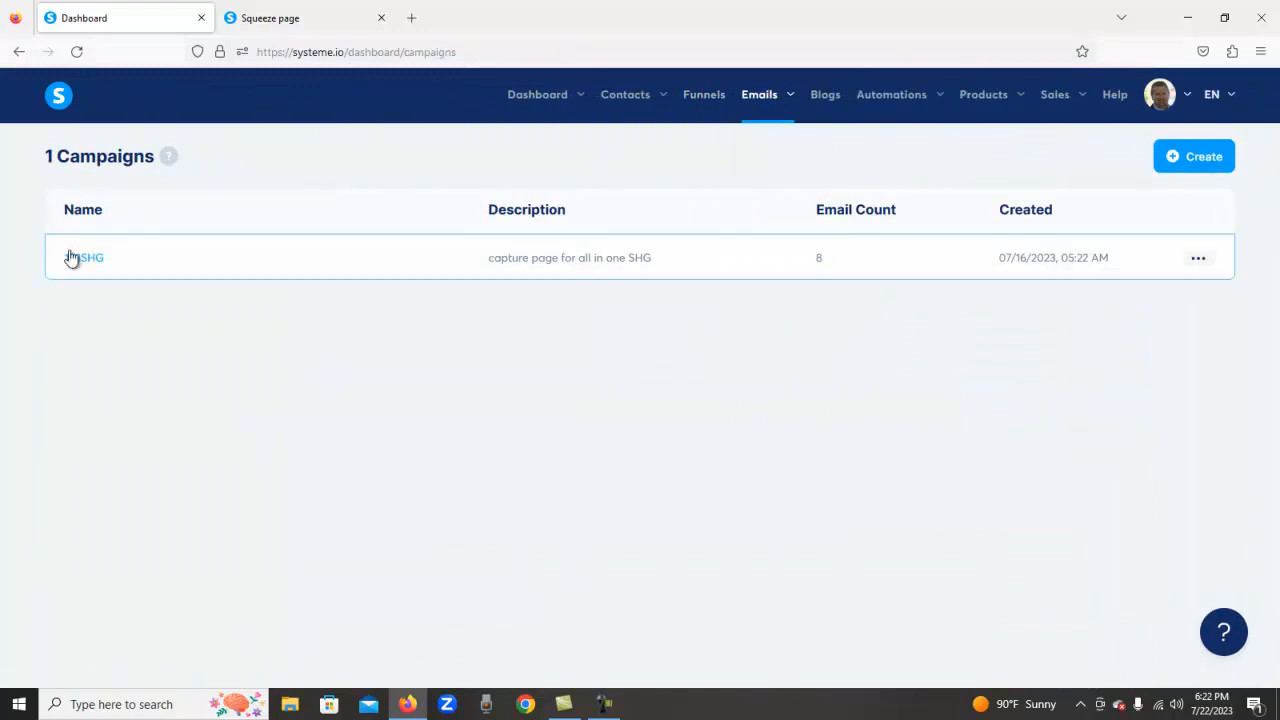
click(91, 257)
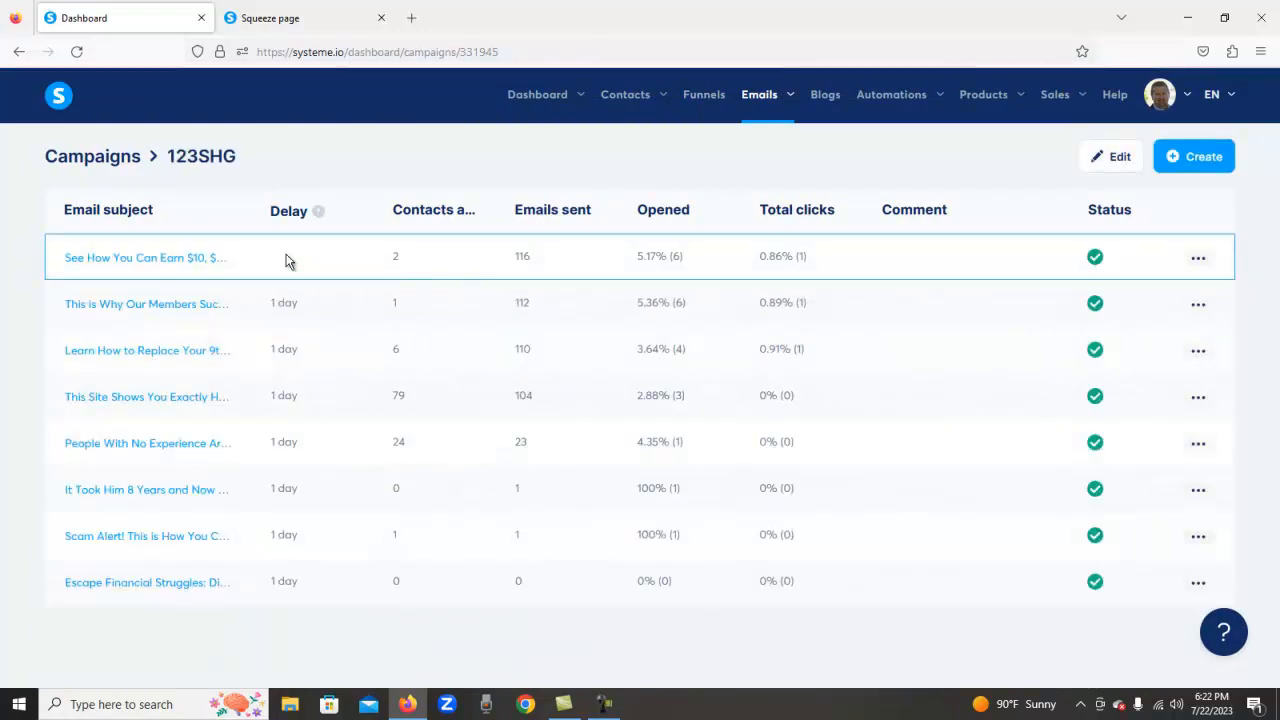
mouse_move(1194, 156)
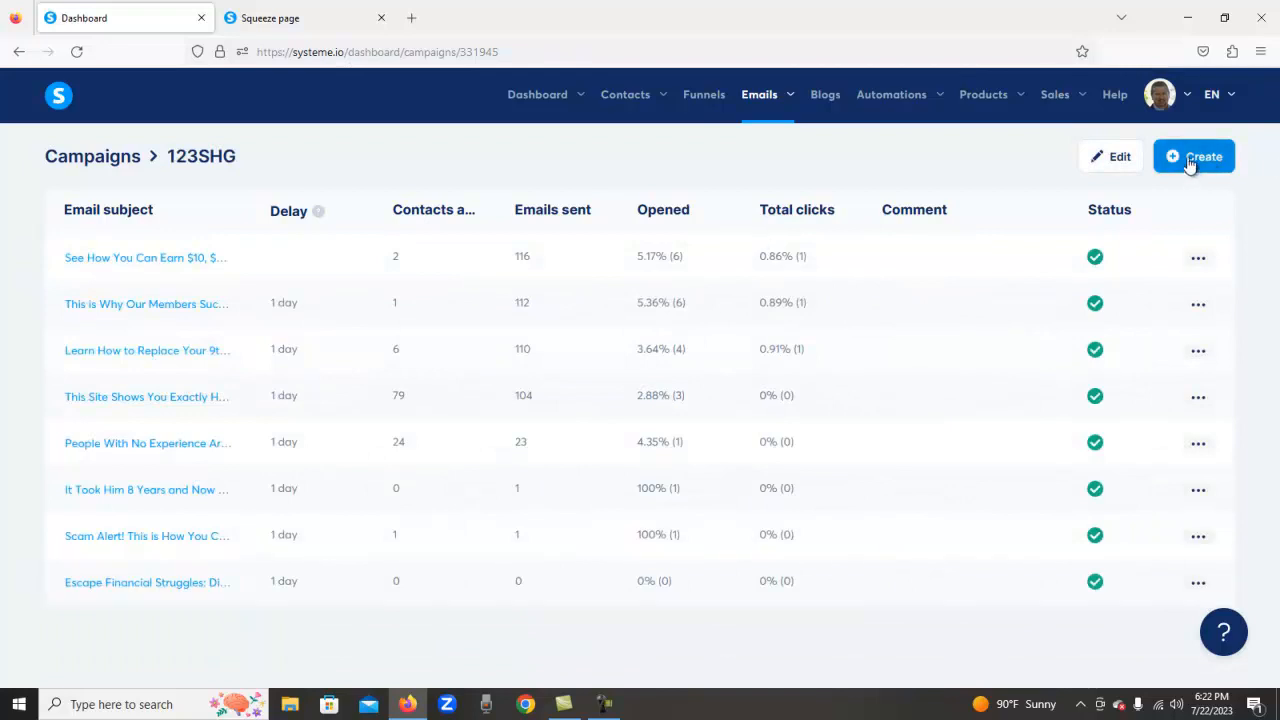
mouse_move(183, 613)
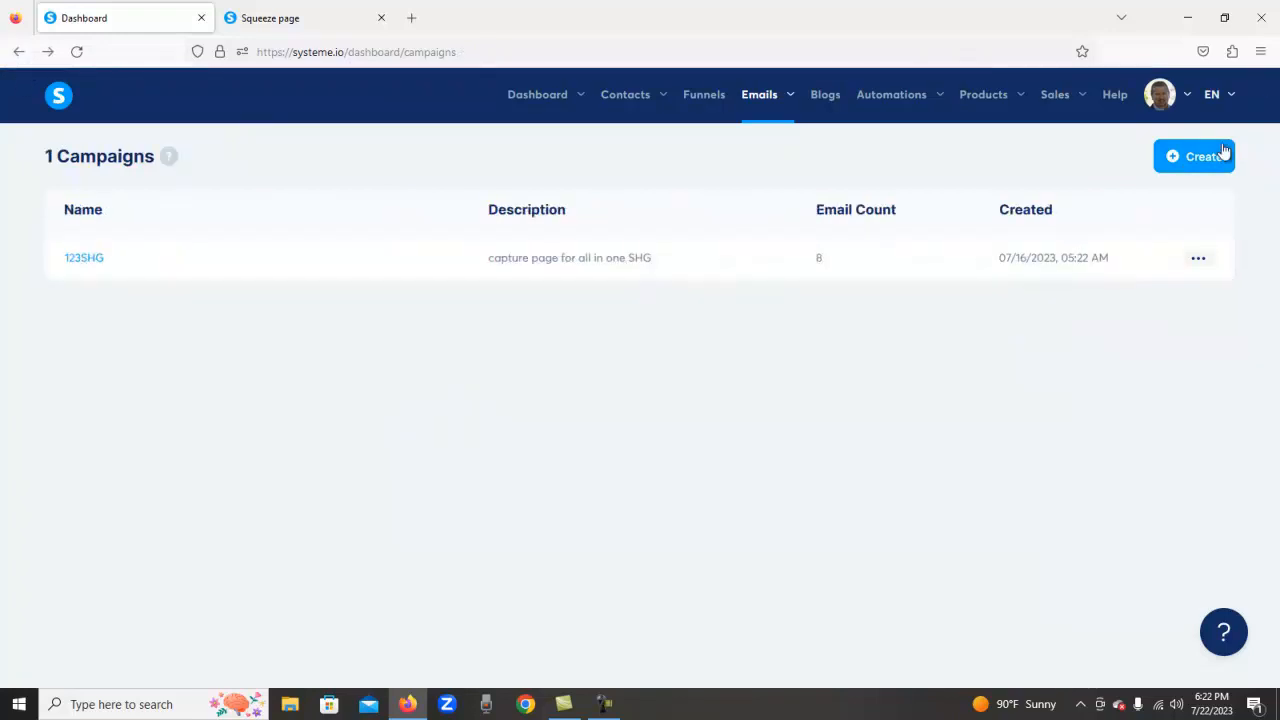
mouse_move(520, 205)
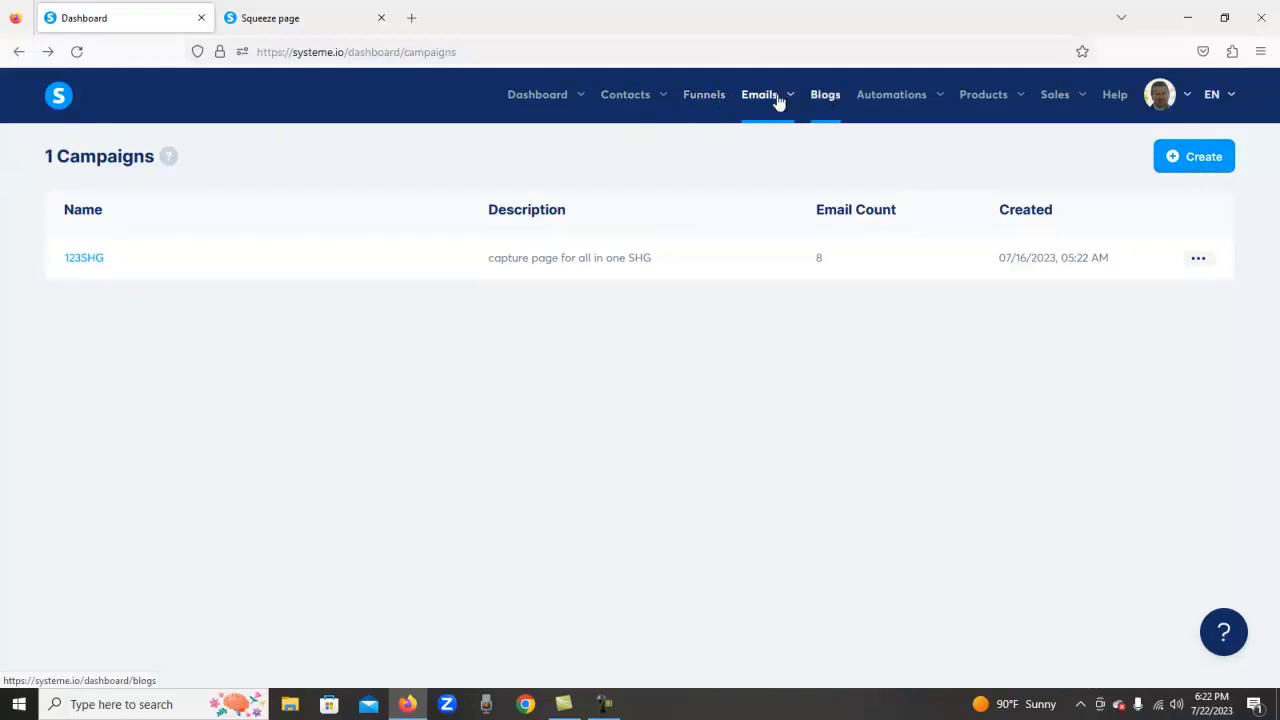
Step: Show the Emails sections, then browse the Products menu options
click(759, 94)
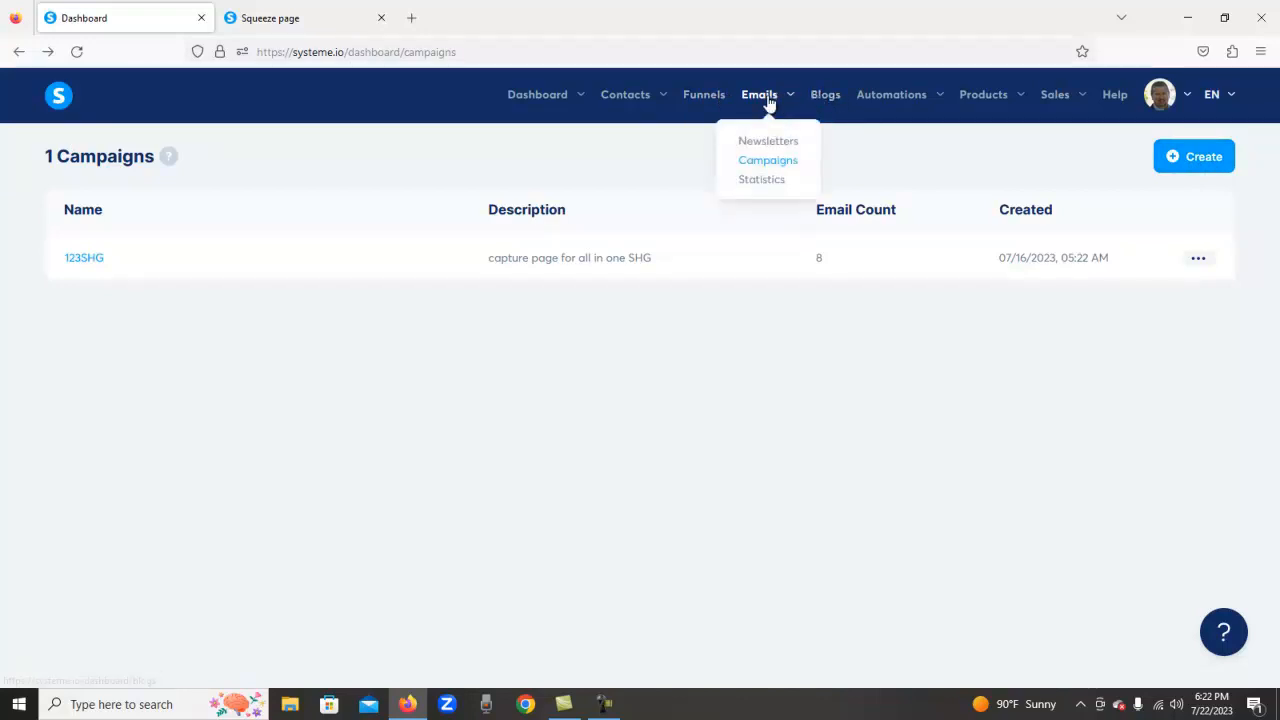
mouse_move(761, 179)
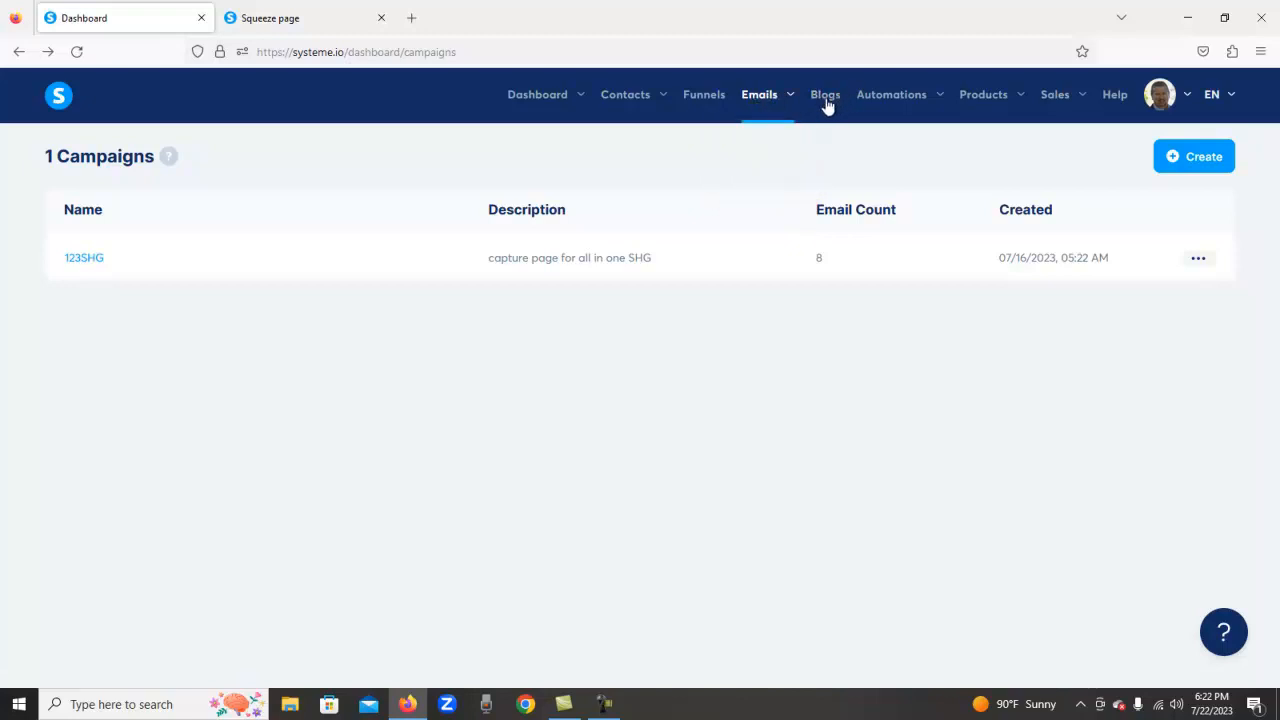
mouse_move(825, 94)
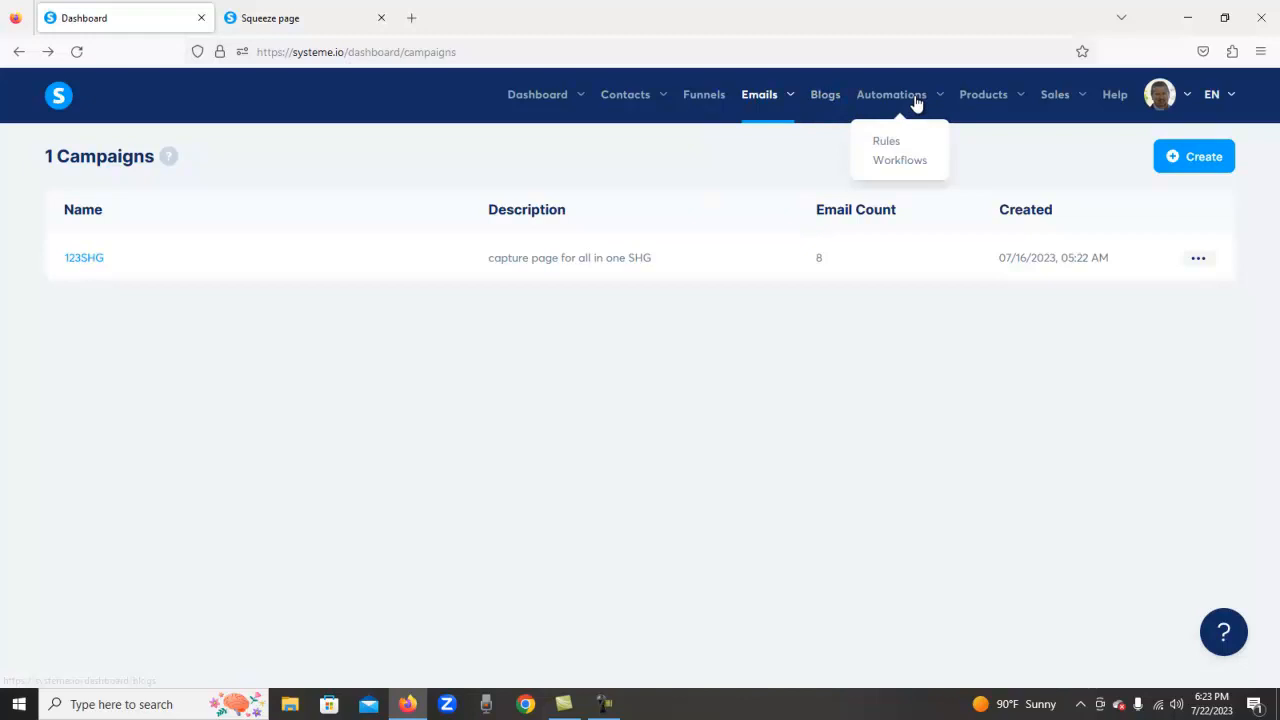
mouse_move(886, 141)
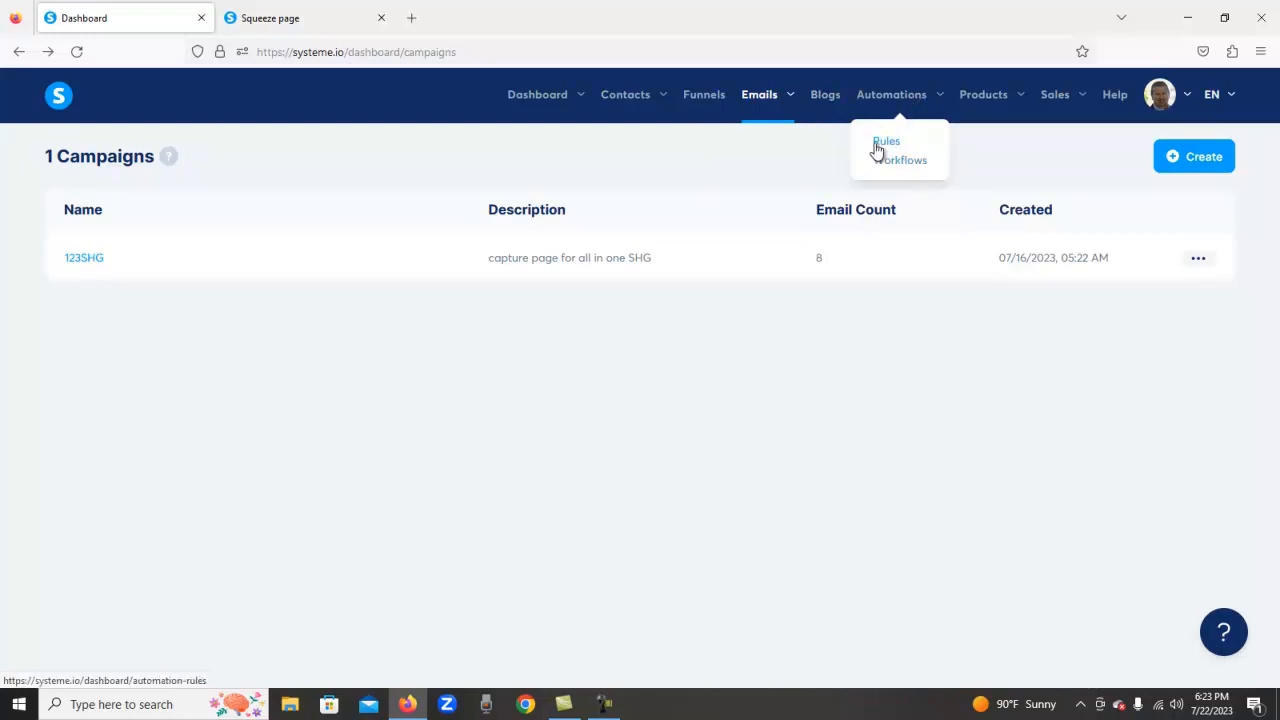
mouse_move(889, 145)
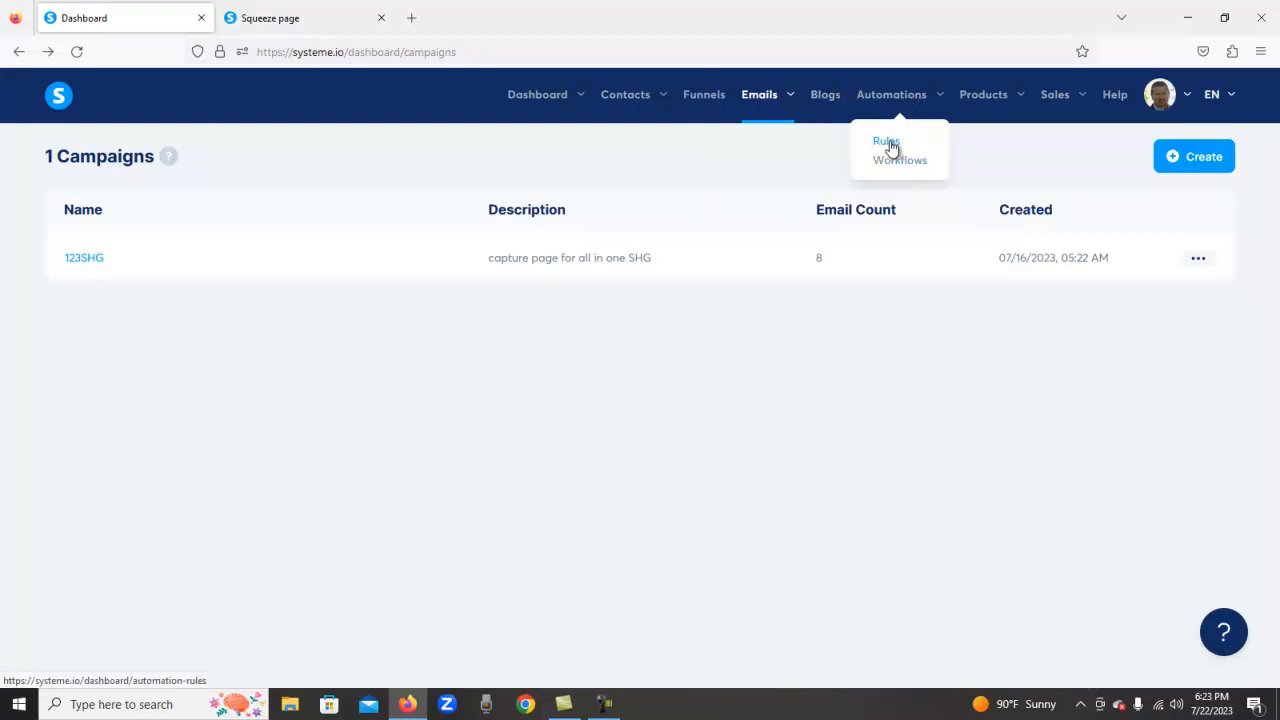
mouse_move(884, 147)
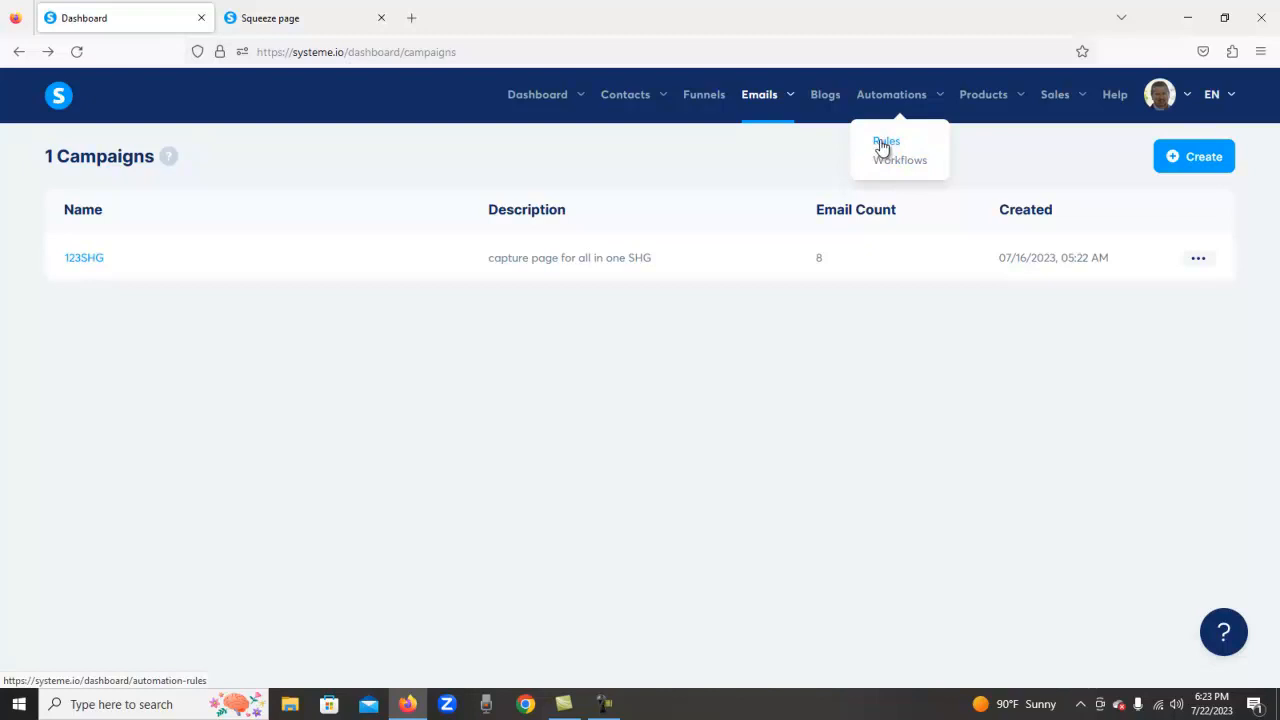
mouse_move(900, 160)
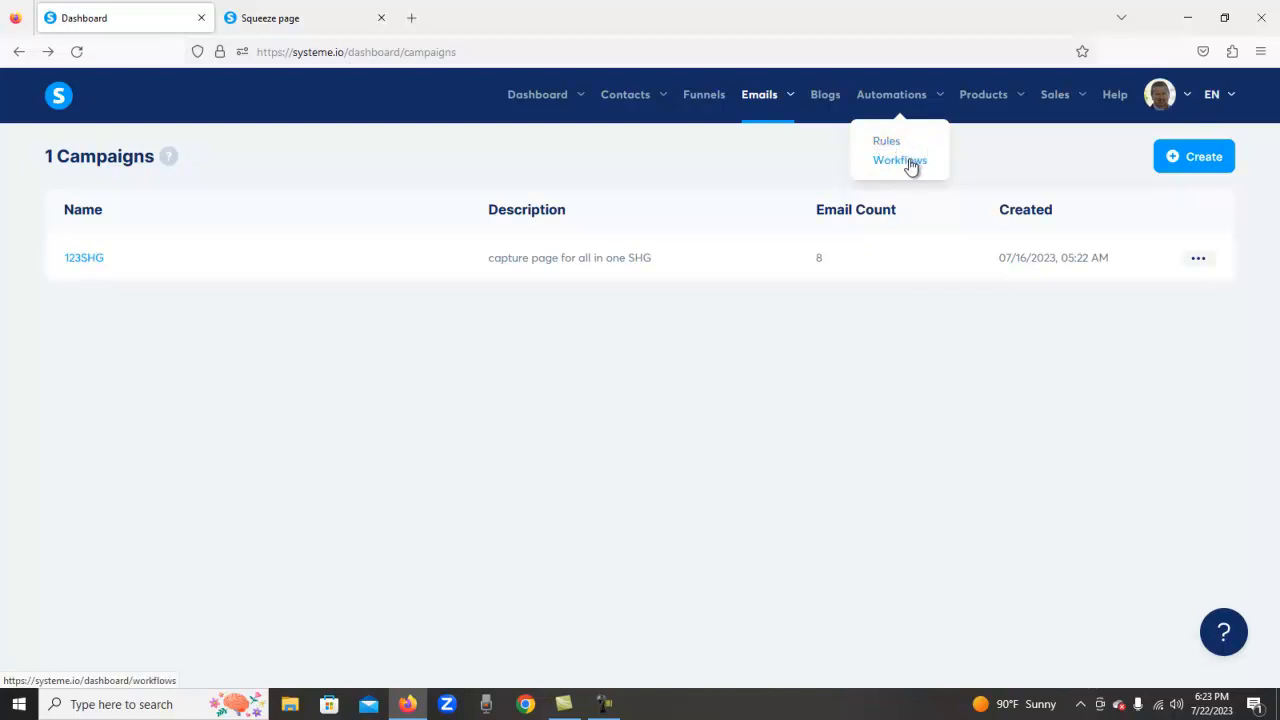
mouse_move(915, 165)
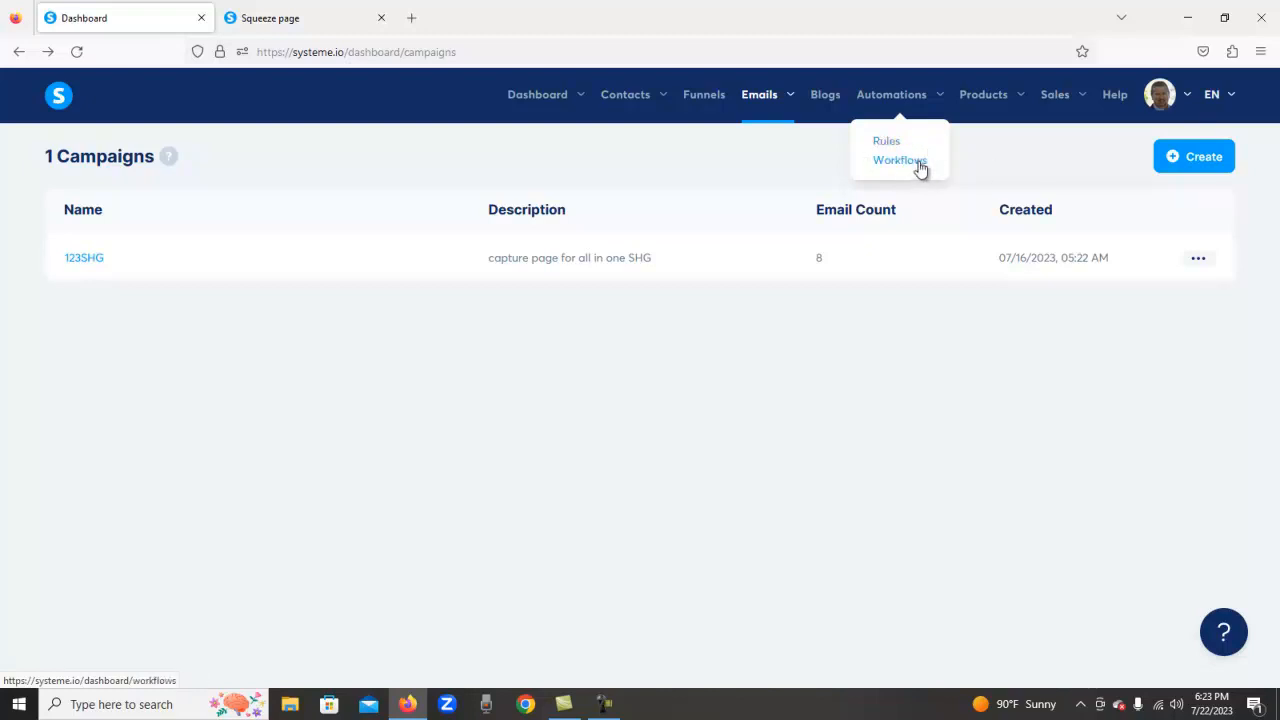
mouse_move(889, 167)
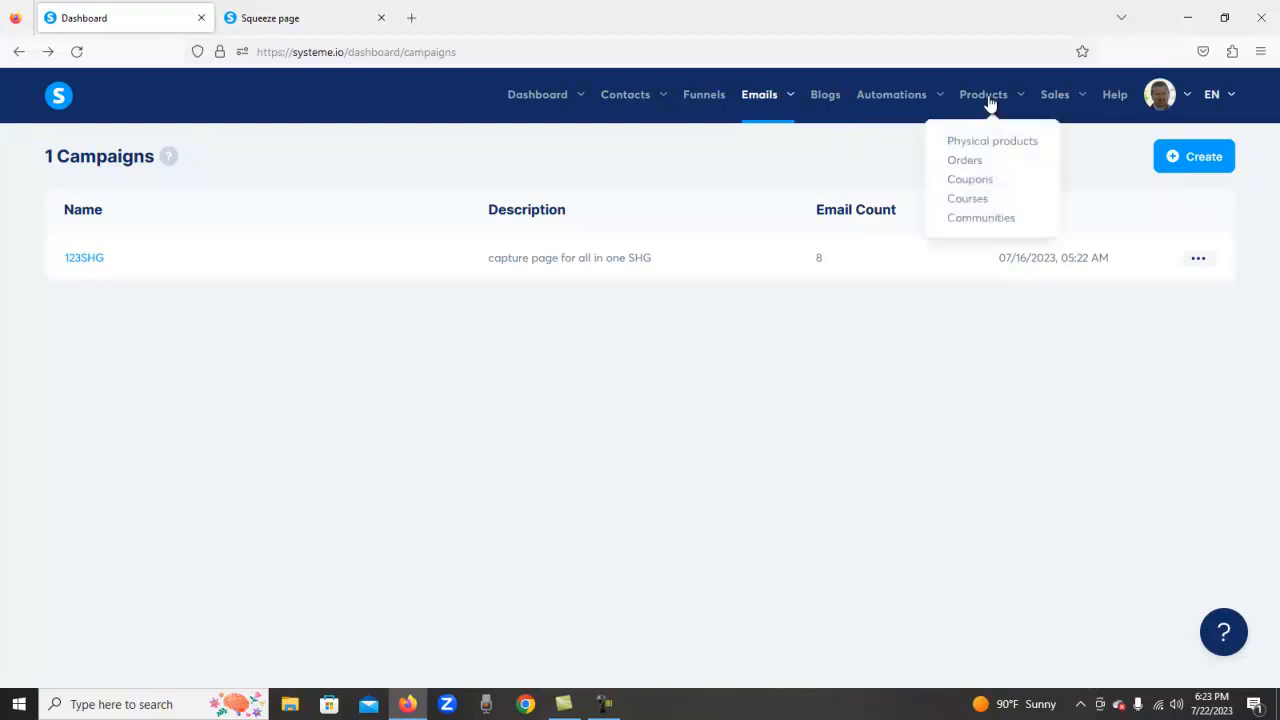
mouse_move(992, 140)
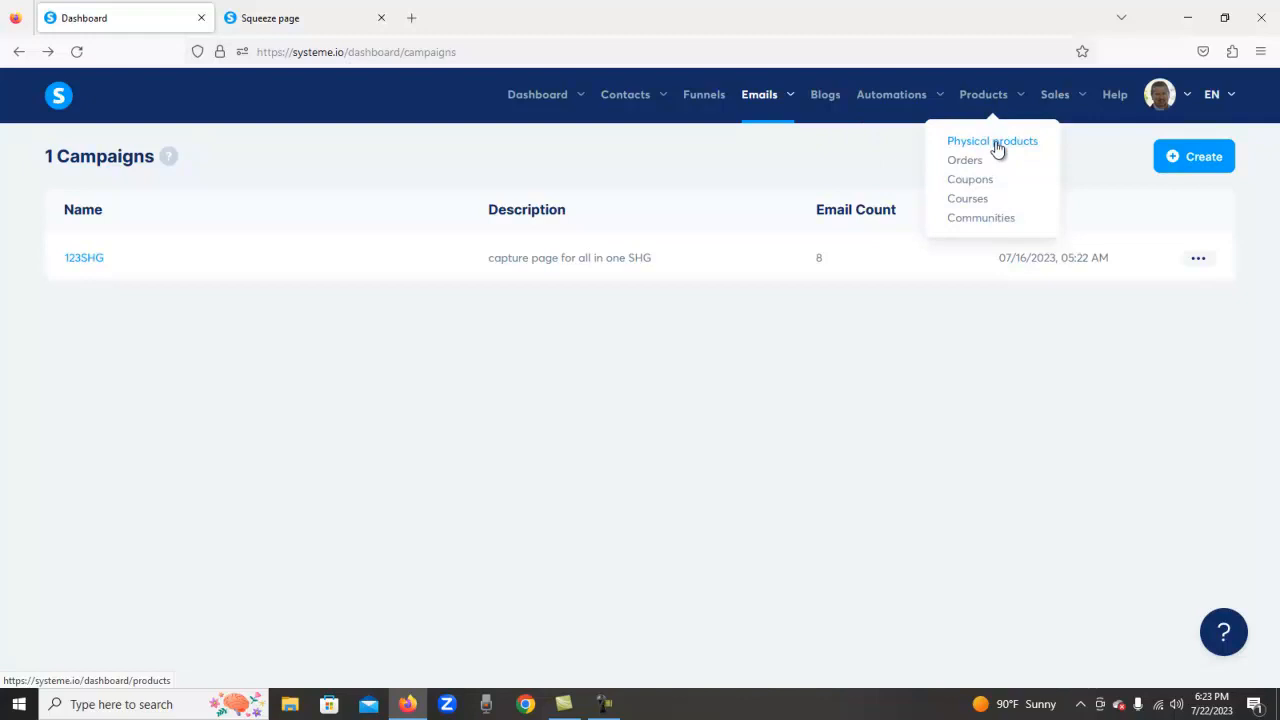
mouse_move(992, 145)
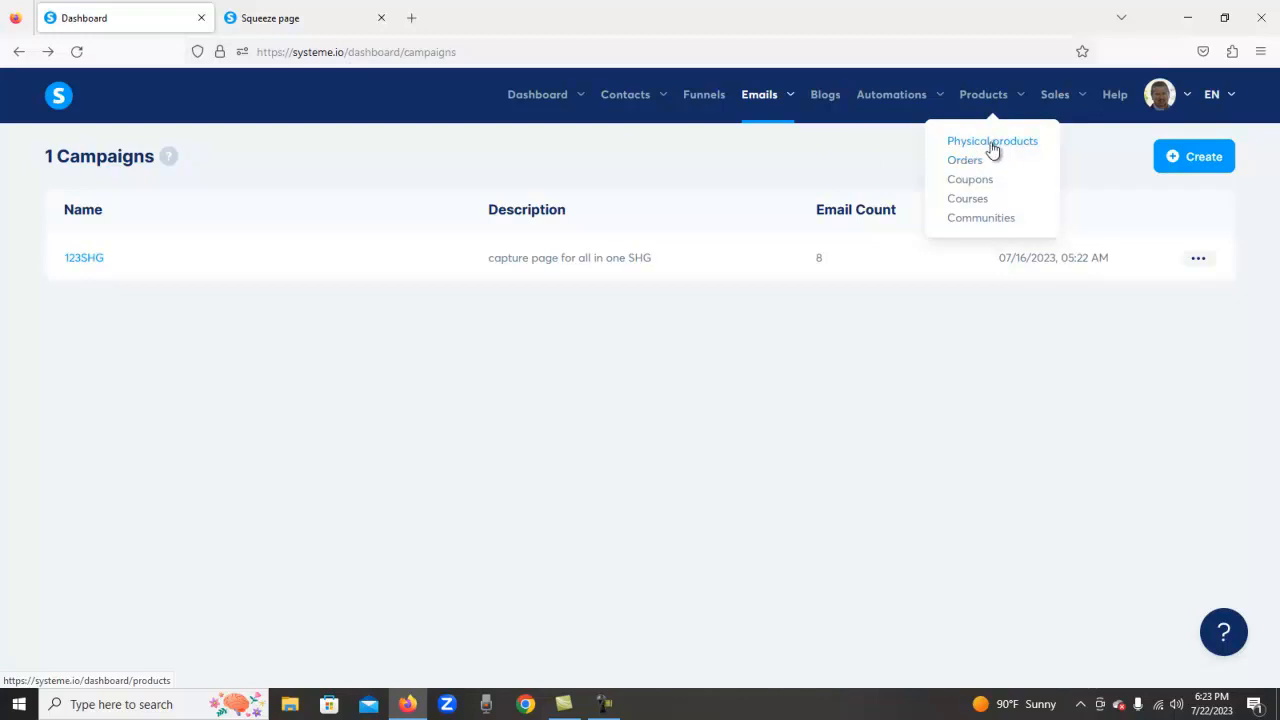
mouse_move(965, 179)
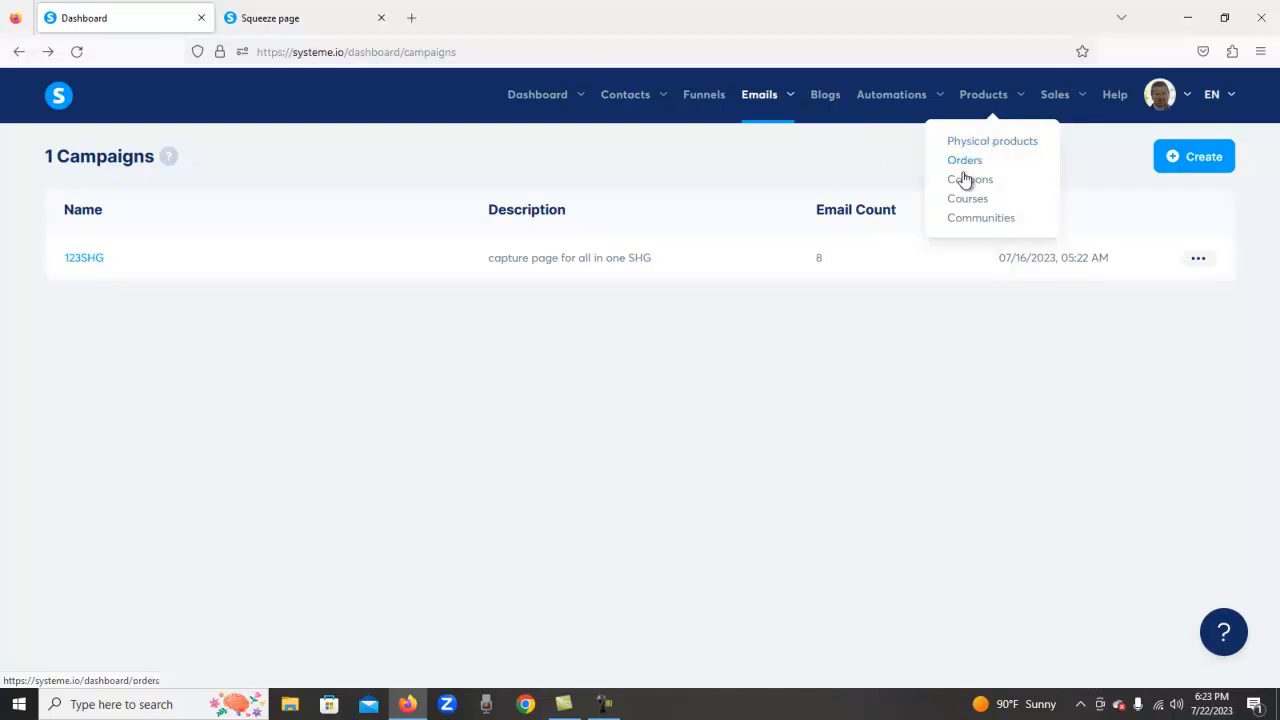
mouse_move(967, 198)
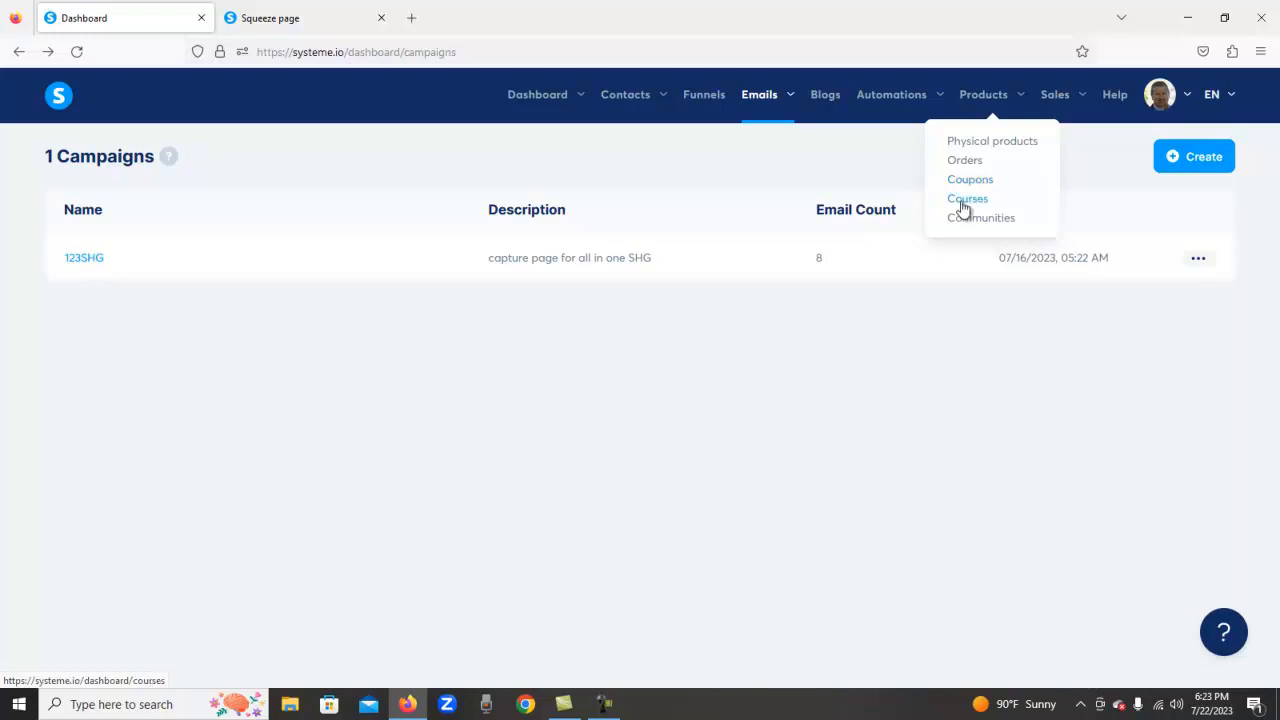
mouse_move(969, 205)
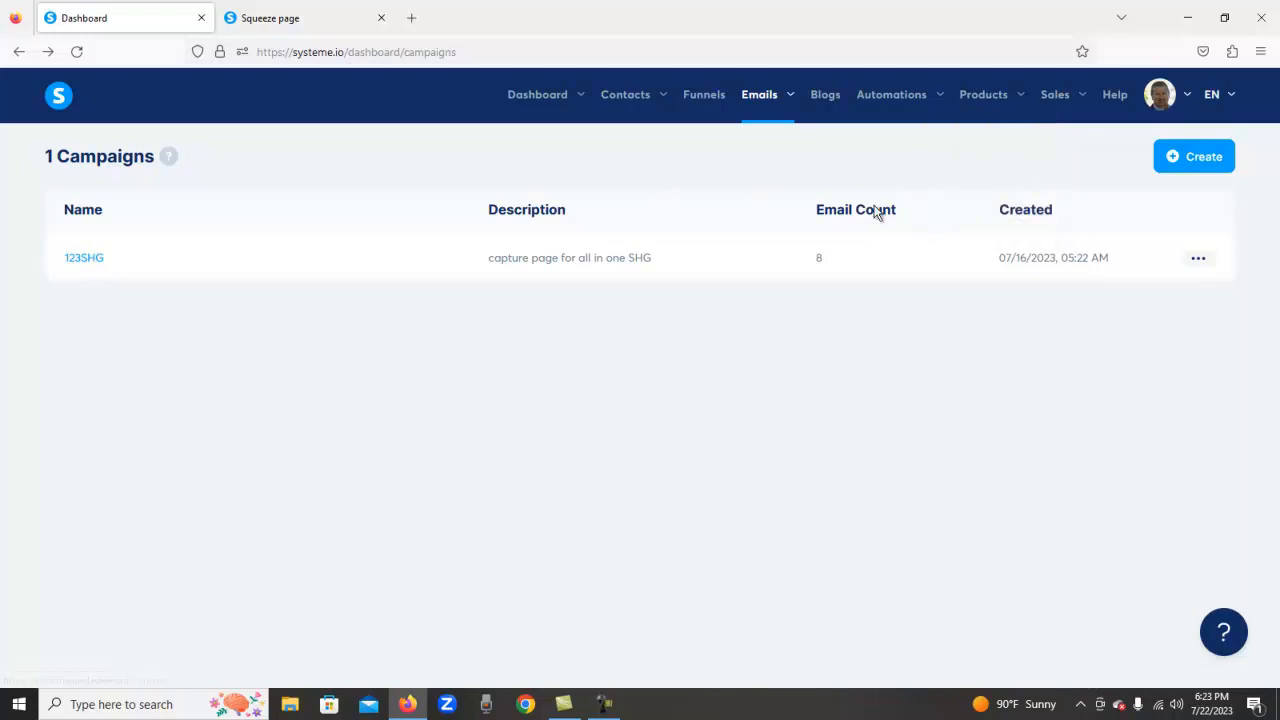
mouse_move(1019, 210)
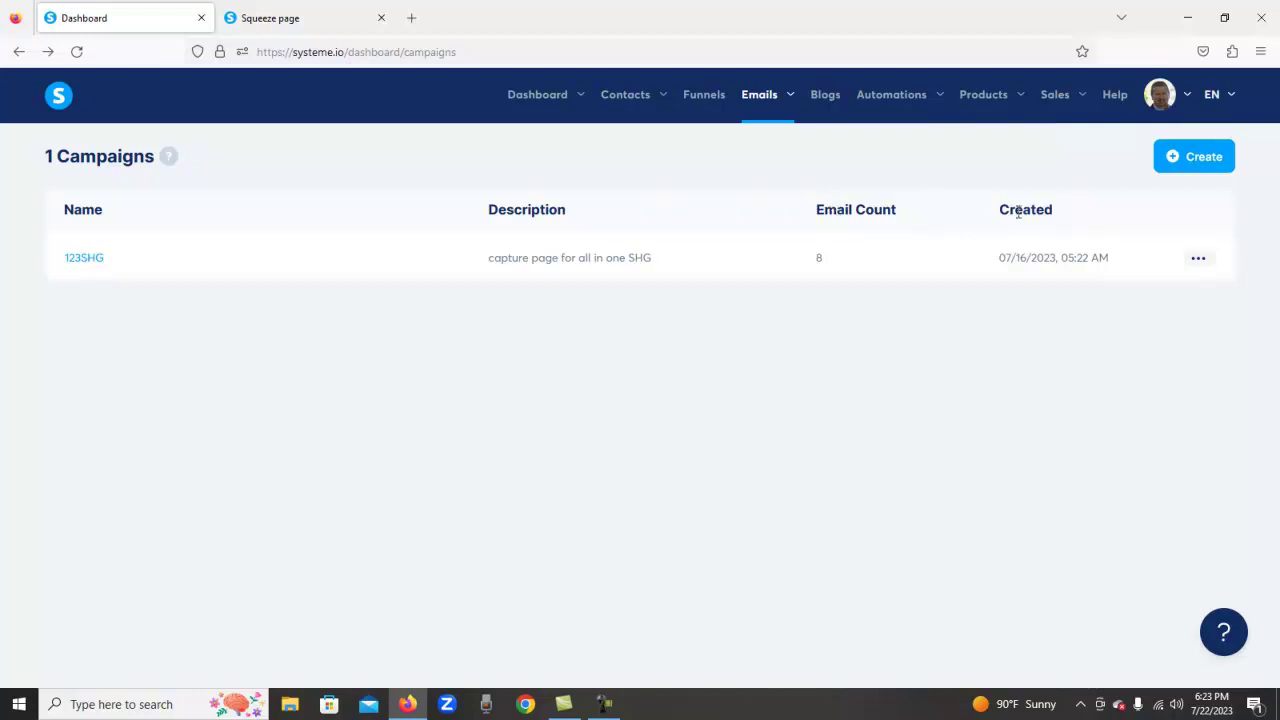
click(984, 94)
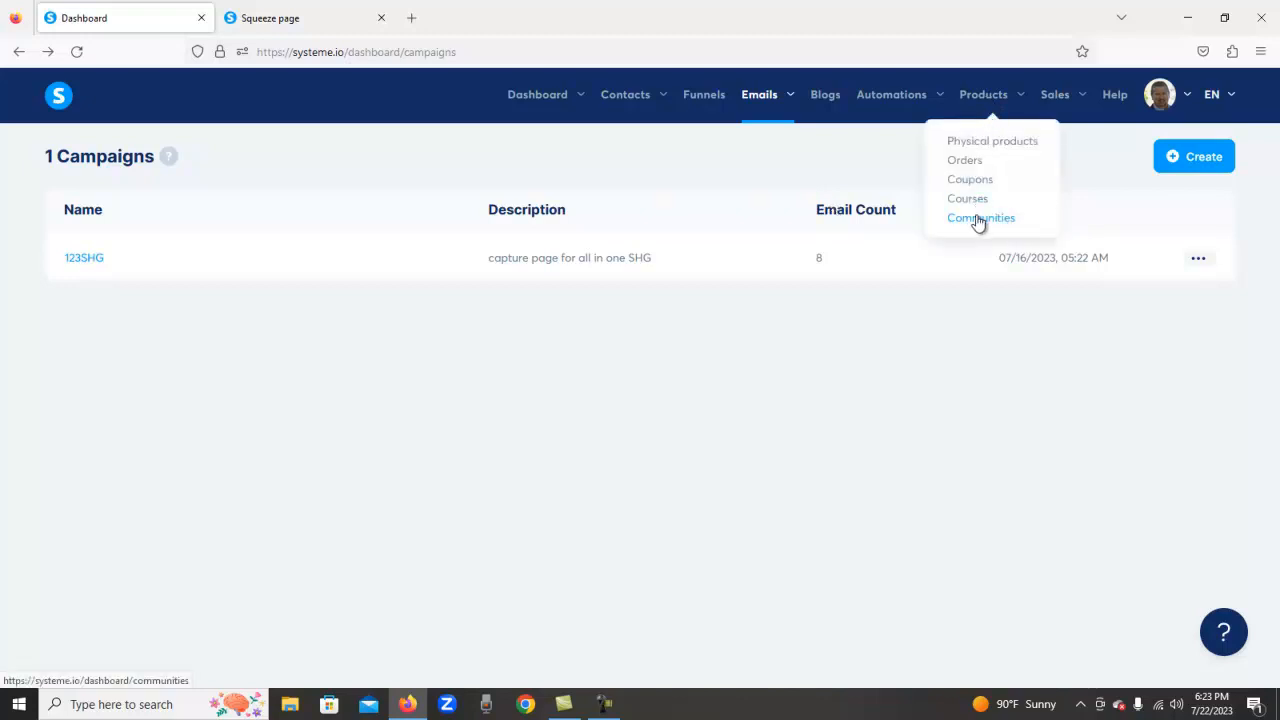
mouse_move(992, 165)
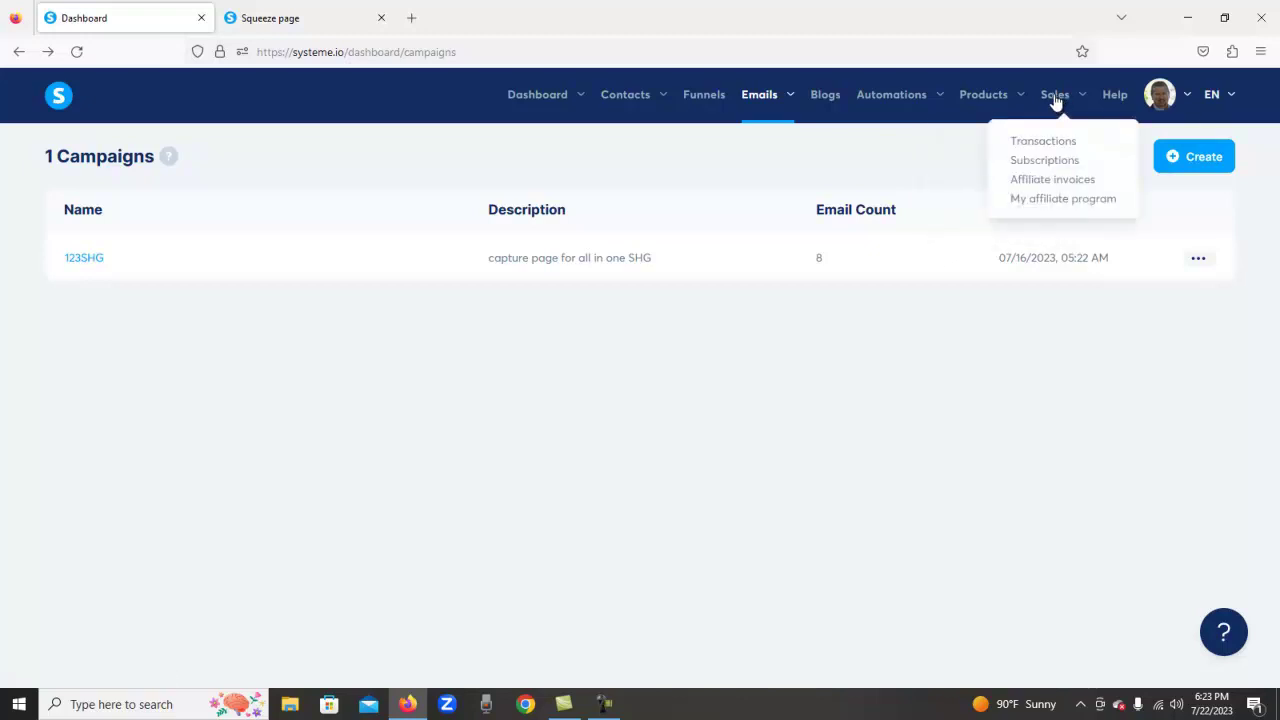
mouse_move(1043, 140)
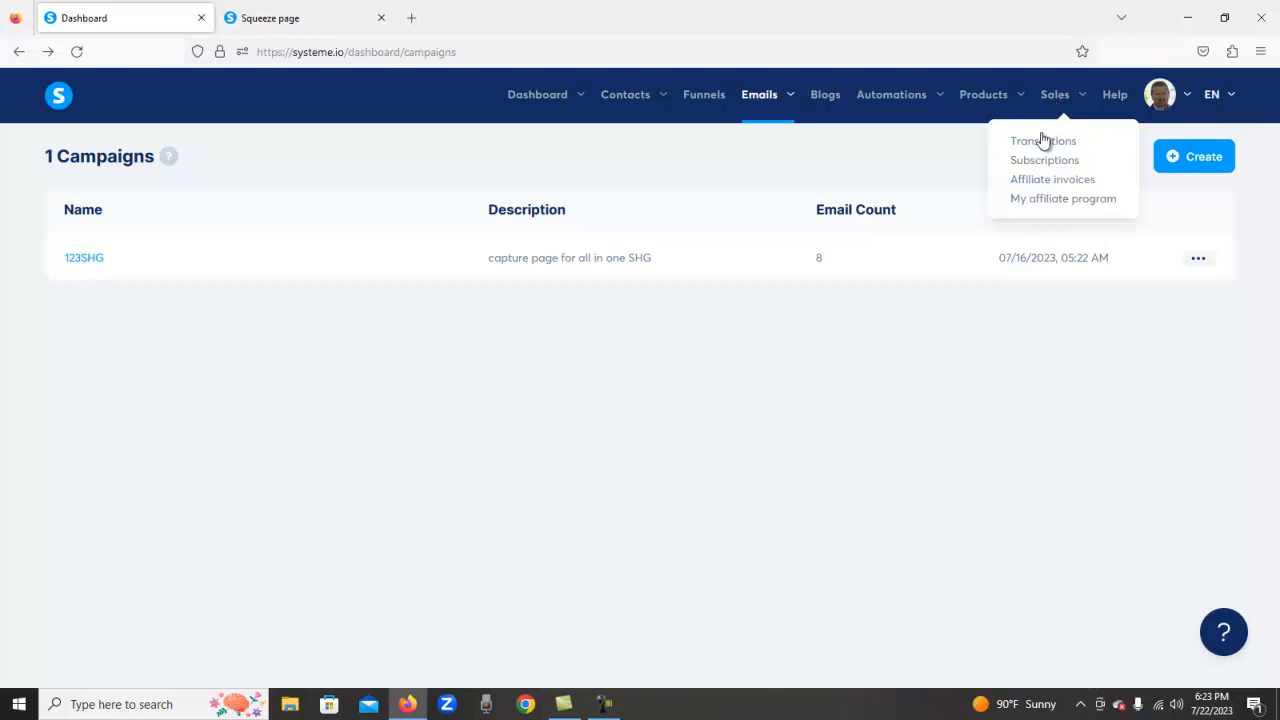
mouse_move(1043, 140)
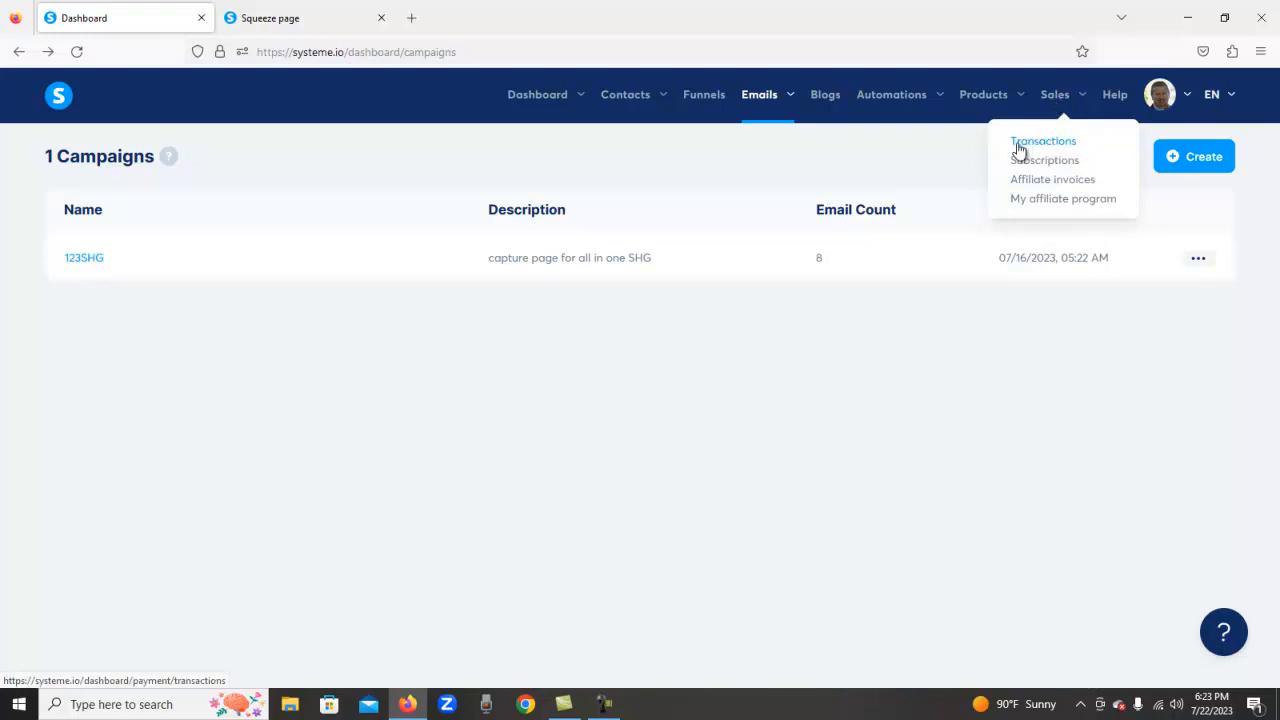
mouse_move(1045, 160)
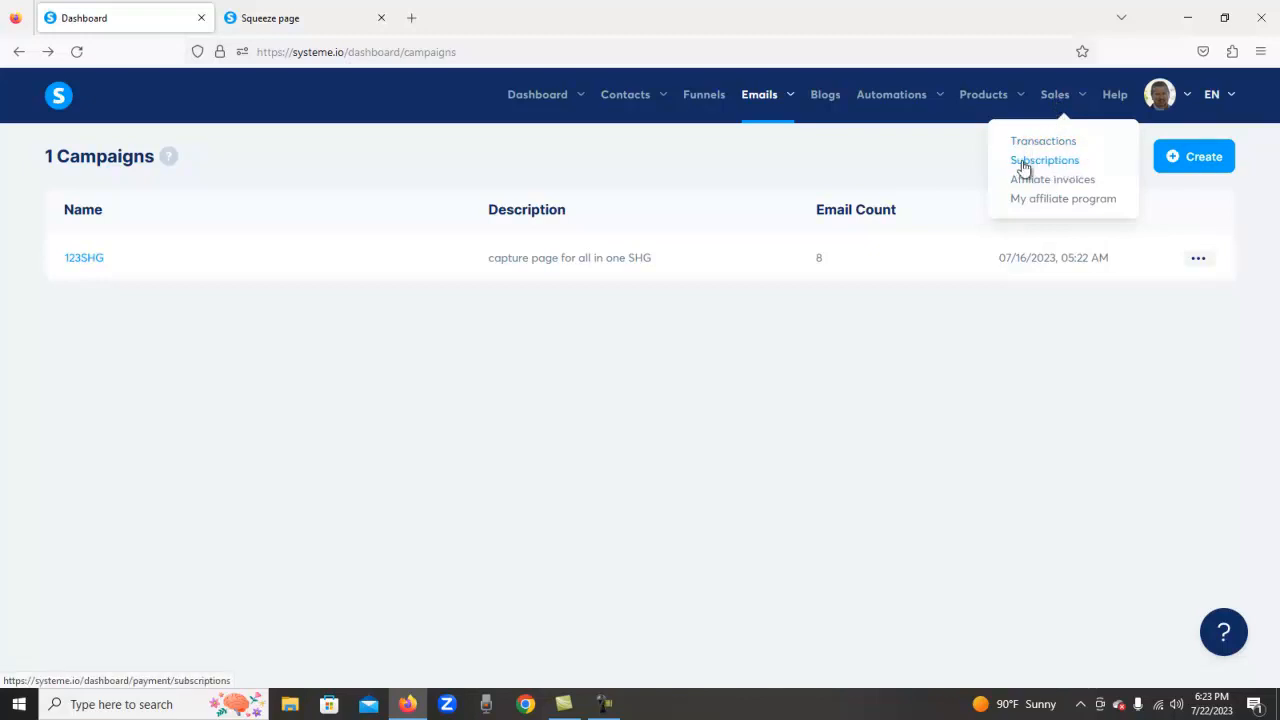
mouse_move(1003, 175)
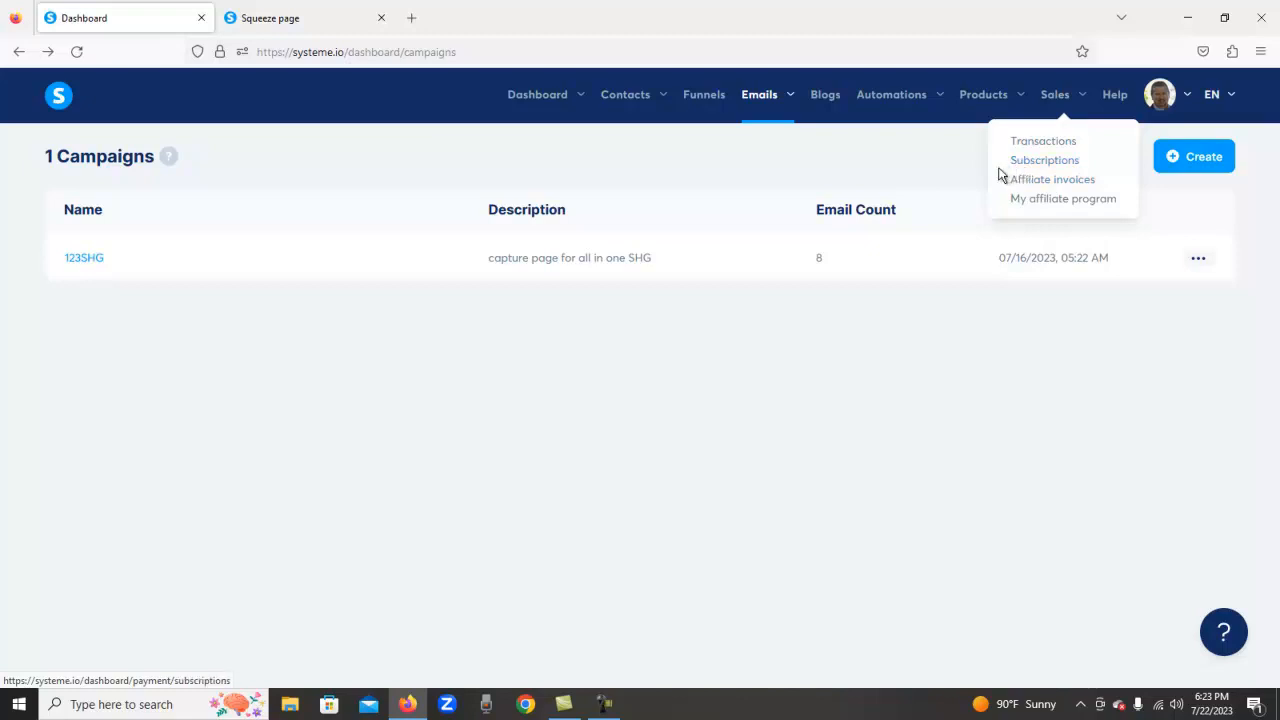
mouse_move(1052, 179)
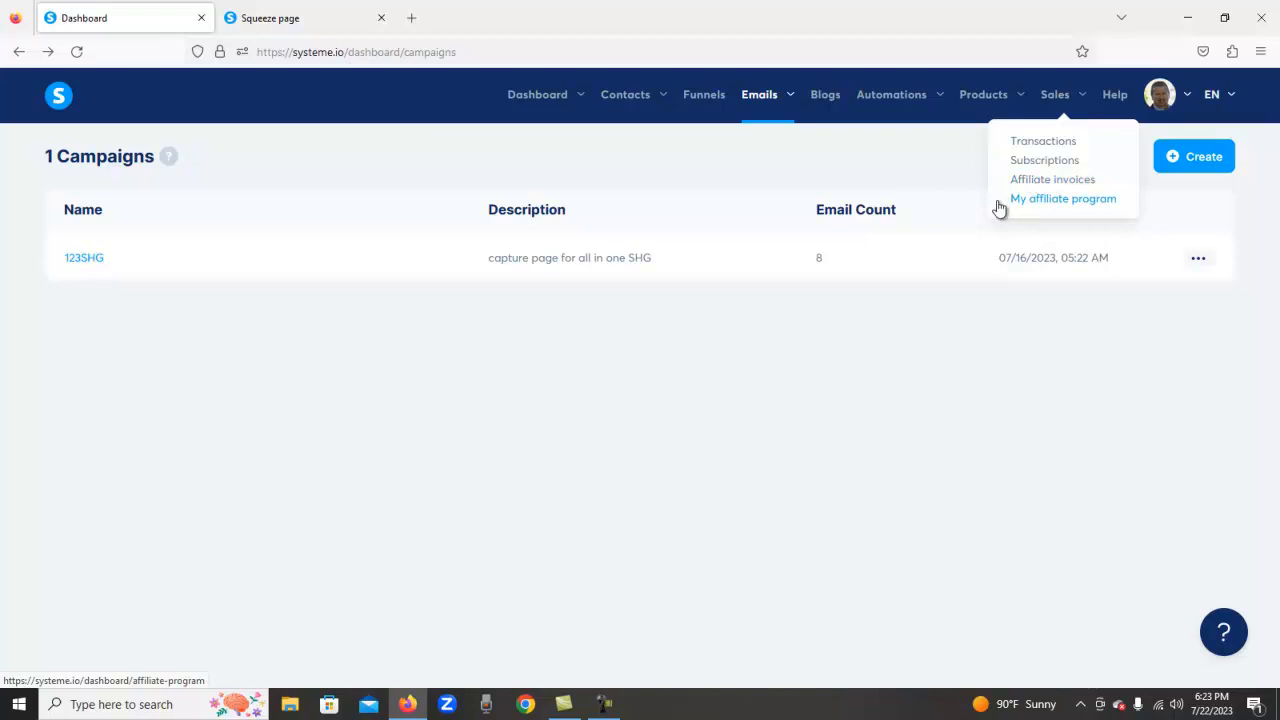
mouse_move(1075, 210)
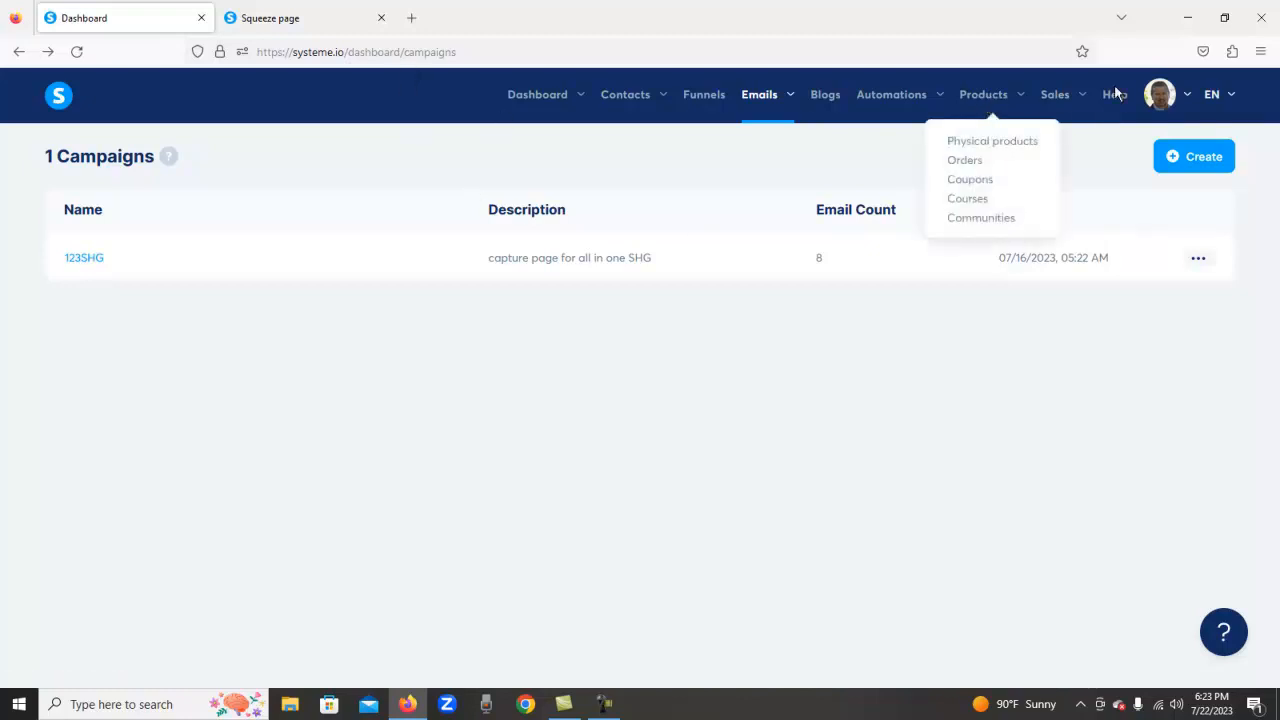
Step: Open account Settings from the profile avatar and go to Custom domains
click(1159, 94)
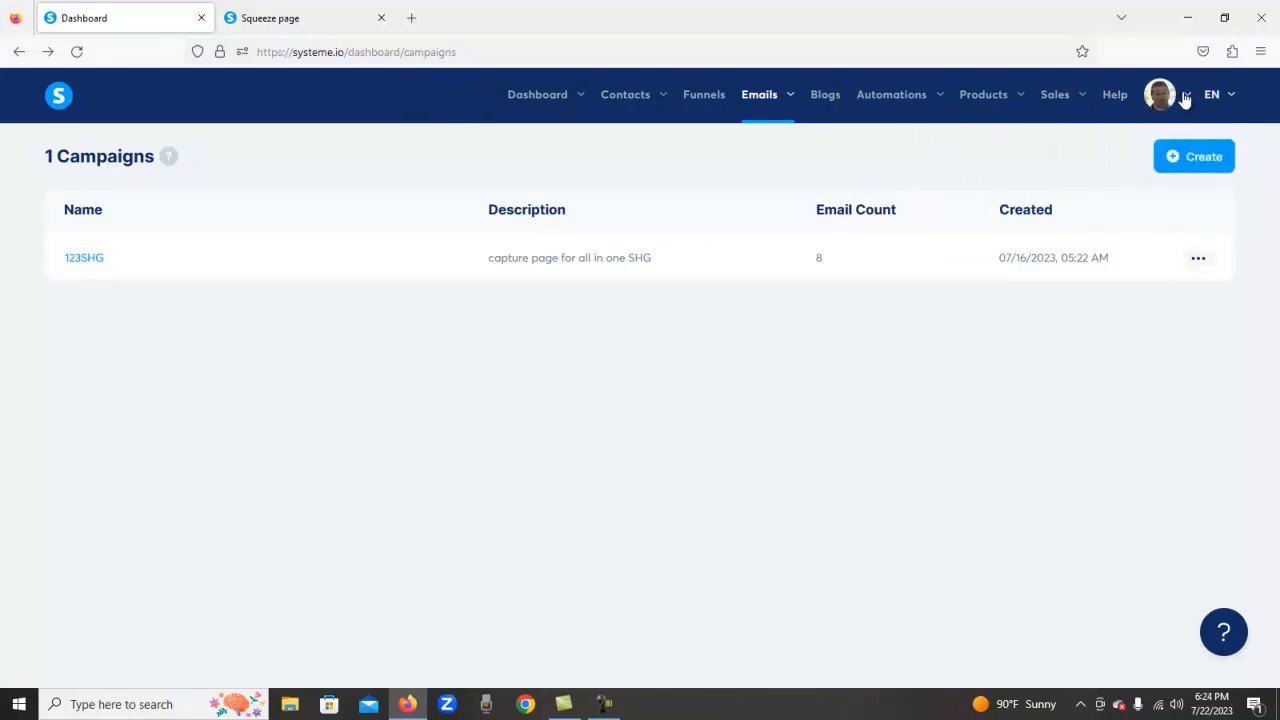
click(1159, 94)
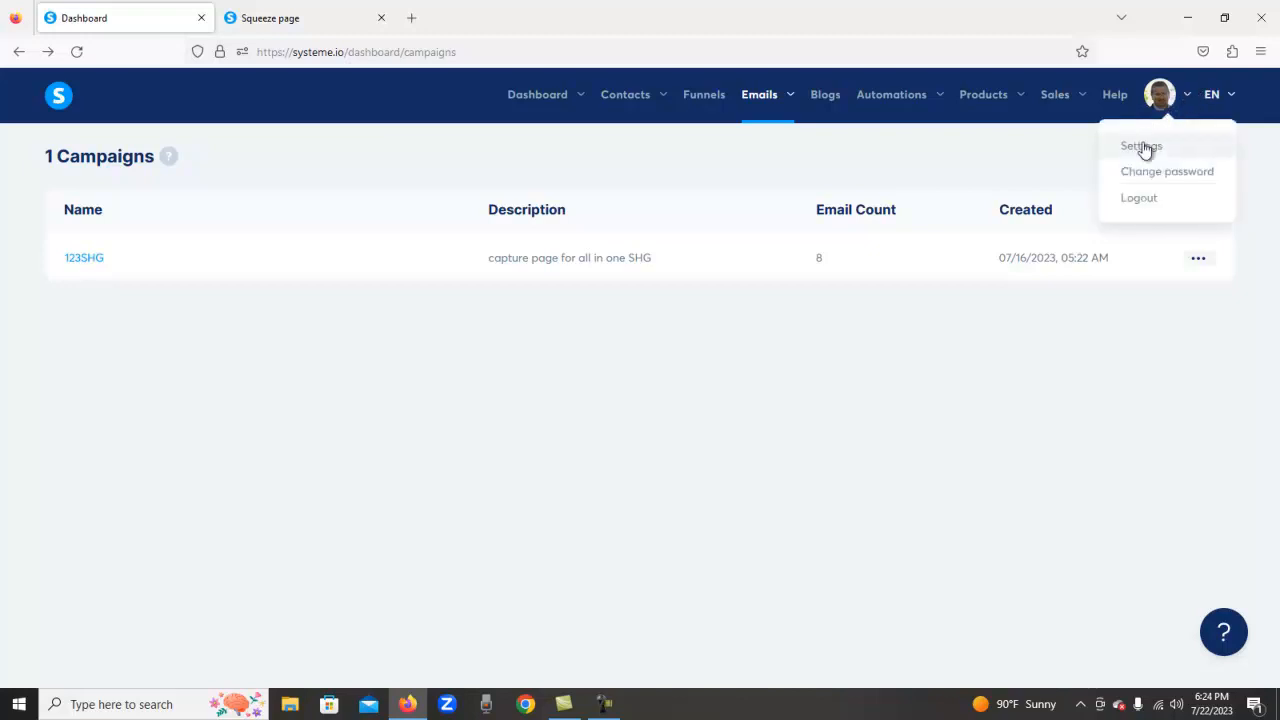
mouse_move(1138, 197)
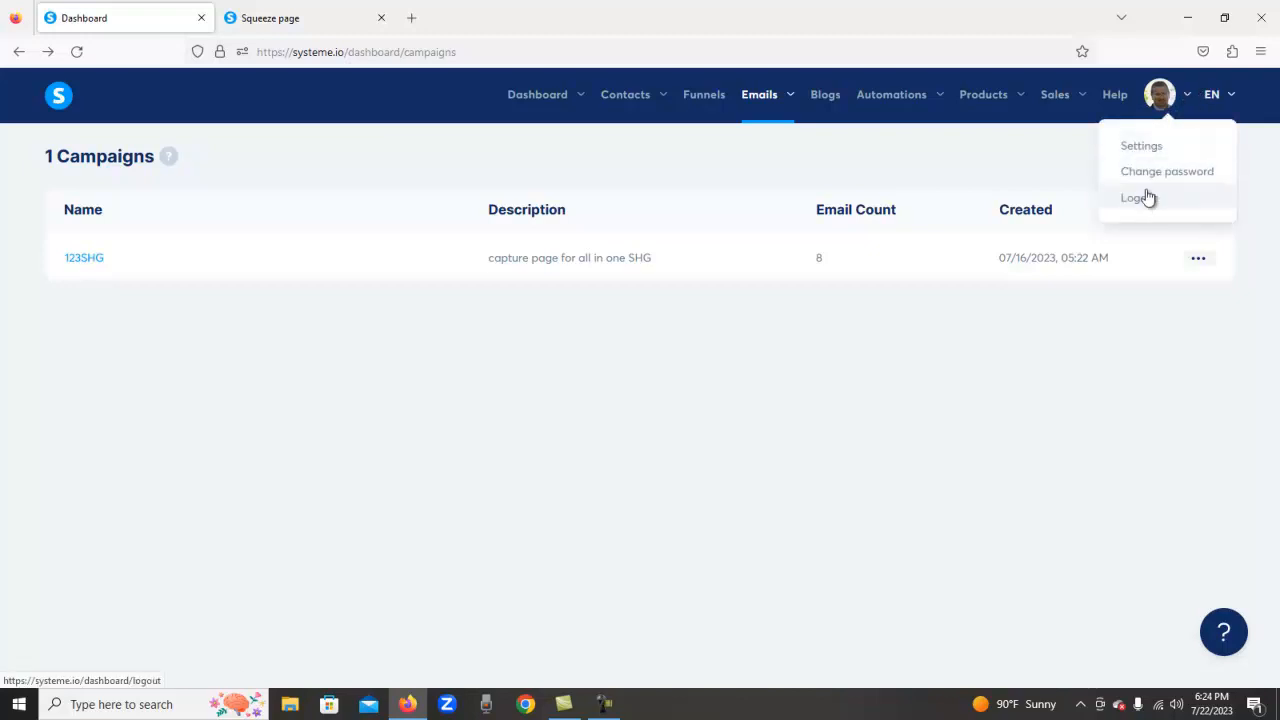
click(1141, 145)
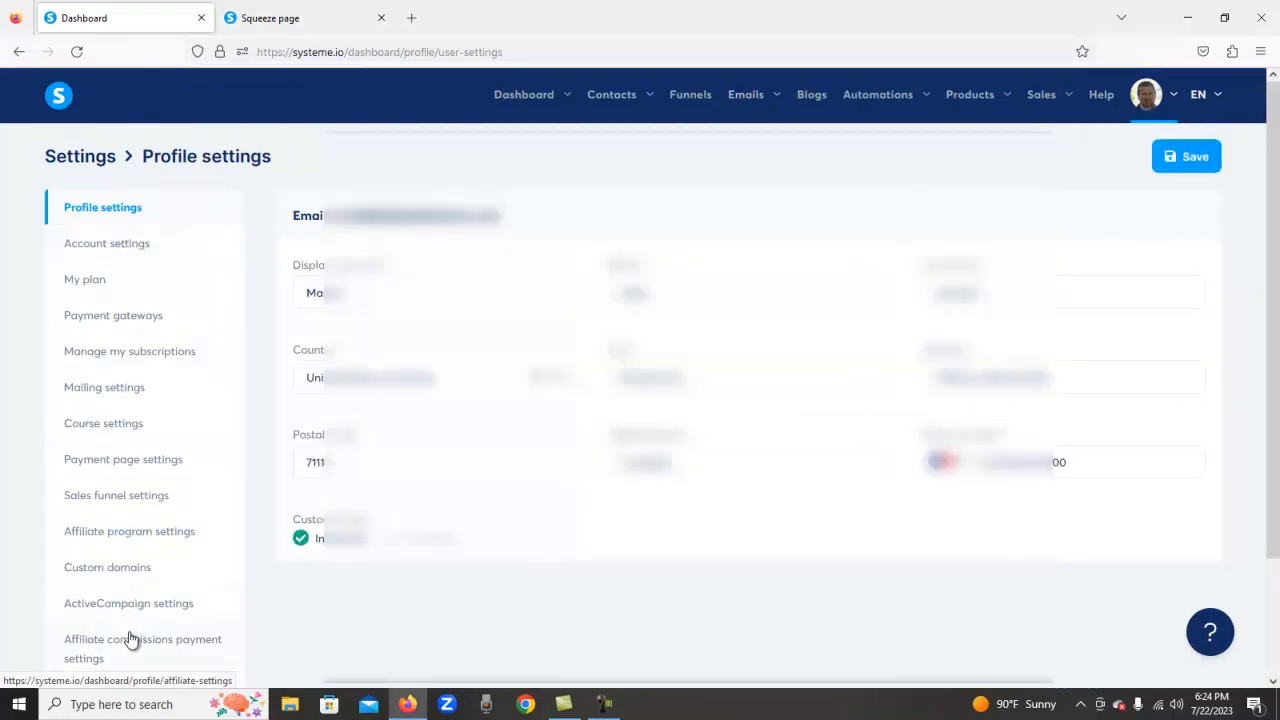
scroll(down, 3)
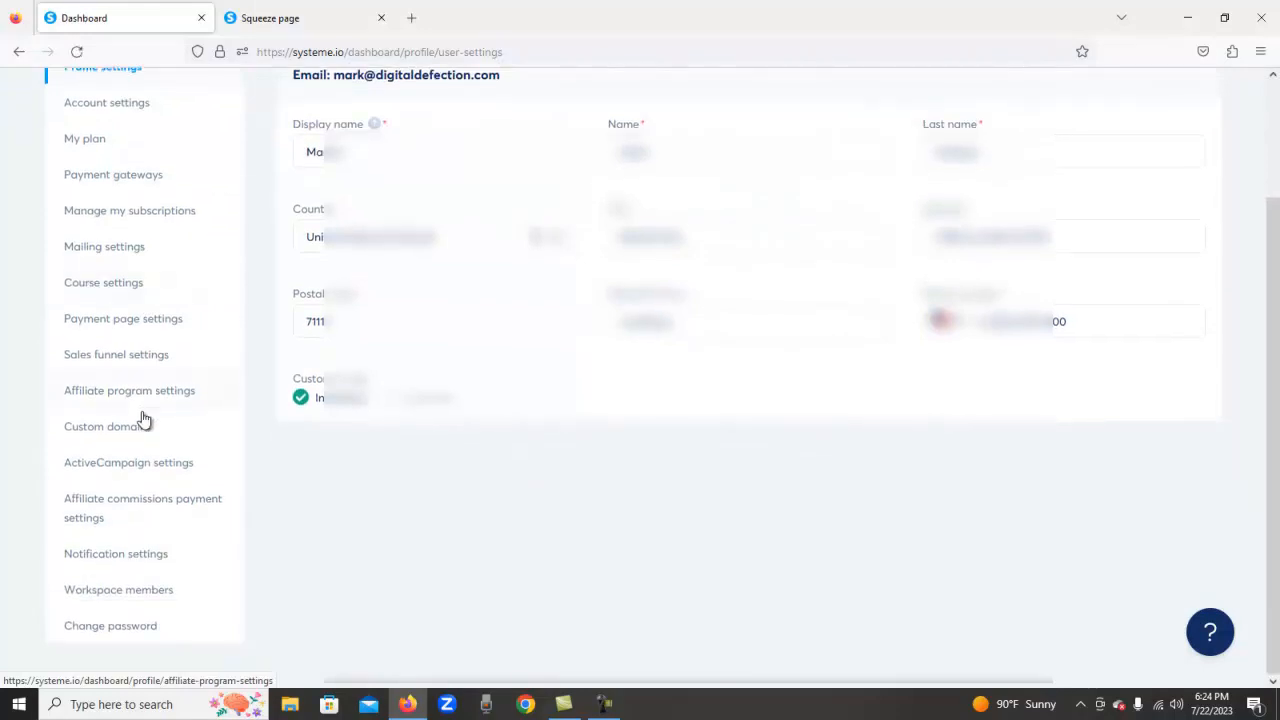
mouse_move(116, 360)
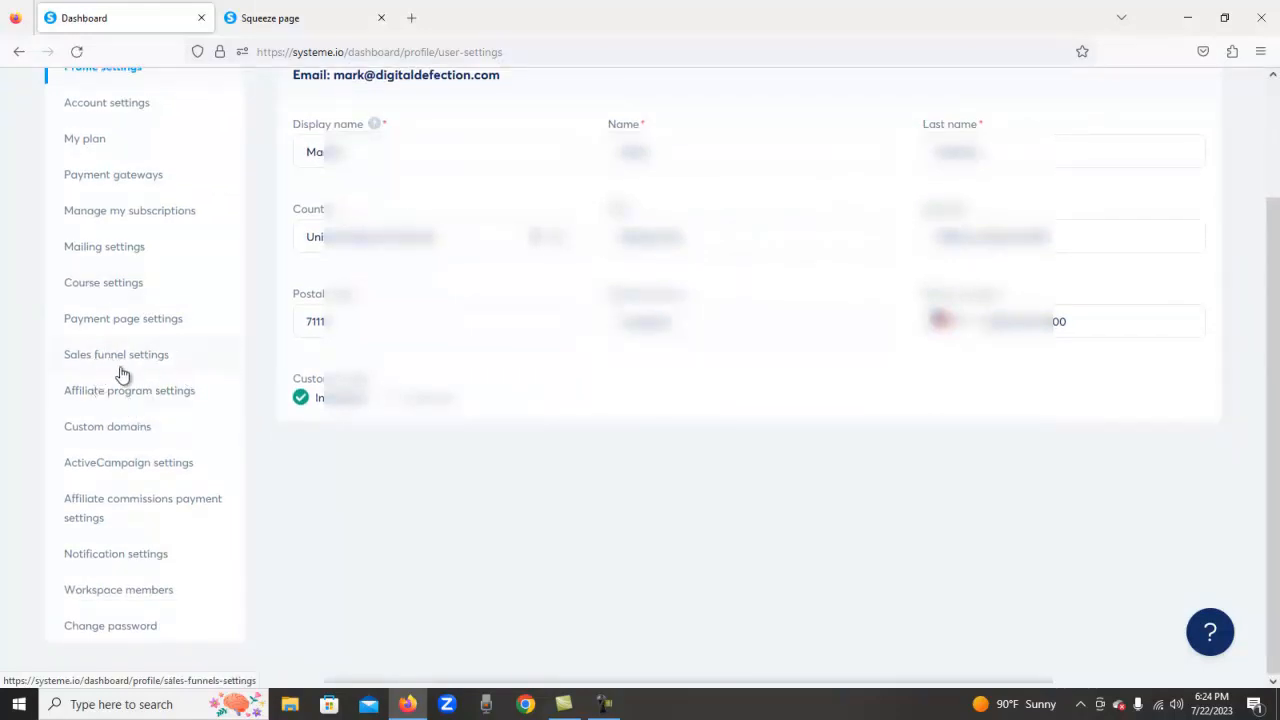
mouse_move(113, 492)
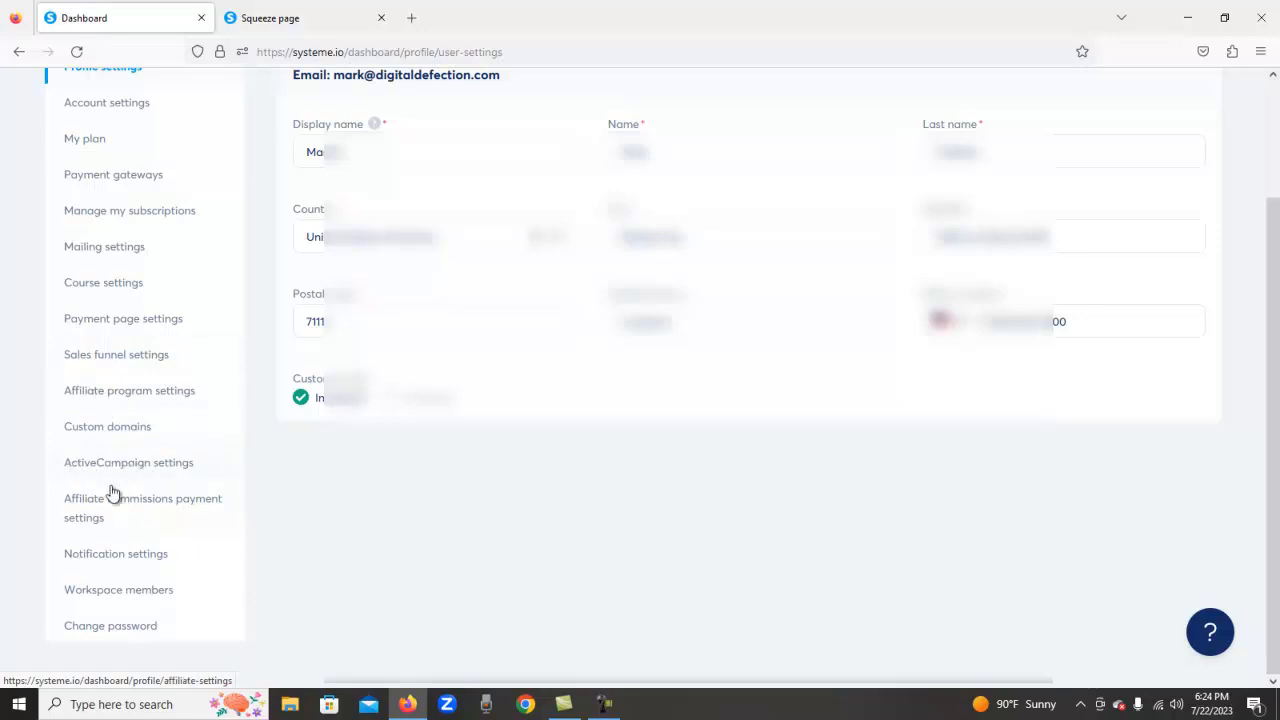
mouse_move(154, 527)
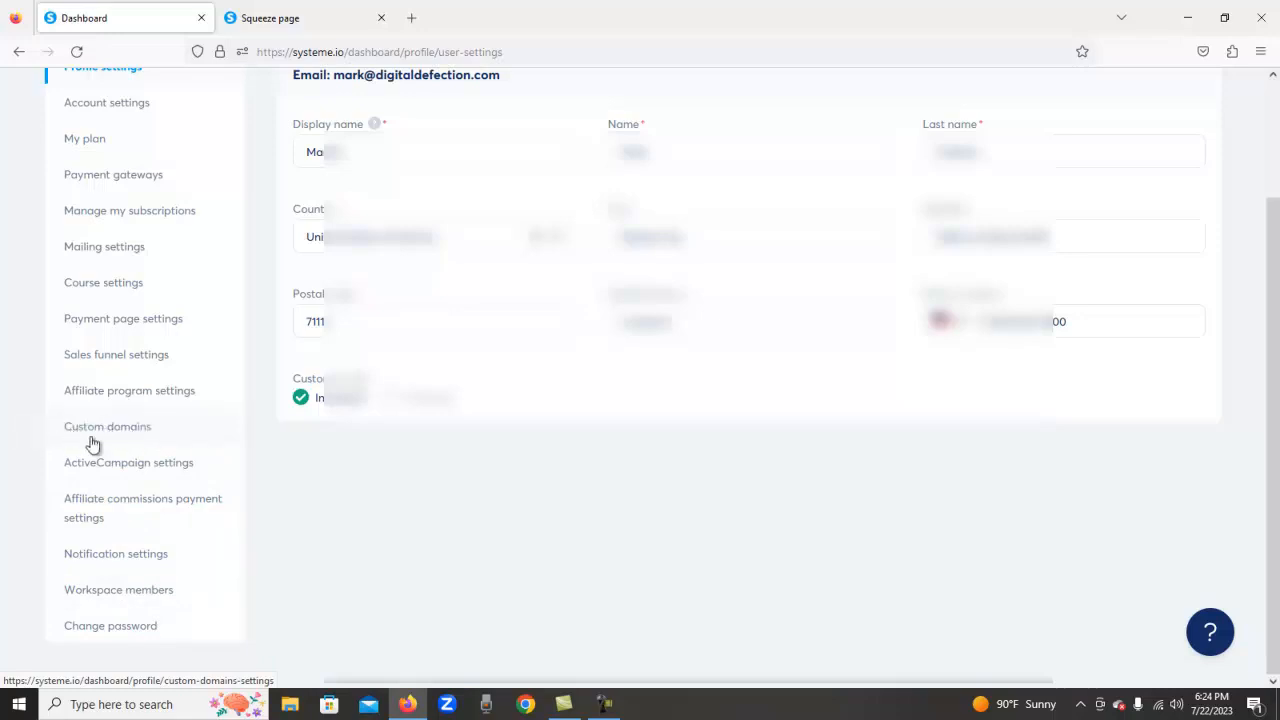
click(107, 426)
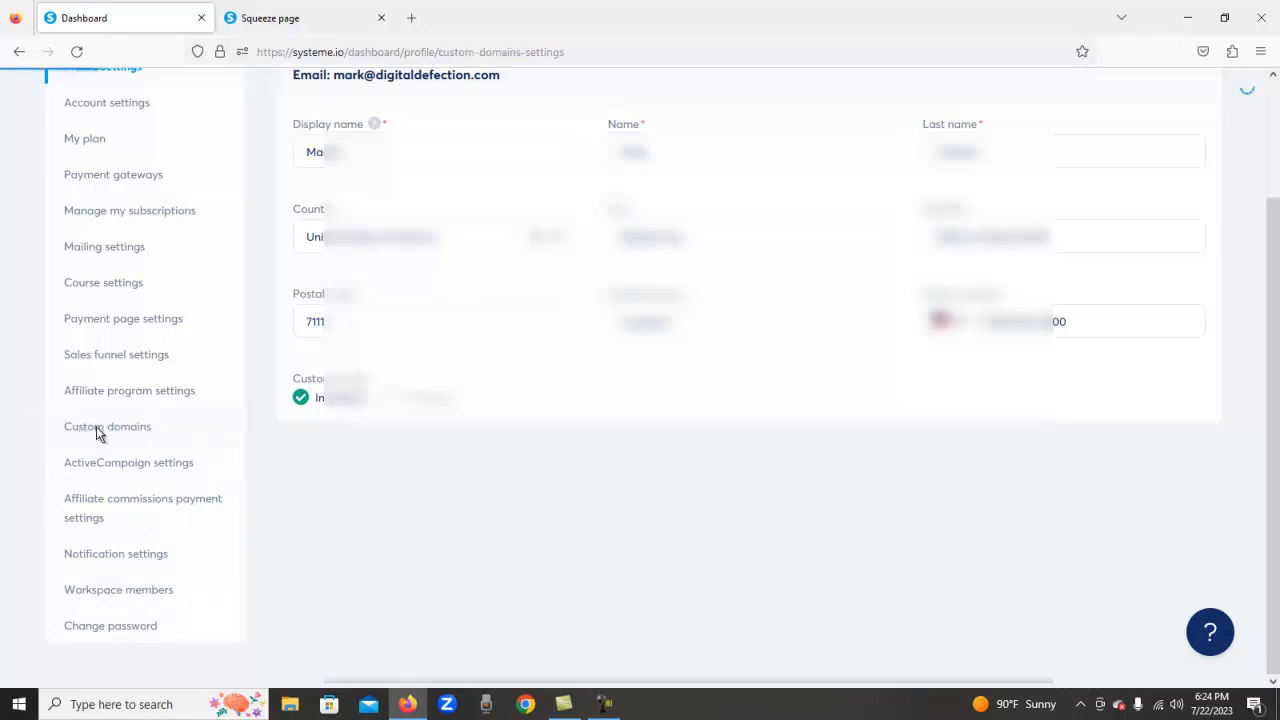
Step: Review the three ready-to-use custom domains, then go to the Funnels page
click(107, 426)
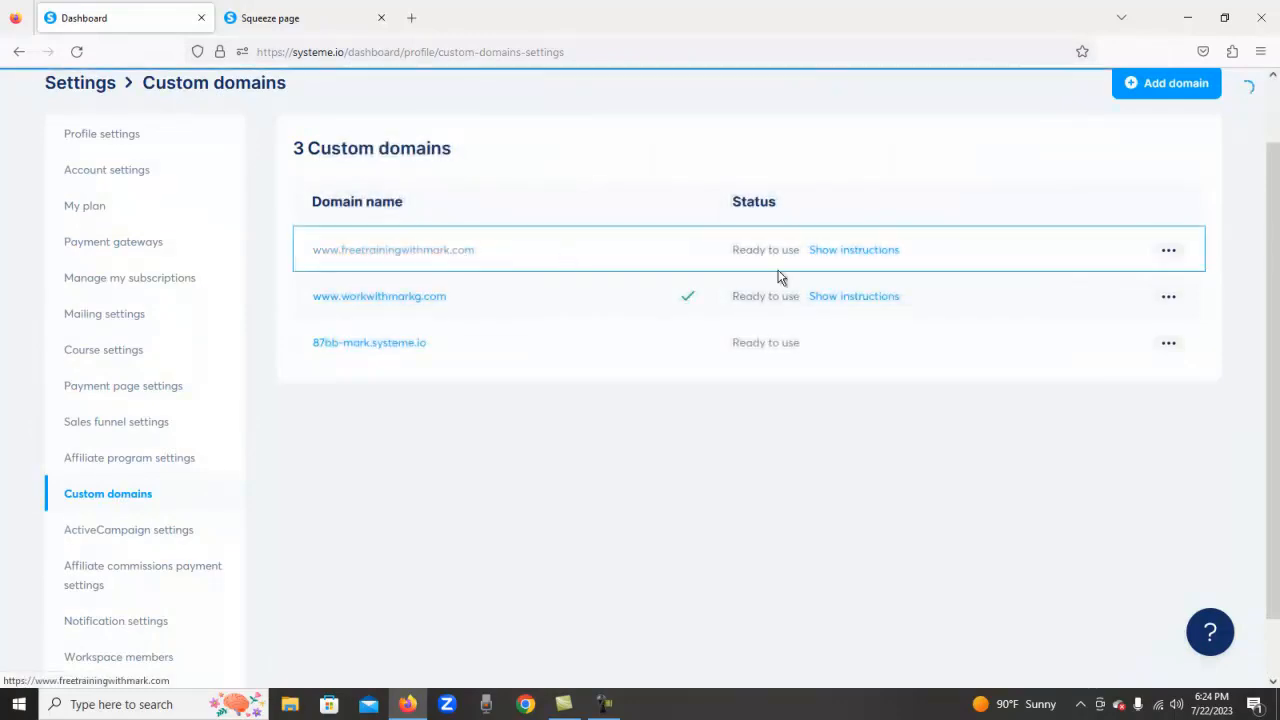
mouse_move(728, 262)
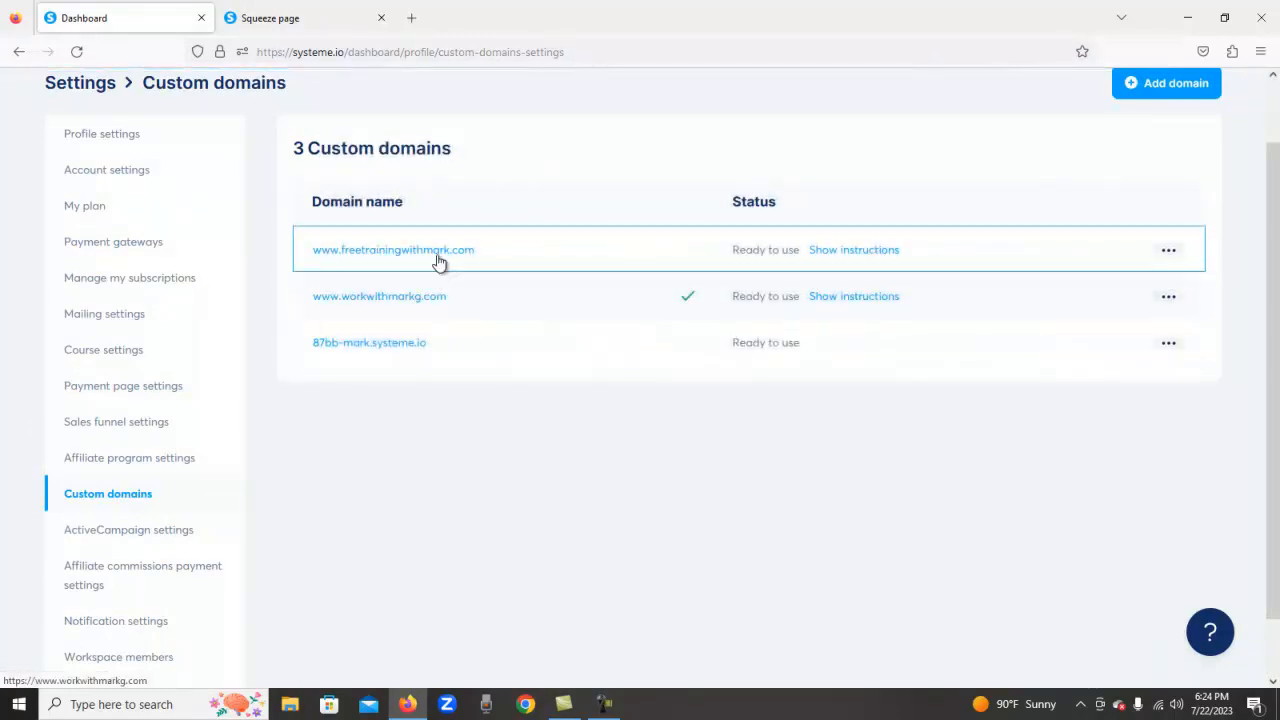
mouse_move(757, 279)
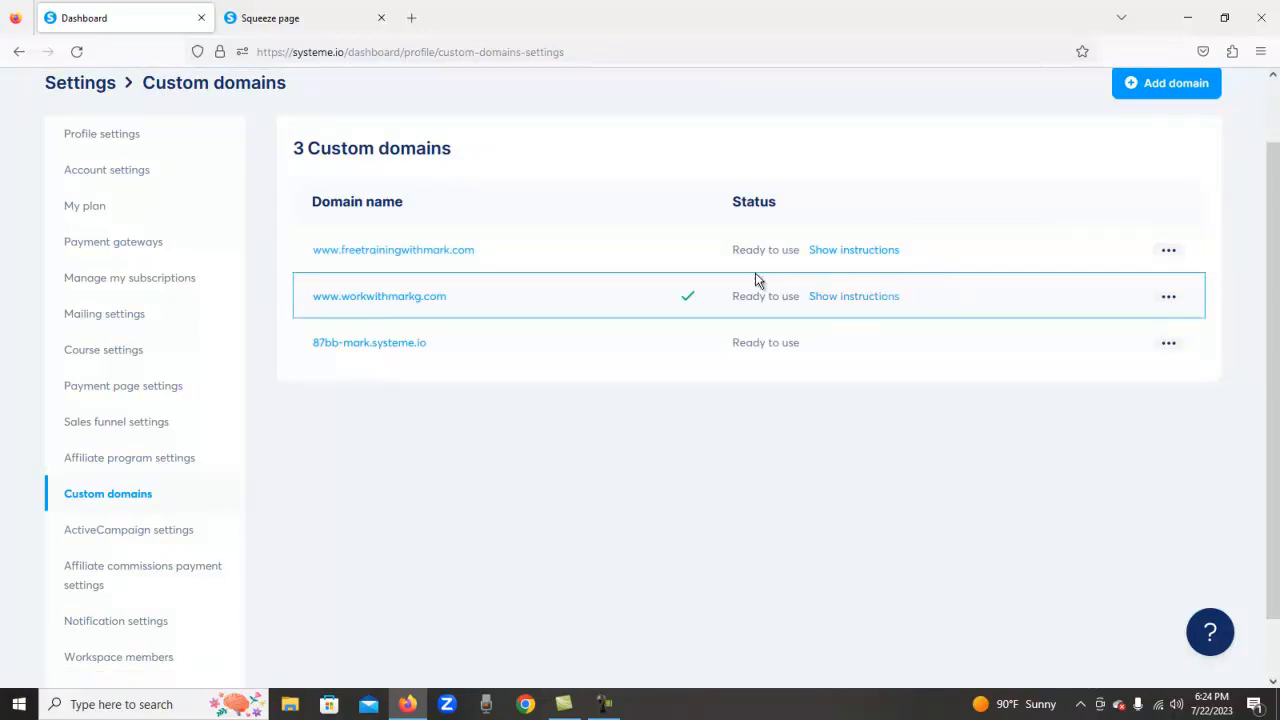
mouse_move(499, 258)
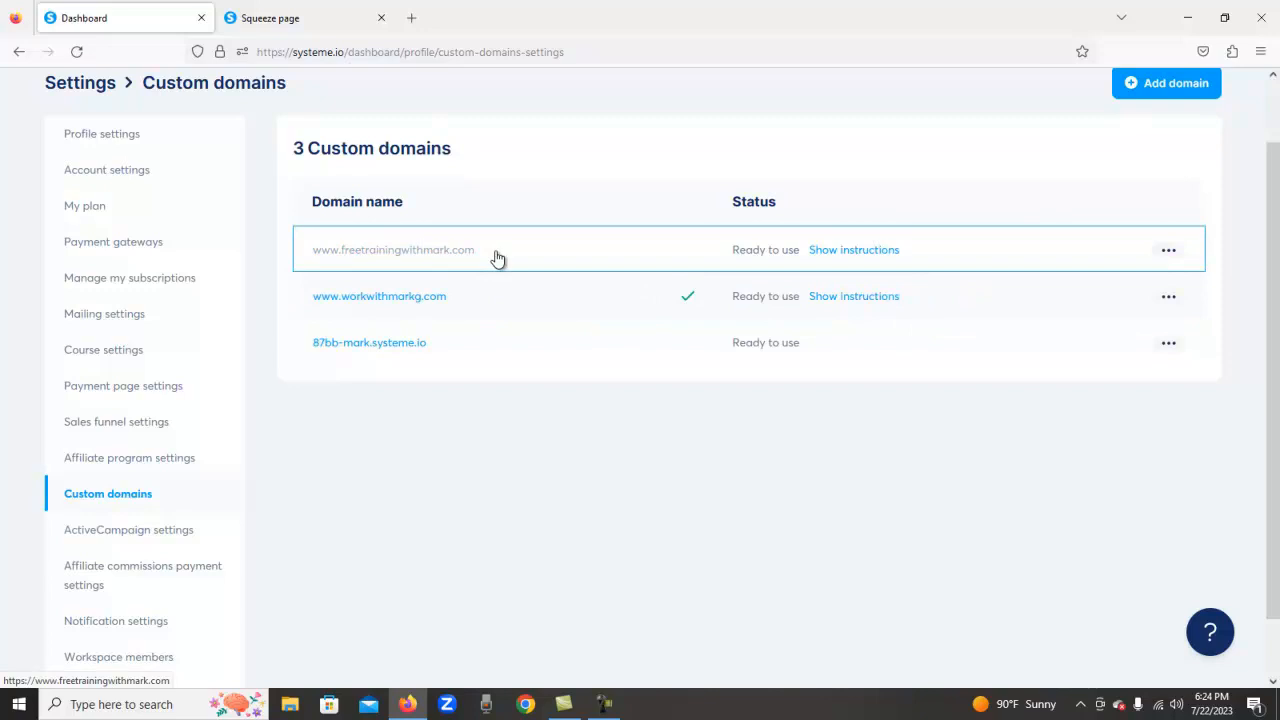
mouse_move(569, 301)
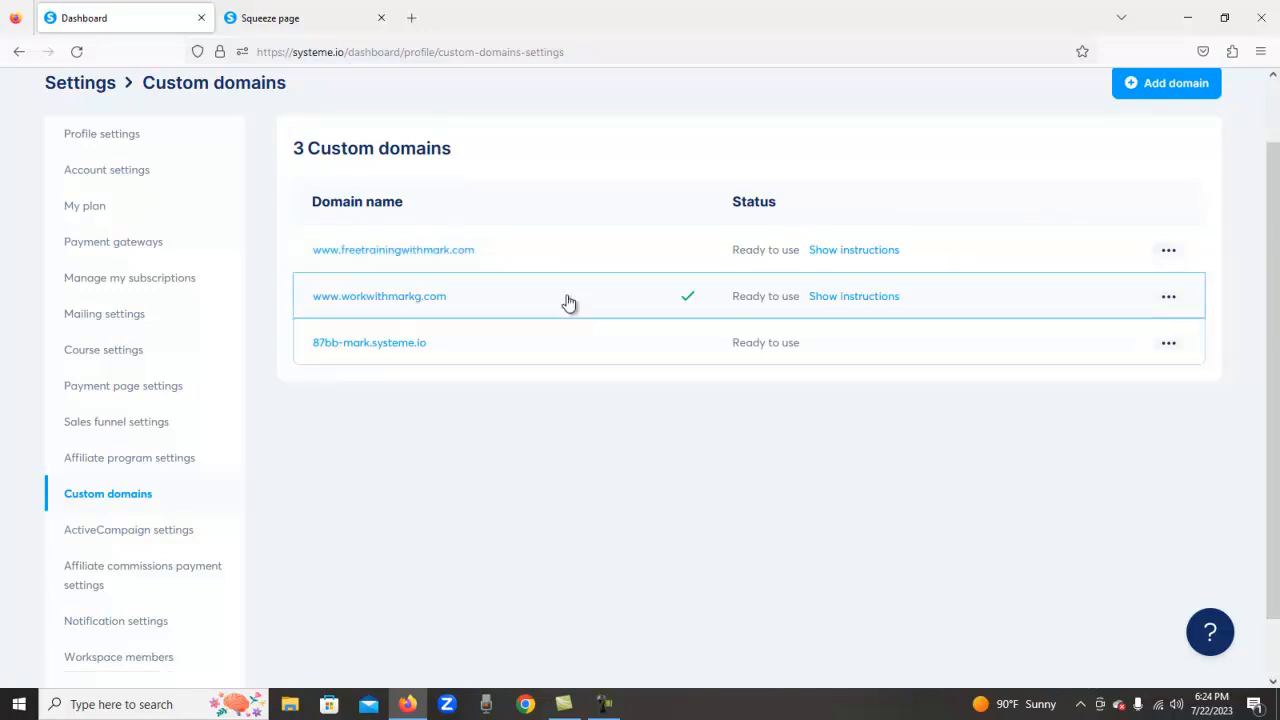
mouse_move(1137, 152)
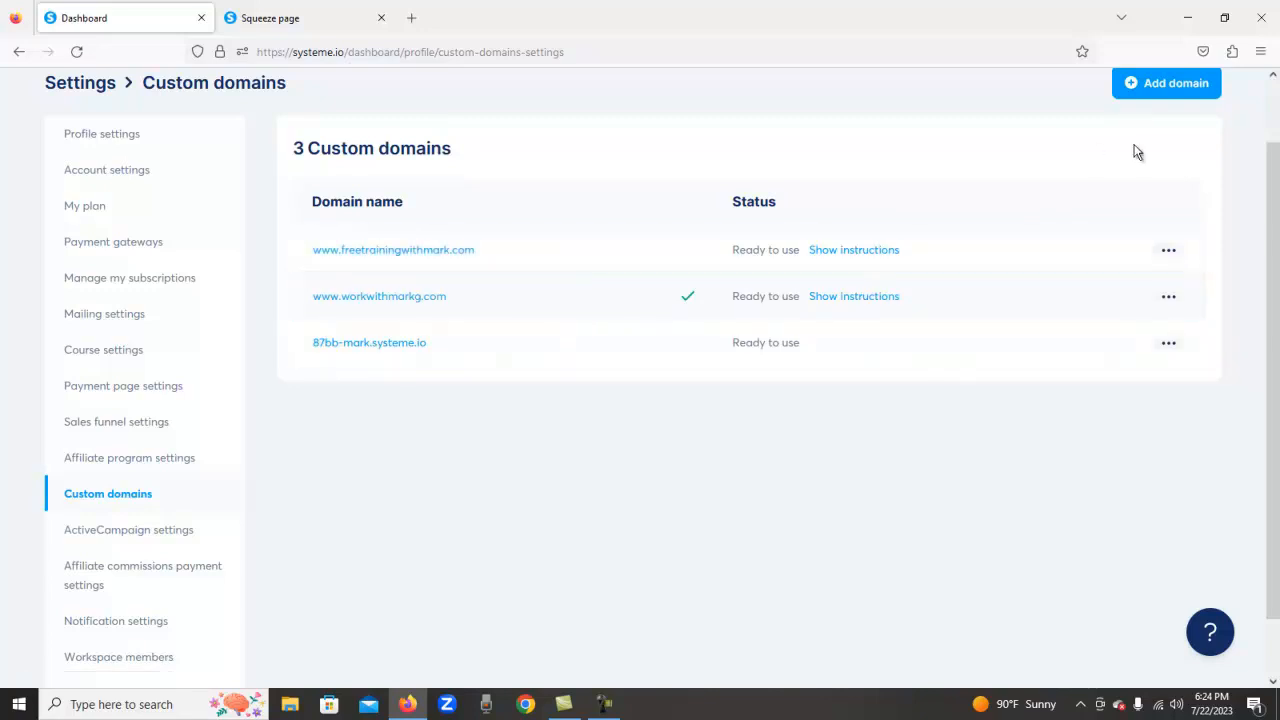
mouse_move(509, 224)
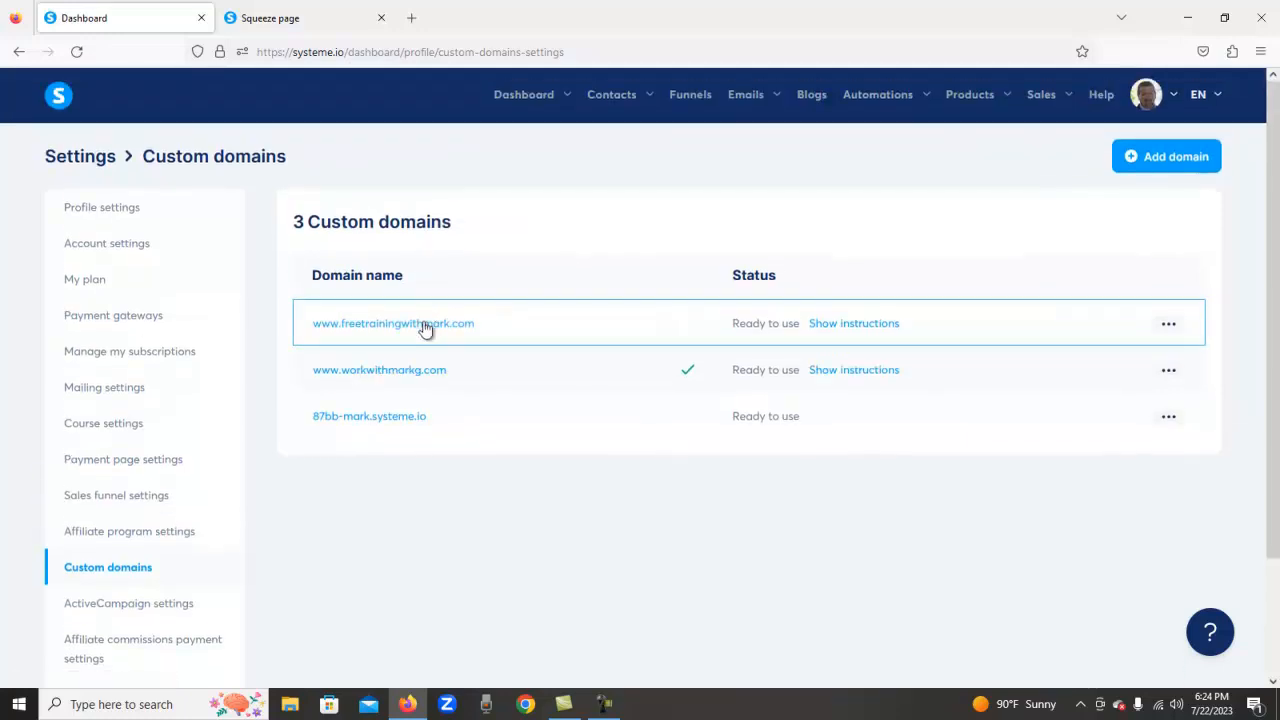
click(690, 94)
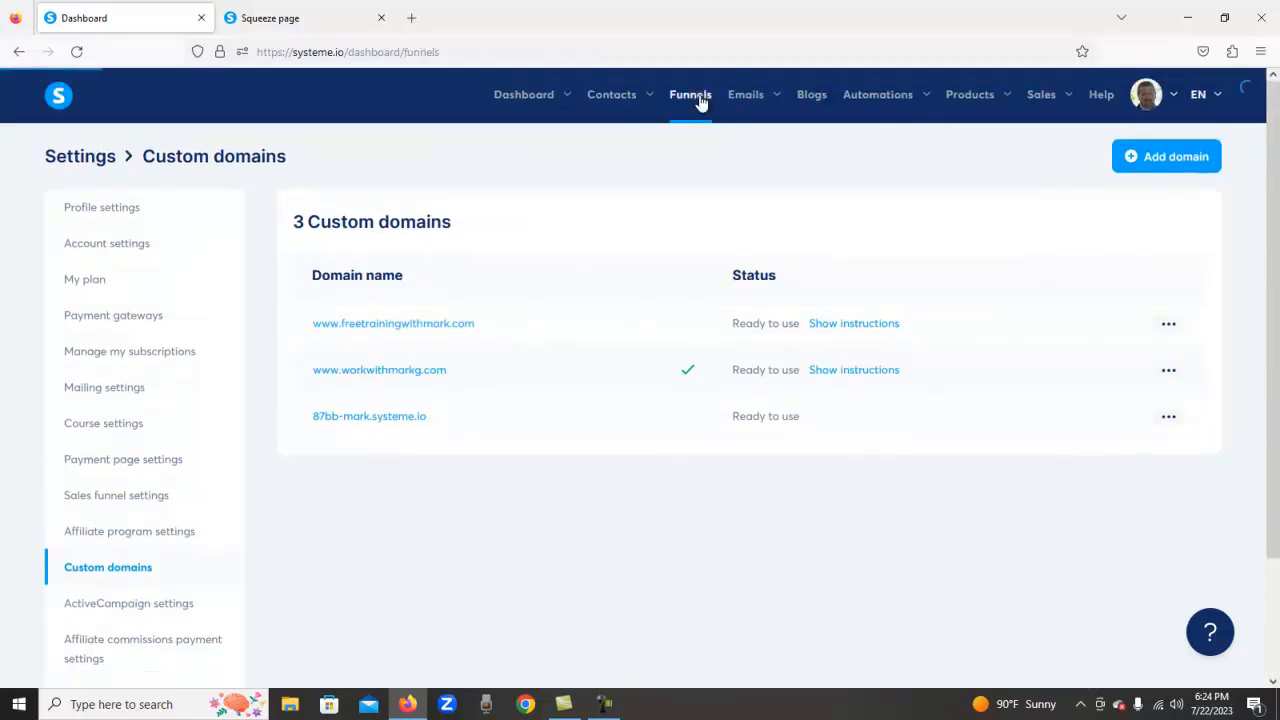
Step: Open the Free Training funnel's squeeze page step on the 87bb-mark domain
click(690, 94)
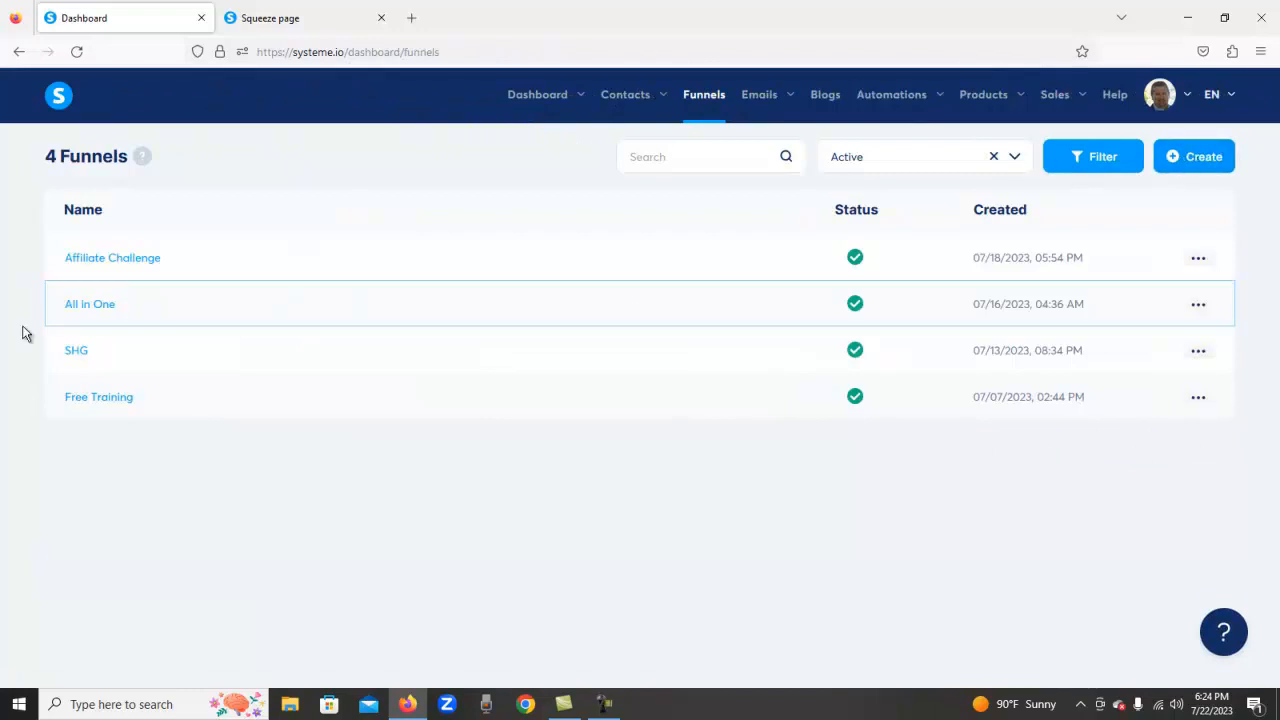
mouse_move(128, 350)
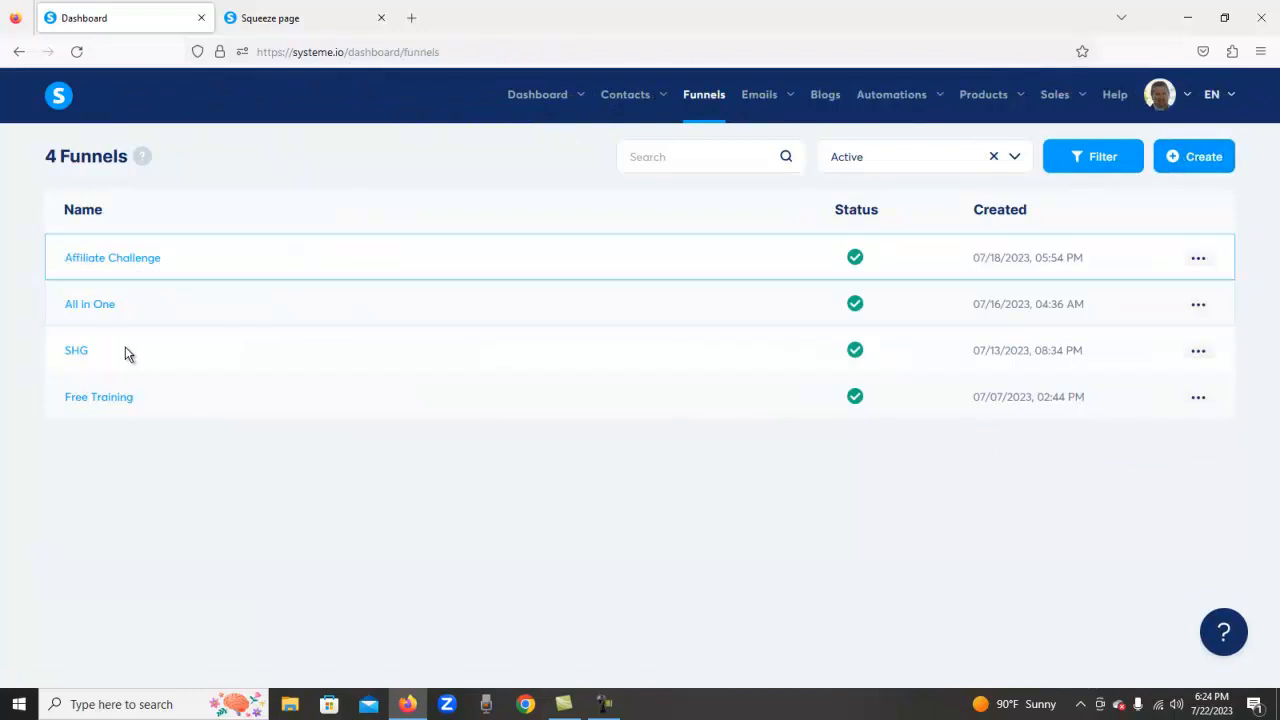
mouse_move(136, 320)
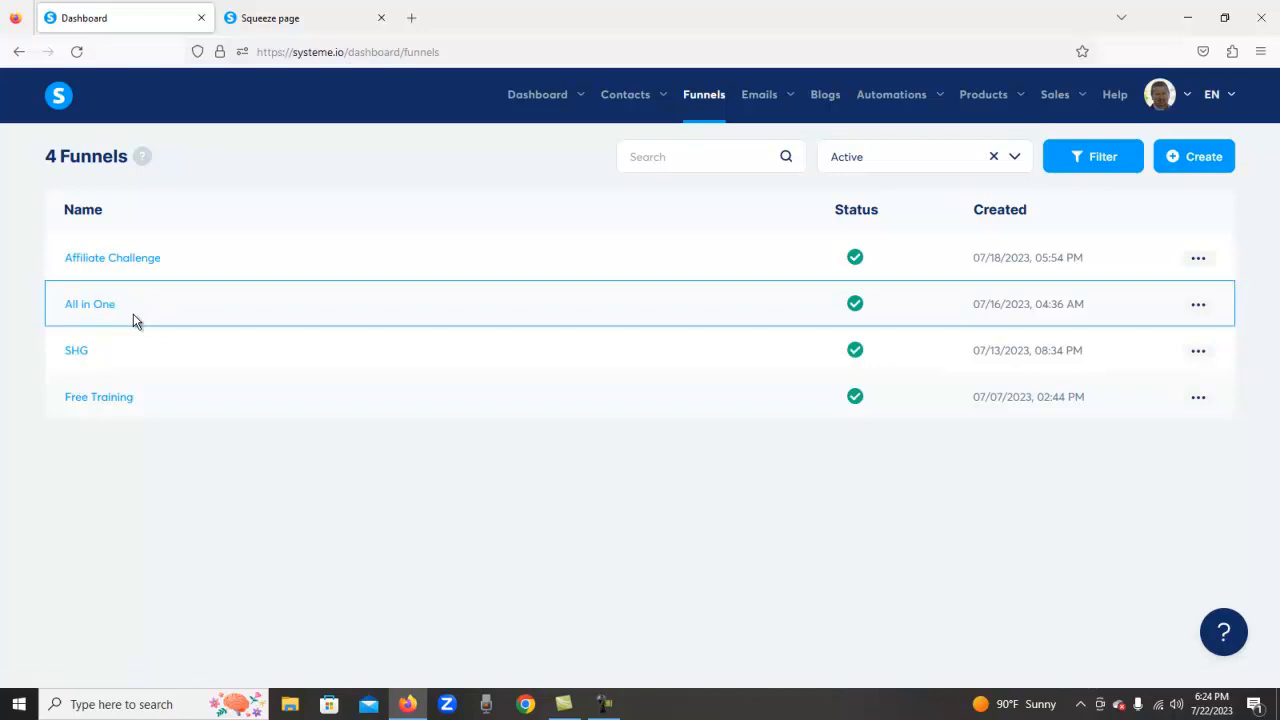
mouse_move(295, 310)
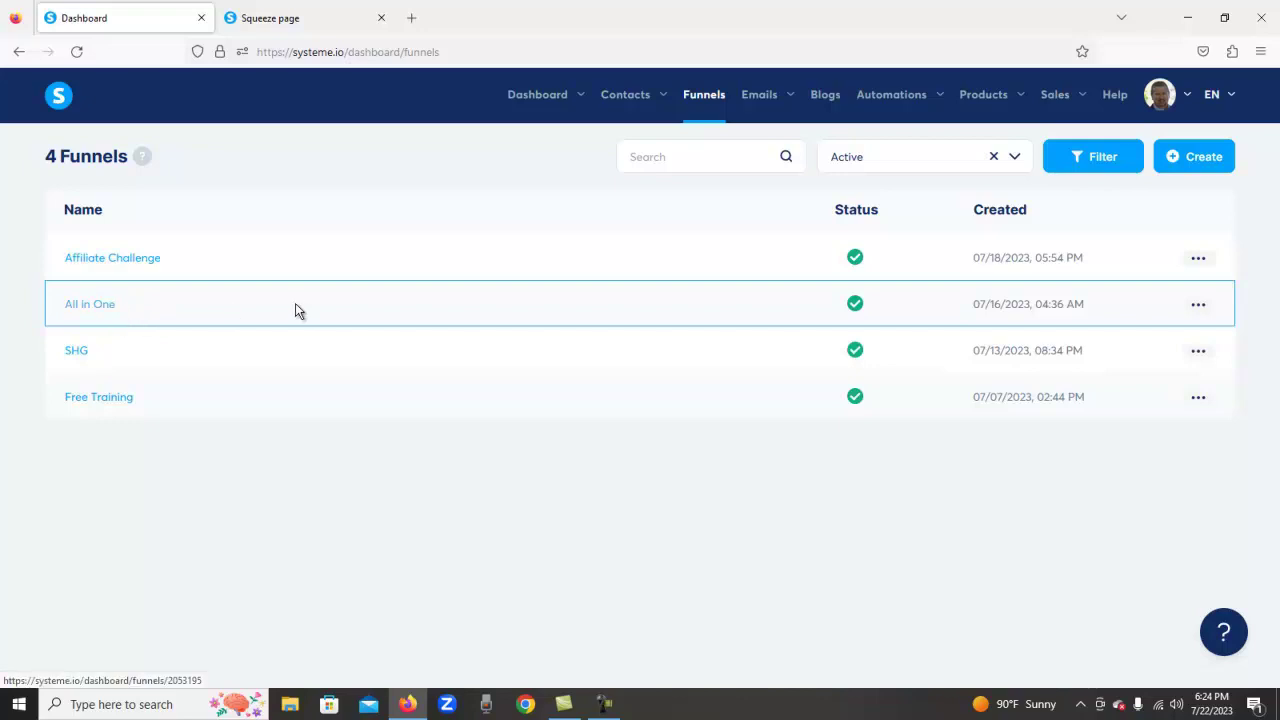
mouse_move(70, 345)
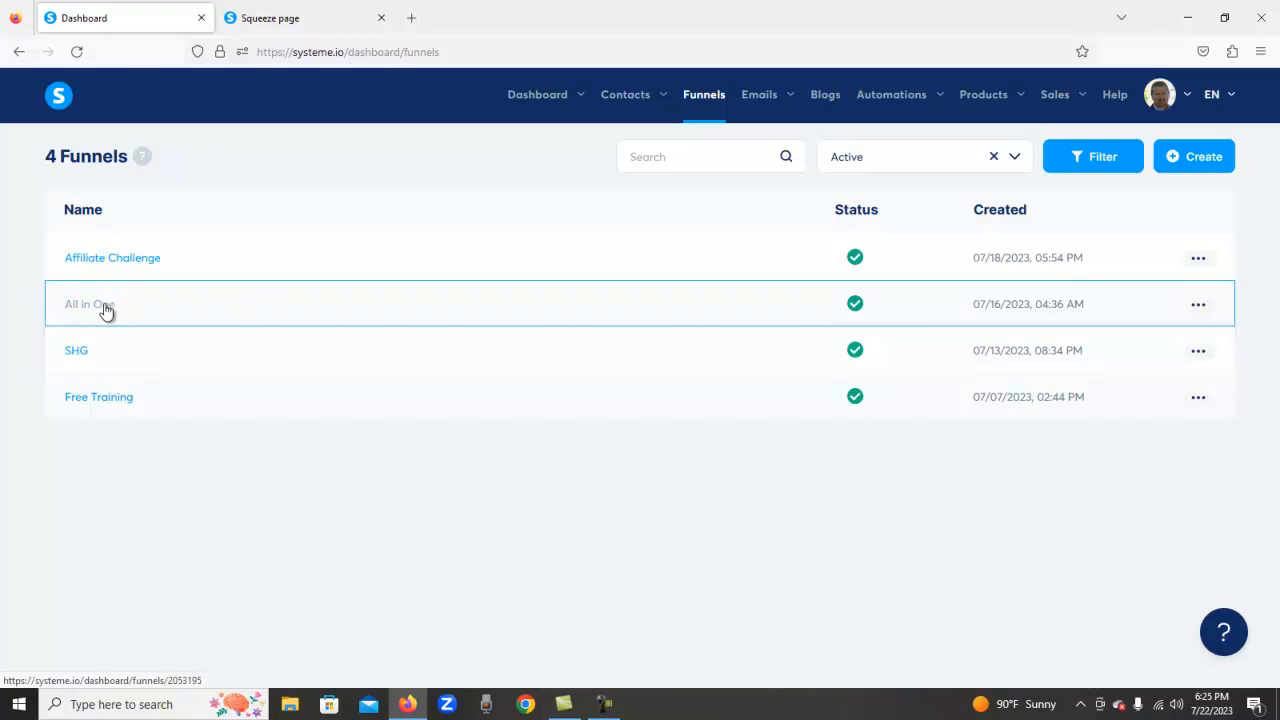
click(89, 304)
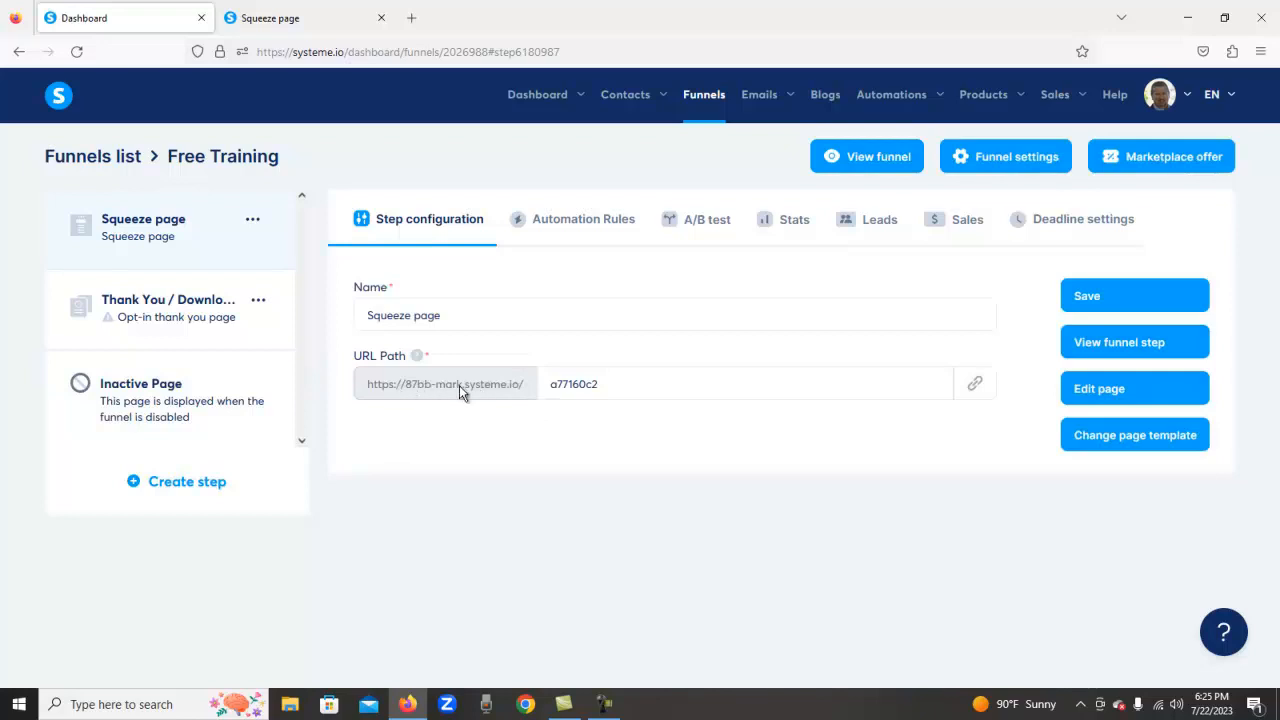
mouse_move(389, 388)
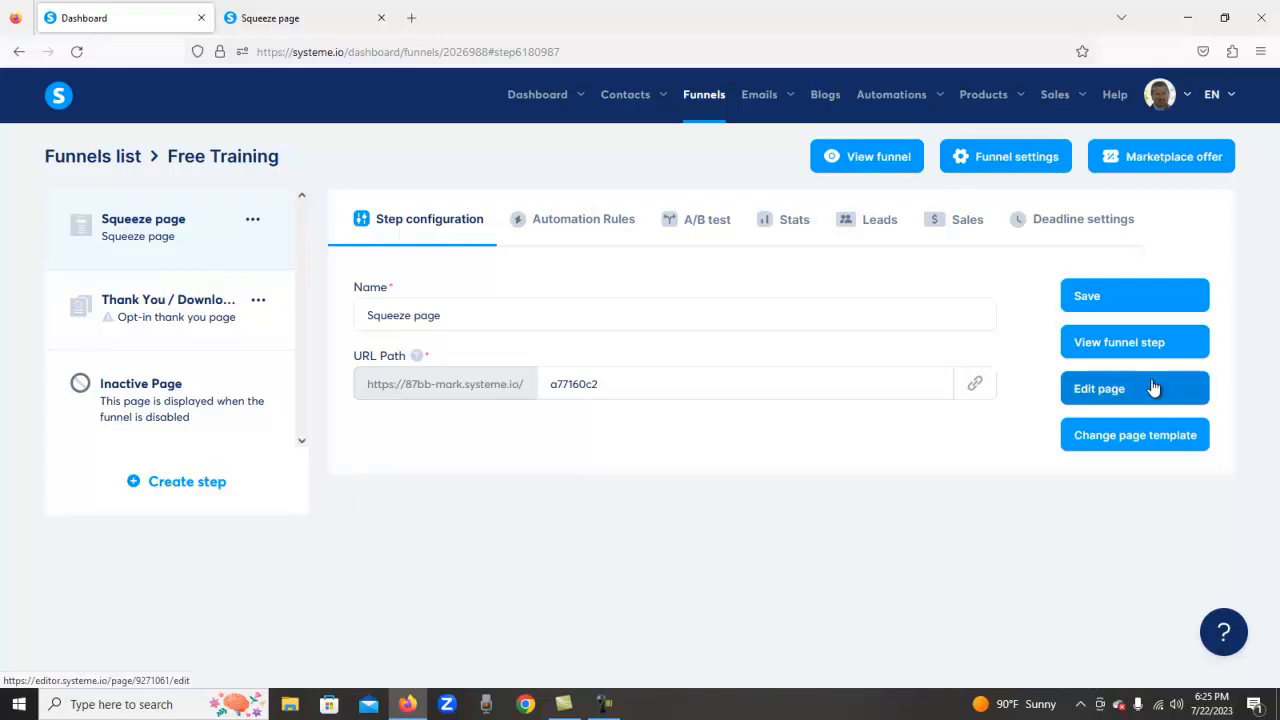
mouse_move(1118, 342)
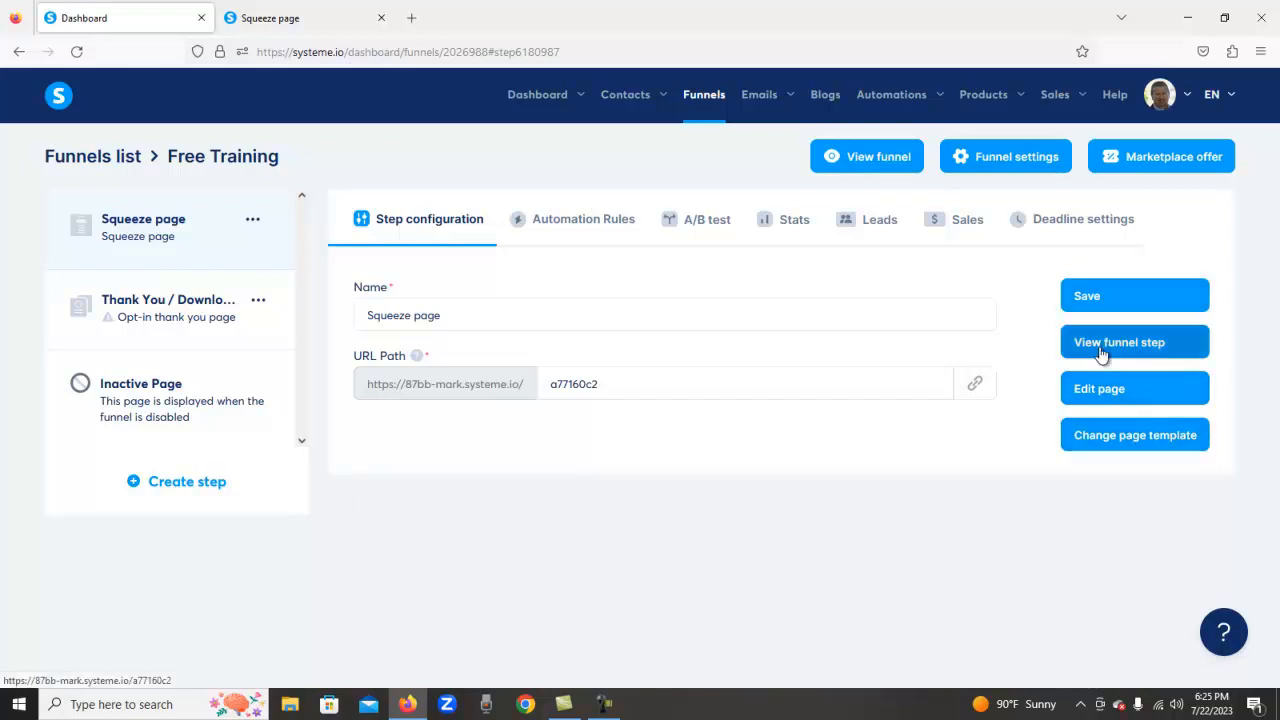
mouse_move(1160, 156)
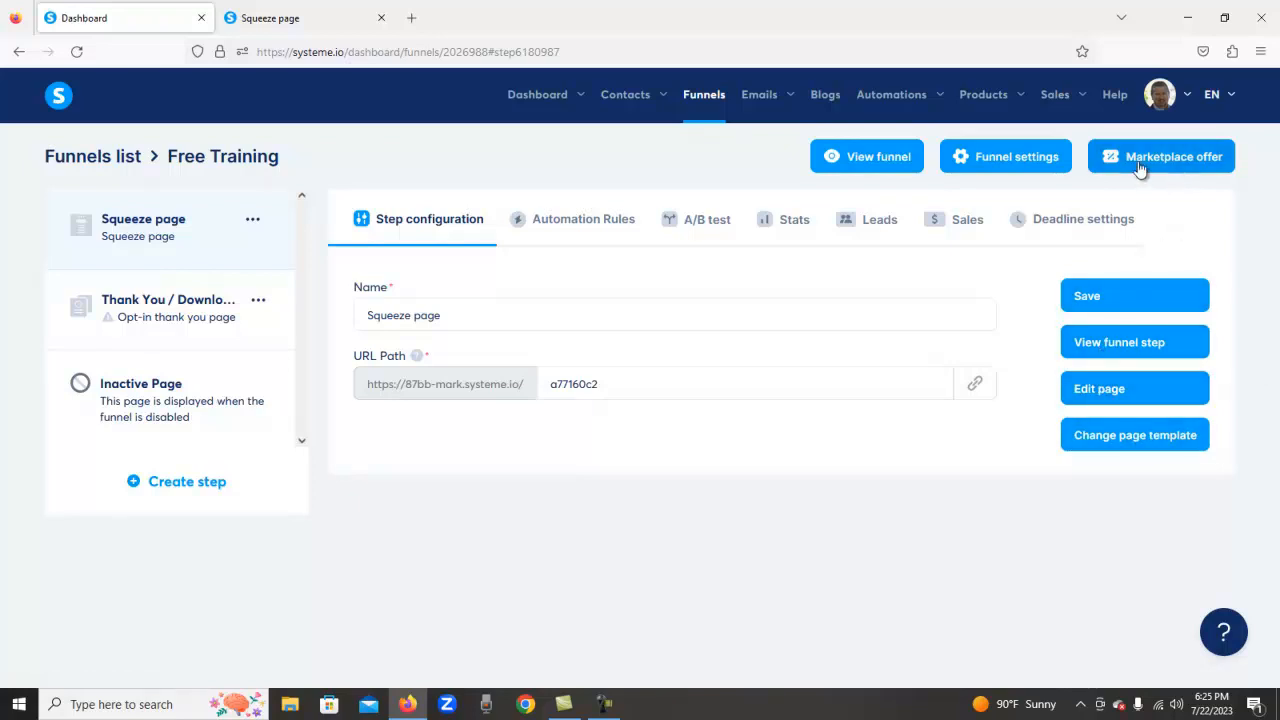
click(1005, 156)
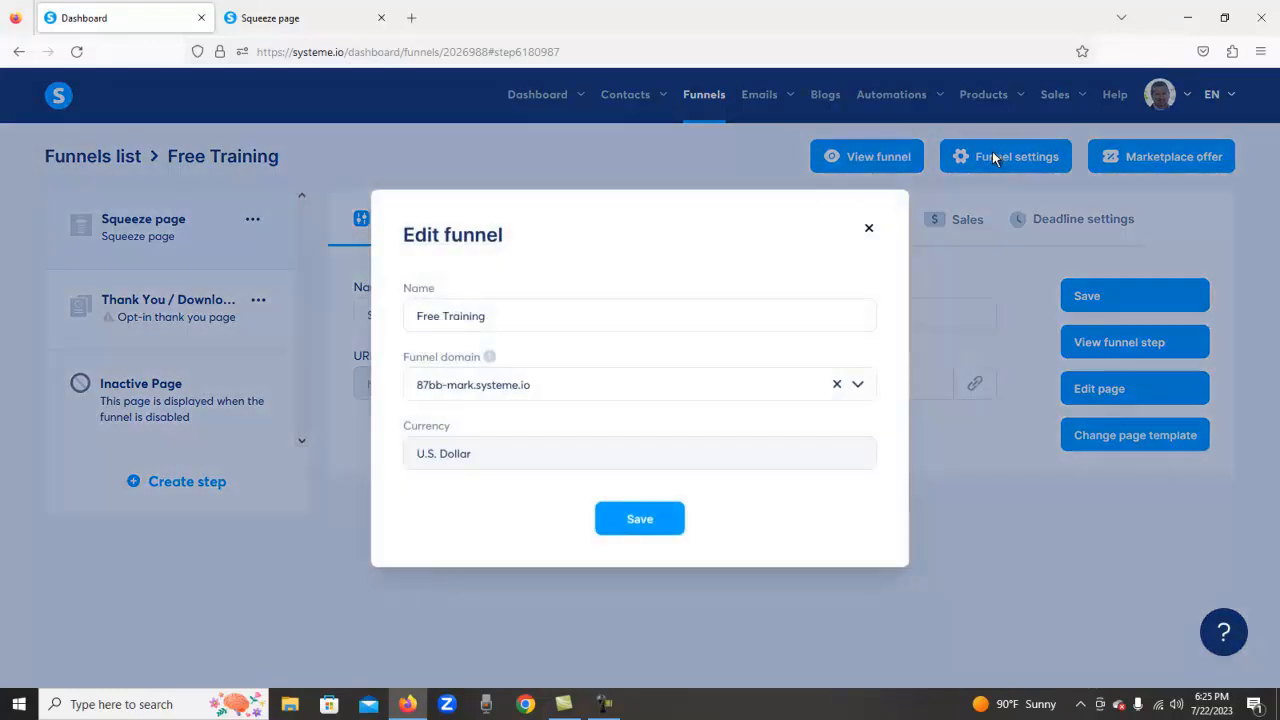
mouse_move(847, 403)
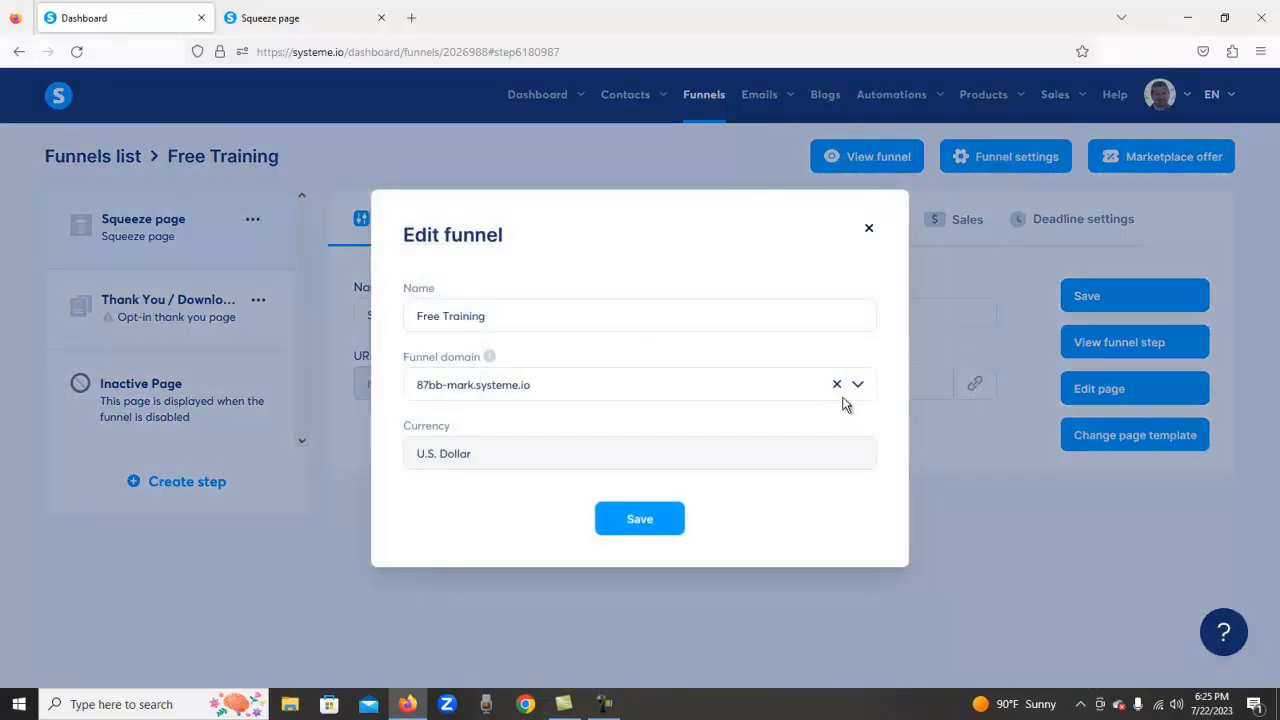
click(857, 384)
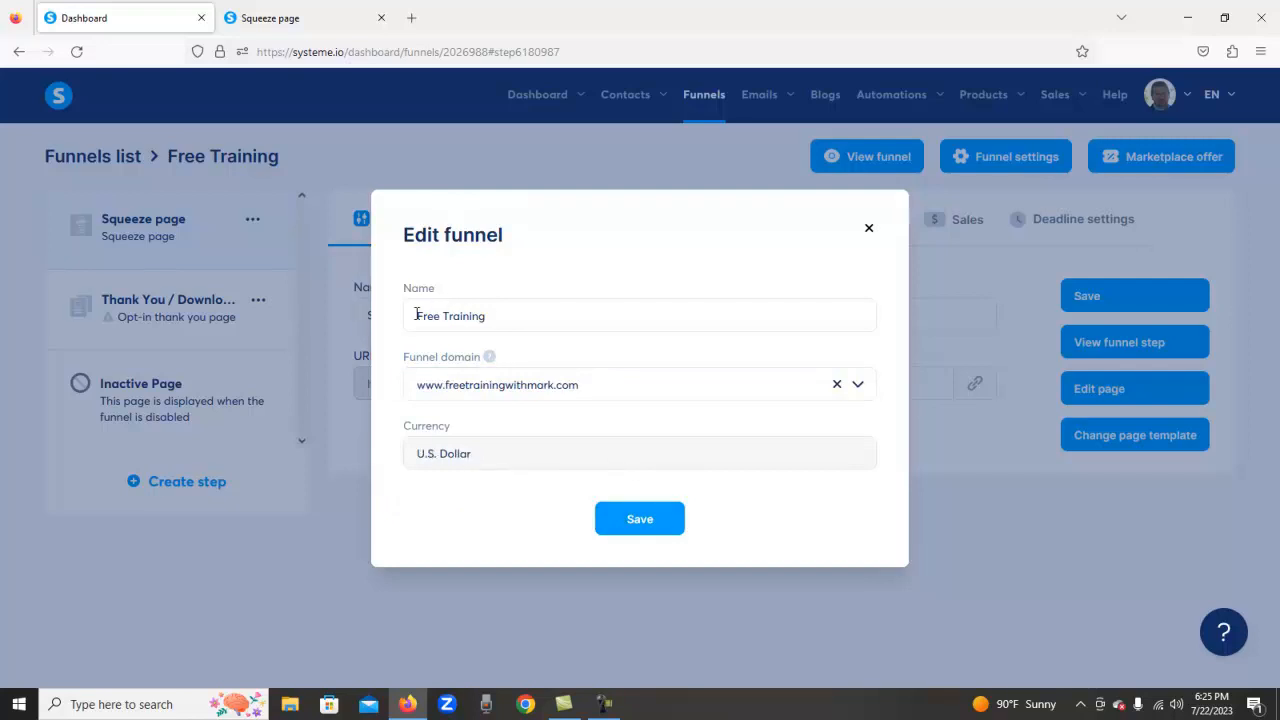
click(639, 518)
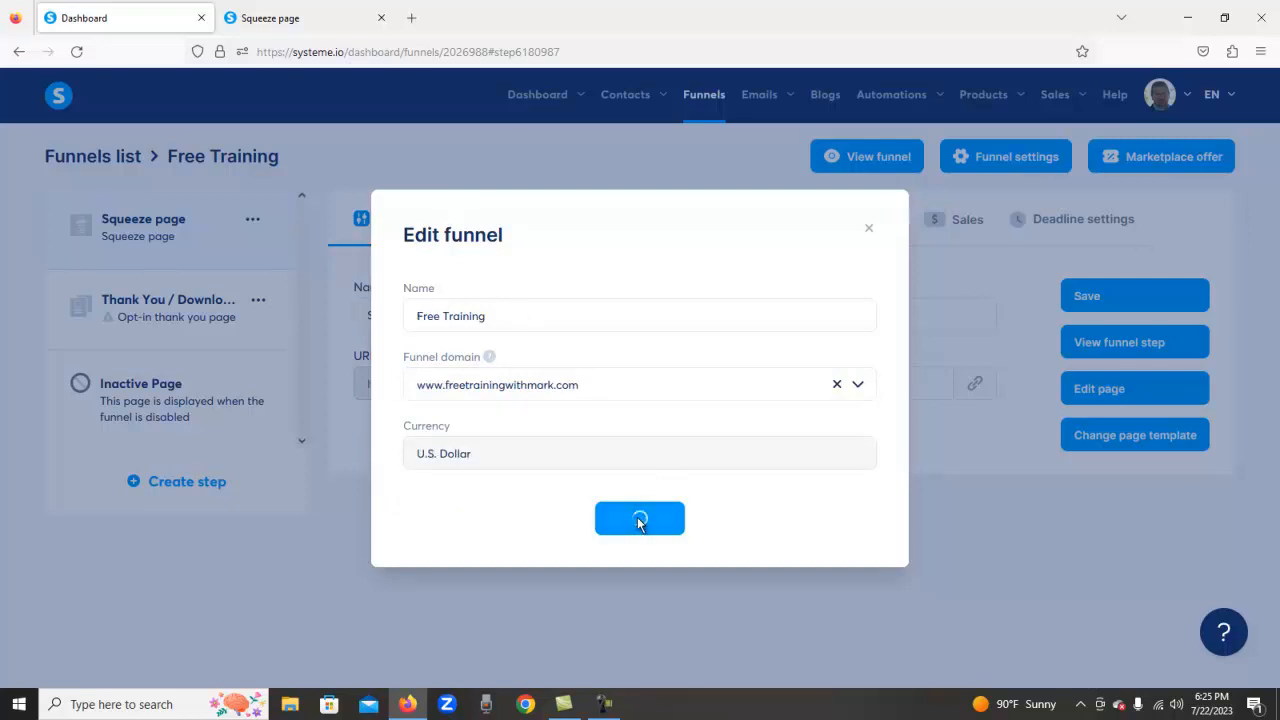
click(639, 518)
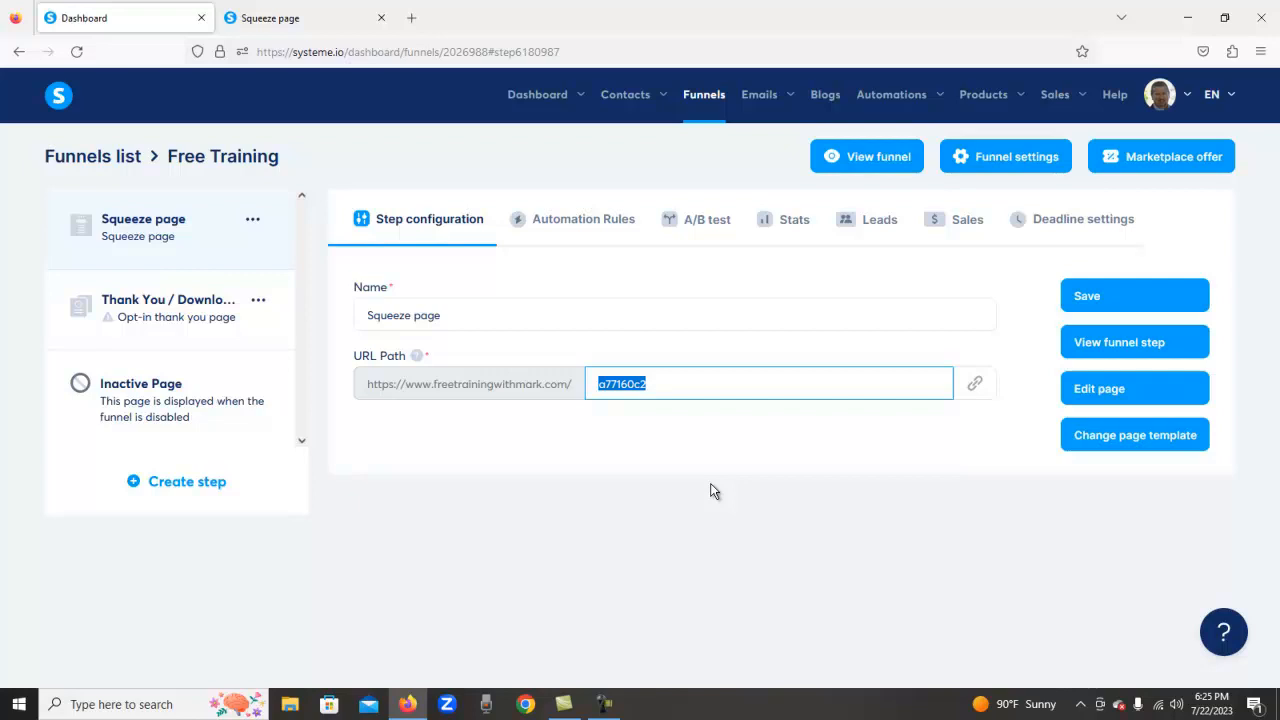
Step: Change the squeeze page URL path to 'apply', save, and copy its full link
text(apply)
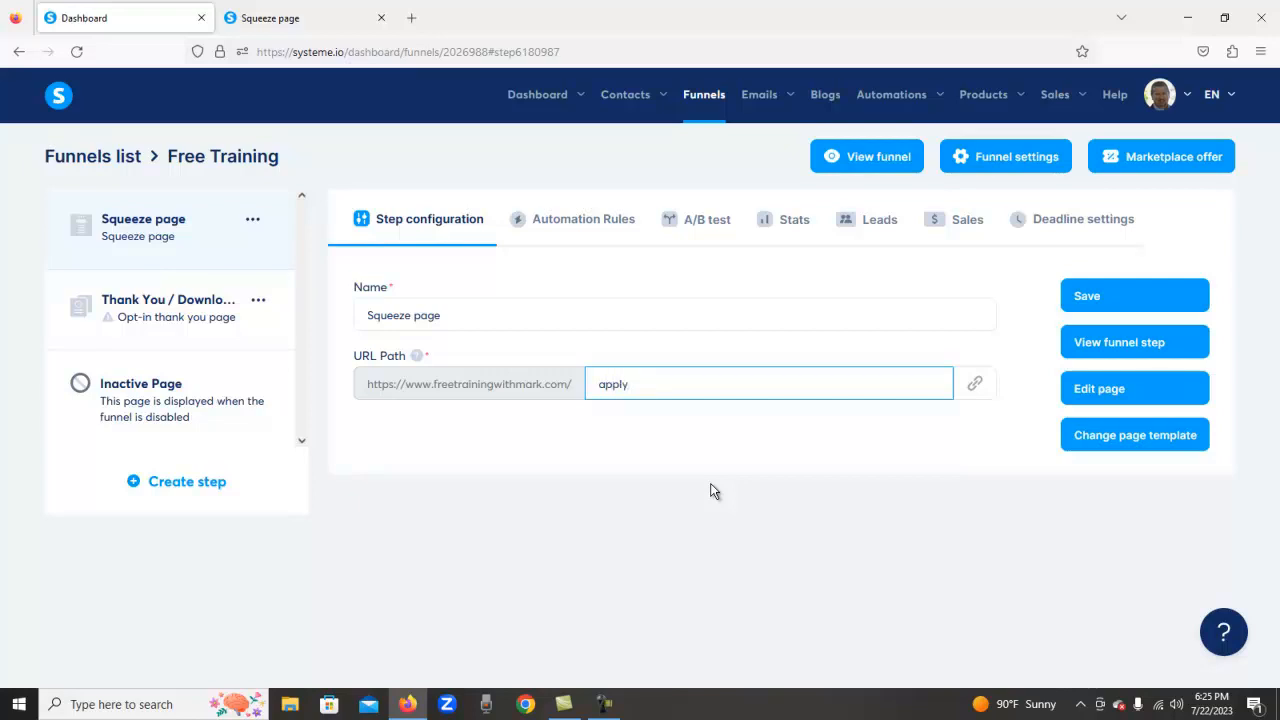
click(1134, 295)
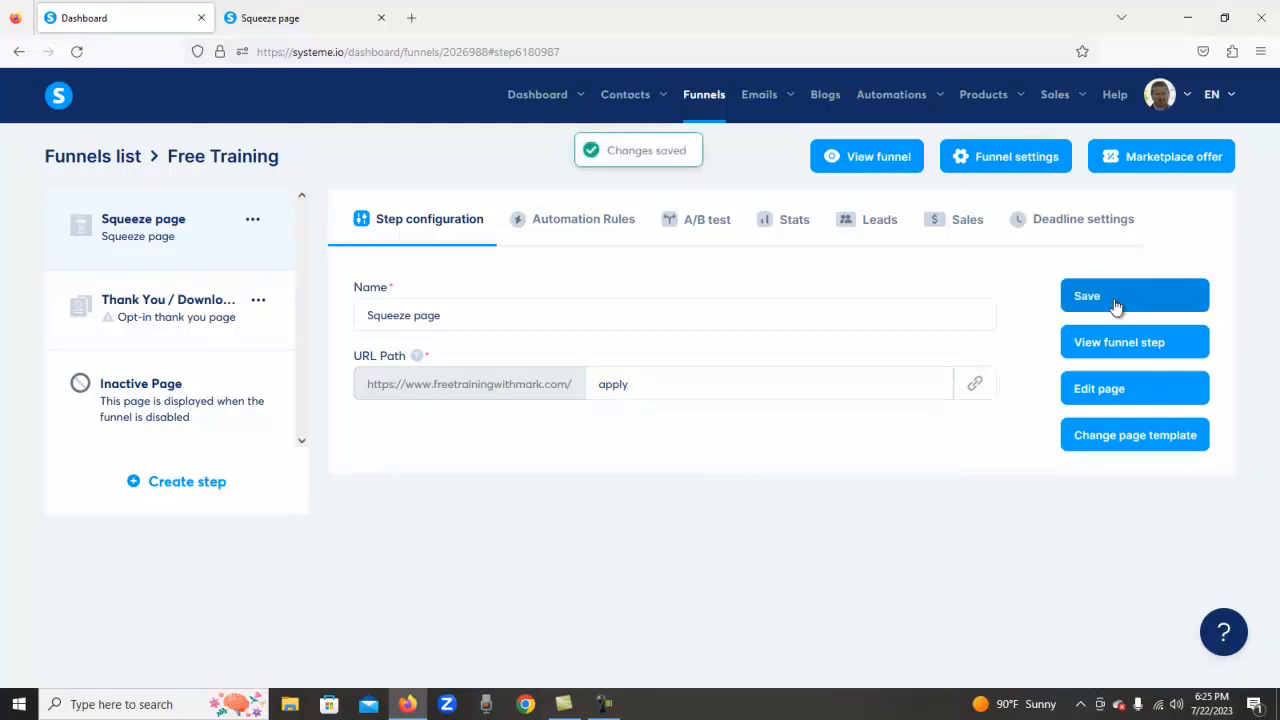
mouse_move(452, 392)
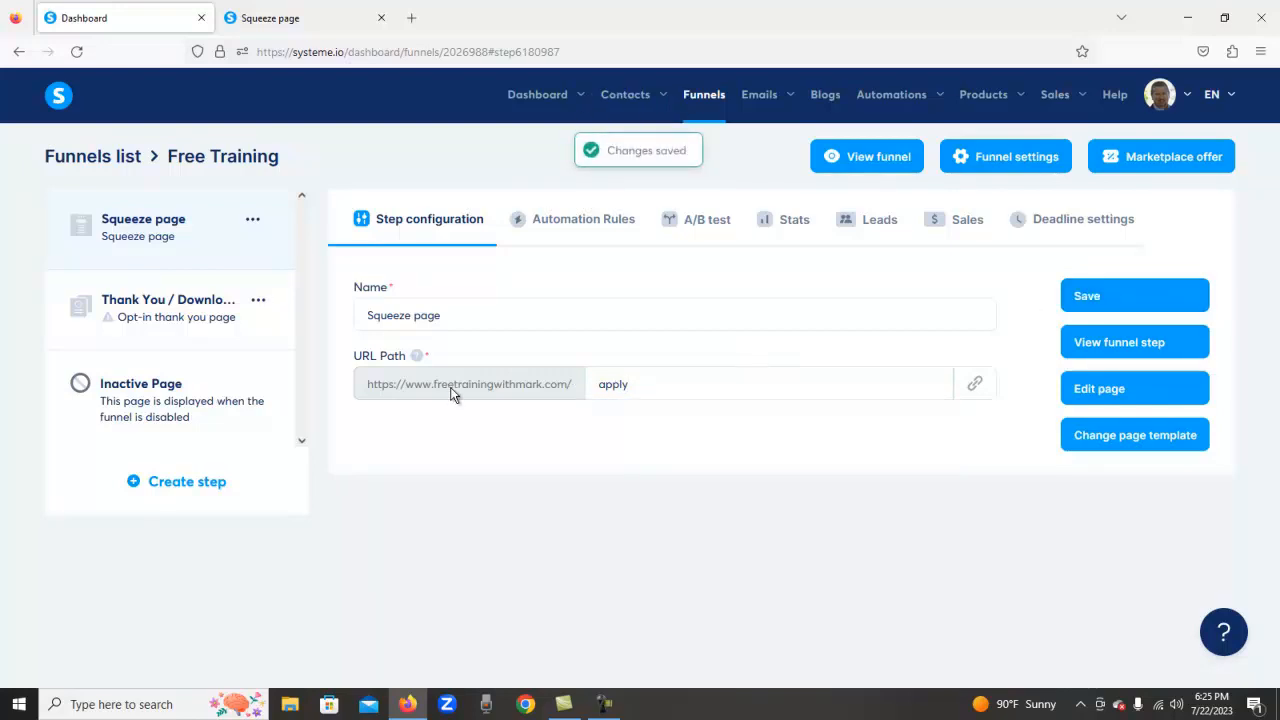
mouse_move(975, 420)
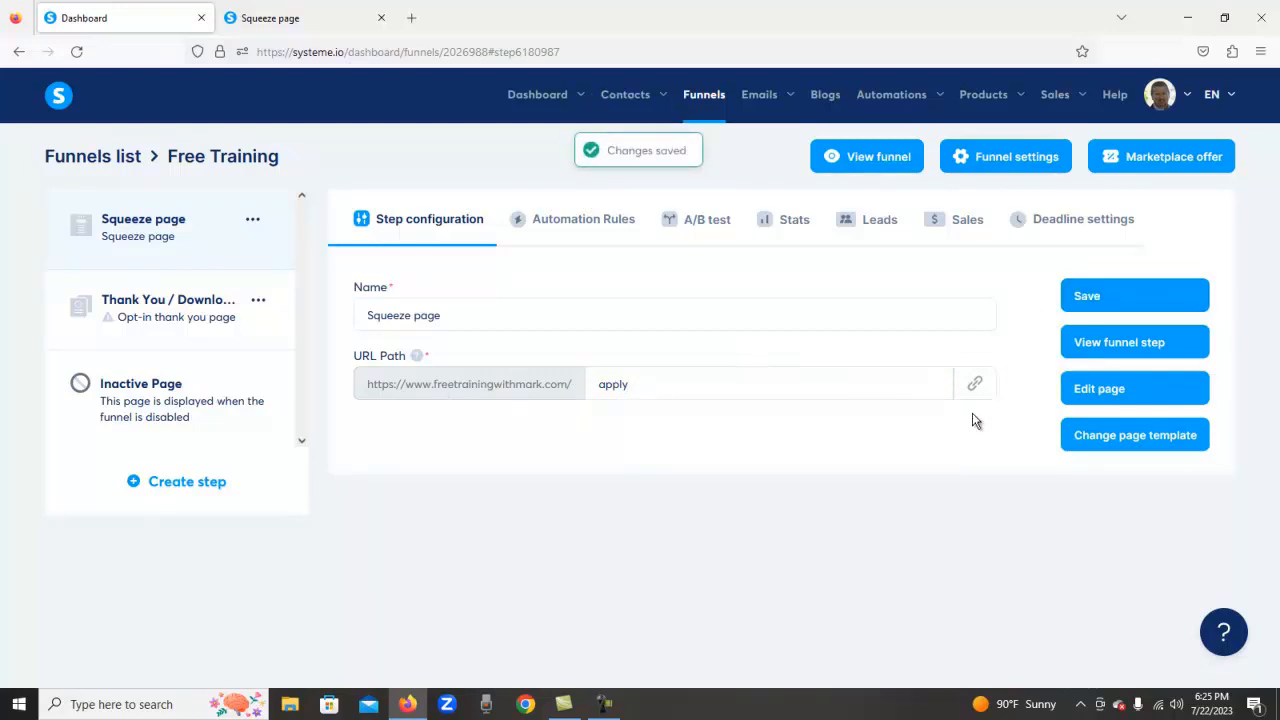
click(975, 383)
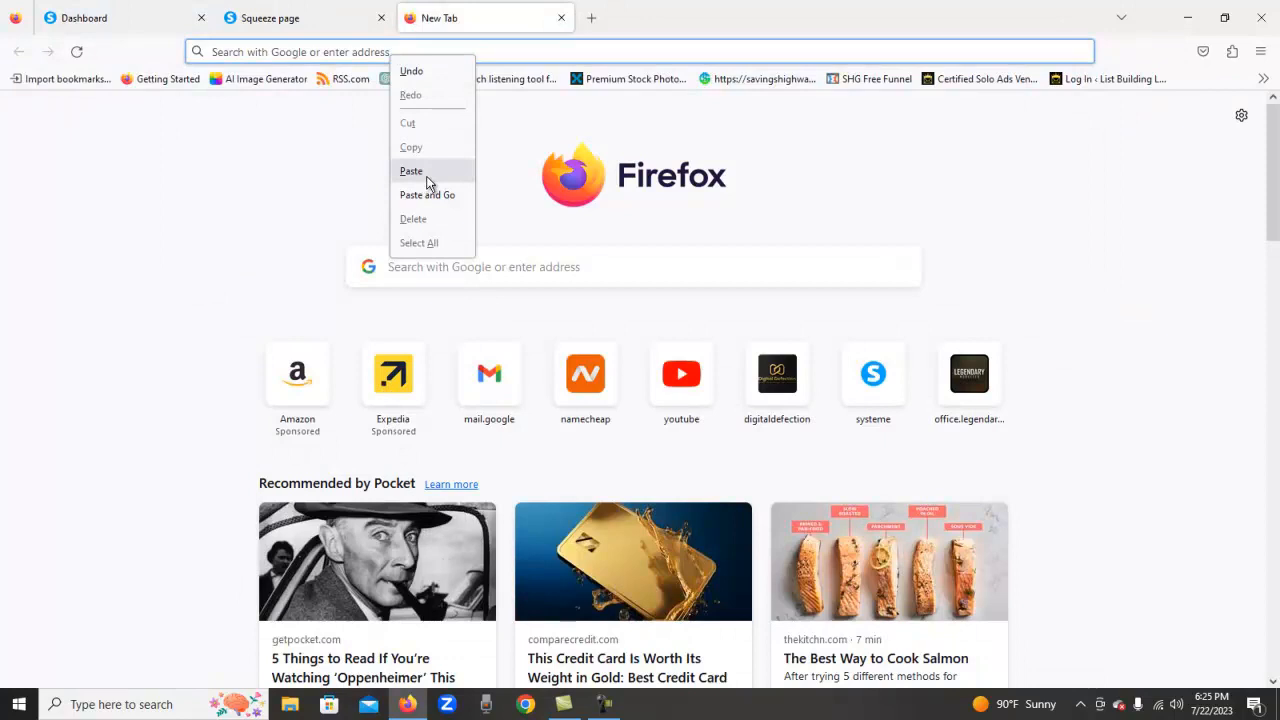
Step: Load freetrainingwithmark.com/apply in a new tab, check the address, then return to the dashboard
click(427, 194)
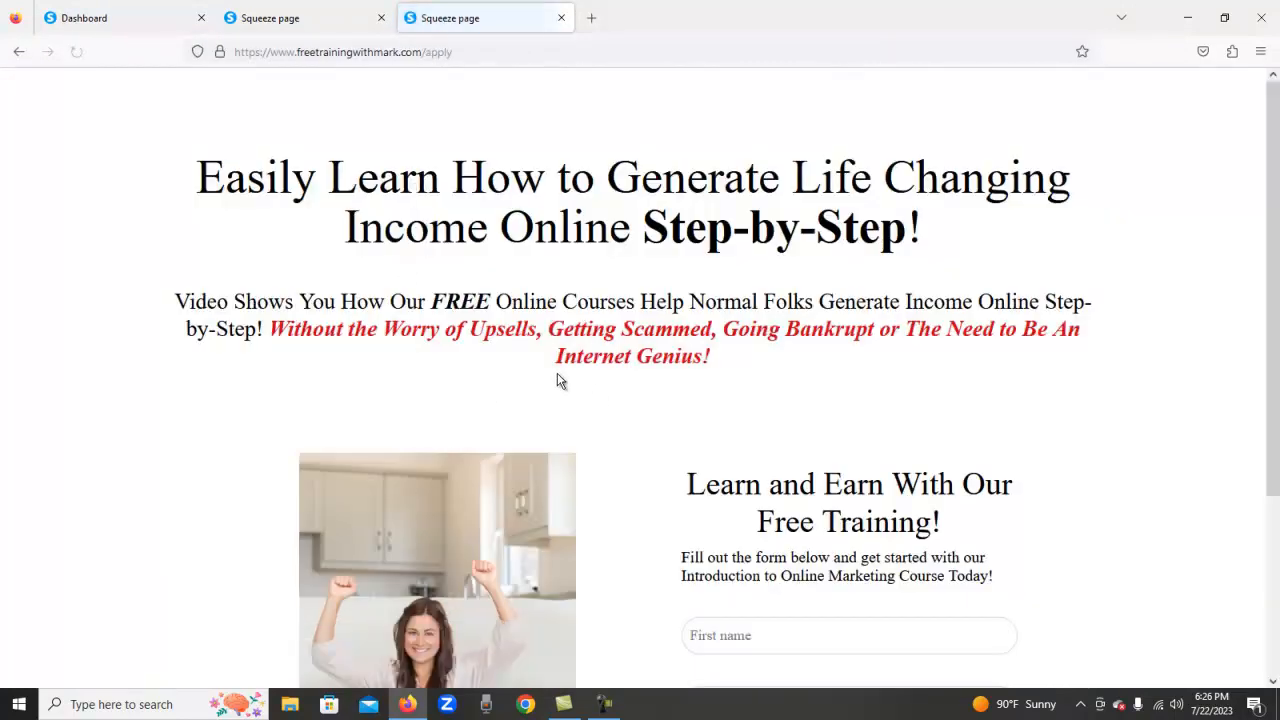
scroll(down, 3)
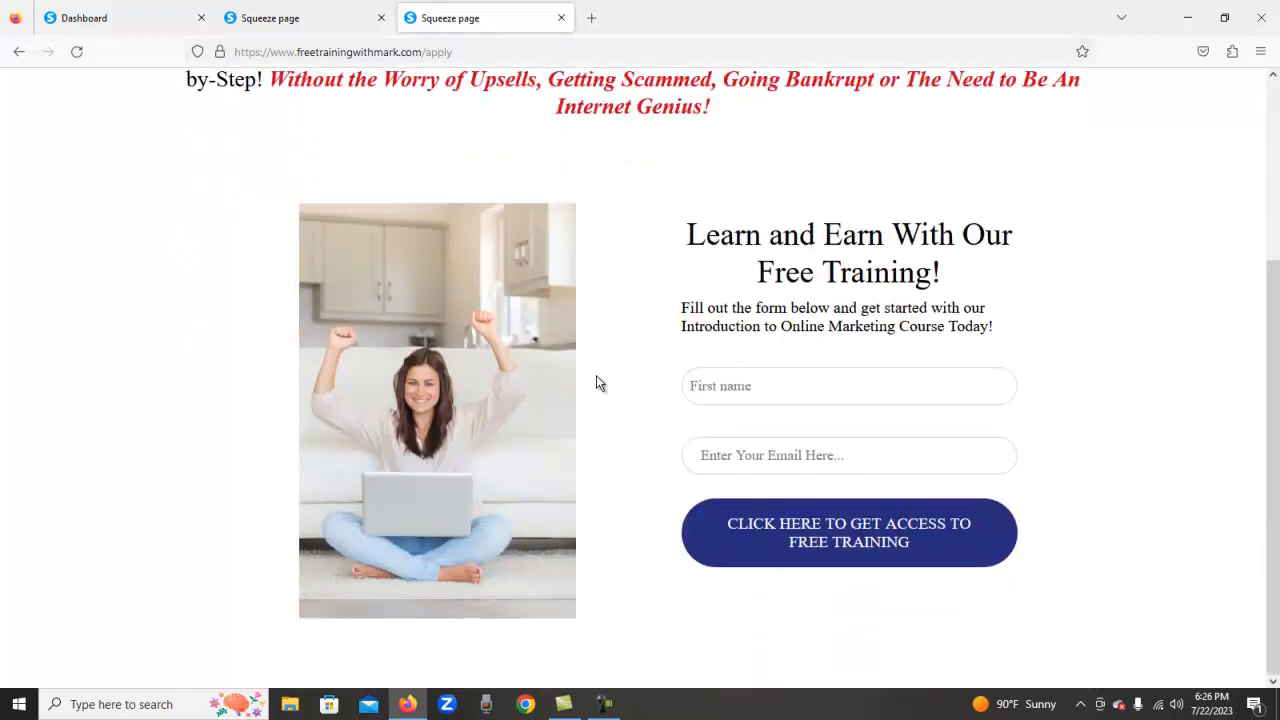
scroll(up, 3)
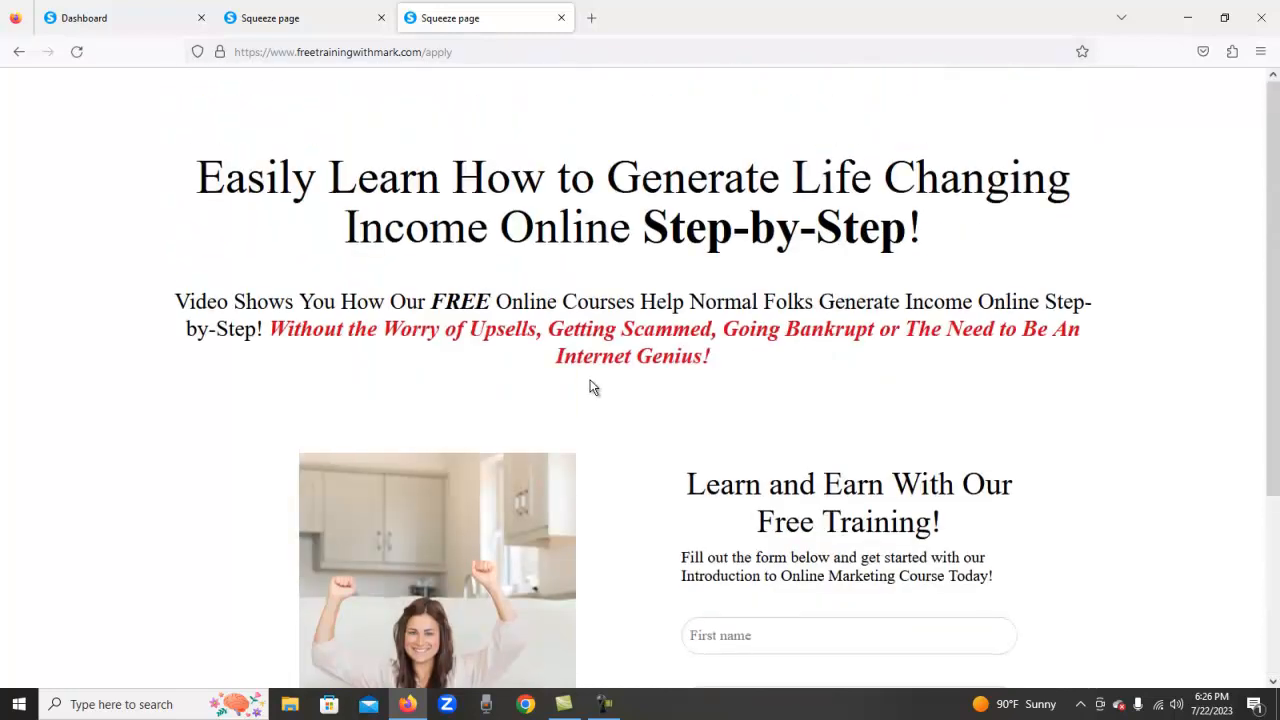
click(343, 52)
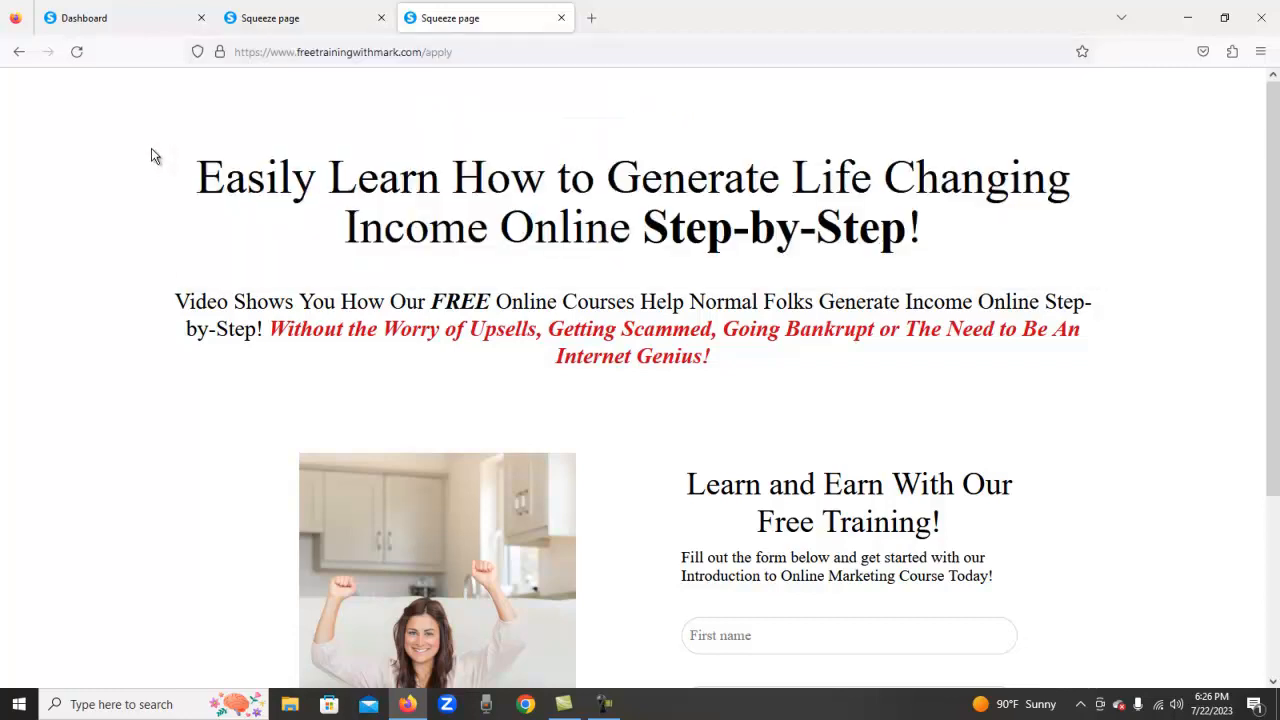
click(343, 51)
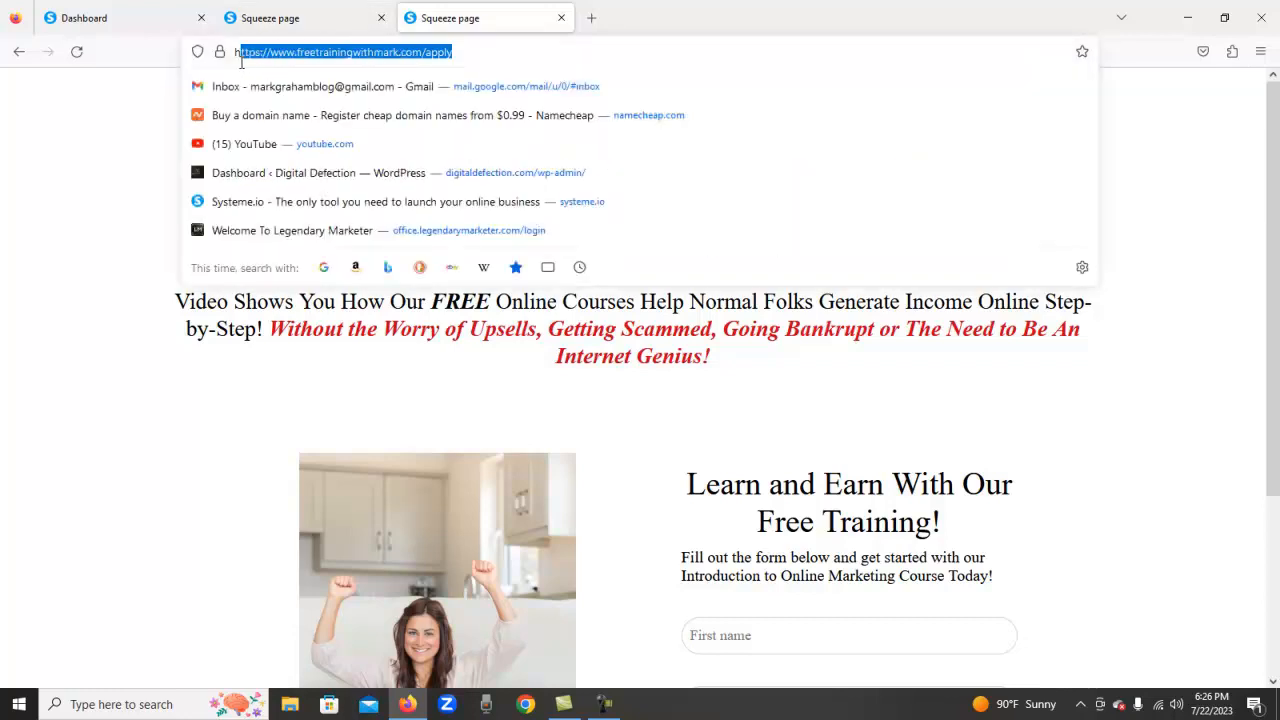
mouse_move(163, 152)
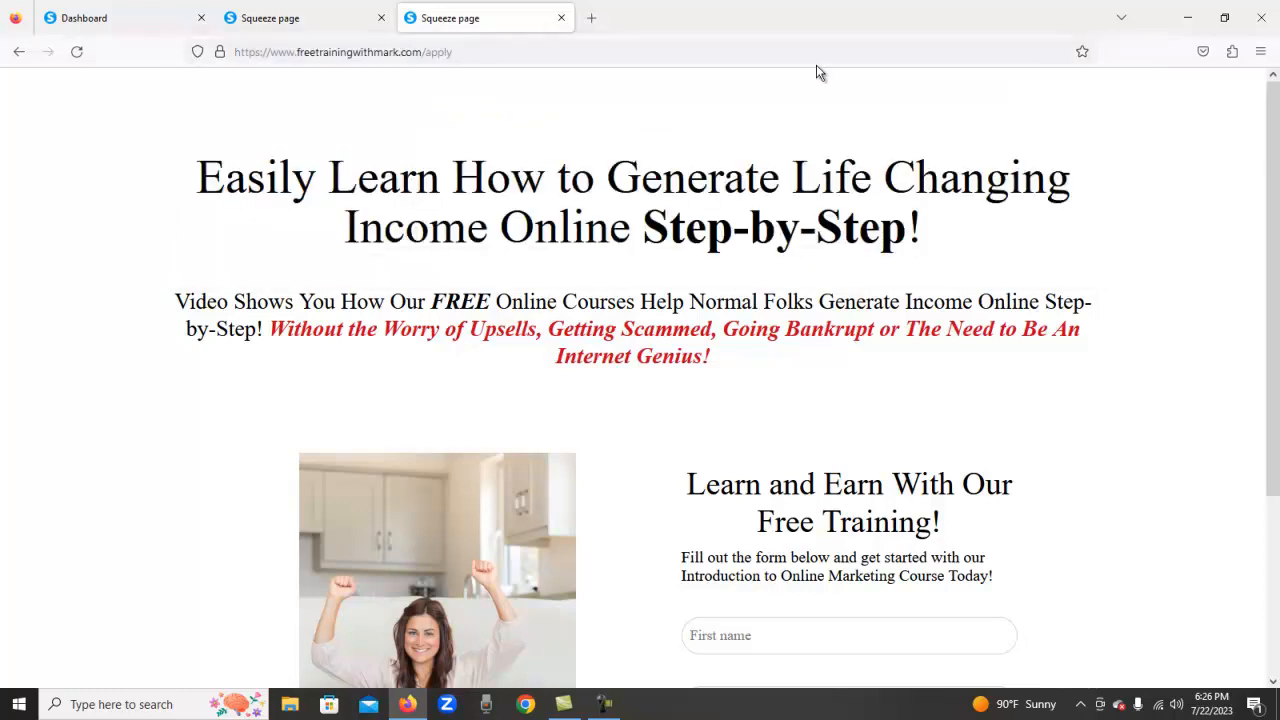
mouse_move(520, 147)
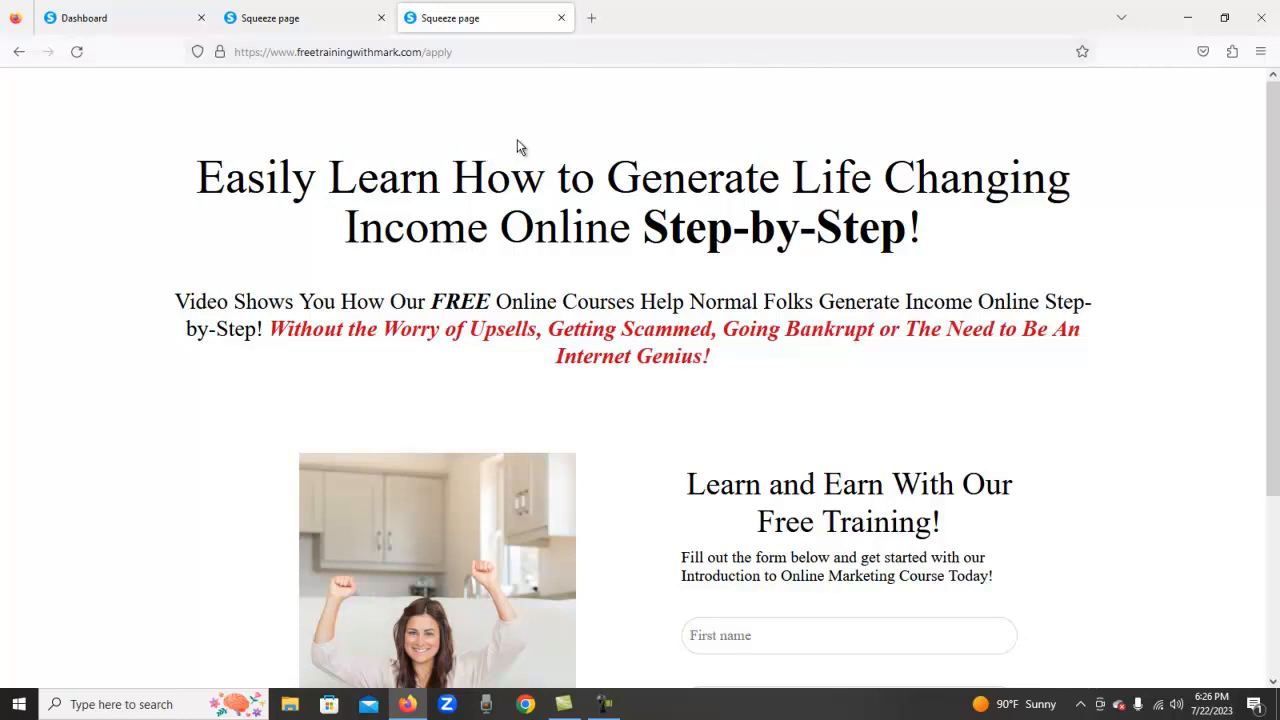
click(120, 18)
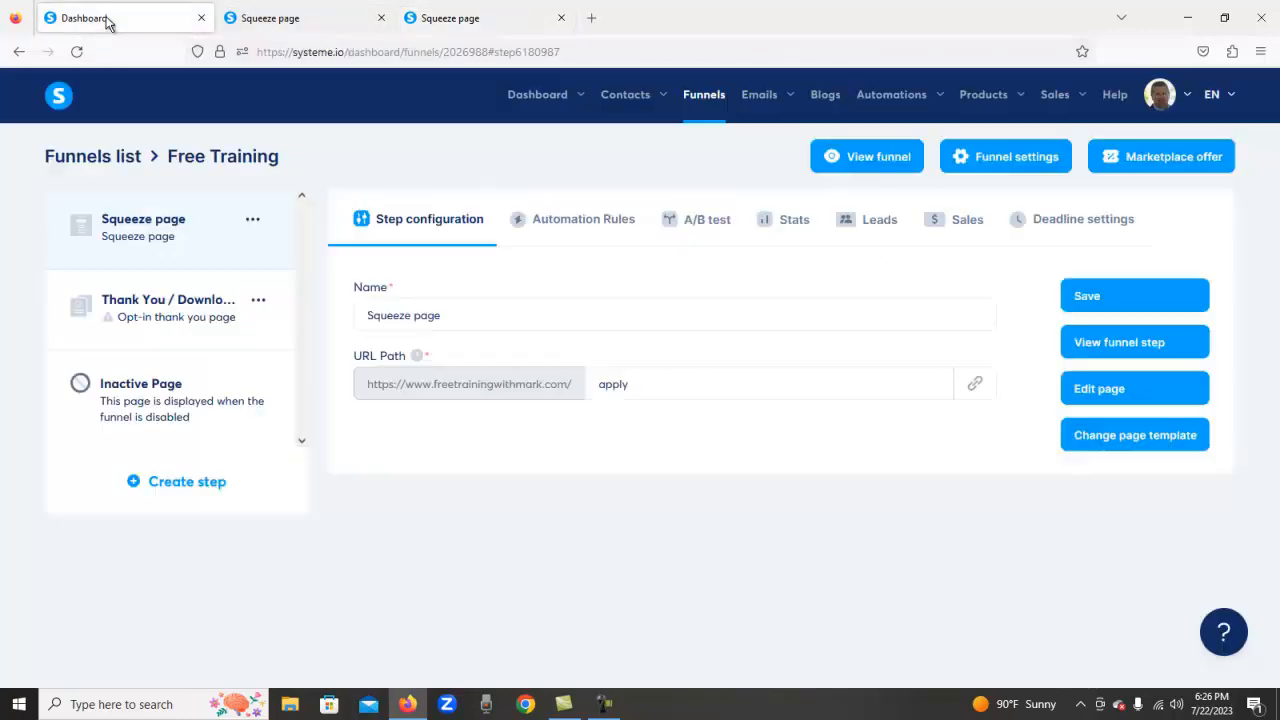
click(1054, 94)
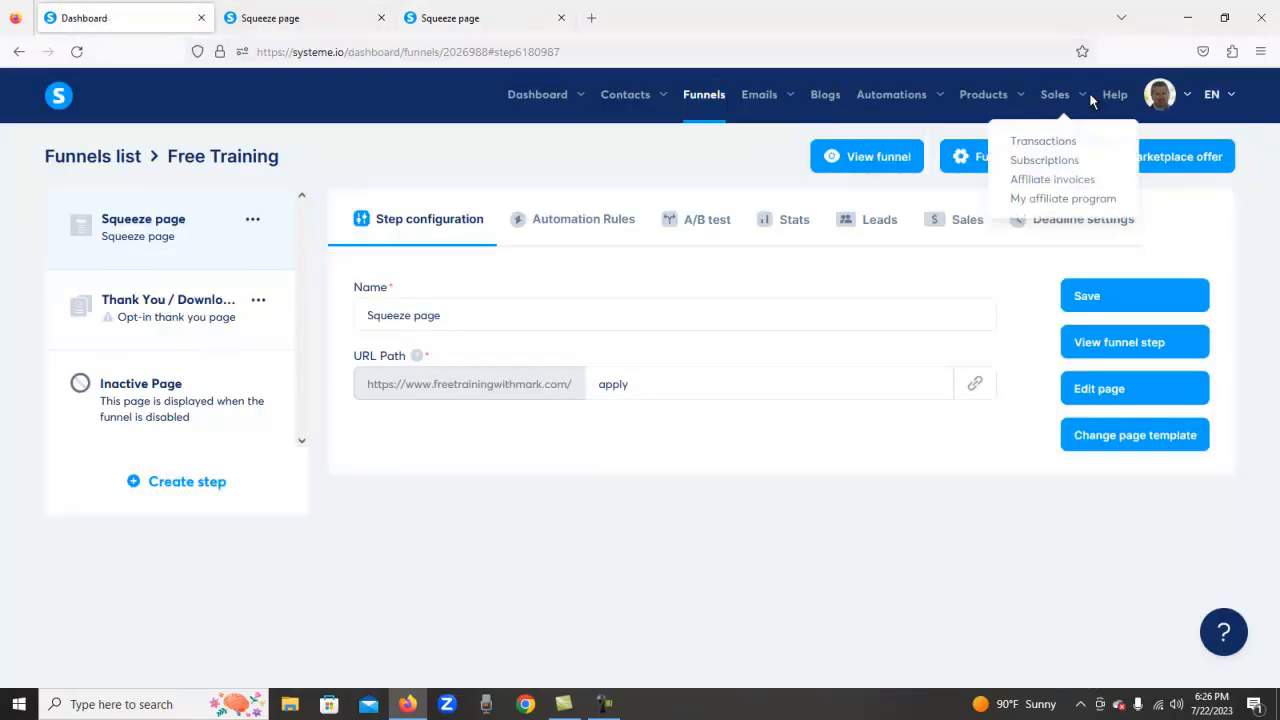
mouse_move(1046, 160)
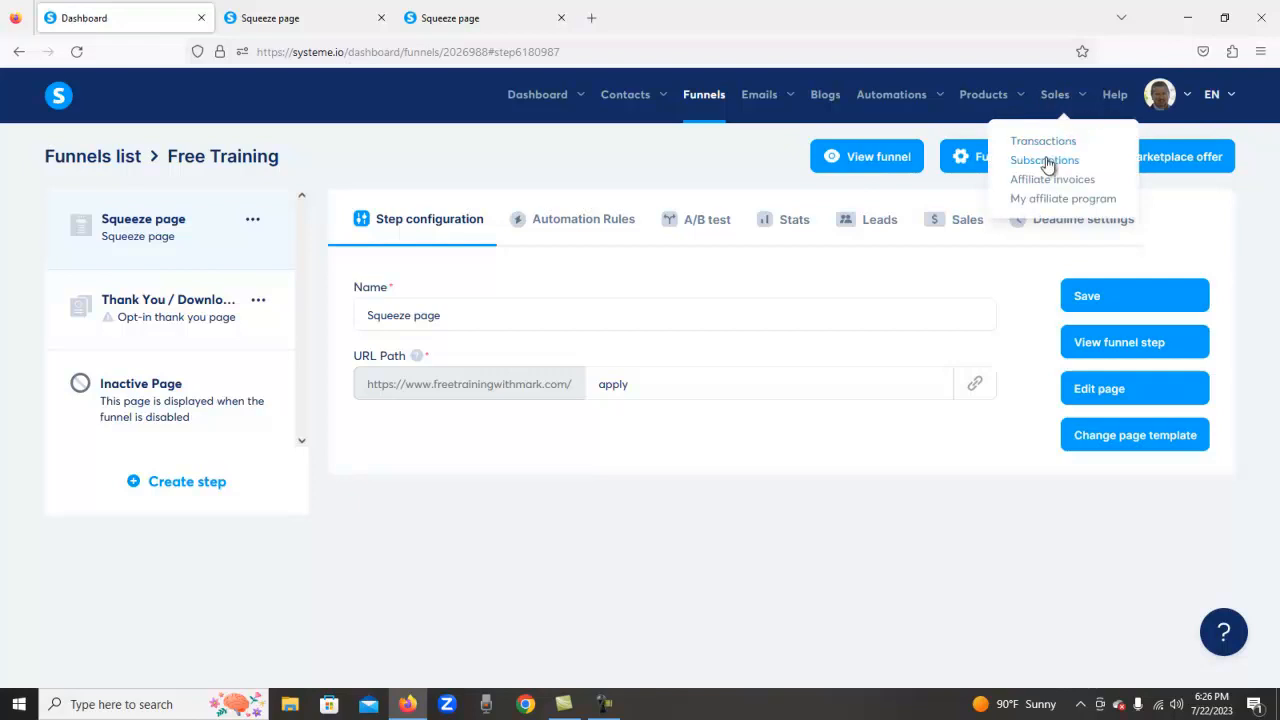
mouse_move(1024, 160)
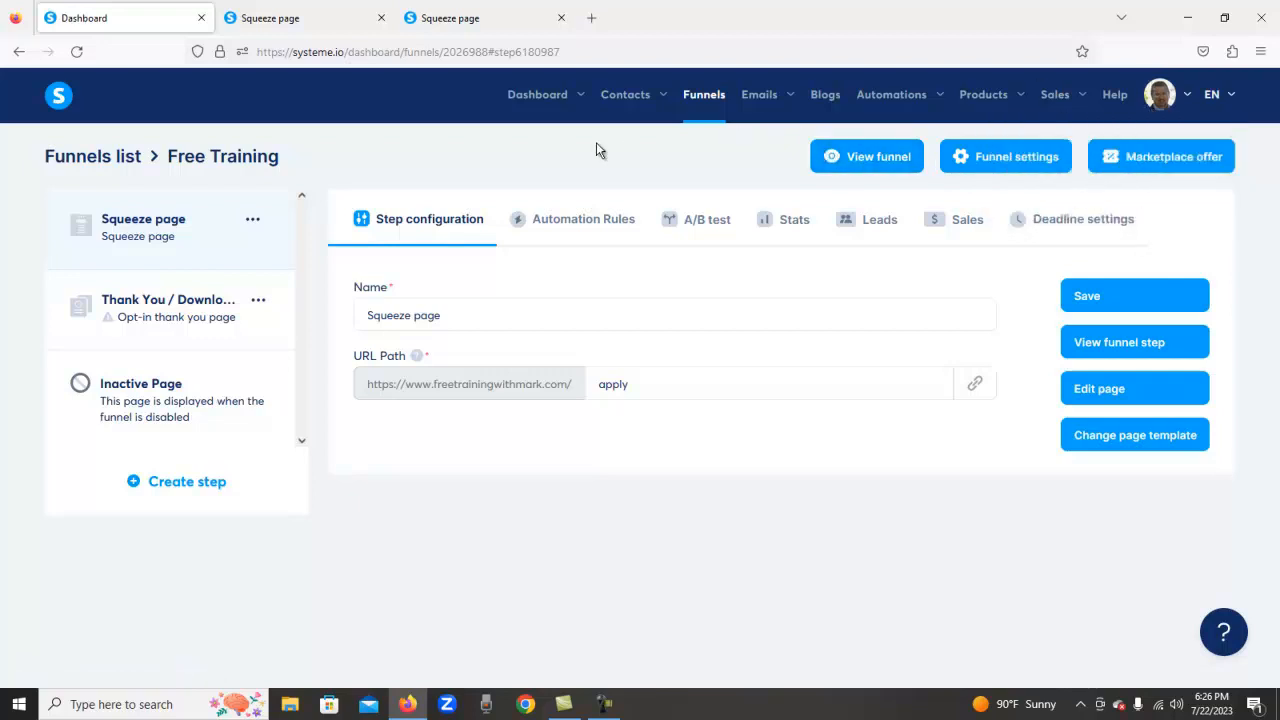
mouse_move(589, 167)
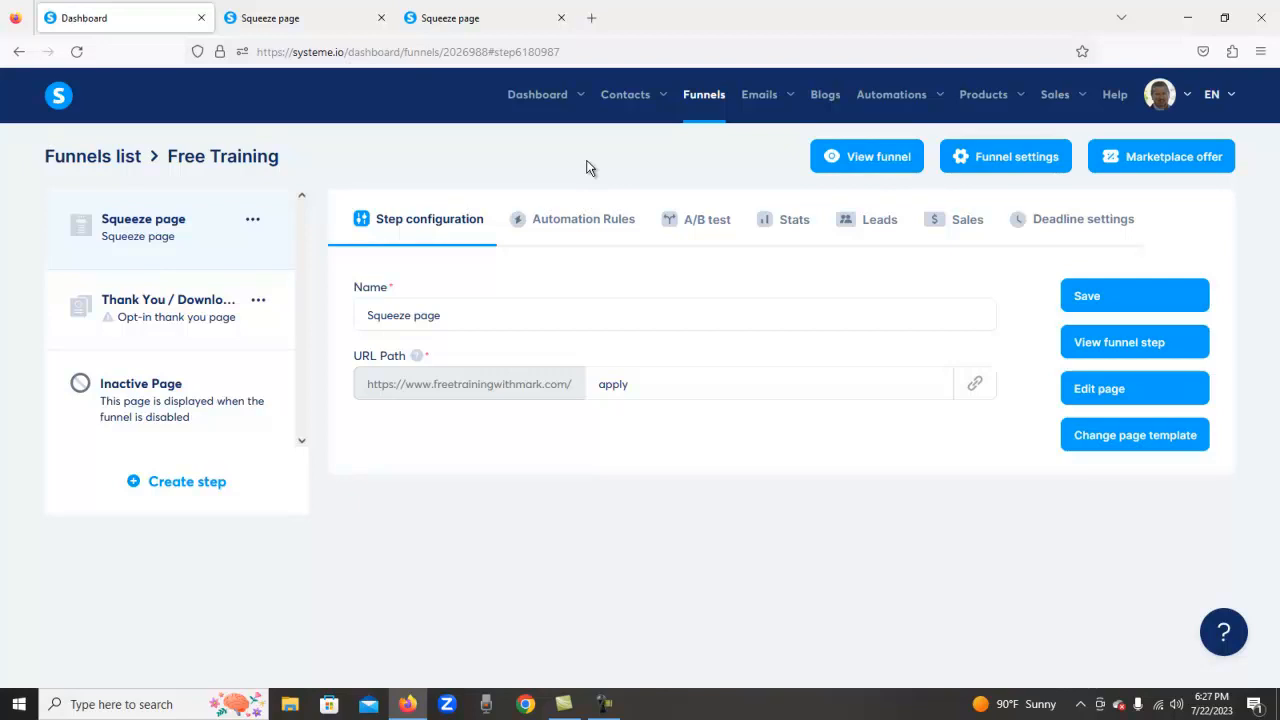
mouse_move(524, 56)
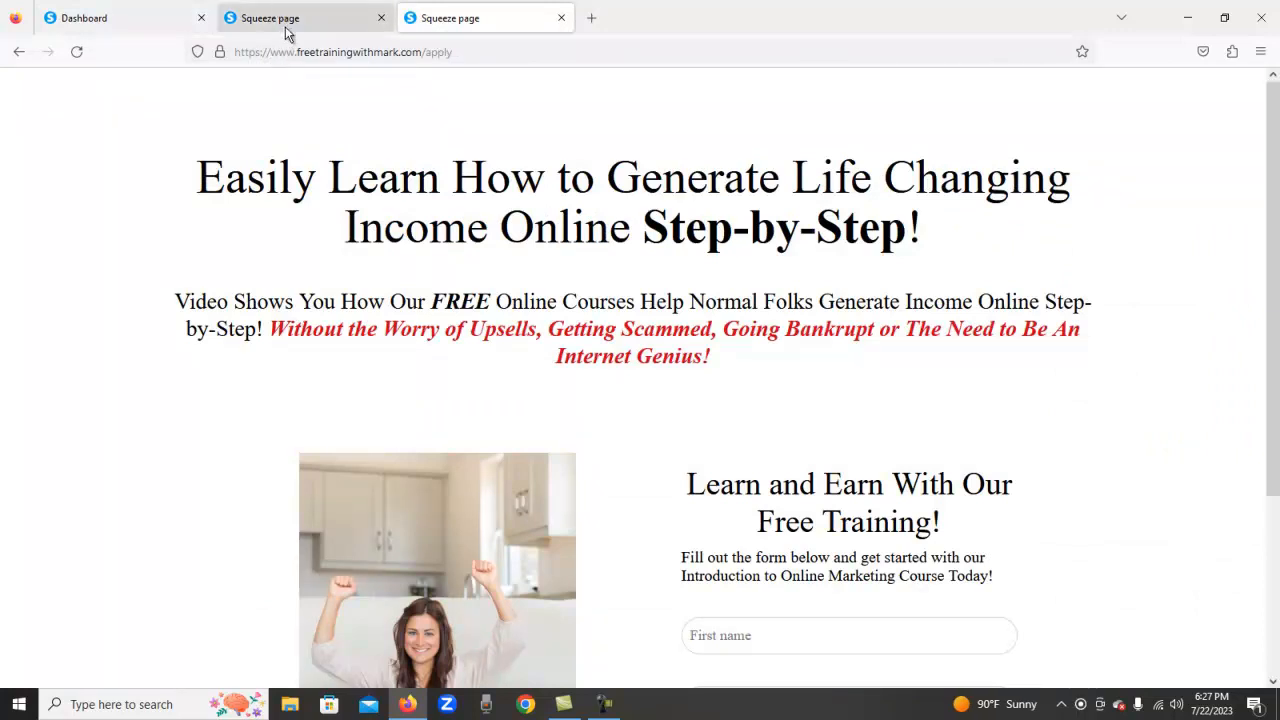
Step: View the older allinone page, then review the live apply page and its headline
click(485, 18)
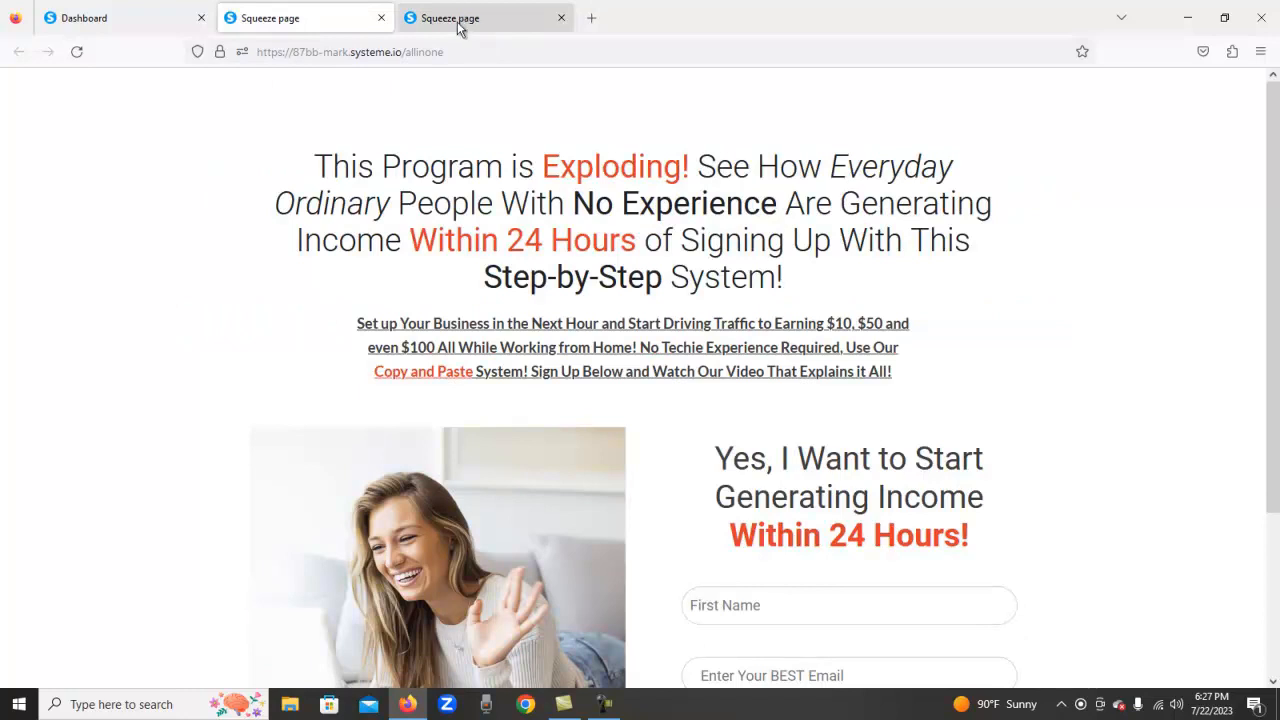
click(485, 18)
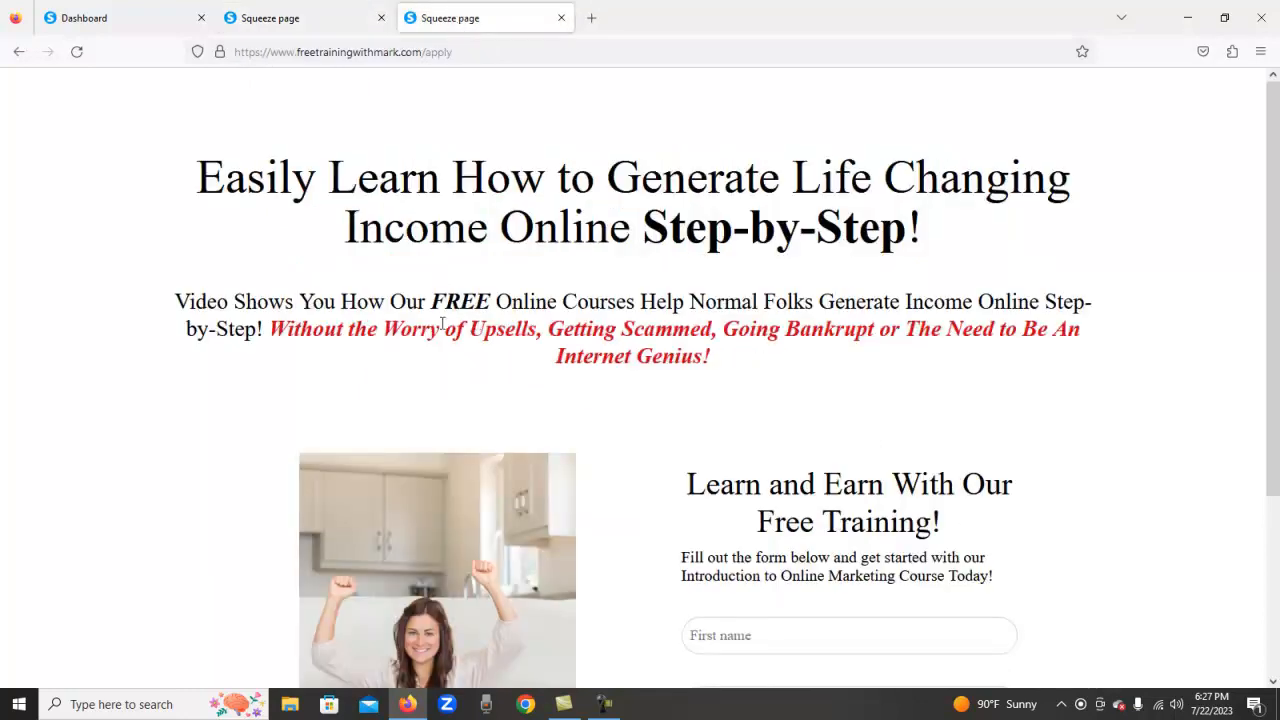
scroll(down, 3)
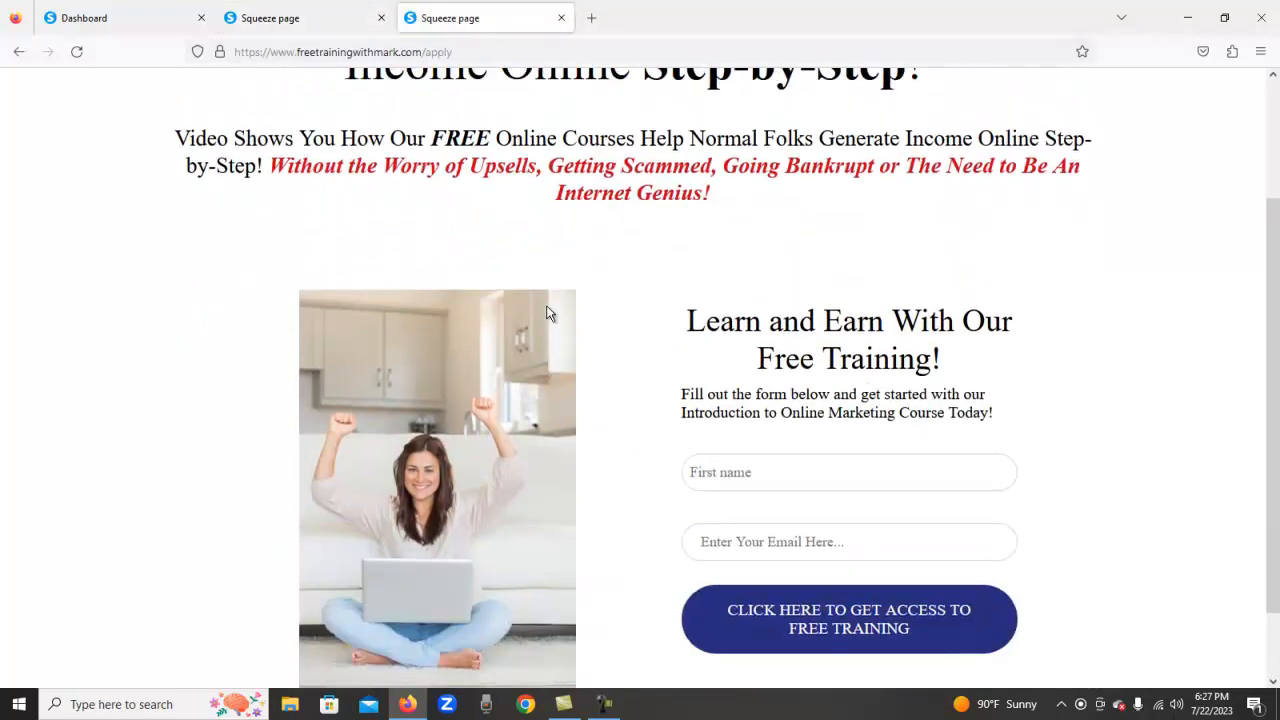
scroll(up, 3)
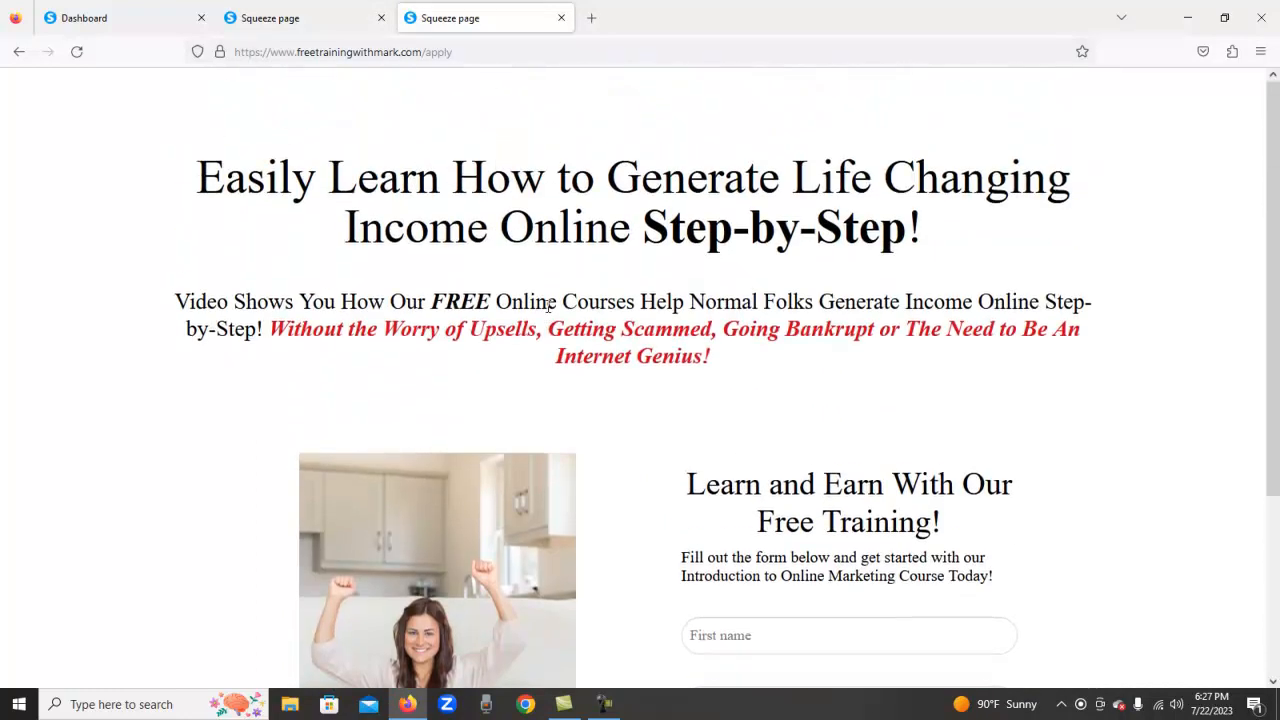
double_click(320, 178)
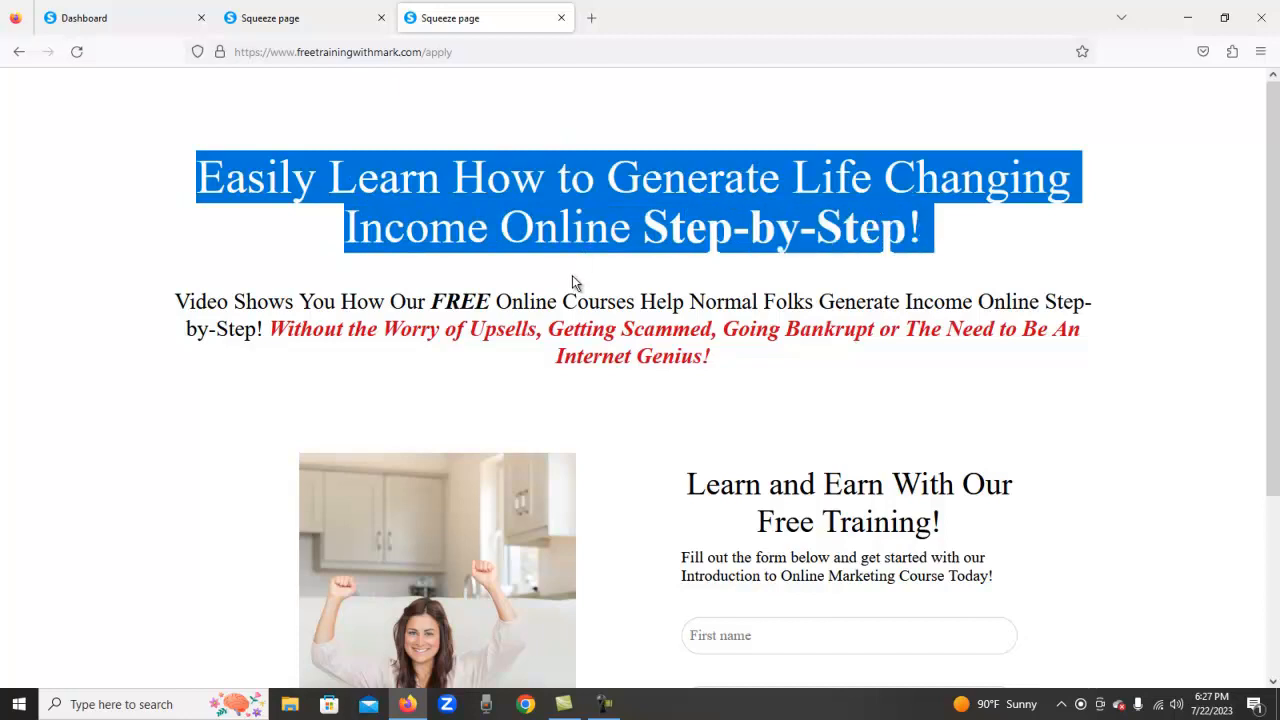
mouse_move(510, 367)
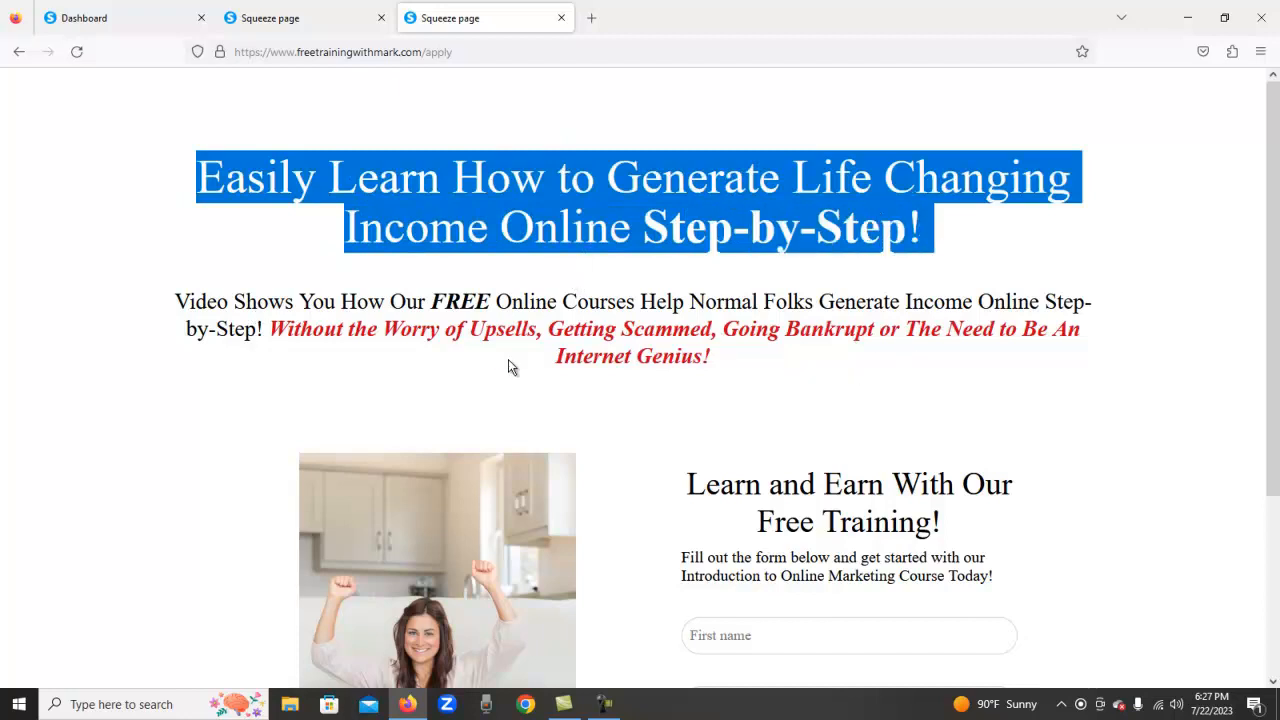
scroll(down, 3)
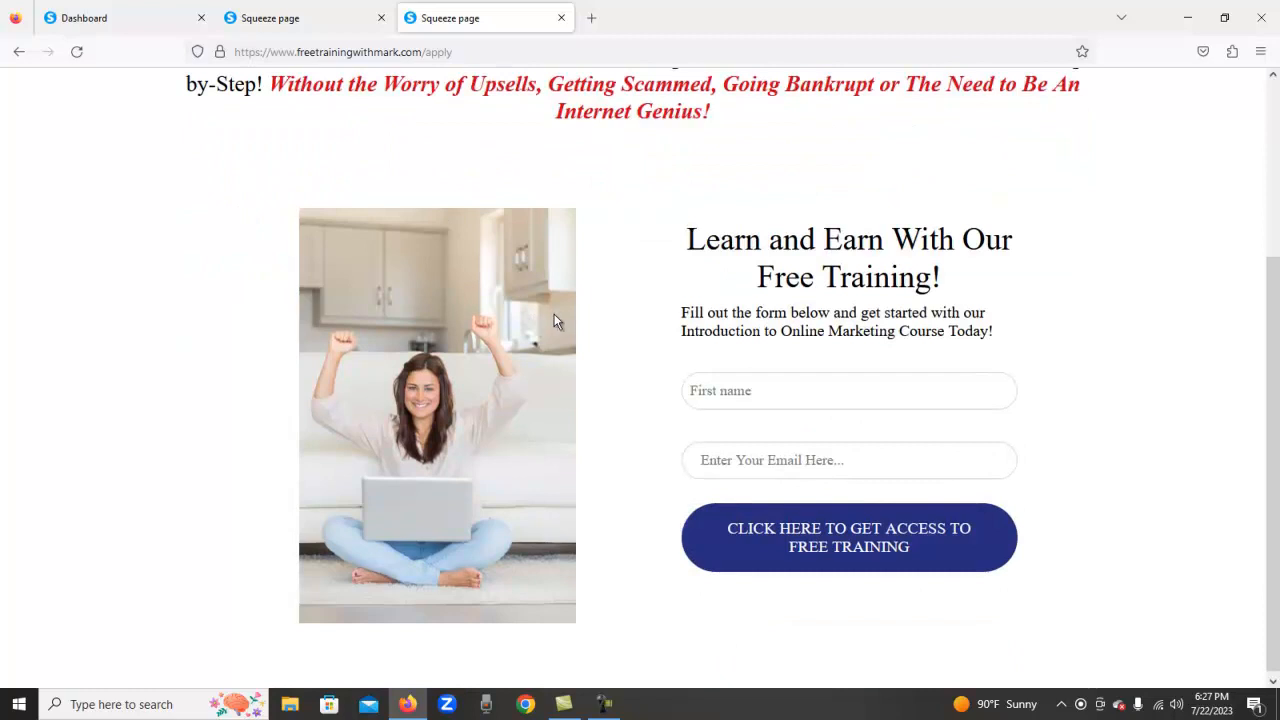
mouse_move(850, 233)
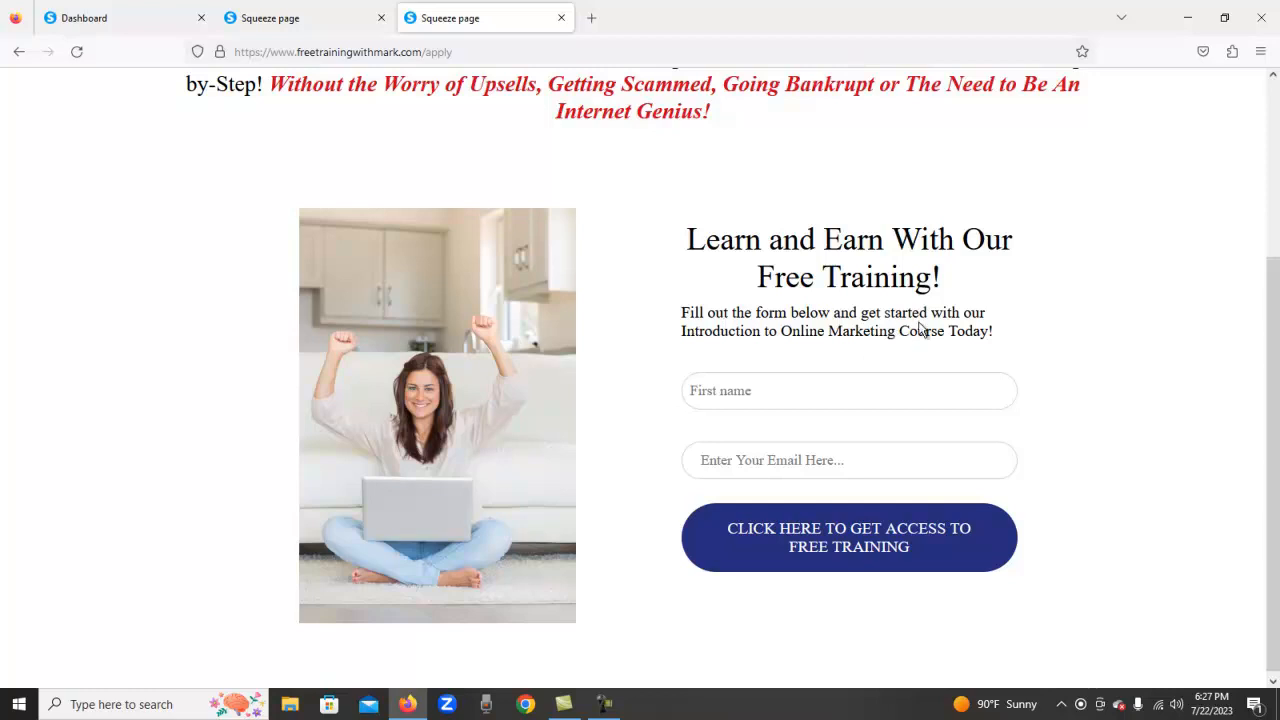
mouse_move(660, 338)
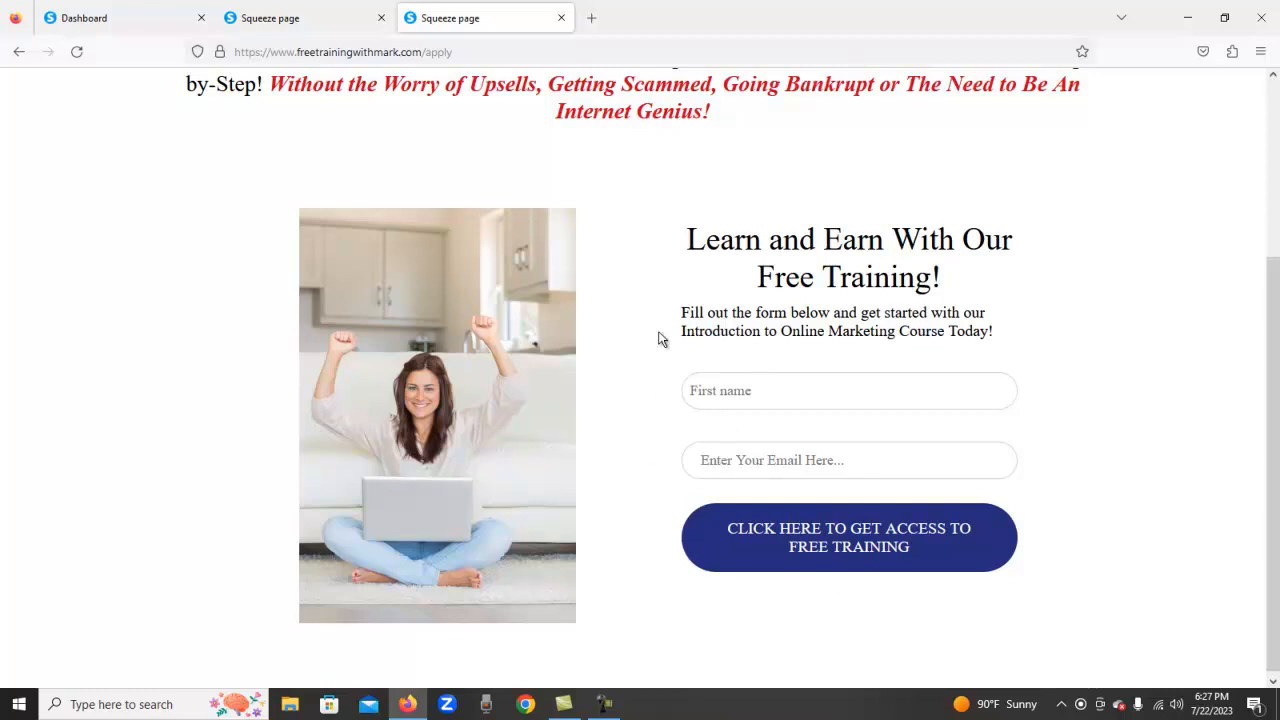
scroll(up, 3)
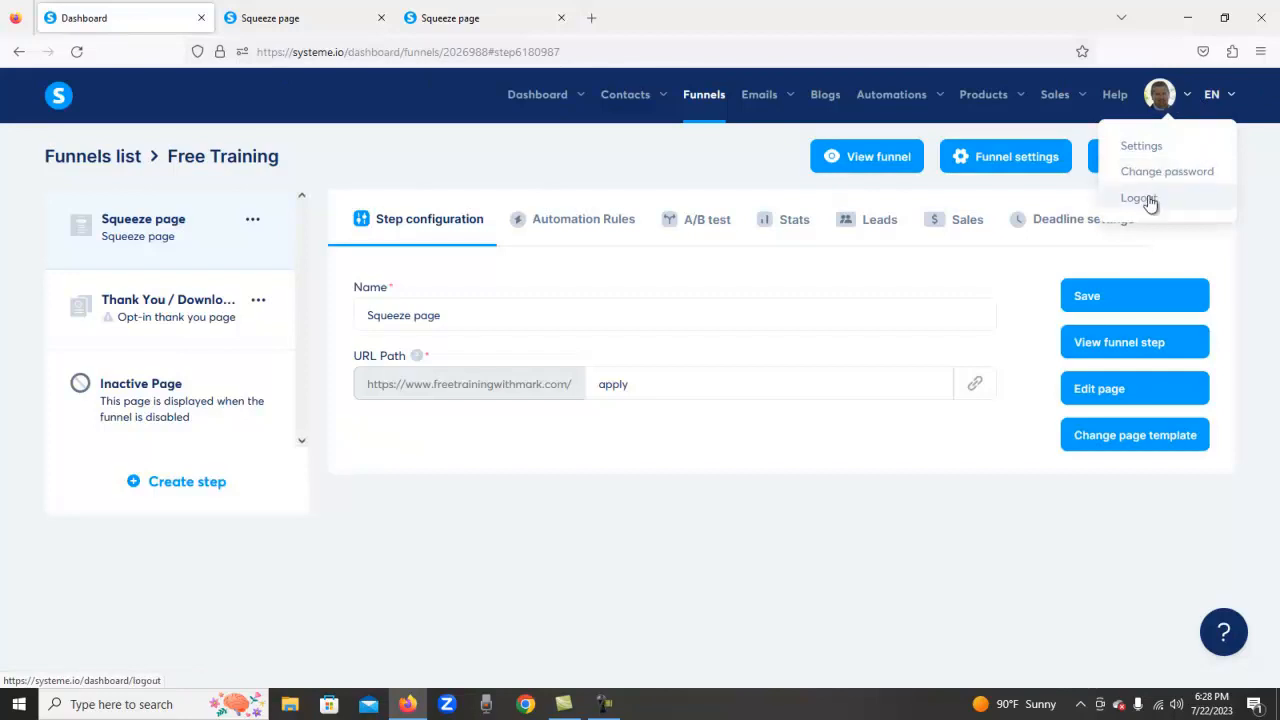
mouse_move(1167, 171)
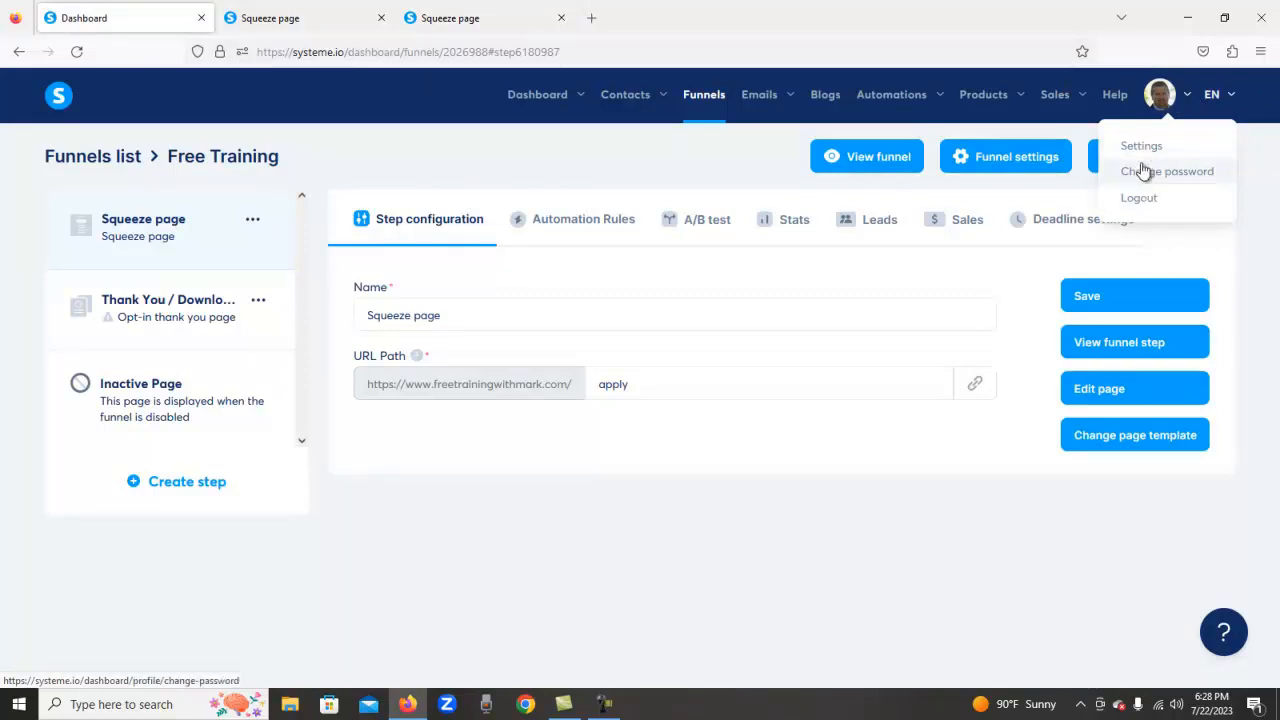
mouse_move(1138, 197)
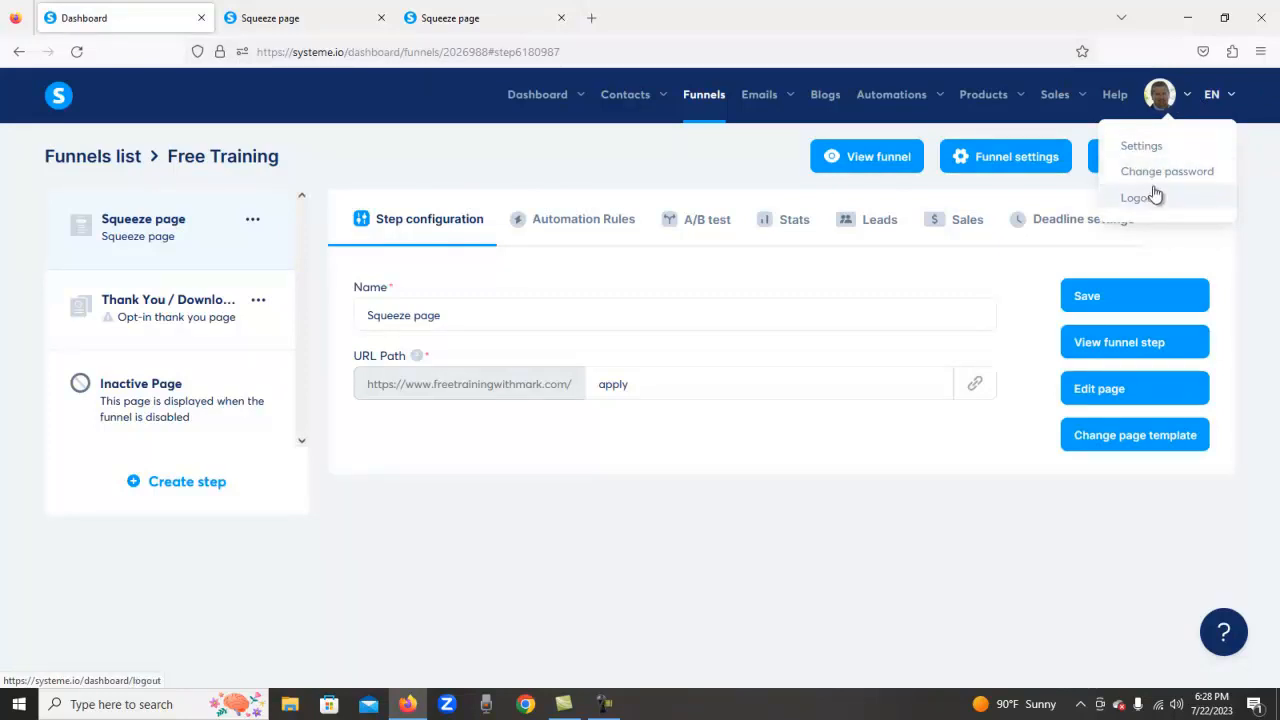
Step: Choose Settings from the profile avatar menu
click(1141, 145)
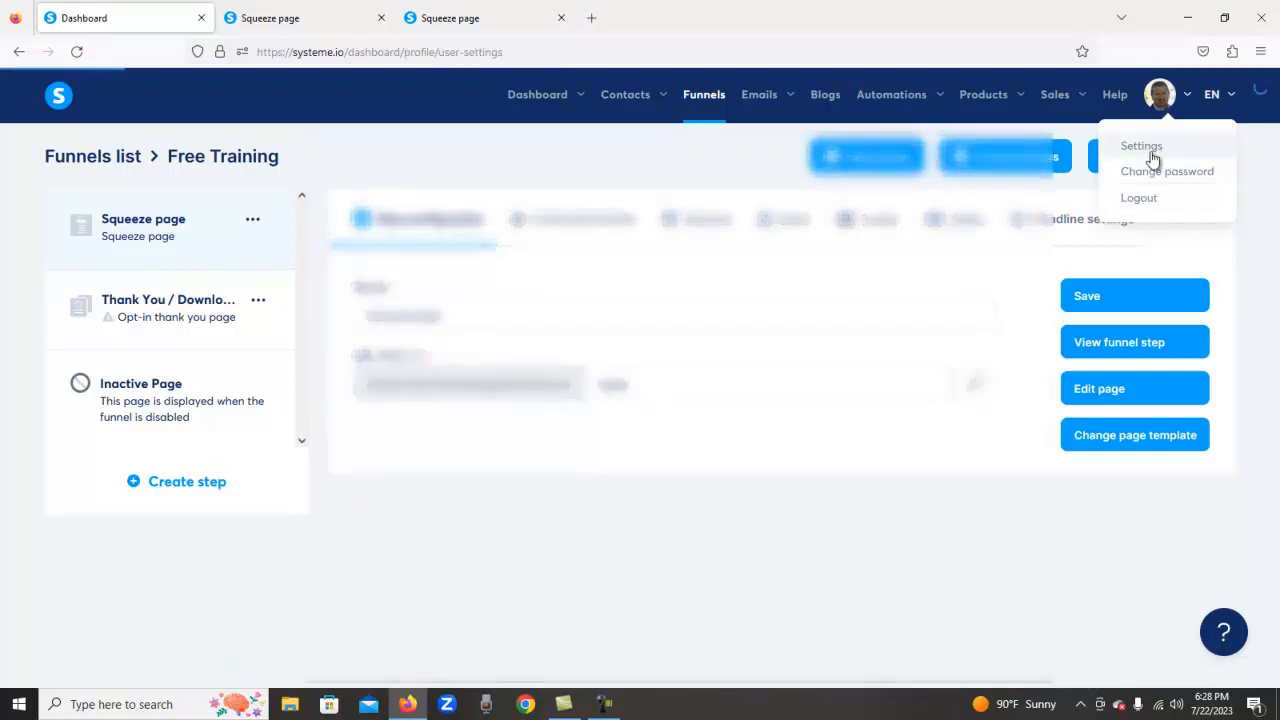
Step: Open My plan and compare Startup usage (116/5000 contacts) with Webinar's 10000 limit
click(1141, 145)
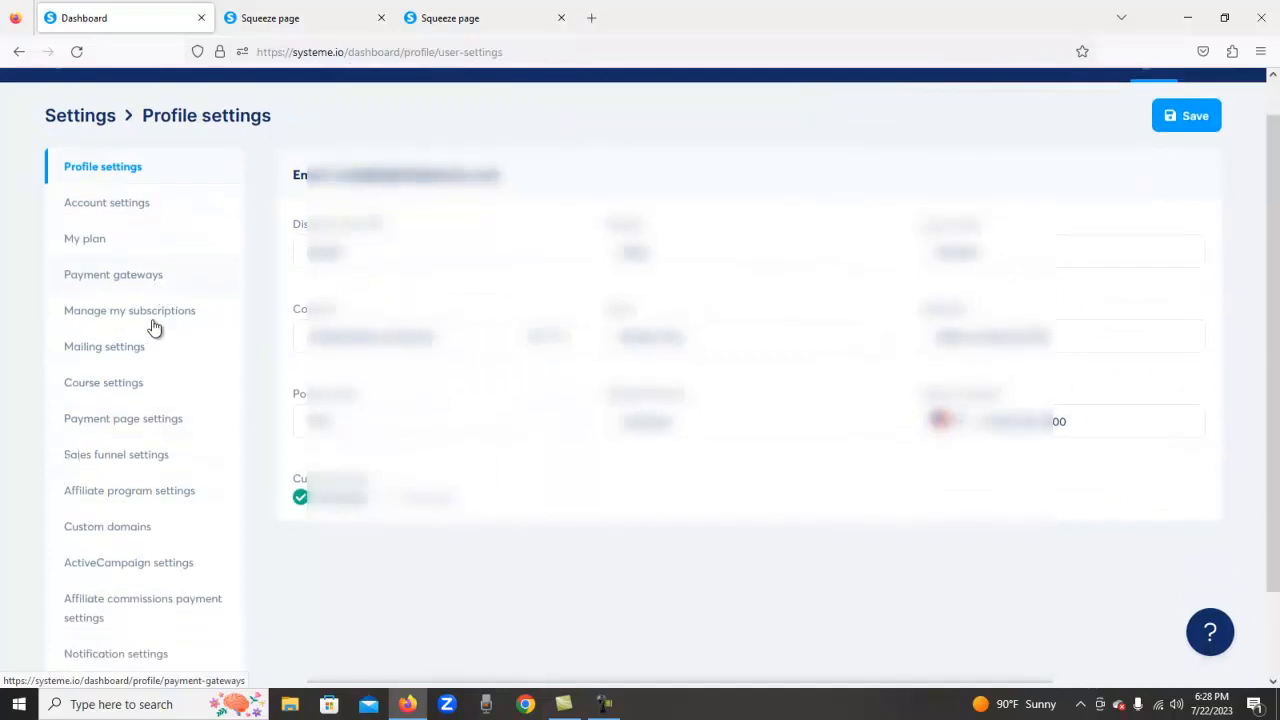
click(84, 238)
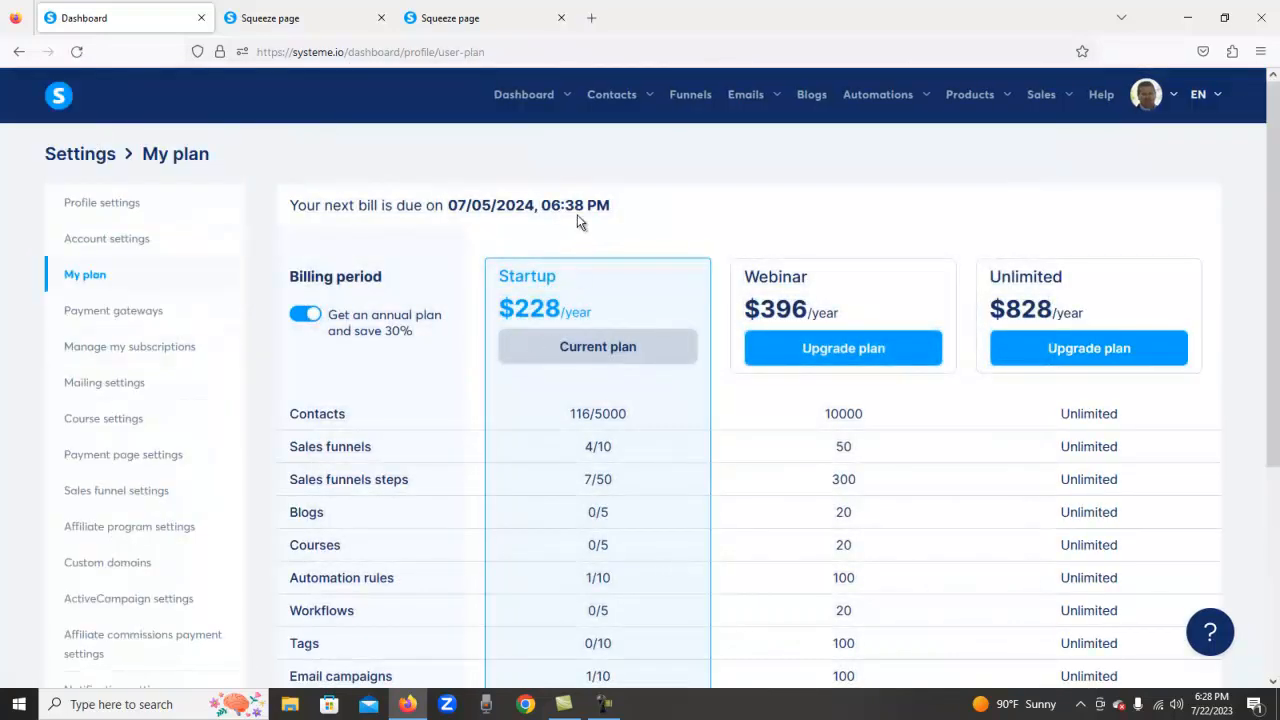
scroll(down, 3)
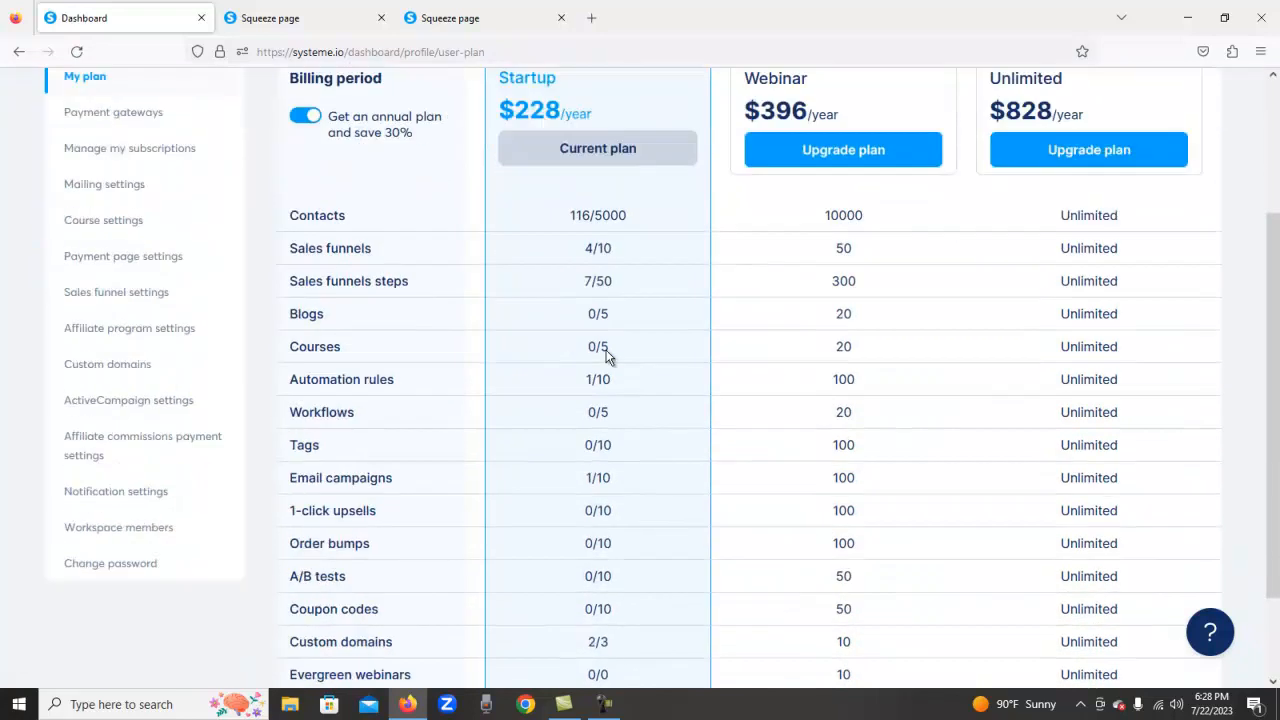
scroll(up, 3)
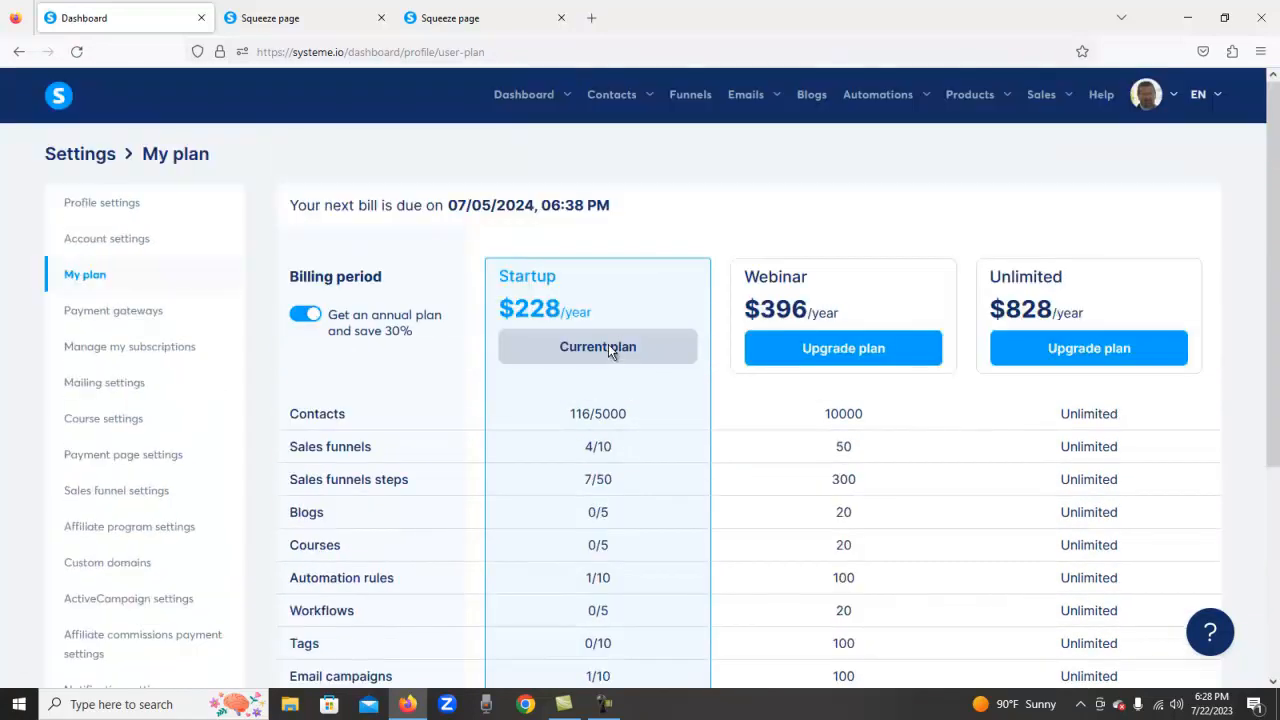
mouse_move(630, 296)
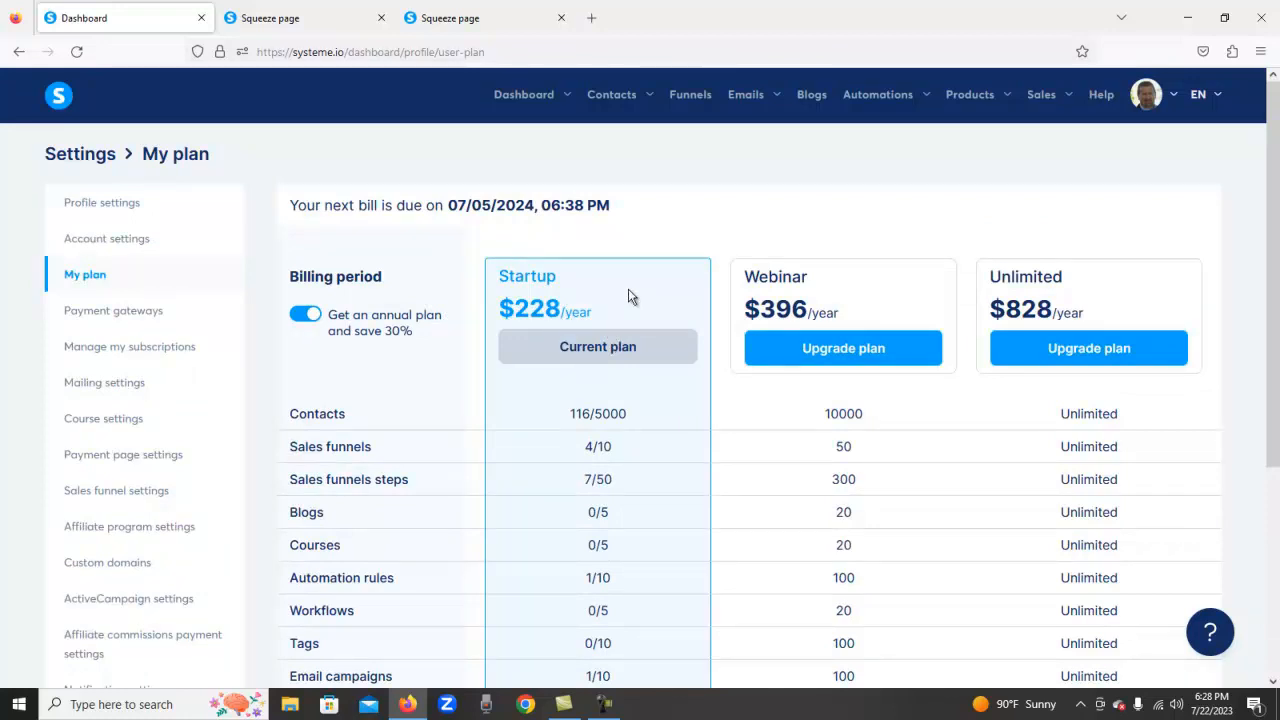
mouse_move(648, 387)
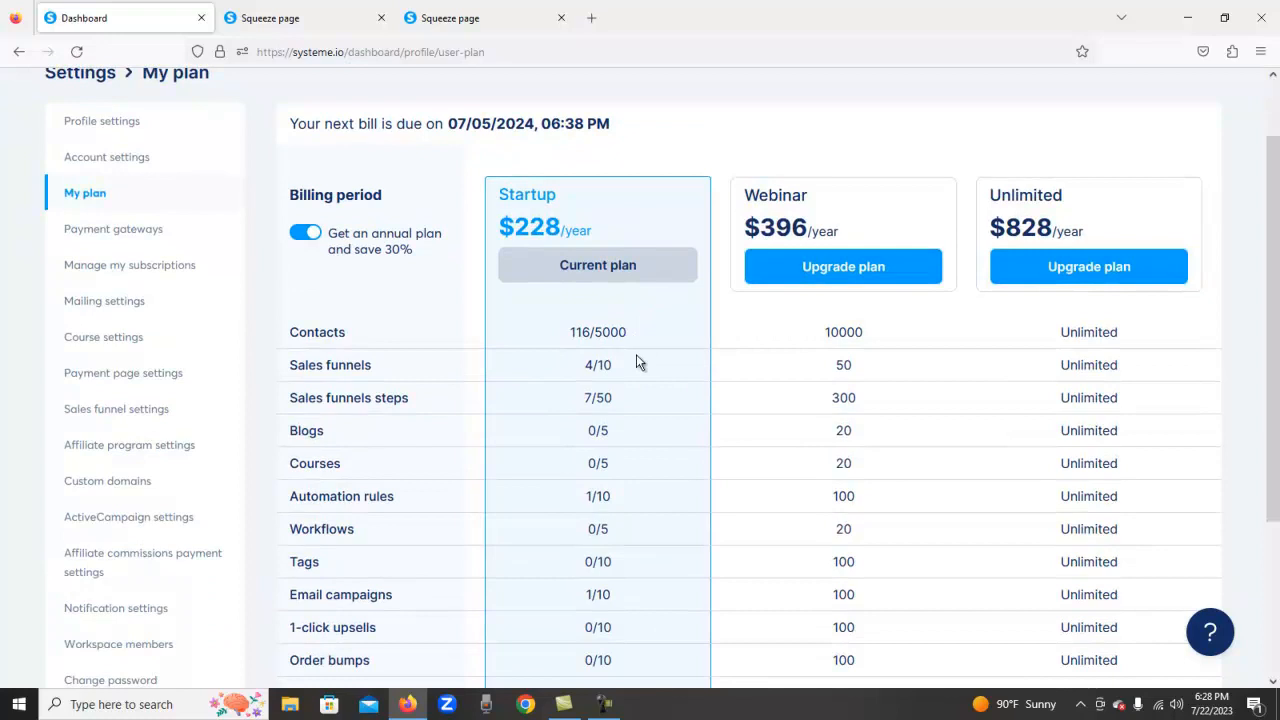
mouse_move(560, 415)
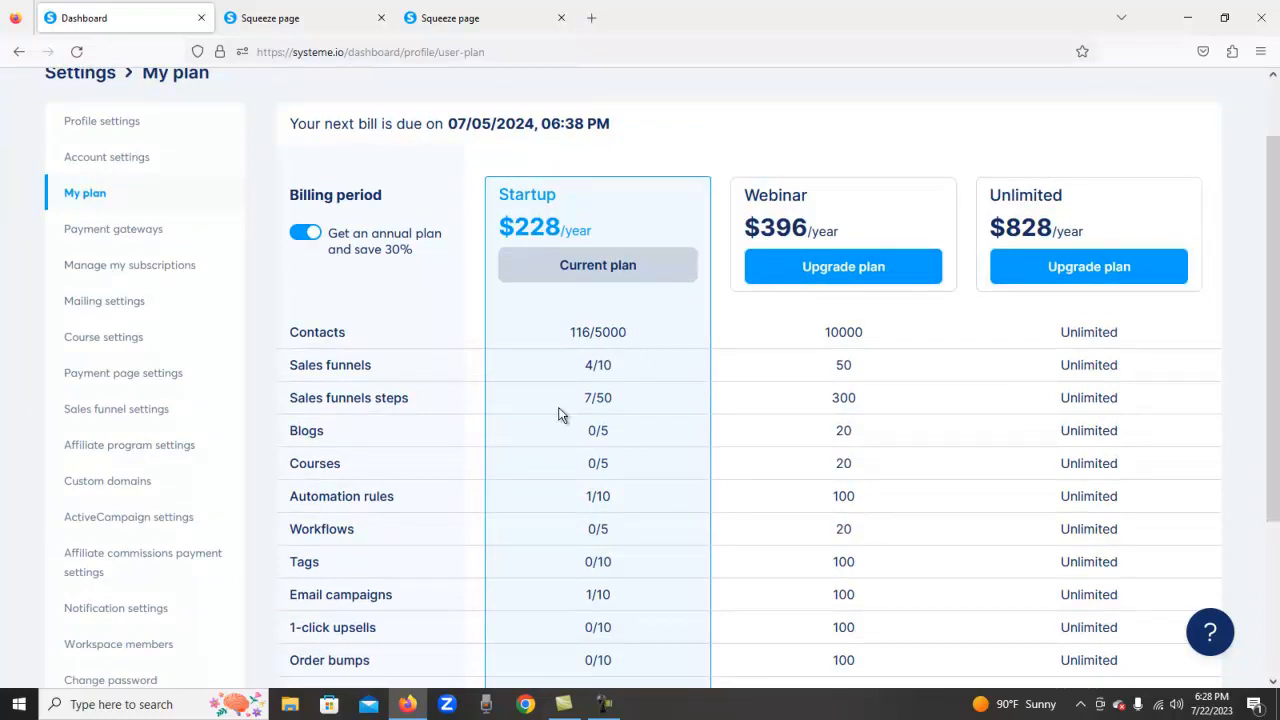
mouse_move(597, 333)
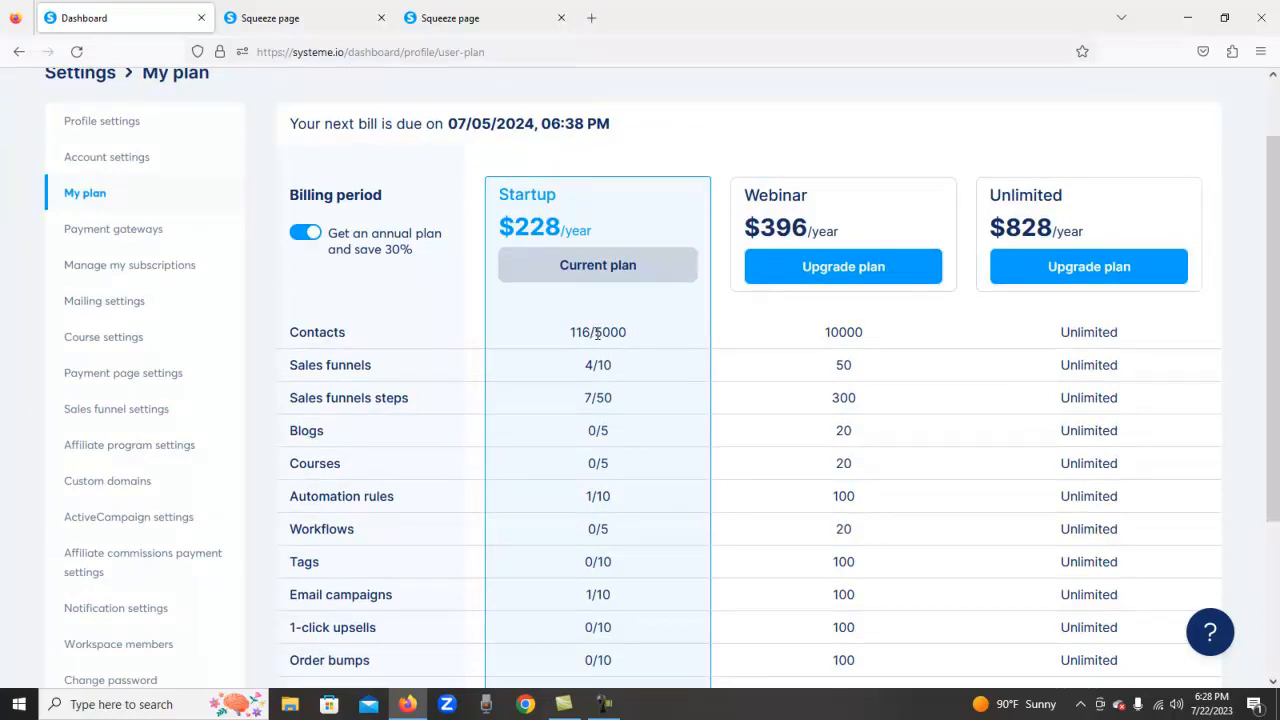
scroll(down, 3)
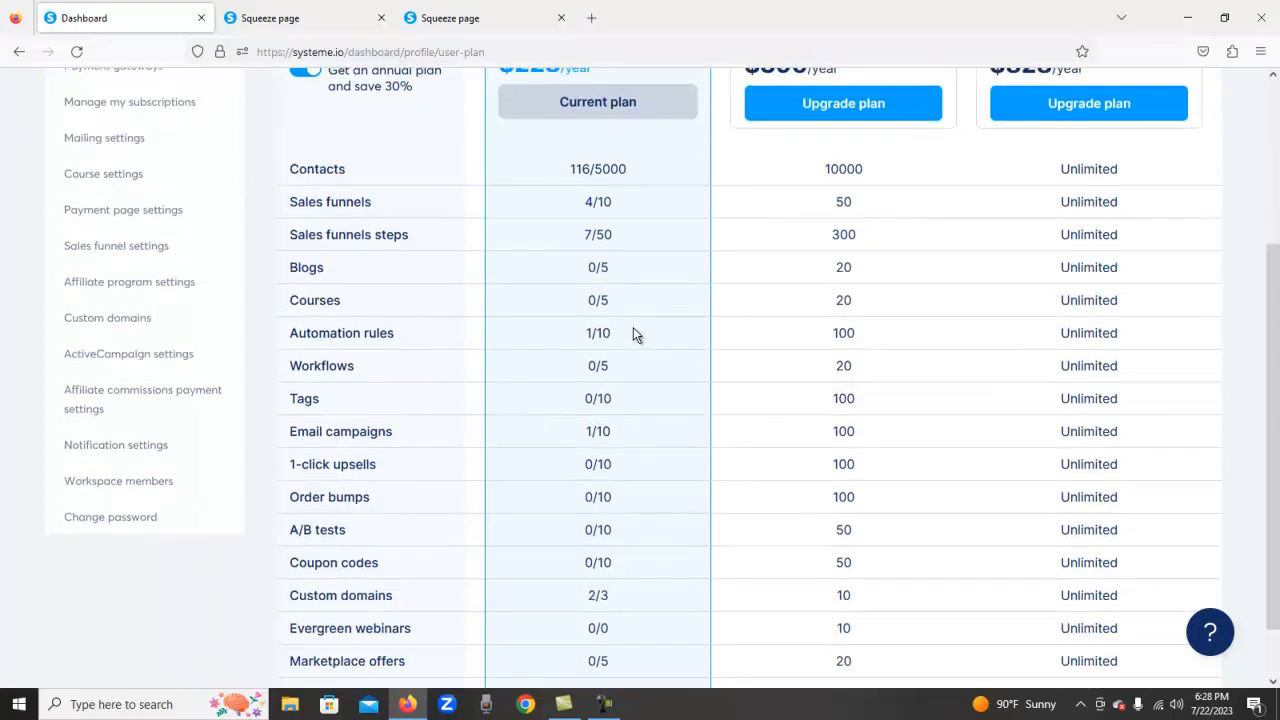
scroll(up, 3)
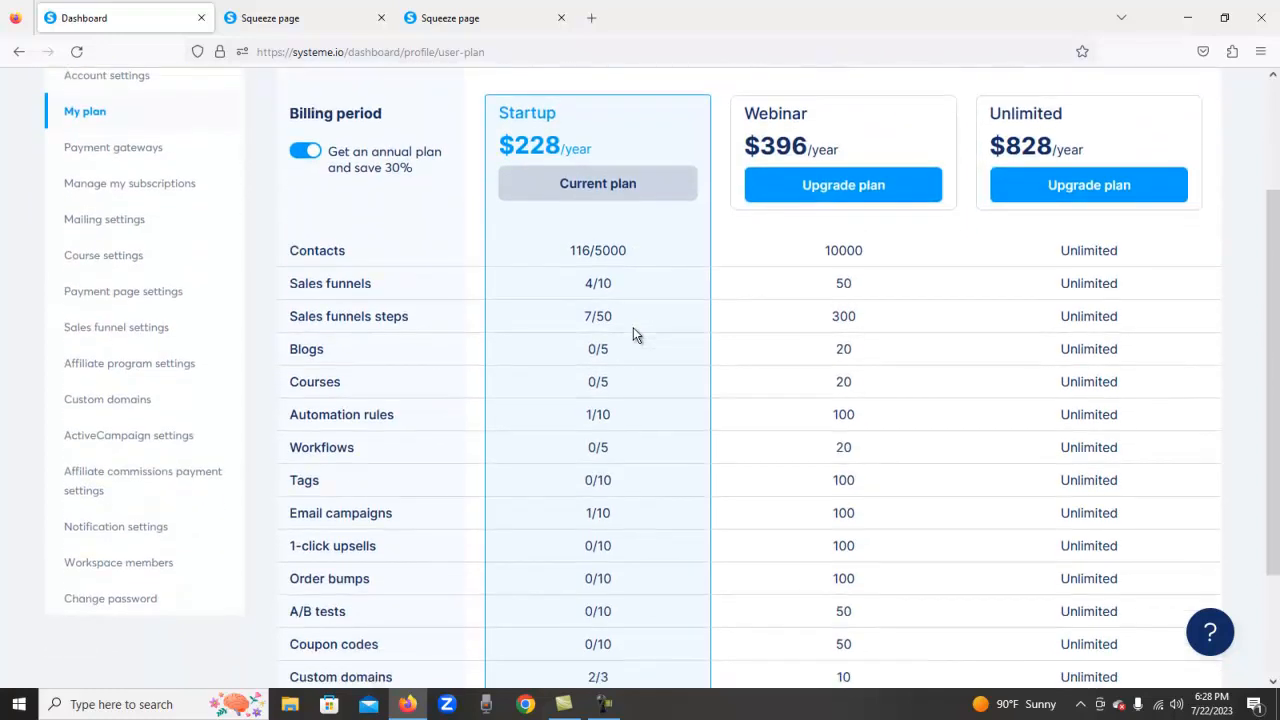
scroll(down, 3)
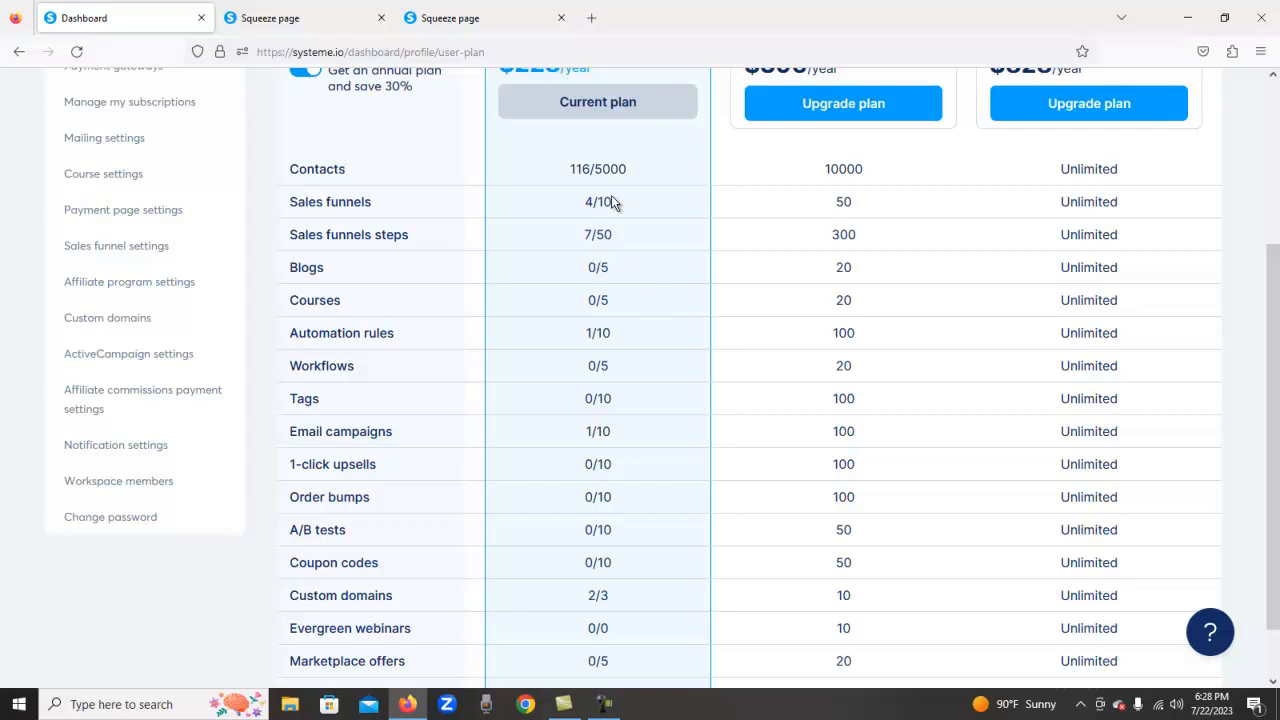
mouse_move(652, 175)
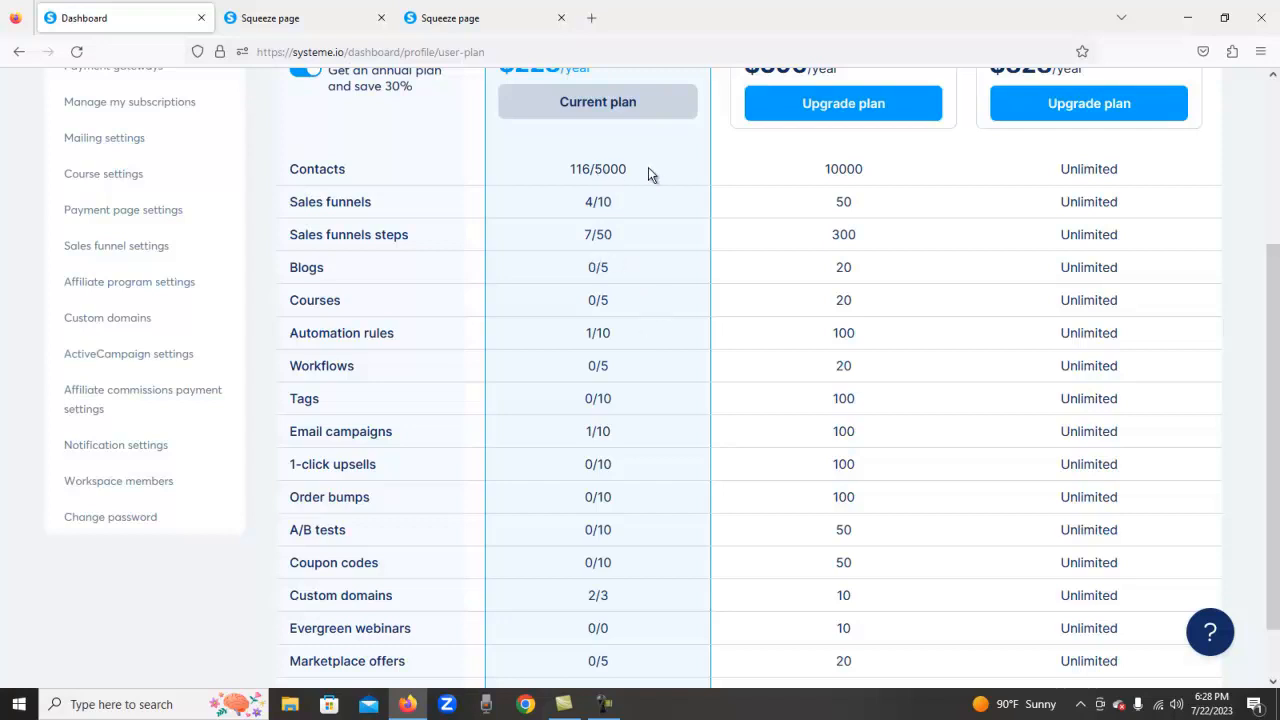
mouse_move(668, 207)
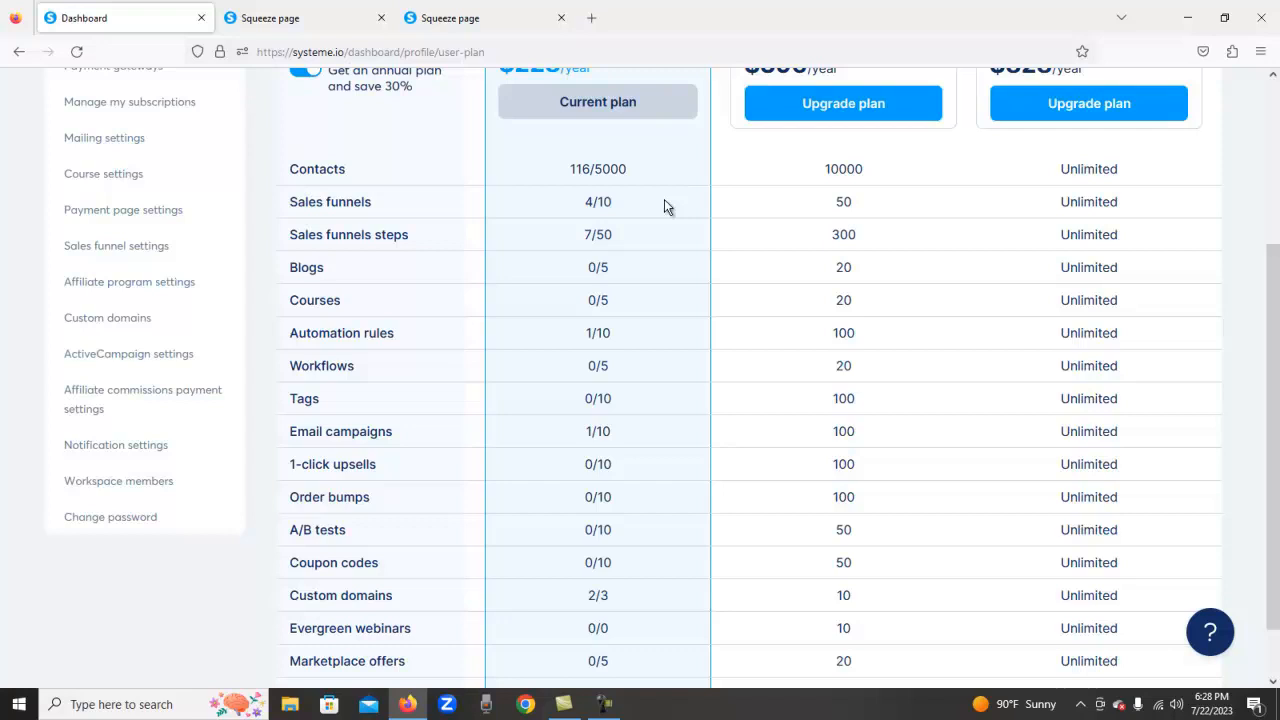
double_click(843, 168)
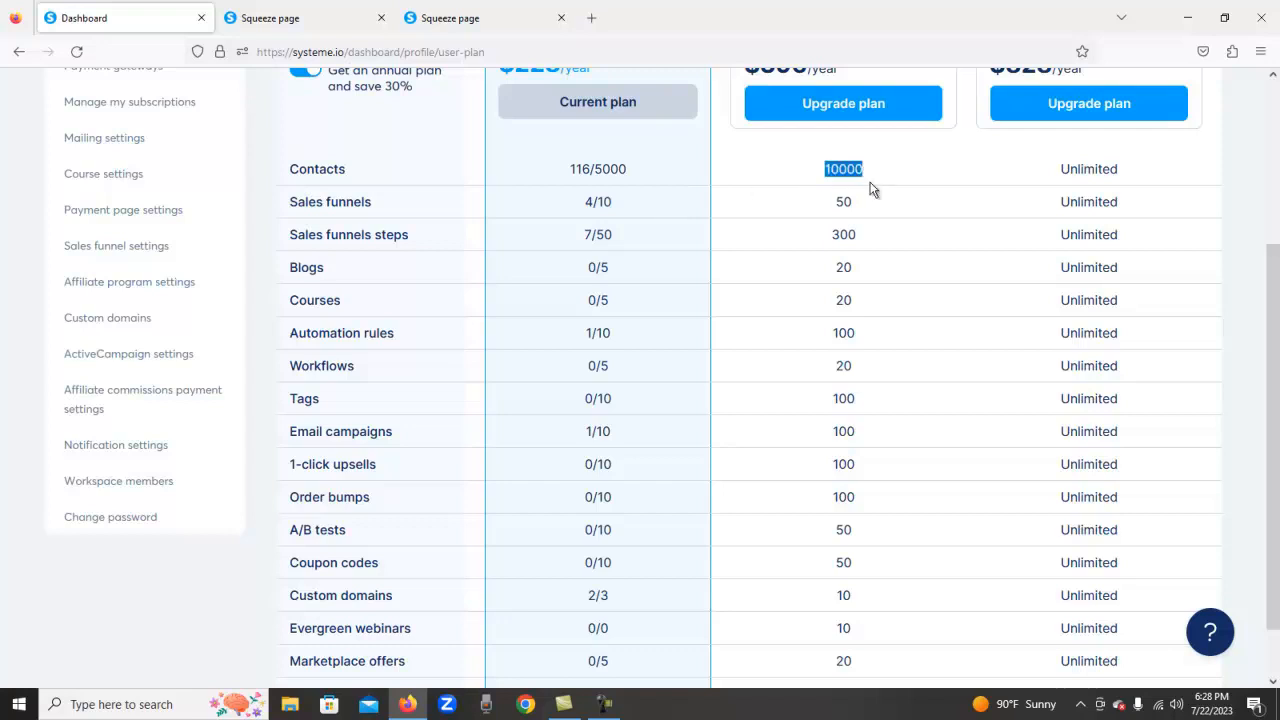
mouse_move(779, 175)
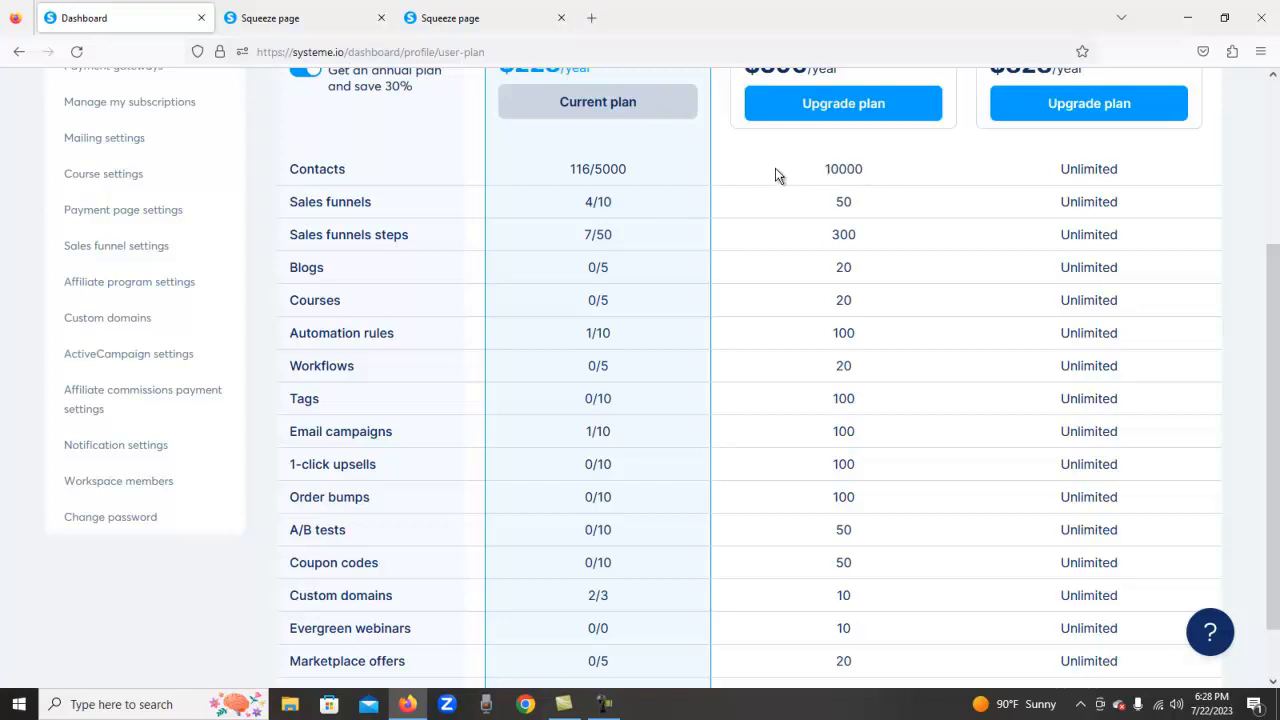
scroll(down, 3)
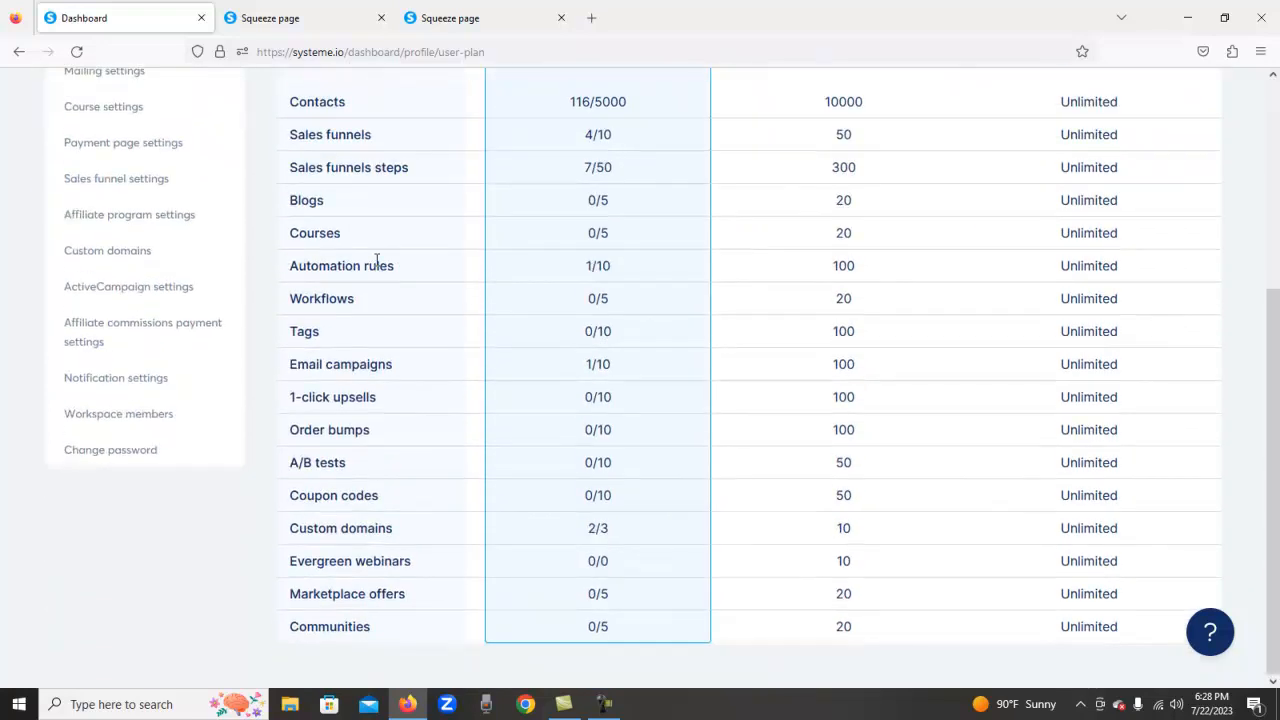
scroll(up, 3)
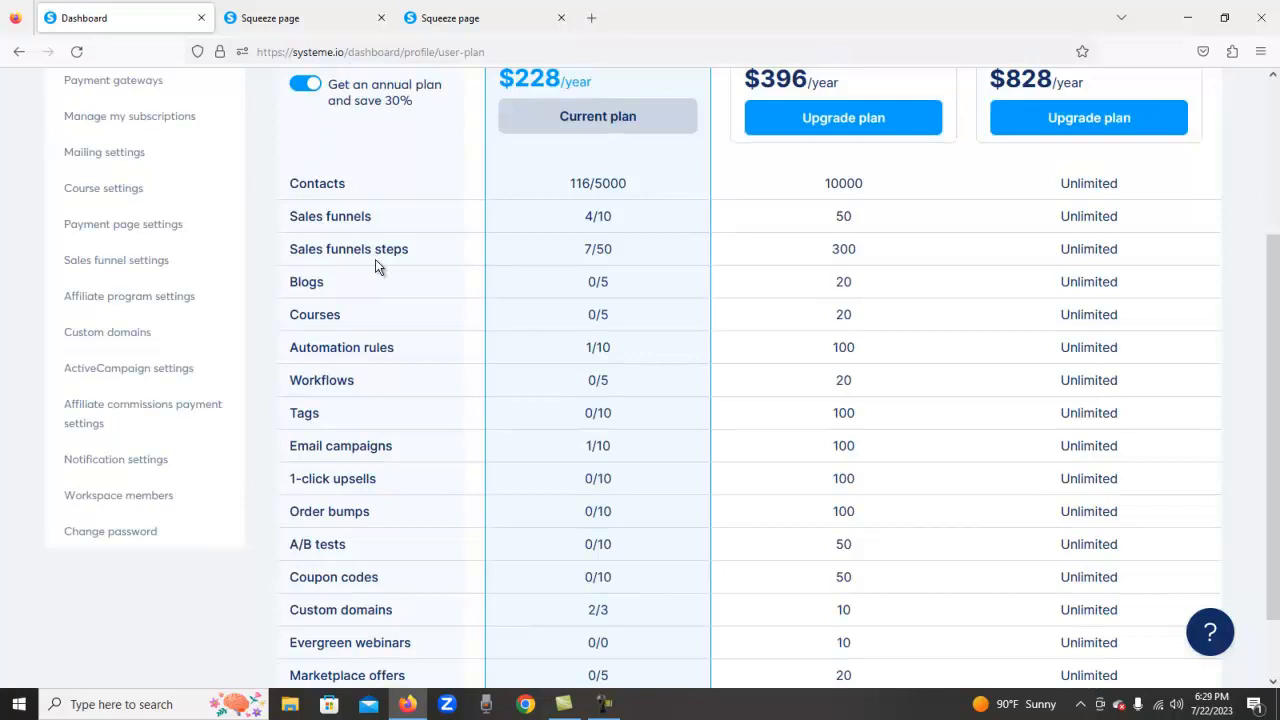
scroll(down, 3)
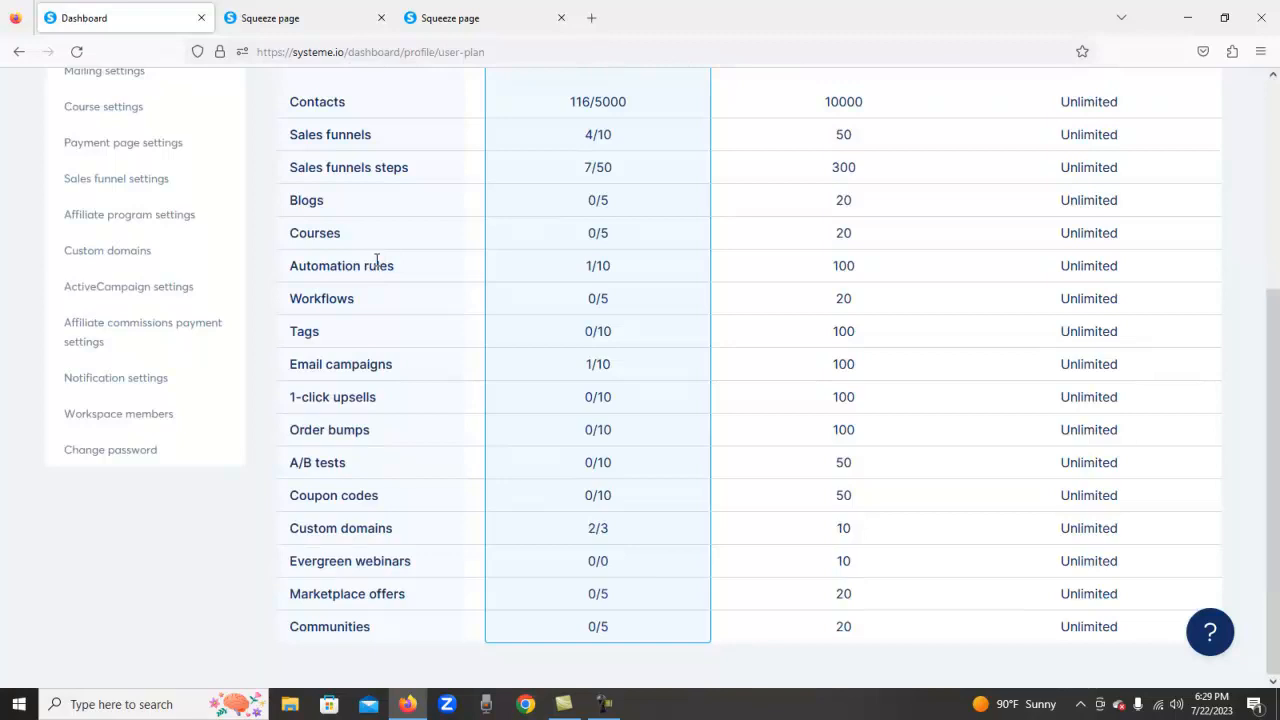
mouse_move(428, 275)
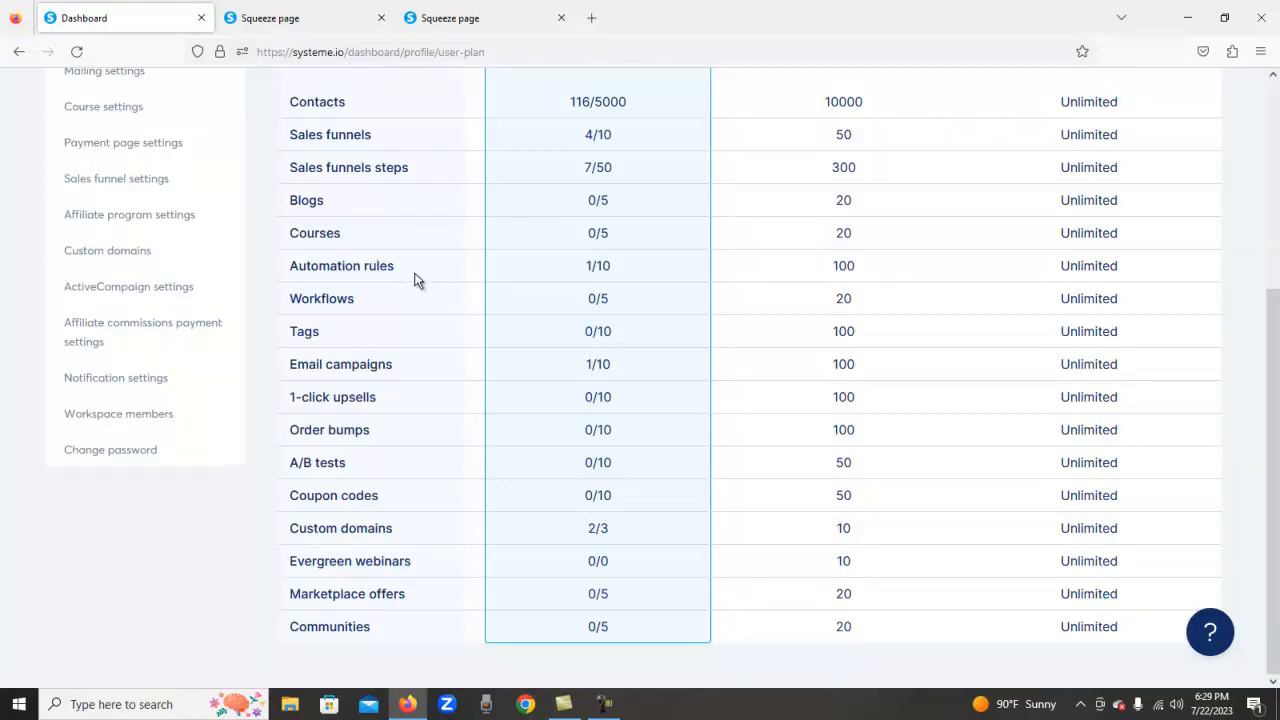
mouse_move(390, 513)
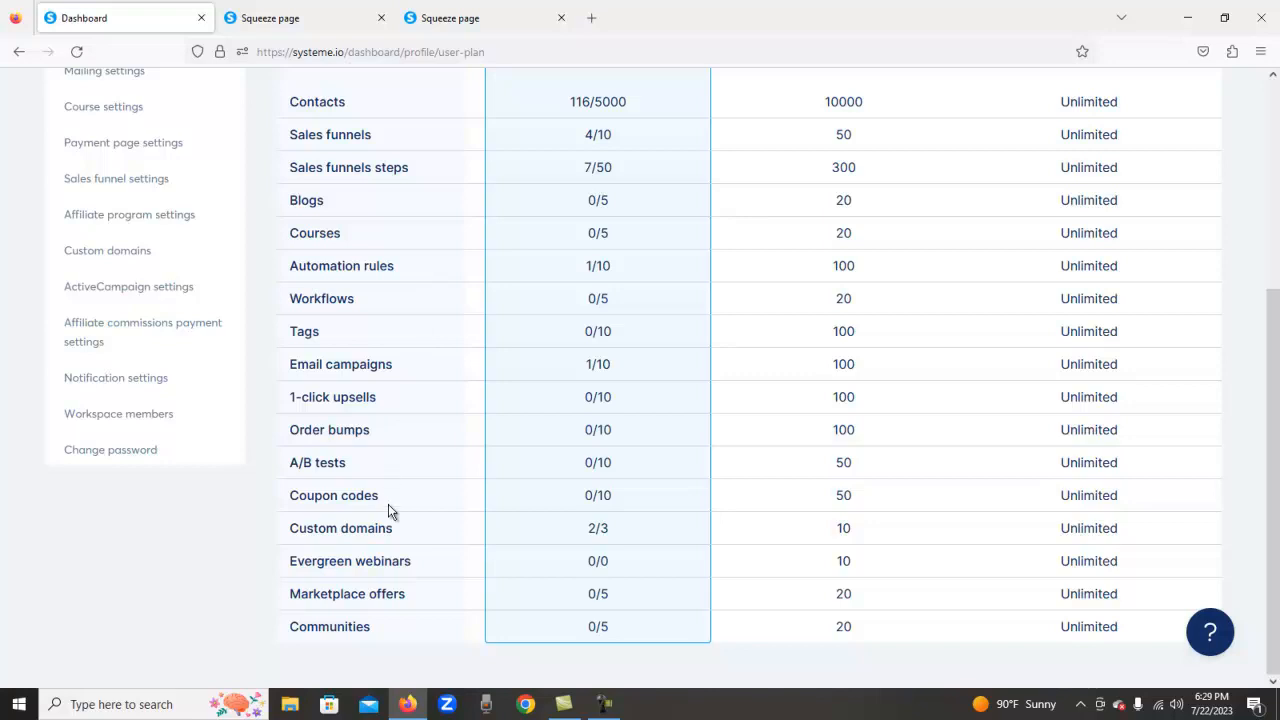
scroll(up, 3)
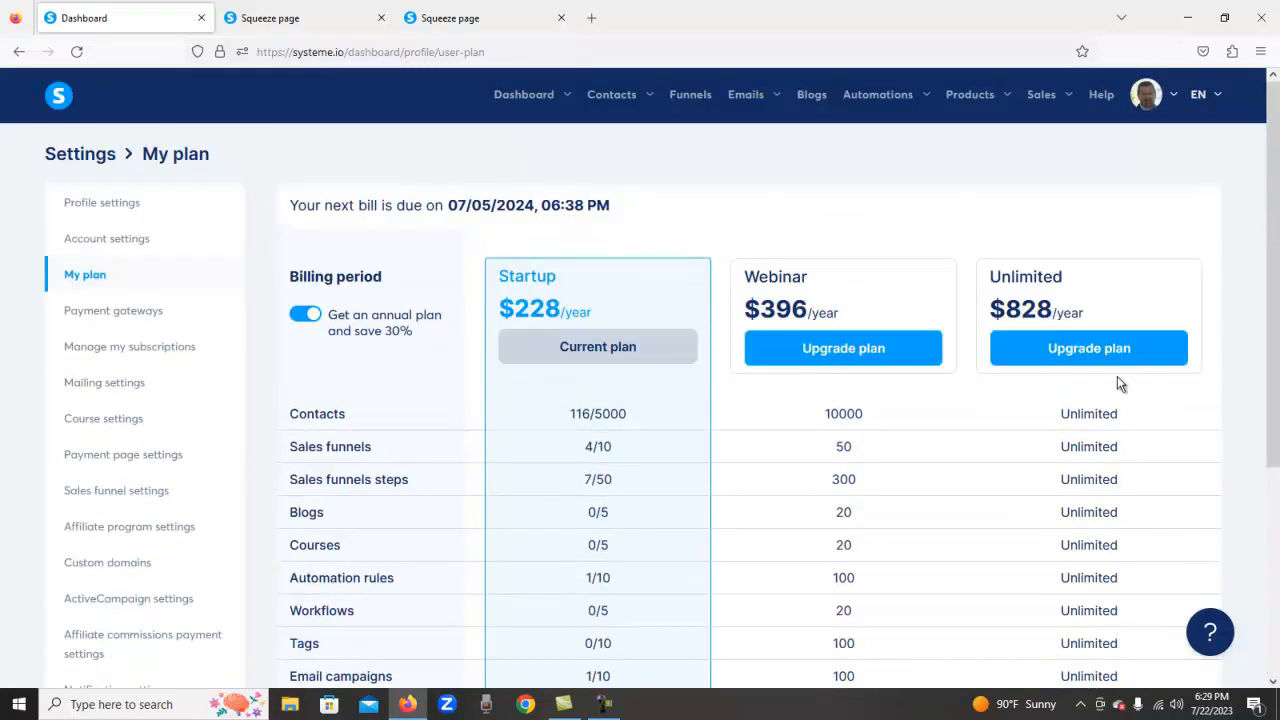
scroll(down, 3)
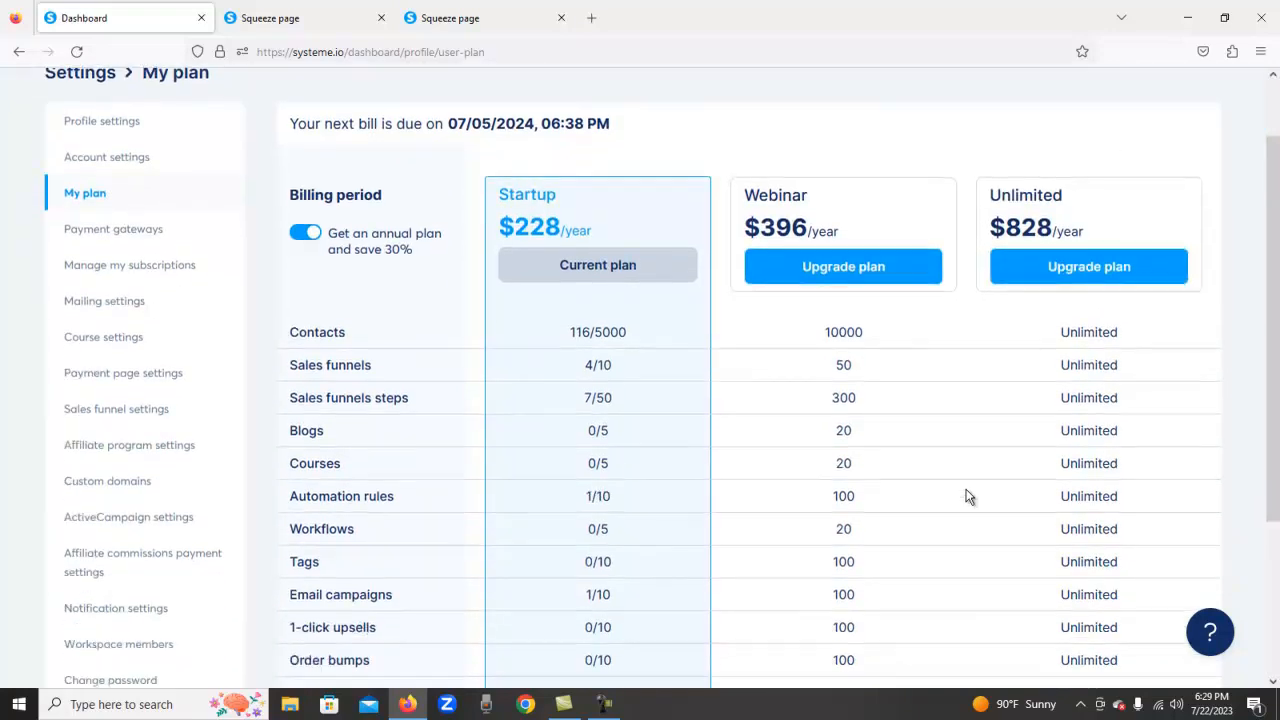
mouse_move(936, 482)
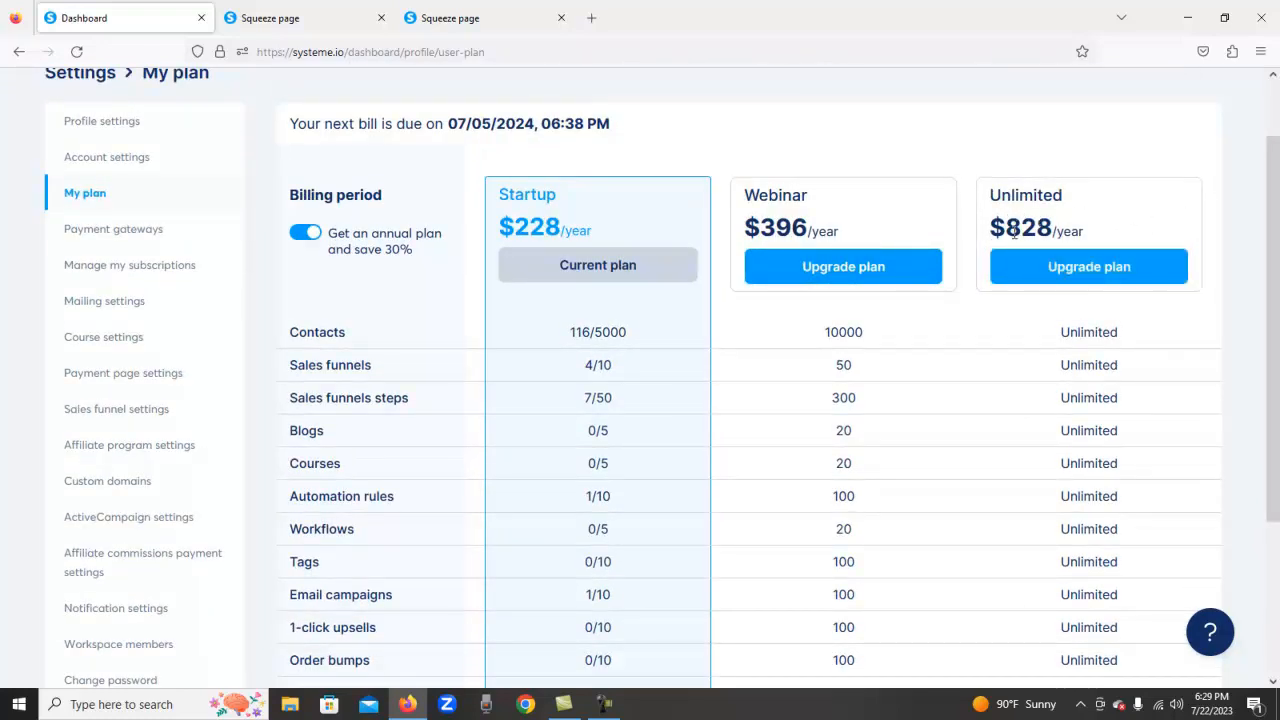
mouse_move(1020, 357)
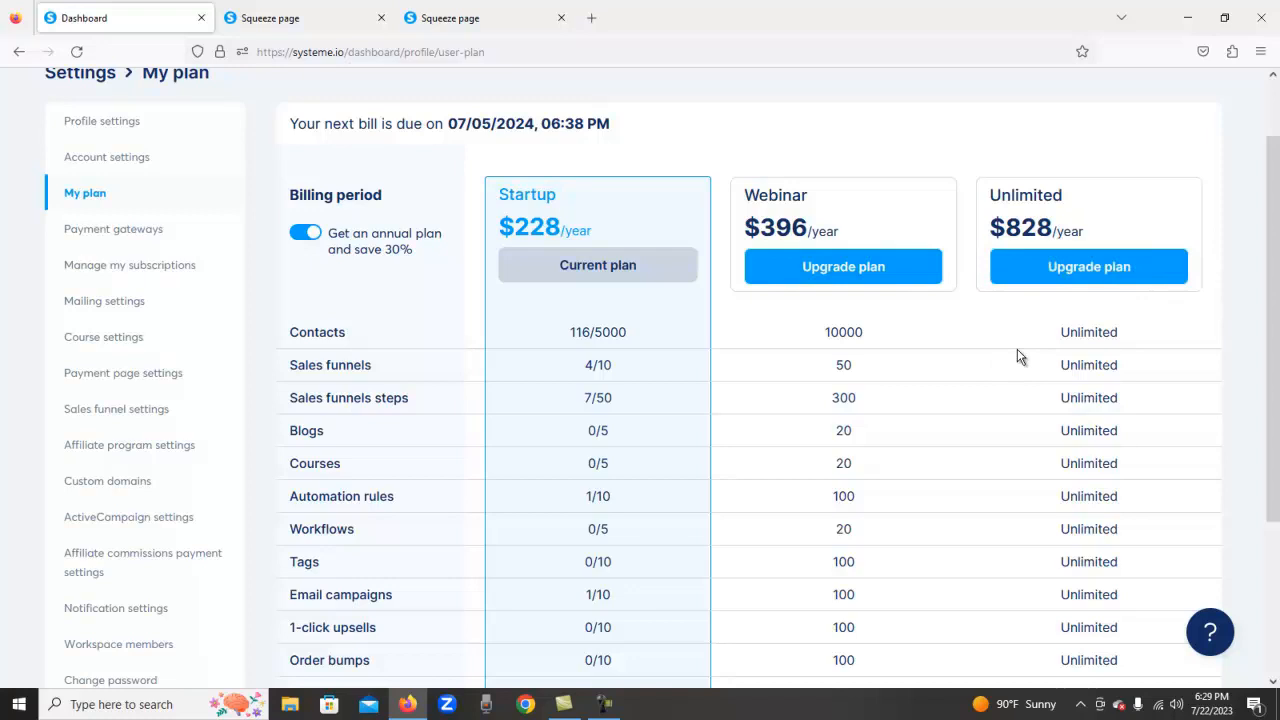
scroll(down, 3)
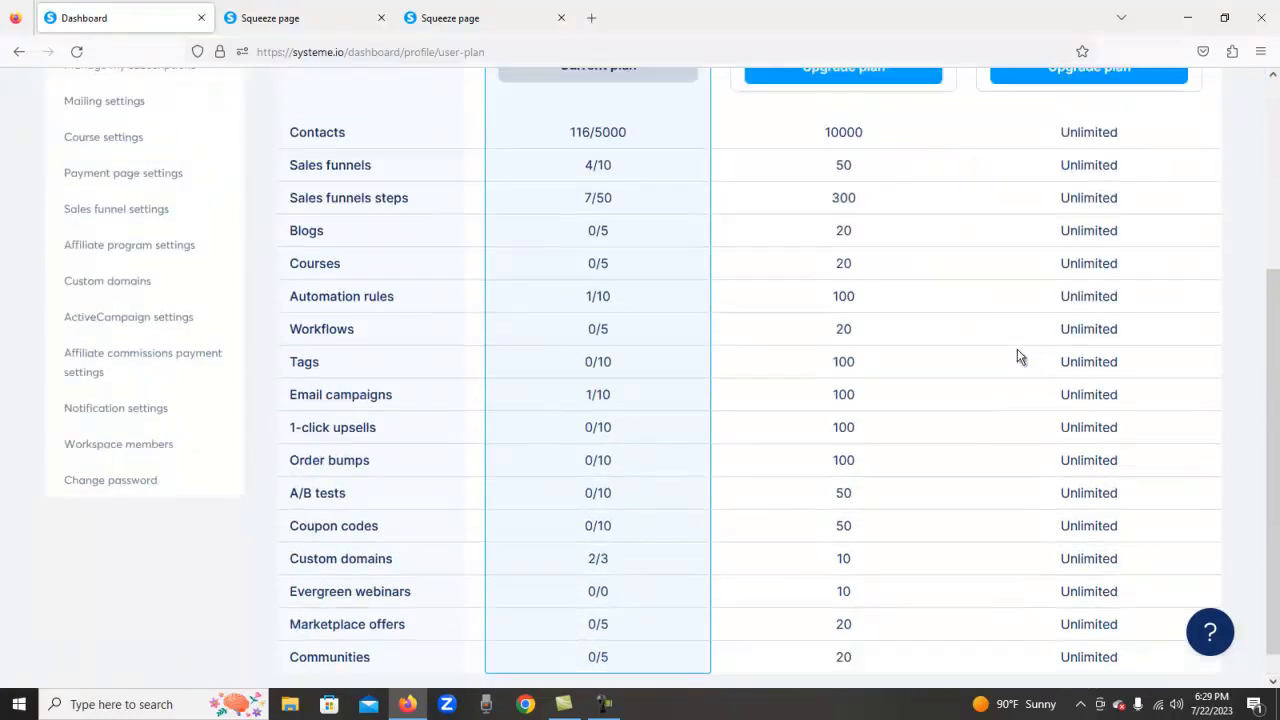
scroll(up, 3)
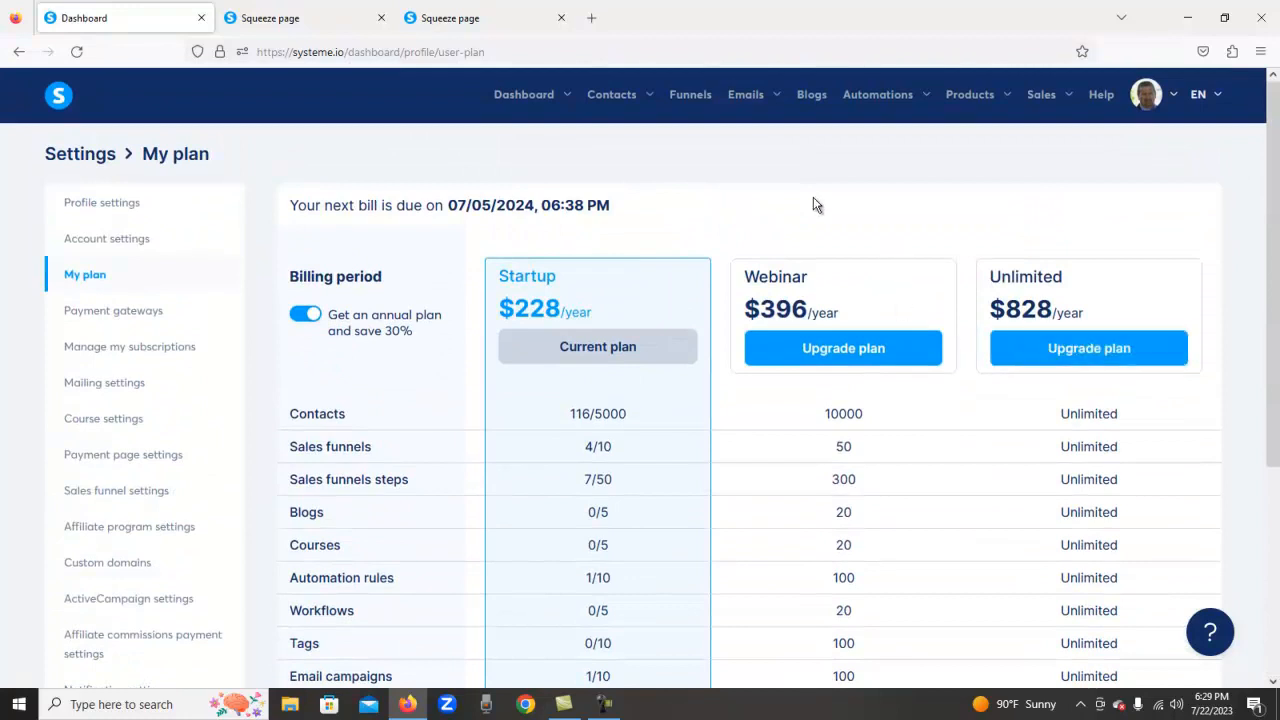
mouse_move(525, 166)
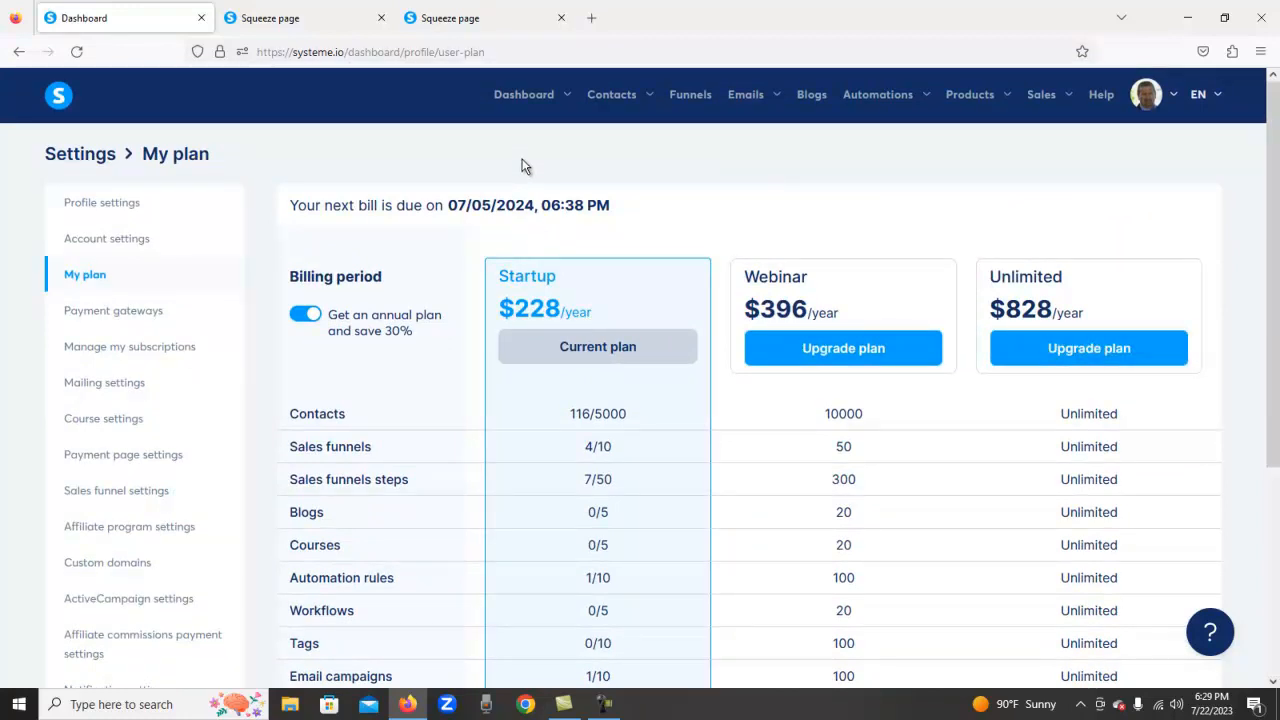
mouse_move(655, 130)
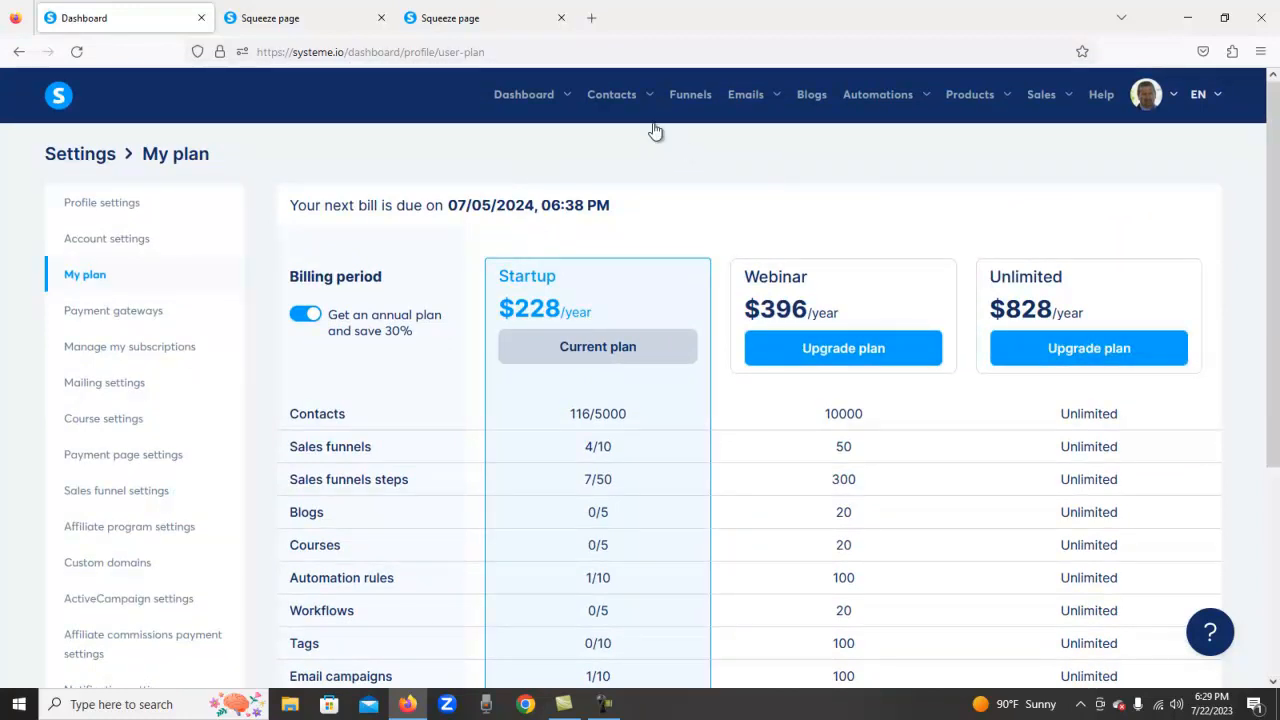
mouse_move(754, 167)
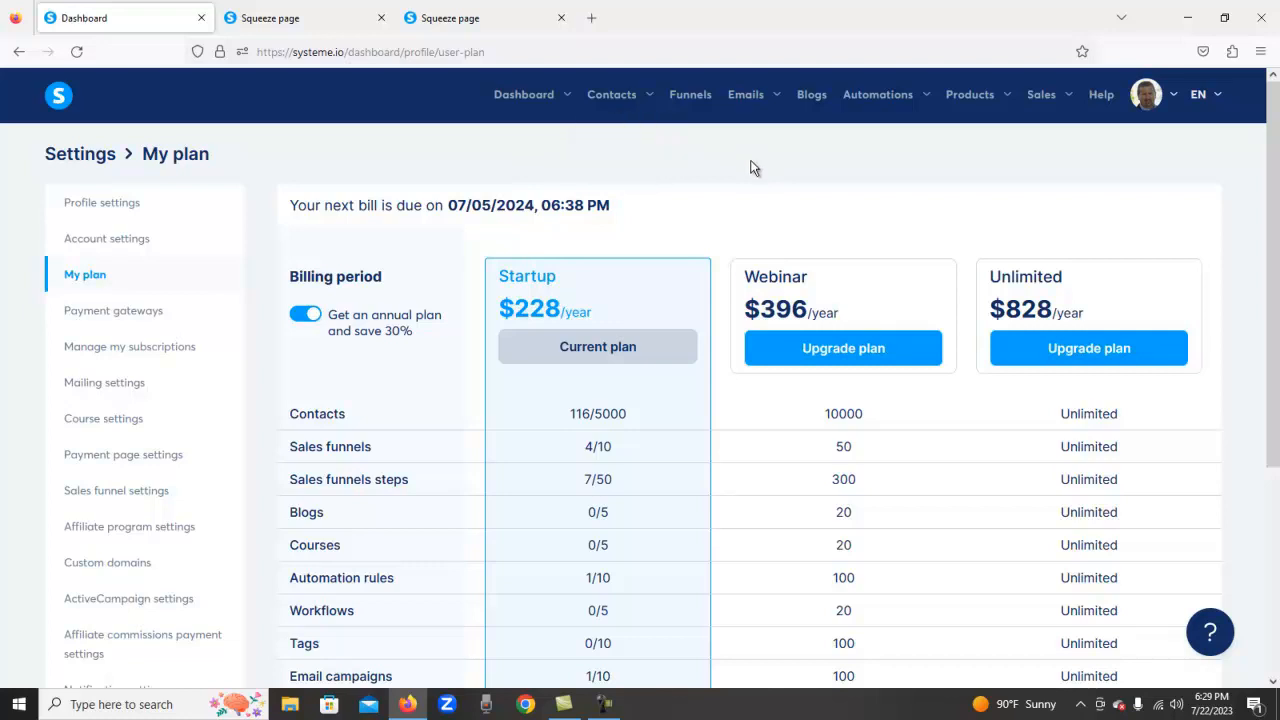